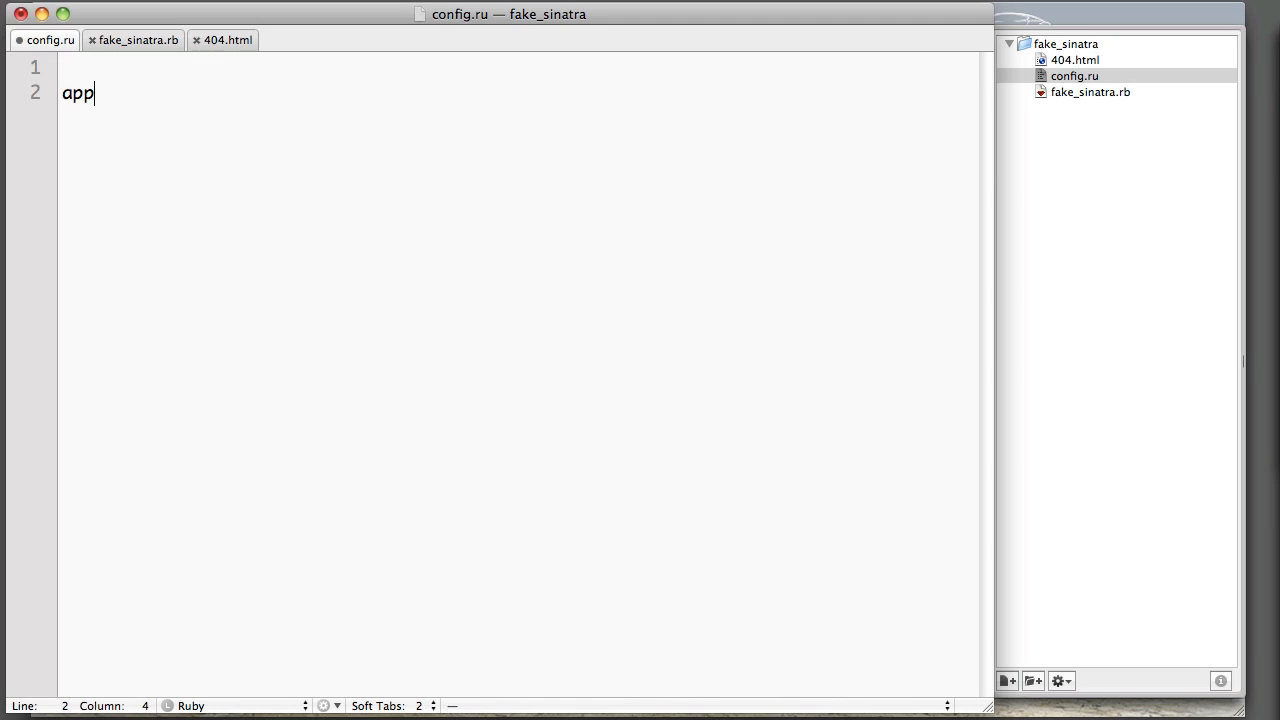
- Start a lambda app taking env whose body reads 404.html from the config file's directory
type("= lambda")
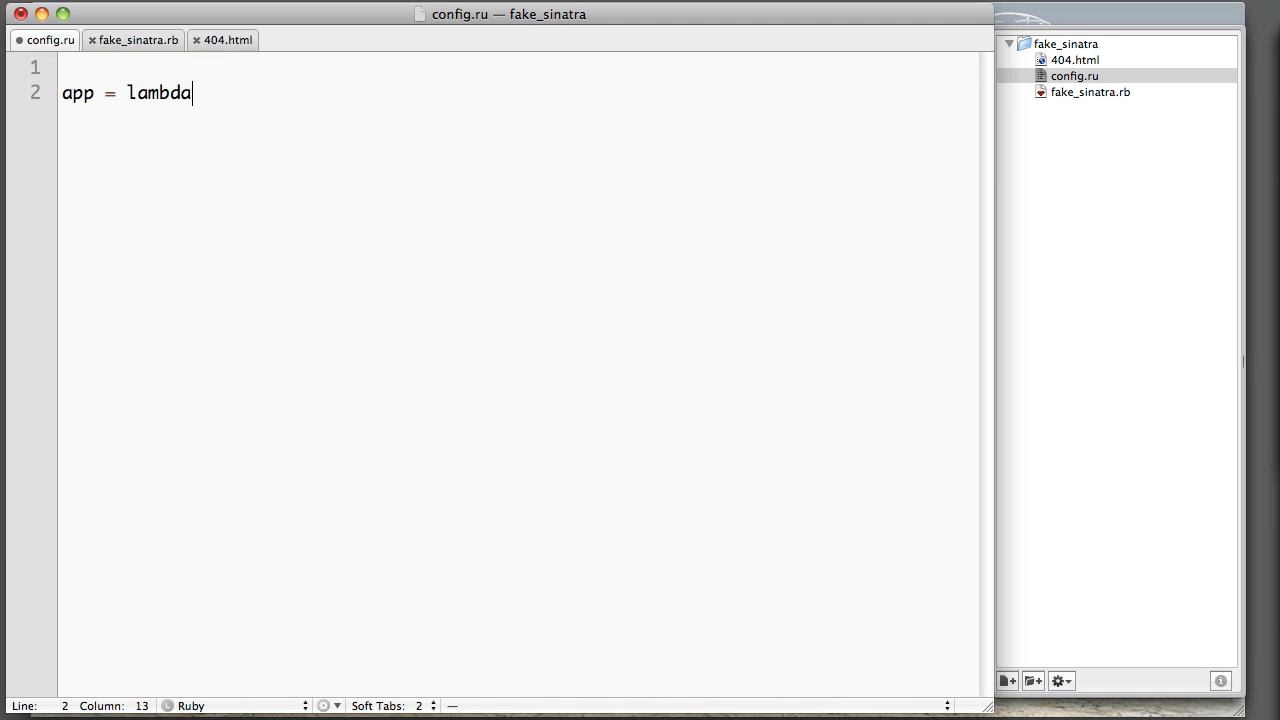
type("do |env|")
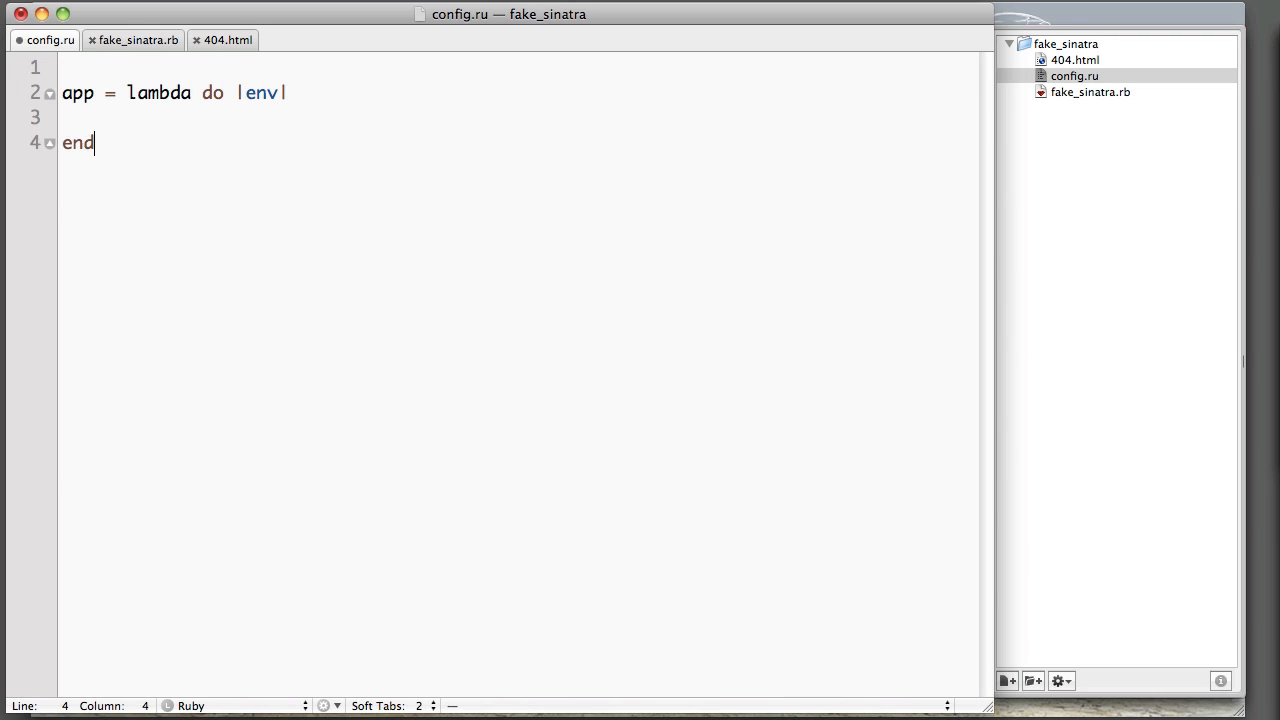
type("body =")
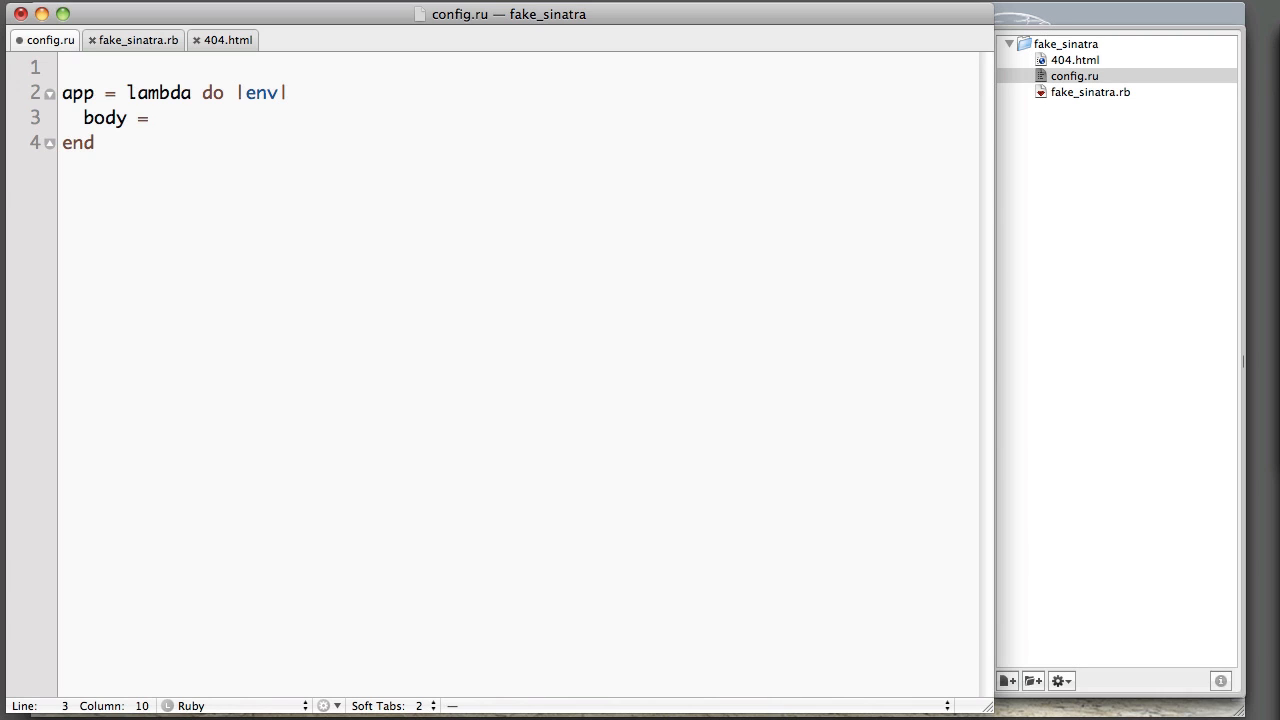
type("File.open")
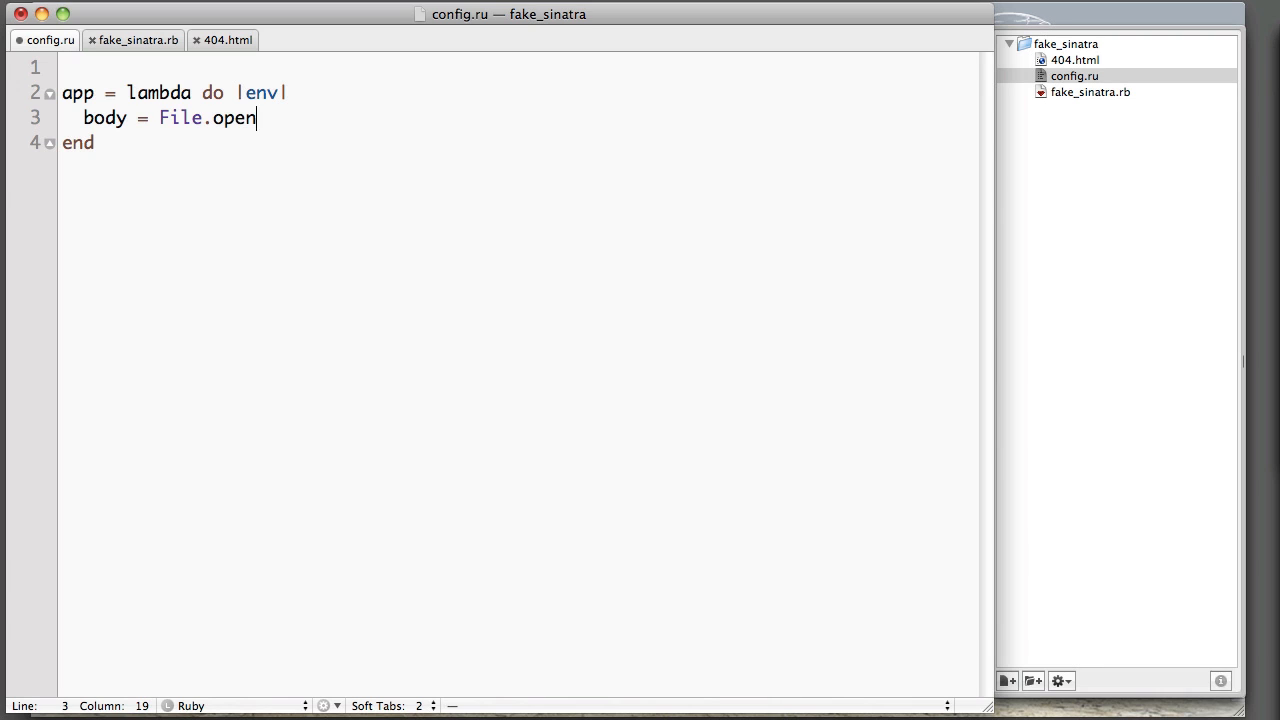
type("(File.dirn)")
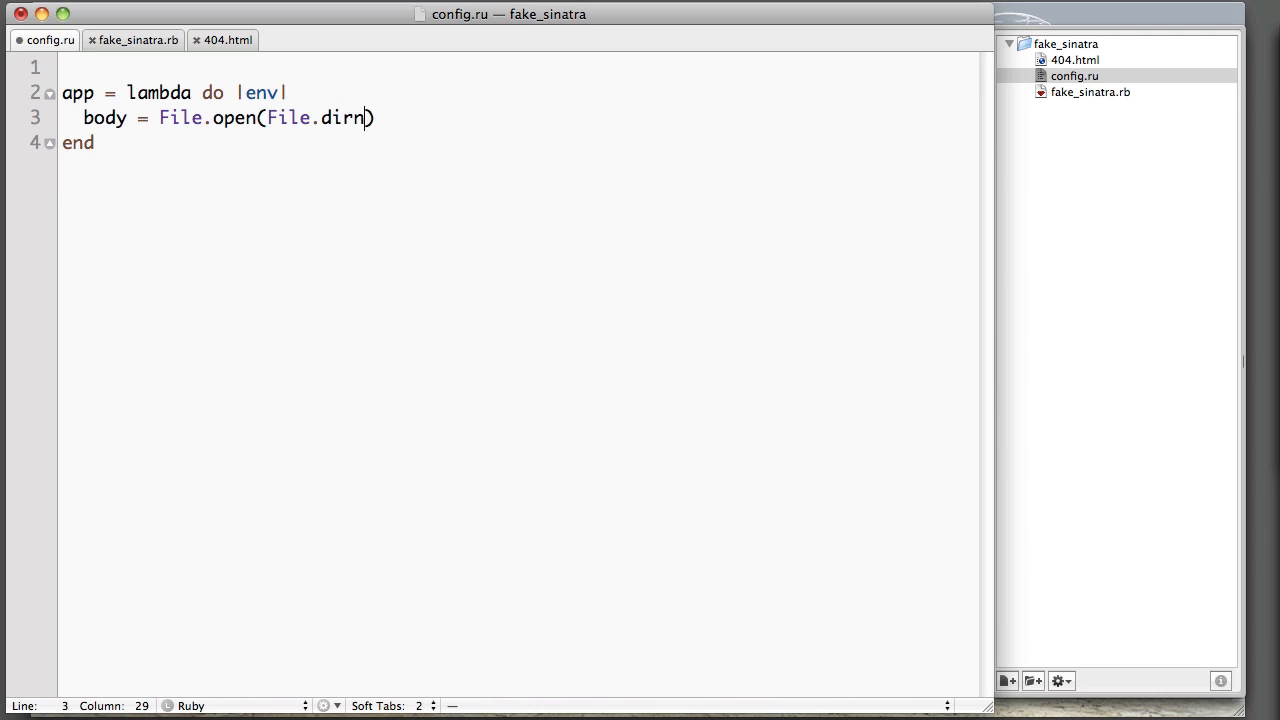
type("ame(__FILE__")
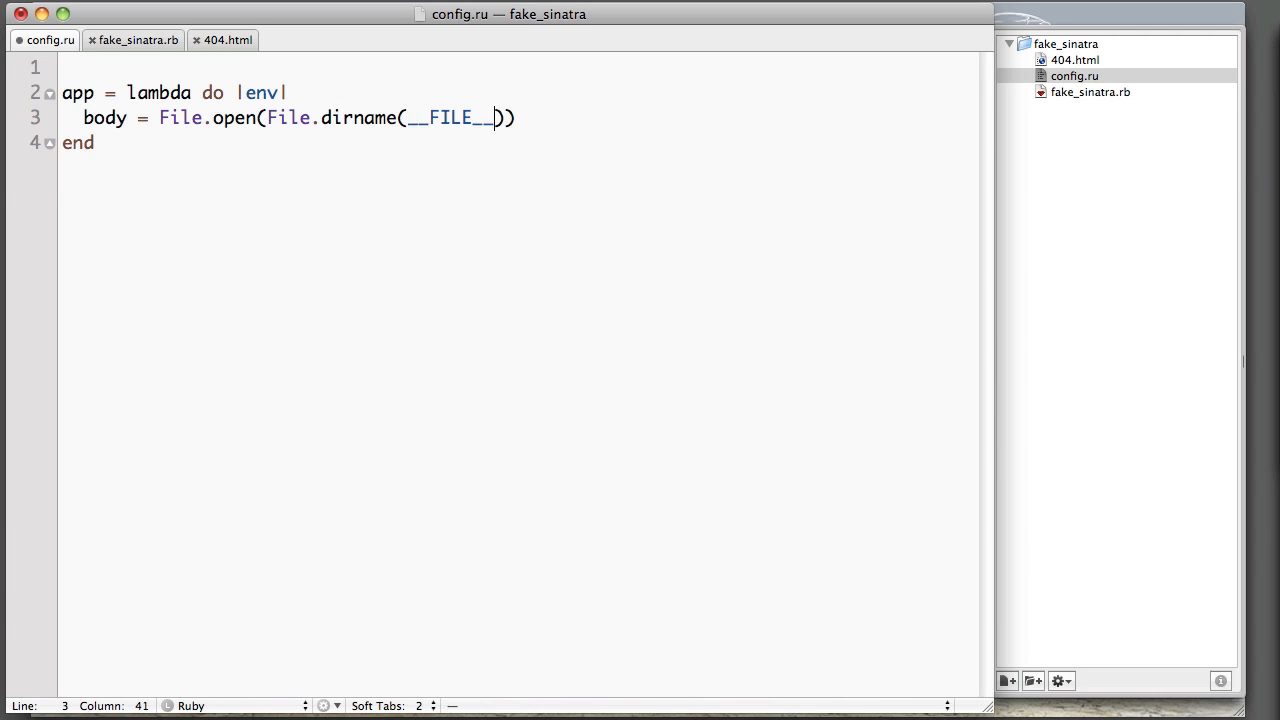
type("+")
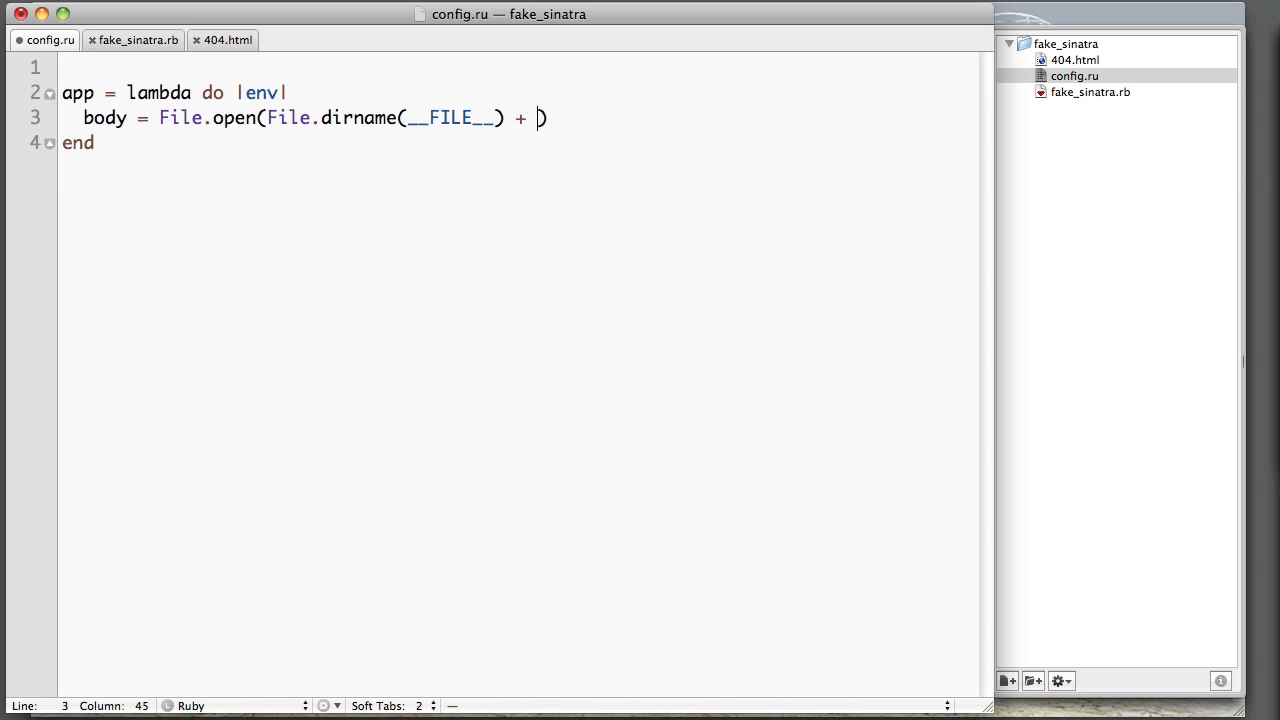
type("\"\"")
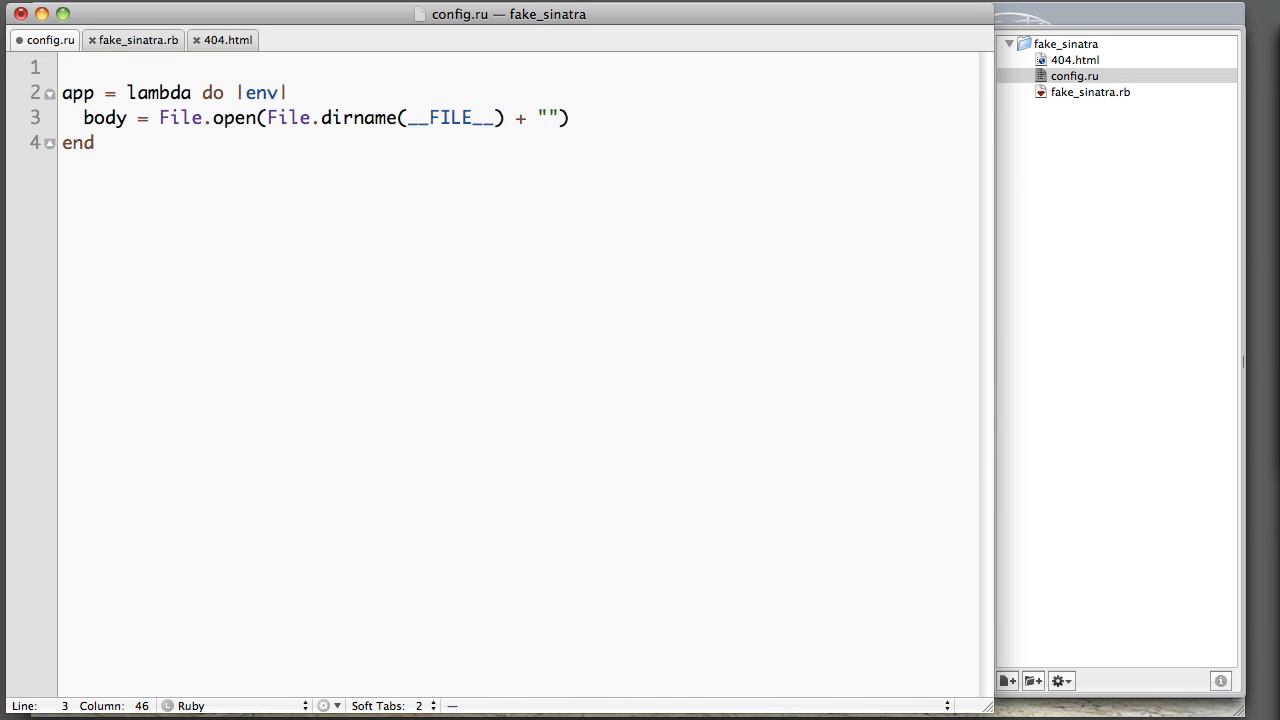
type("/404")
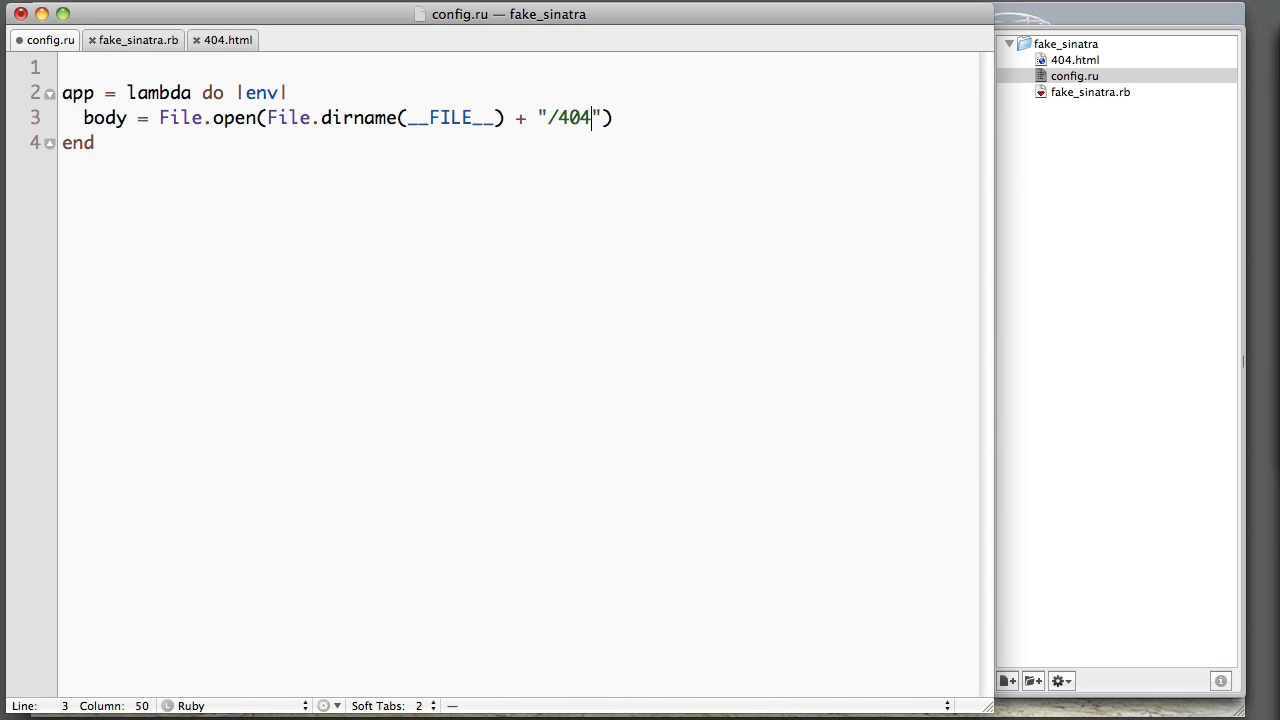
type(".html\", \"")
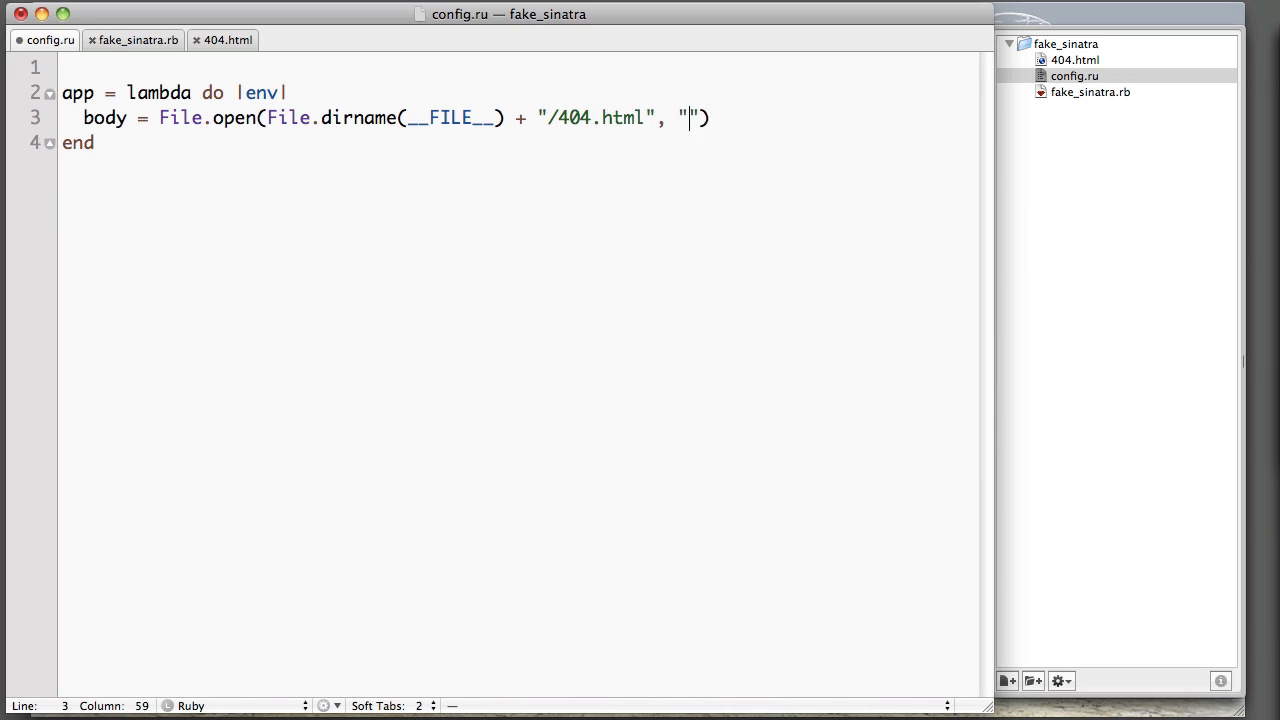
type("r\").")
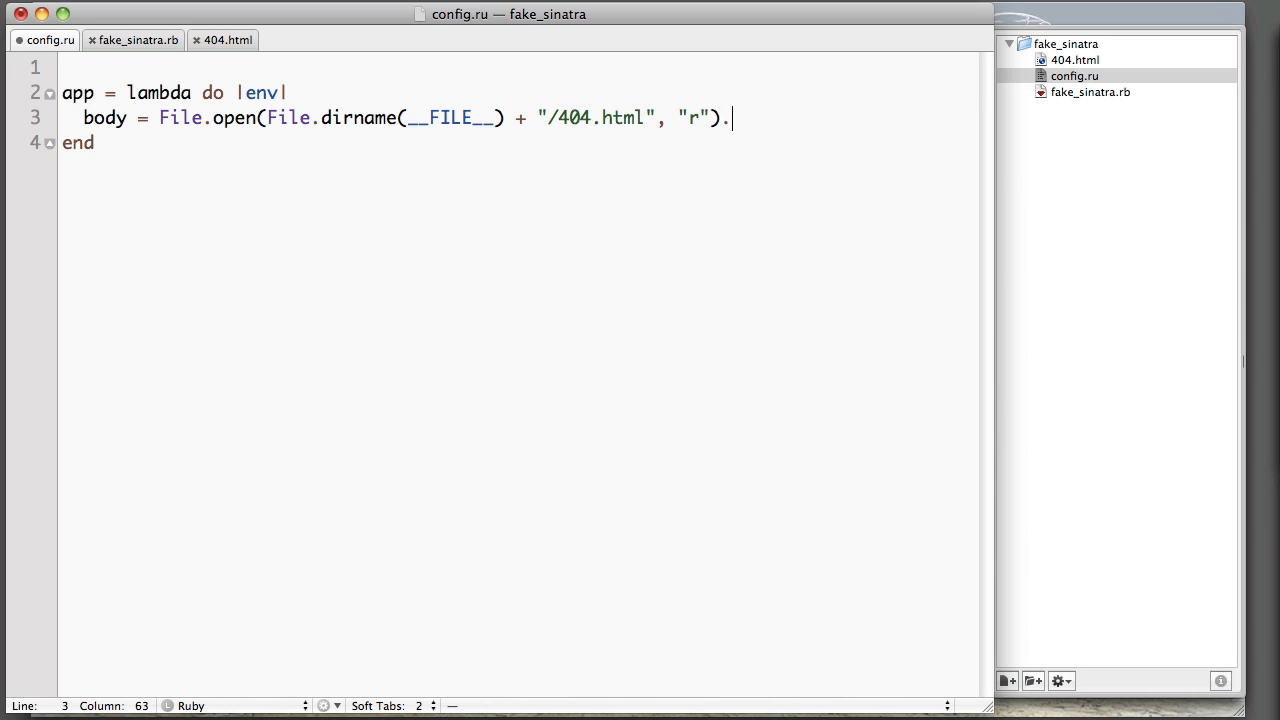
type("read")
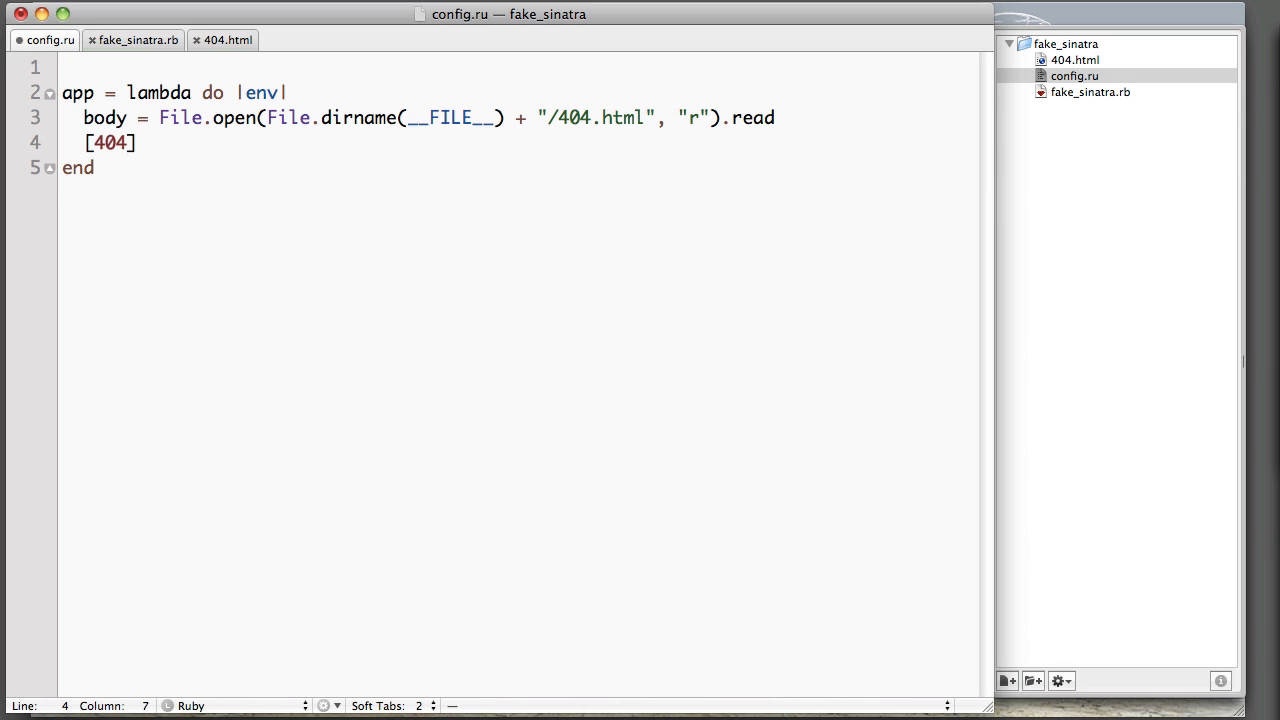
- Return the body with status 404 and text/html Content-Type, then add 'run app'
type(", {}")
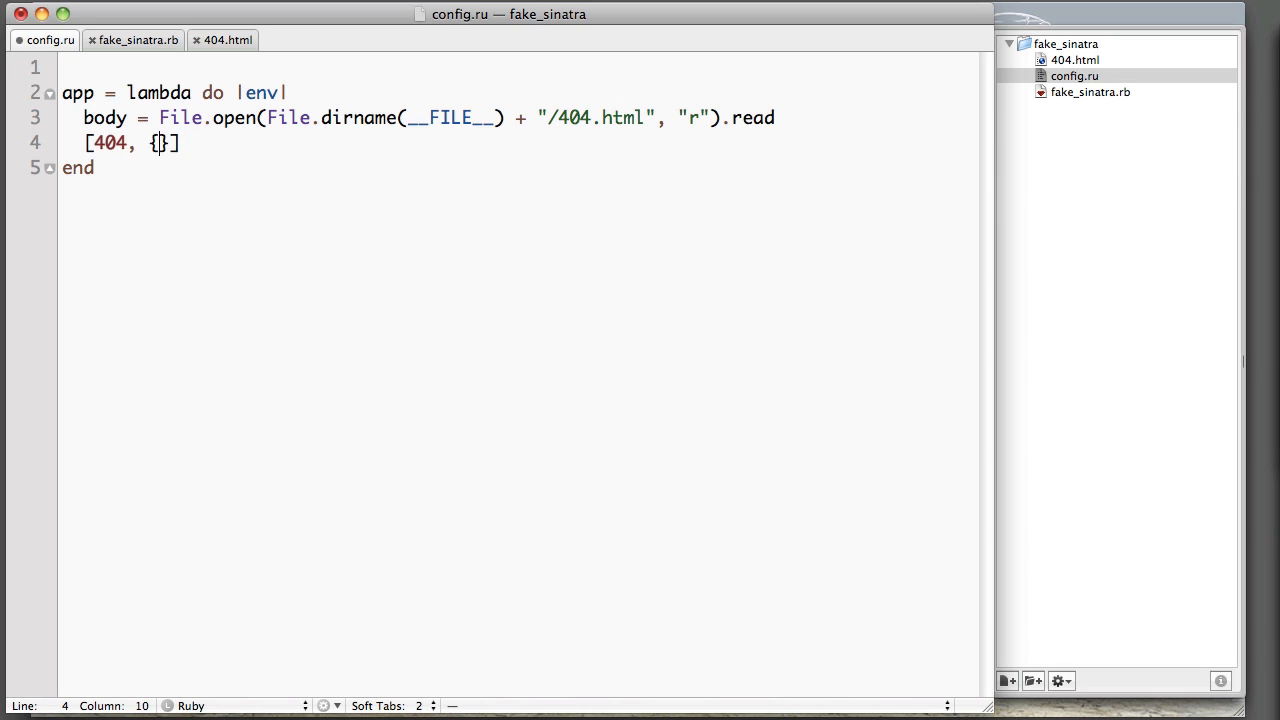
type("\"Content-ty\"")
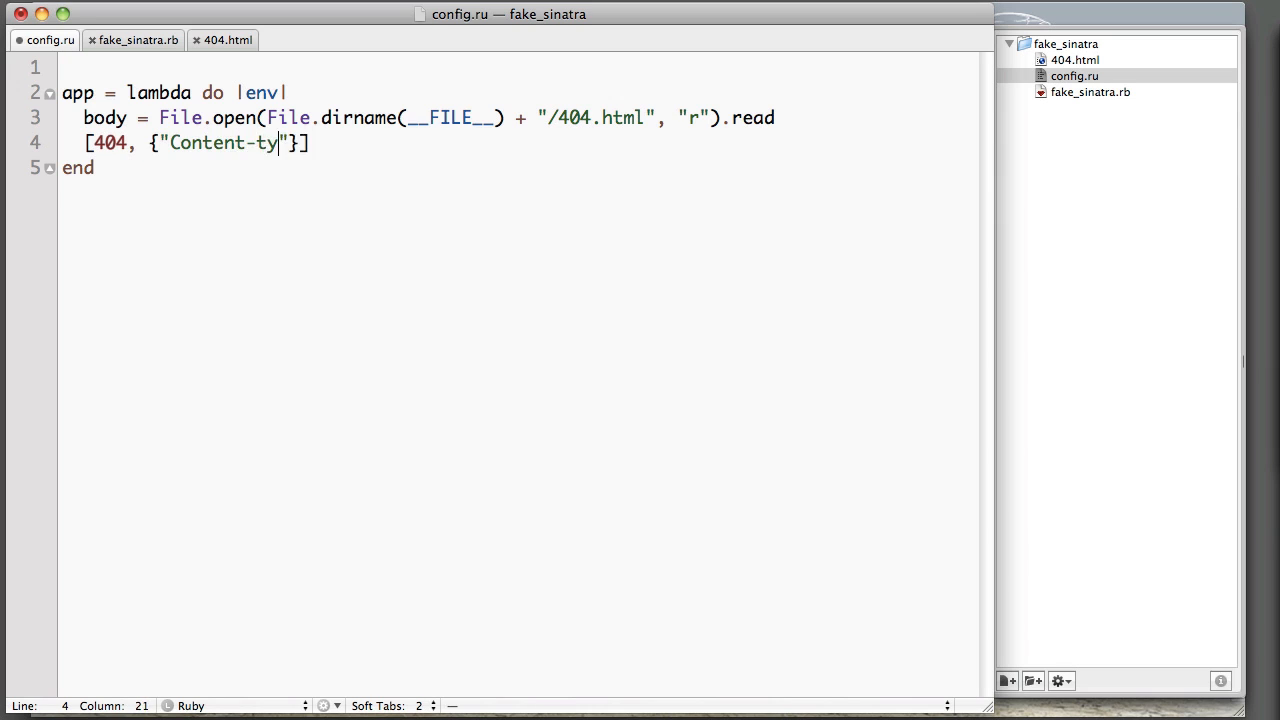
type("pe")
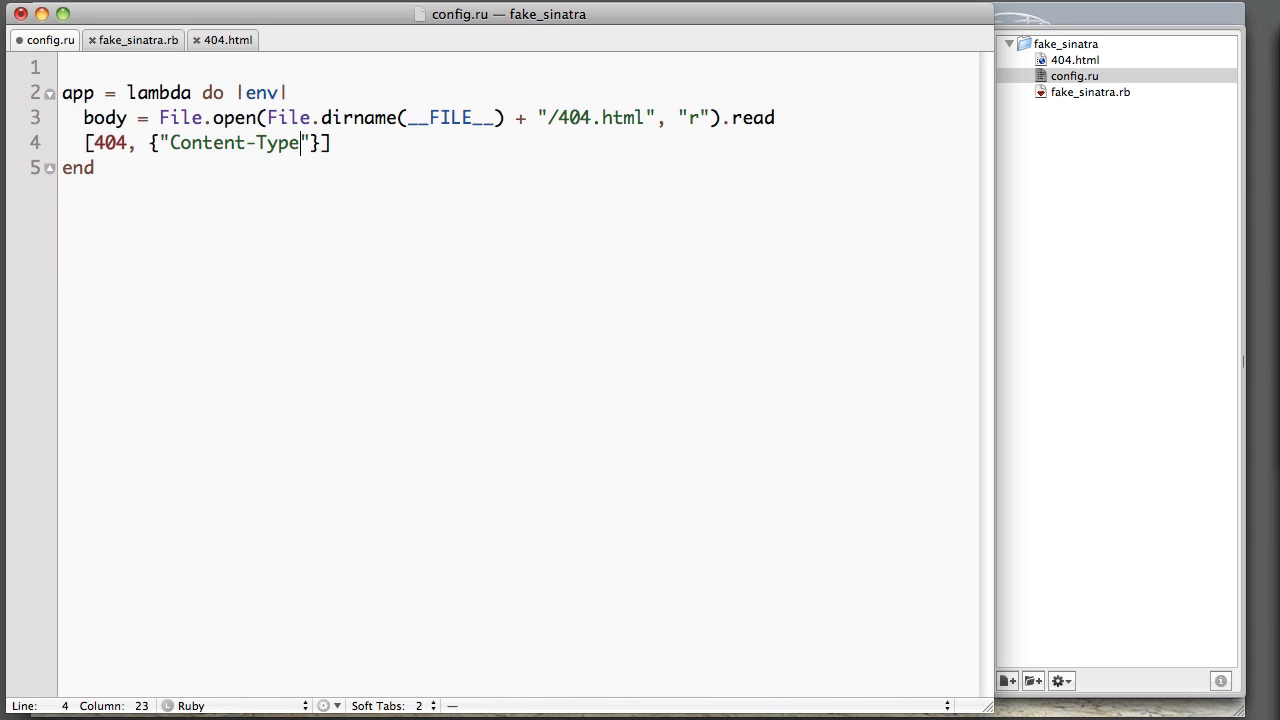
type("=> \"t")
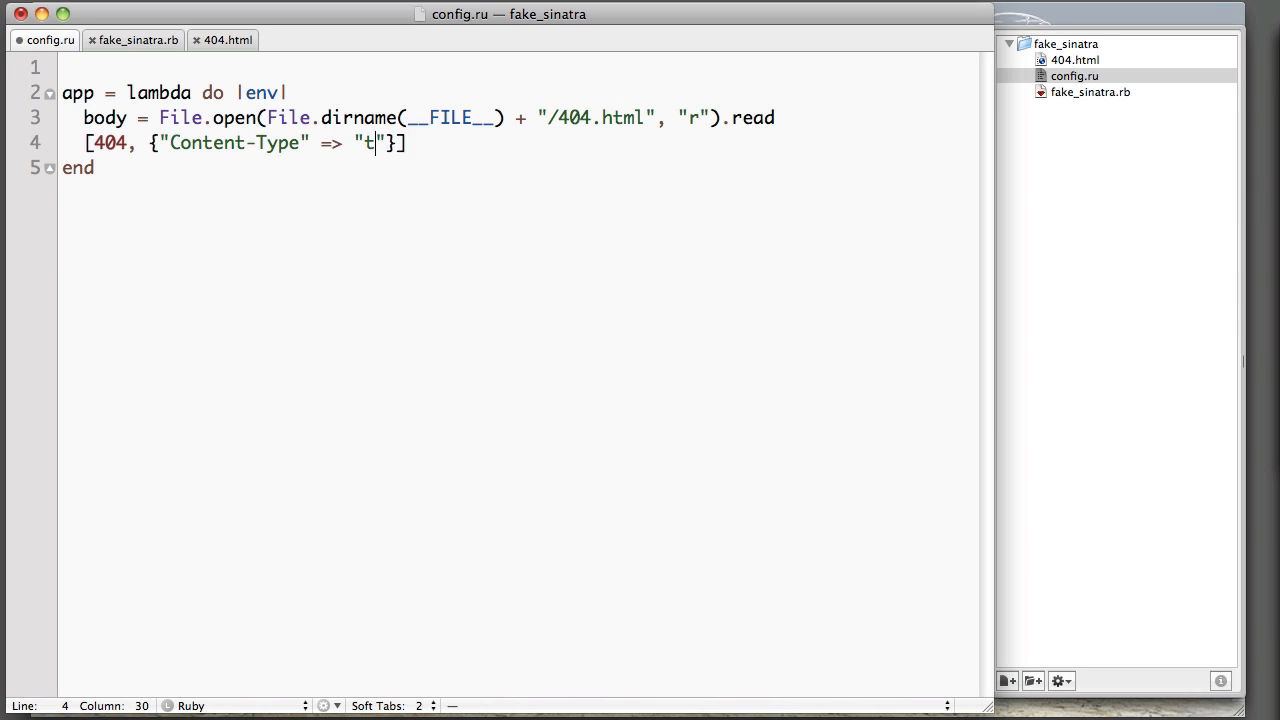
type("ext/html")
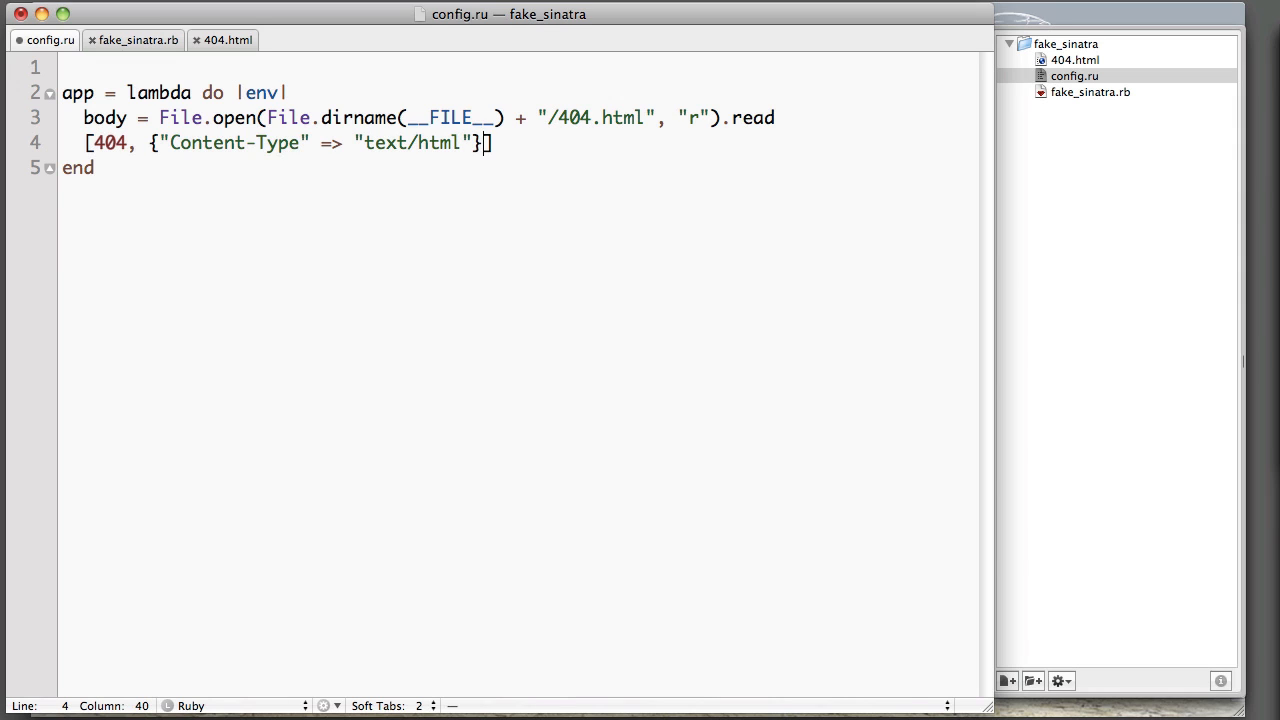
type(",")
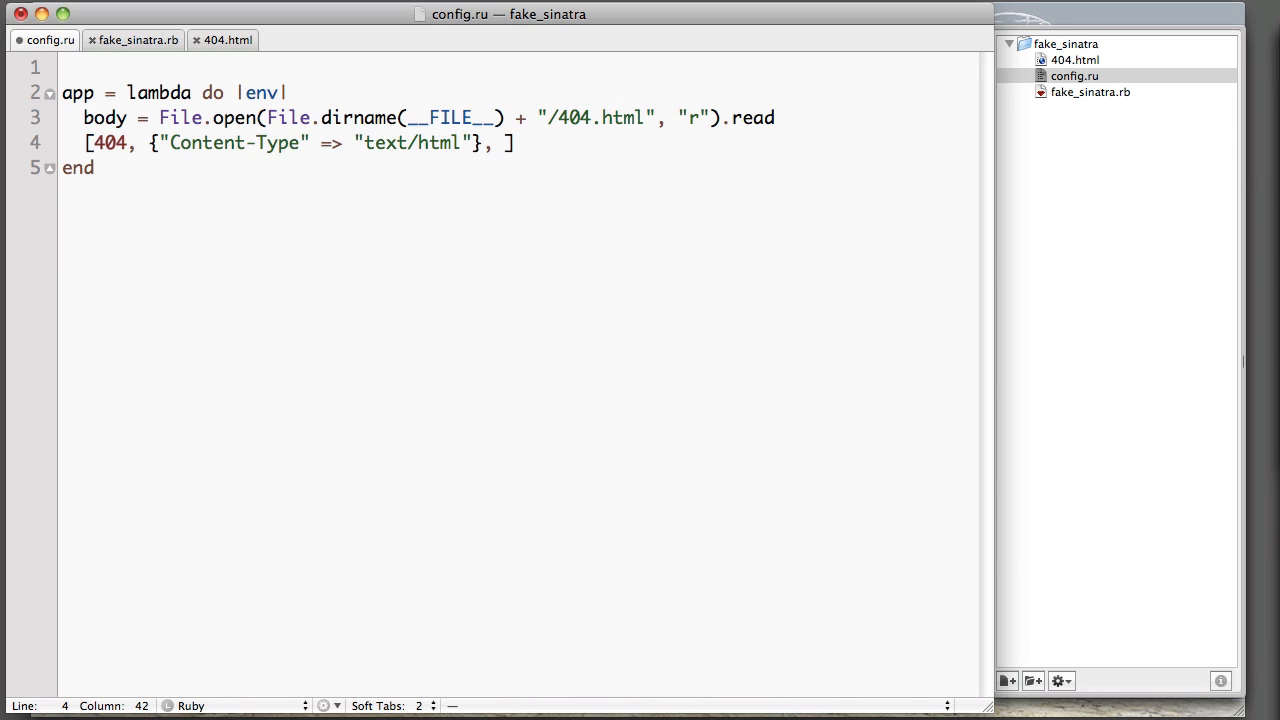
type("body")
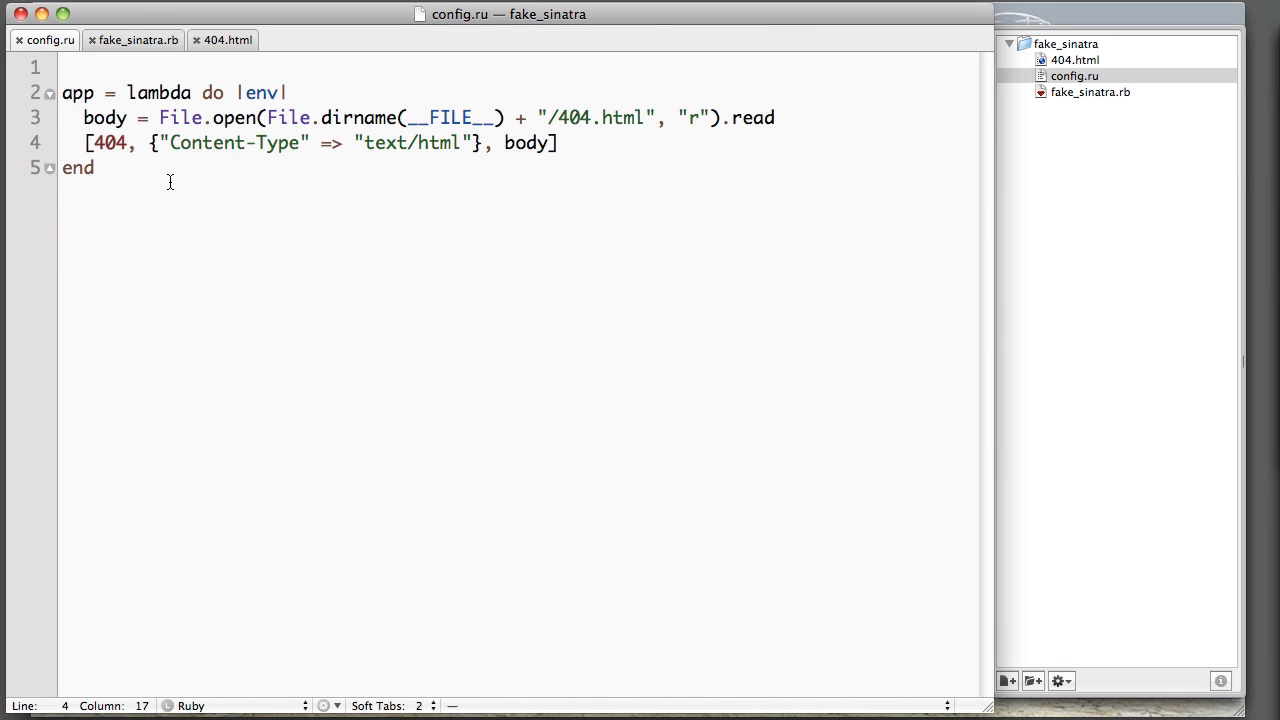
type("ru")
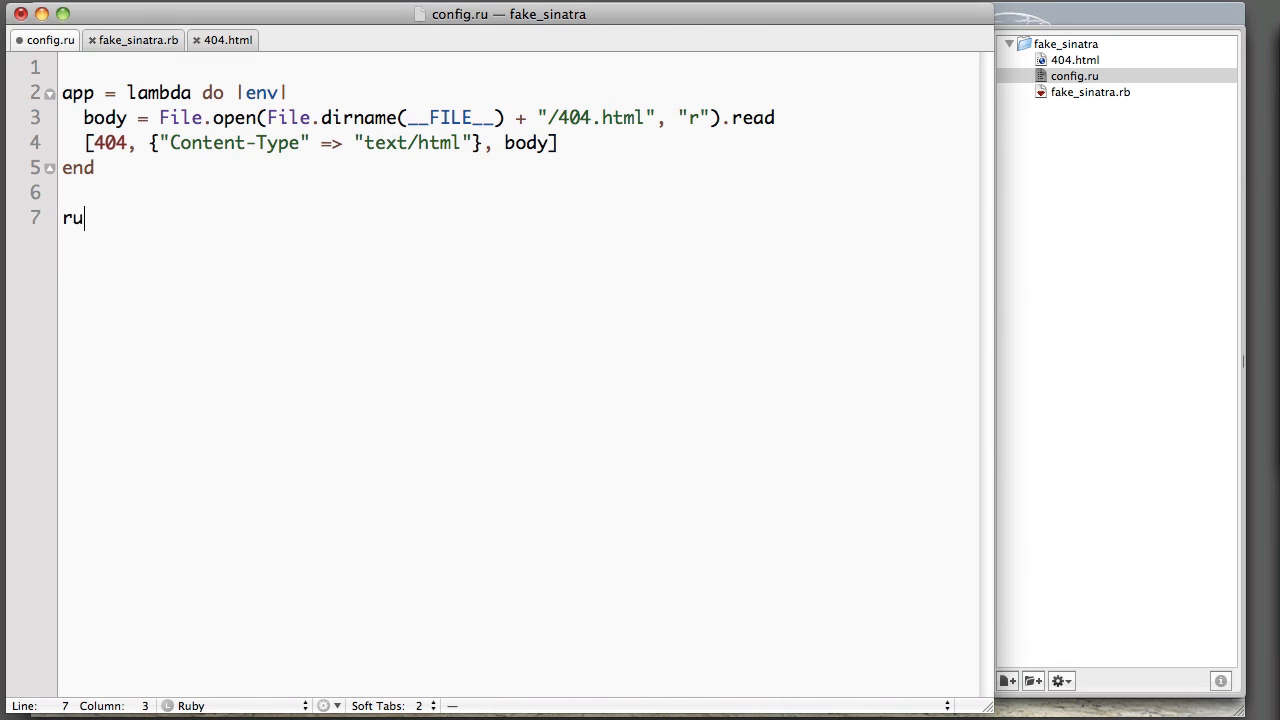
type("n app")
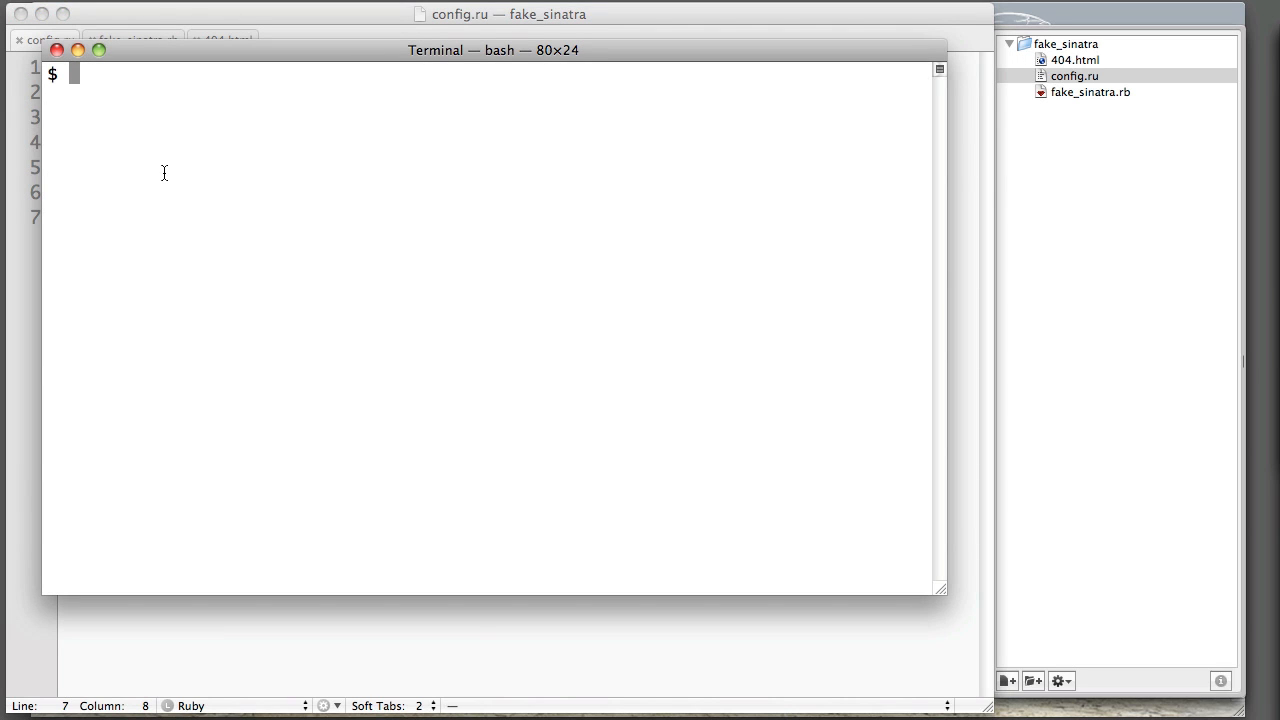
- Run 'rackup -p 4567' in Terminal
type("rackup")
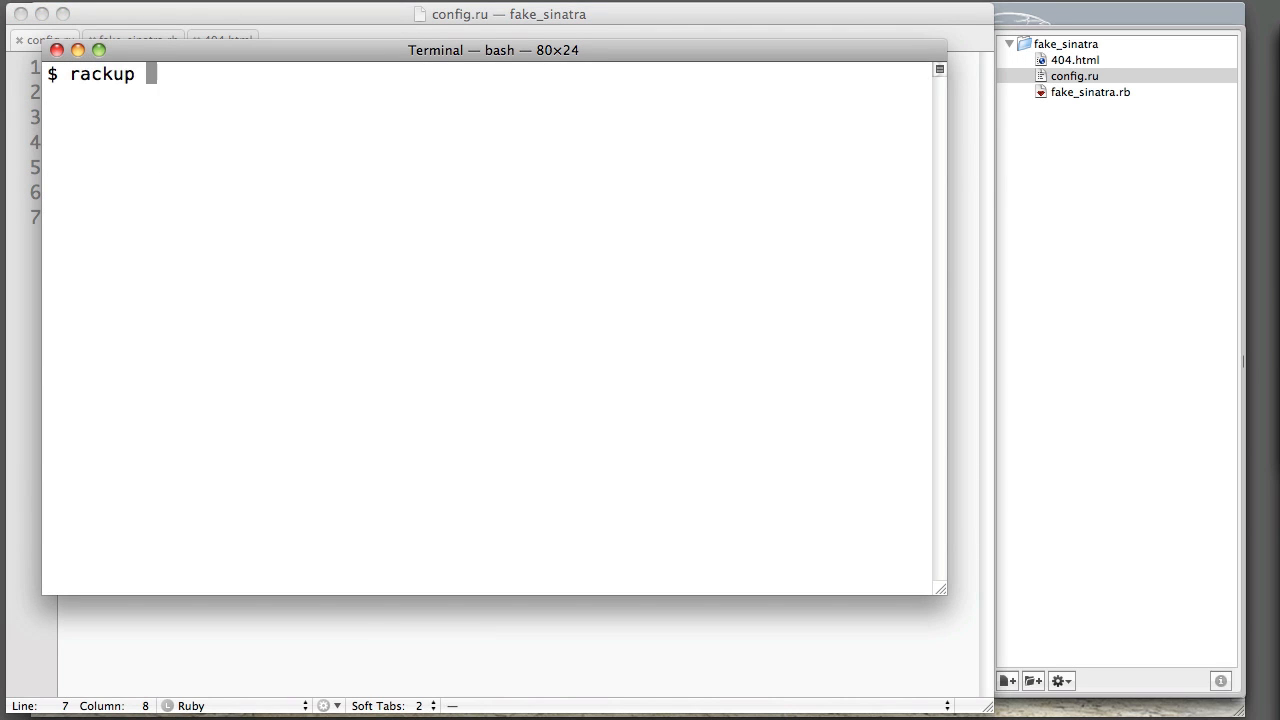
type("-p 4567")
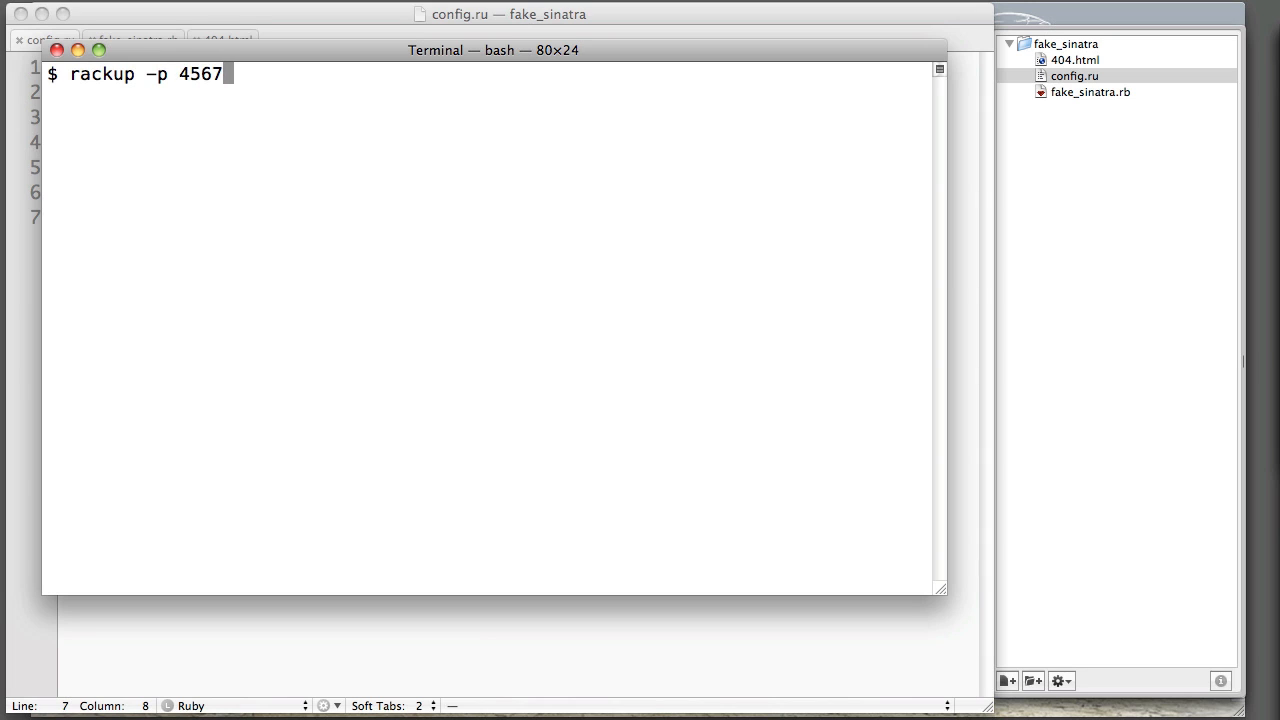
key("Return")
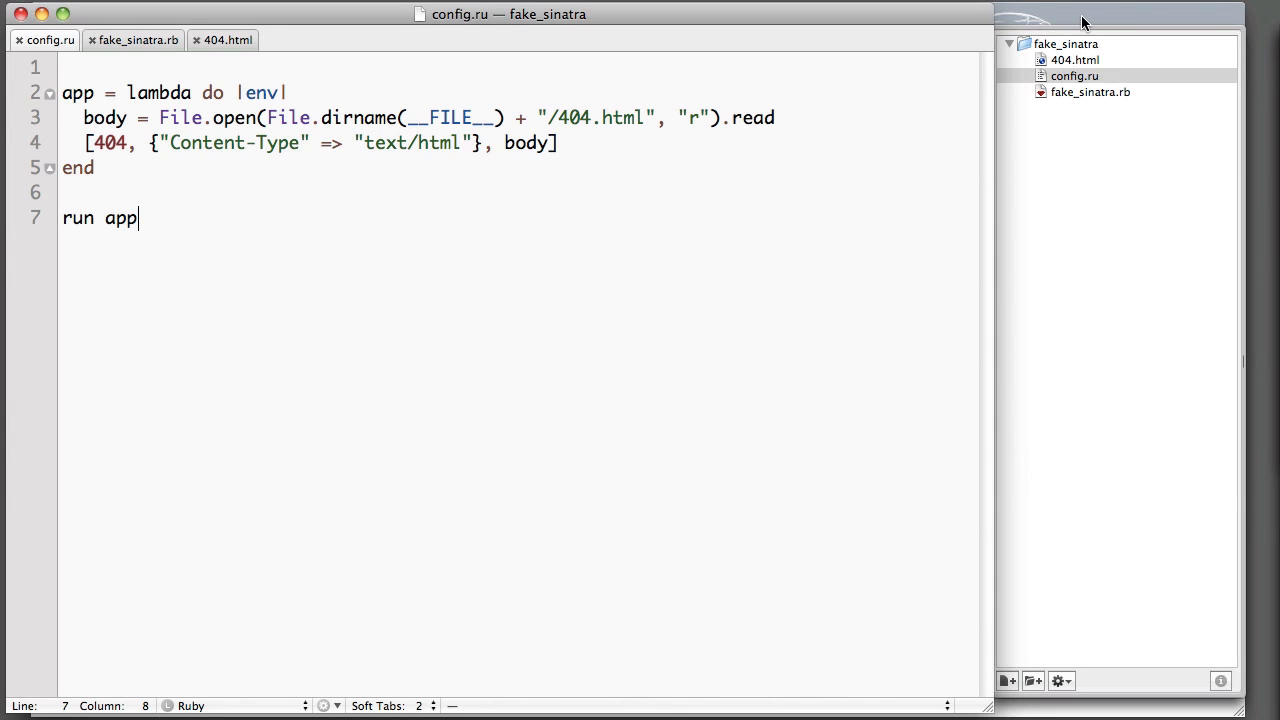
left_click(228, 40)
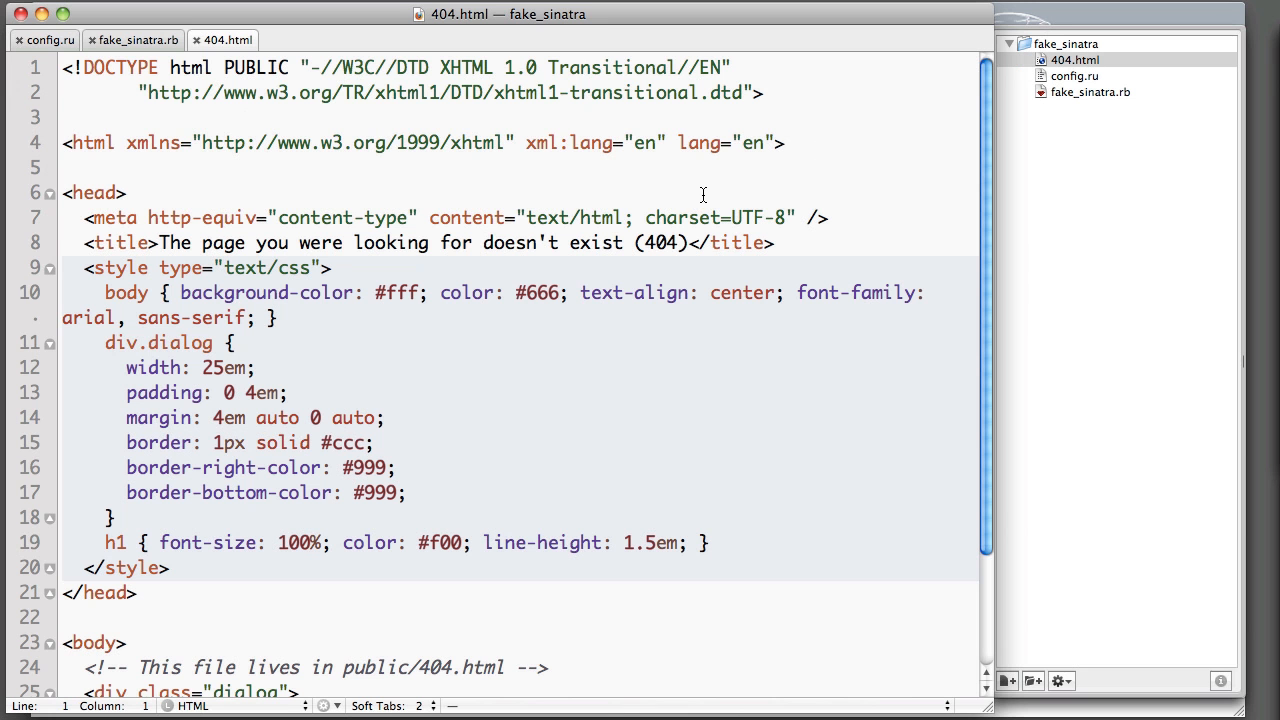
scroll("down", 3)
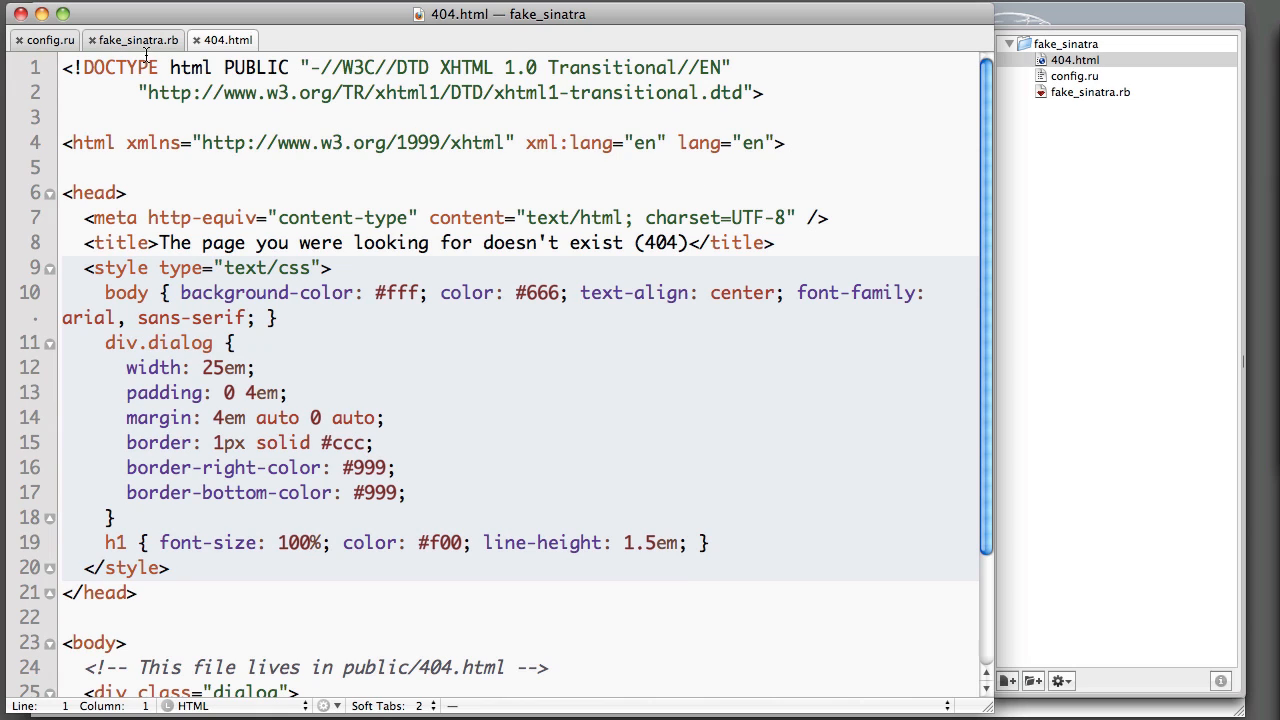
left_click(50, 39)
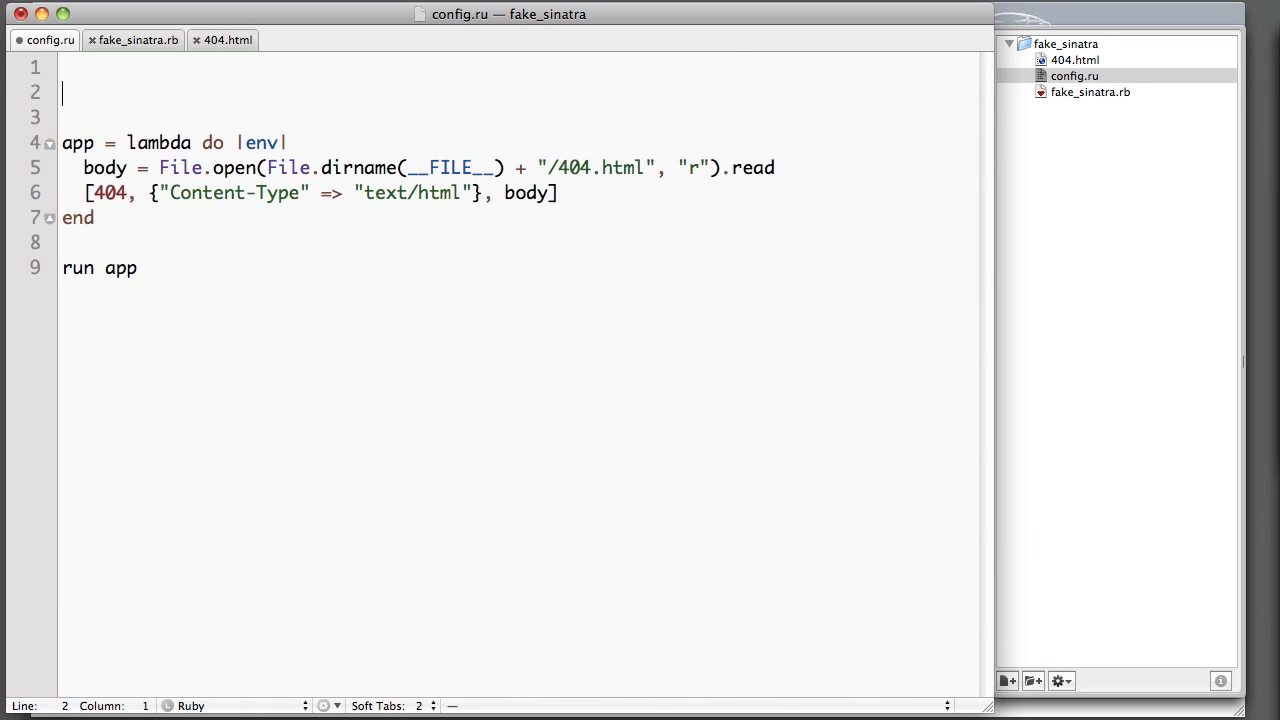
- Require fake_sinatra and open a get '/about_chuck' block closed with end
type("require 'fa'")
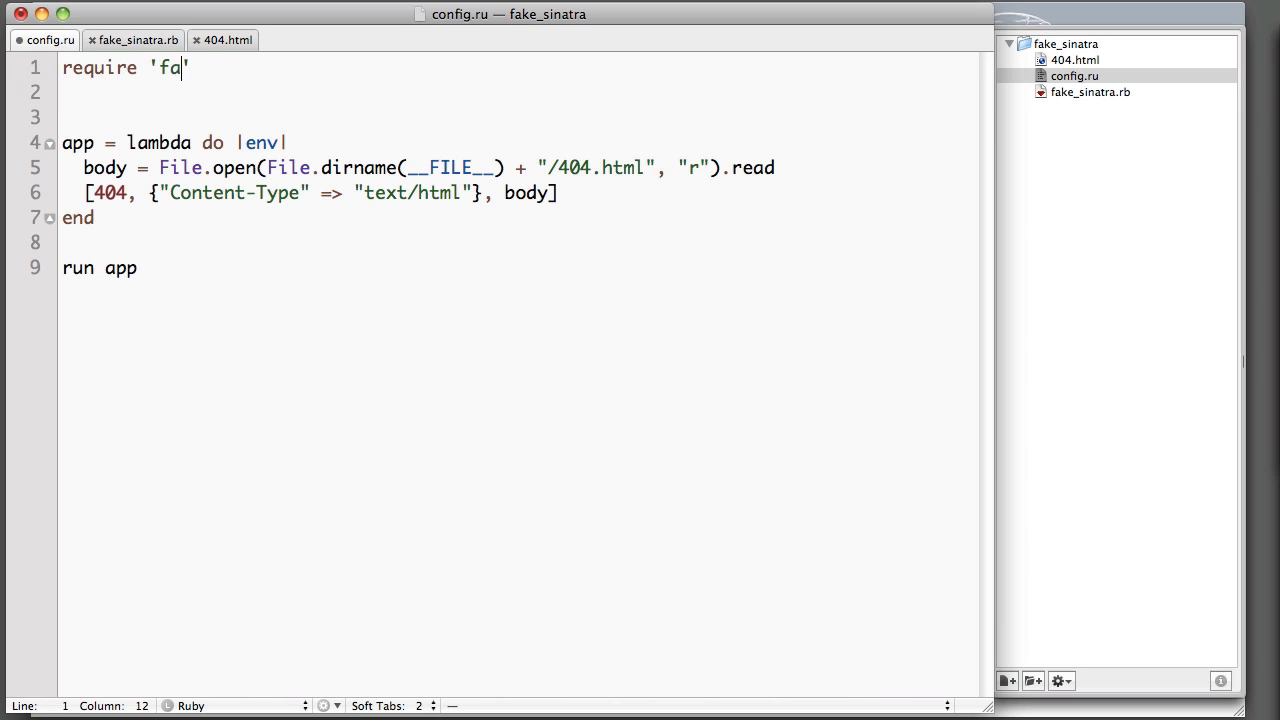
type("ke_sinatra")
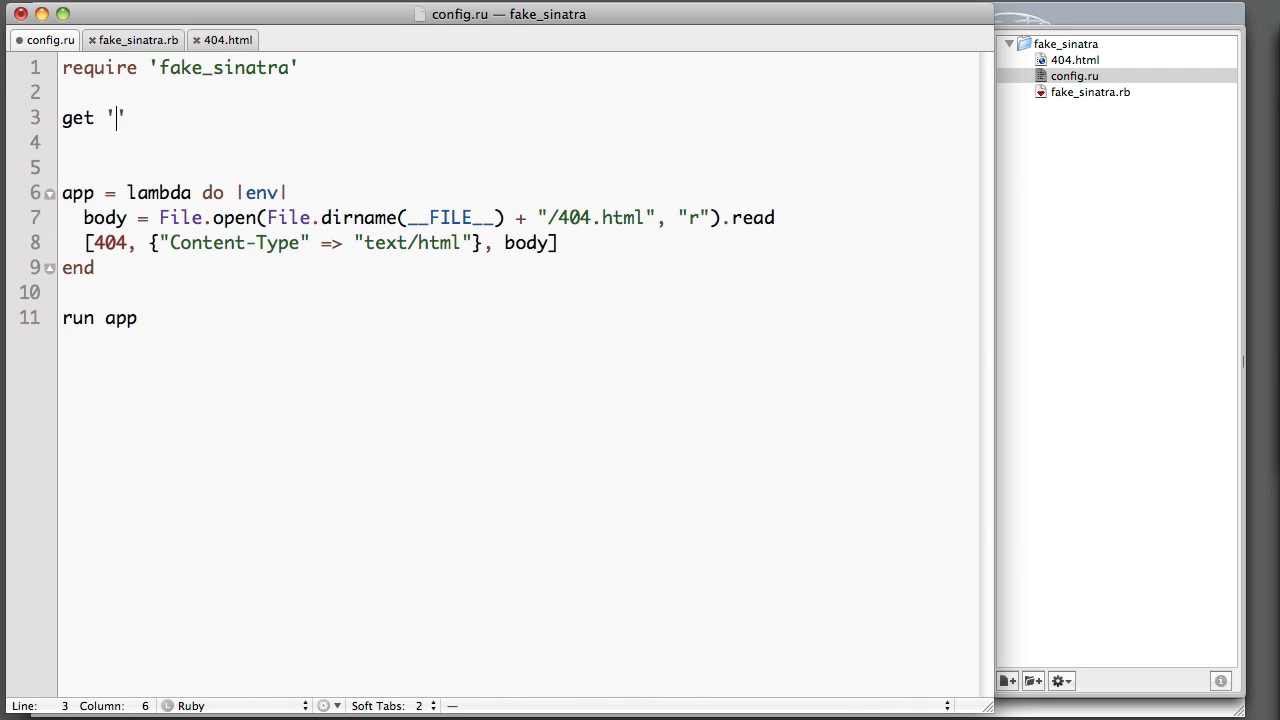
type("/a")
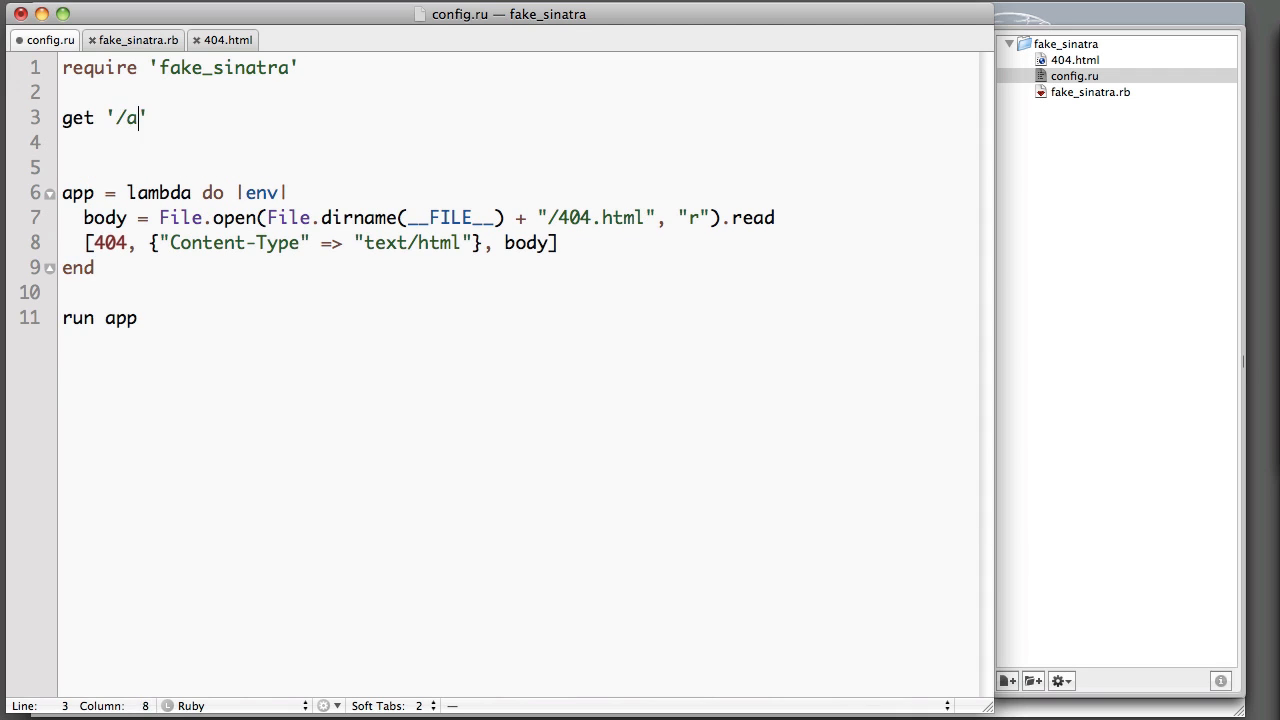
type("bout_chuck")
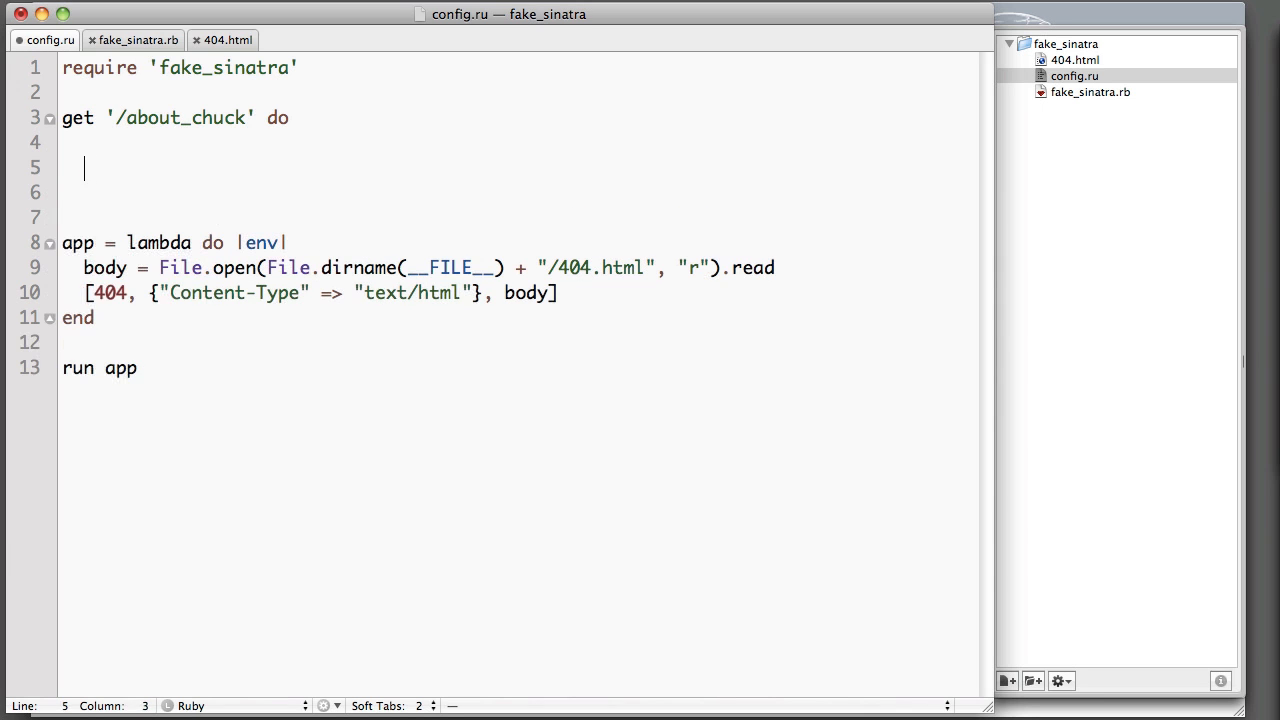
type("end")
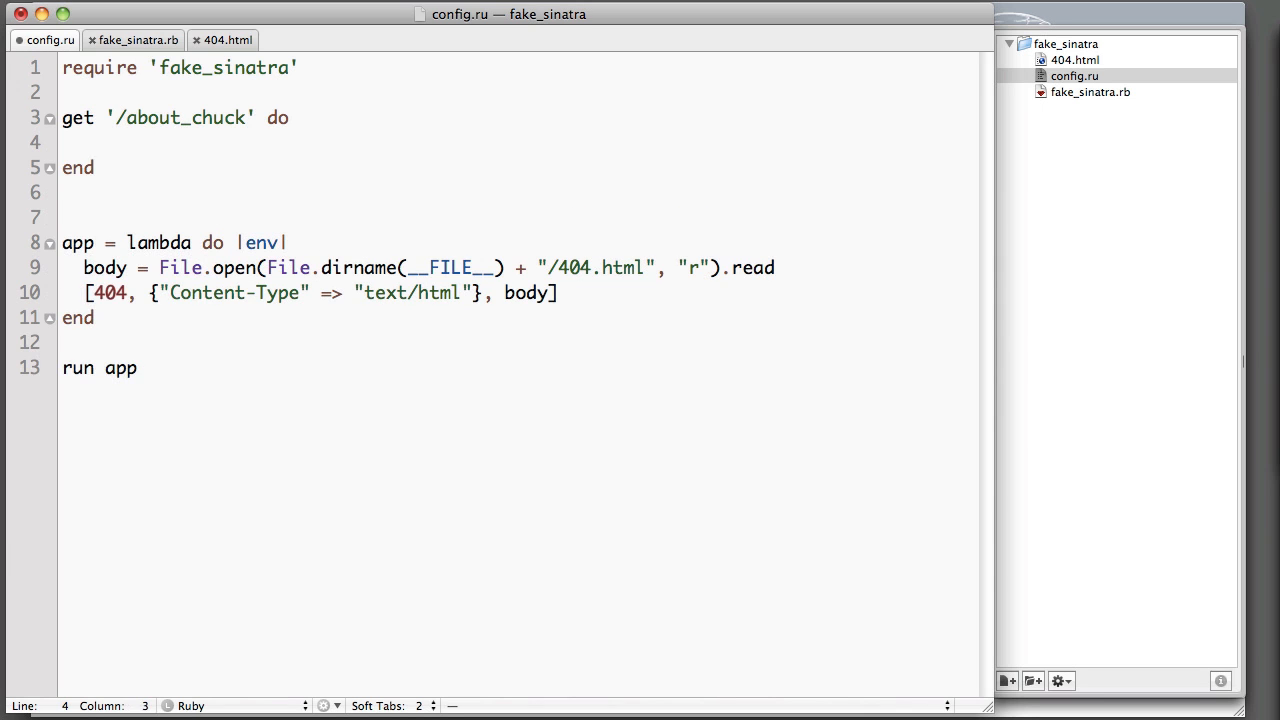
- Set body to 'Help Chuck go to RubyConf by clicking this link' with an HTML link
type("body = \"\"")
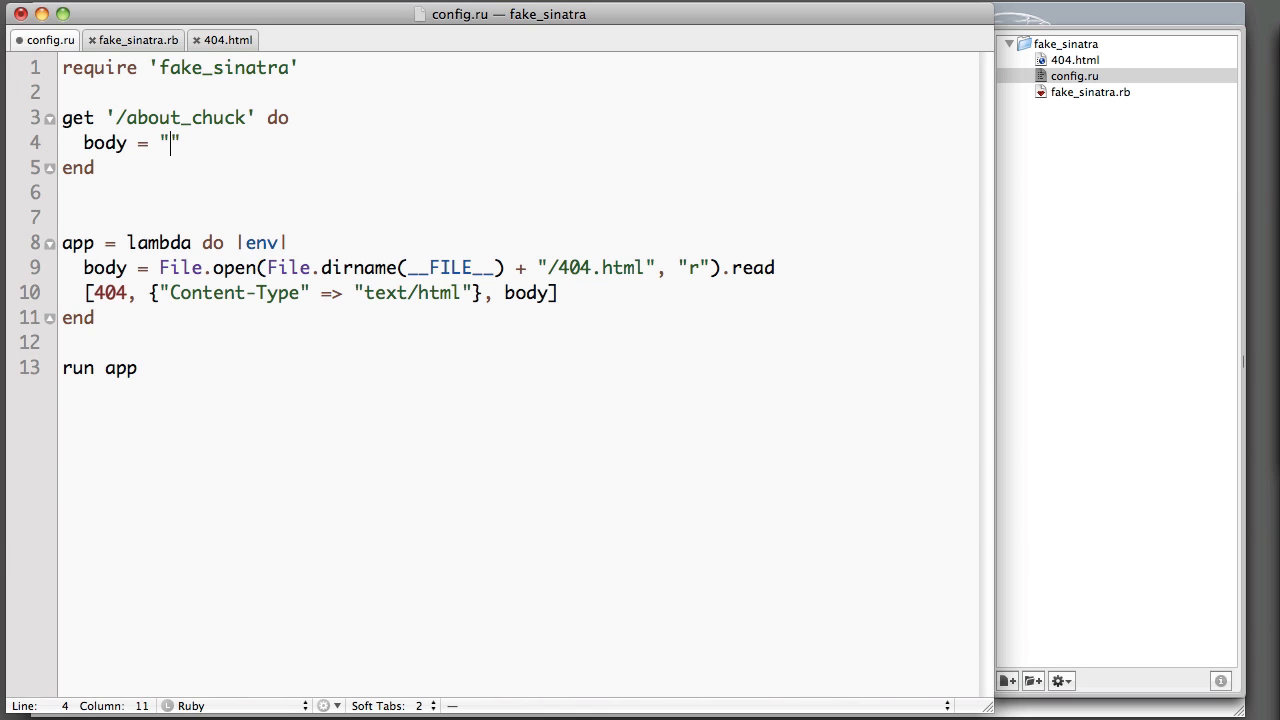
type("Help Chuck go")
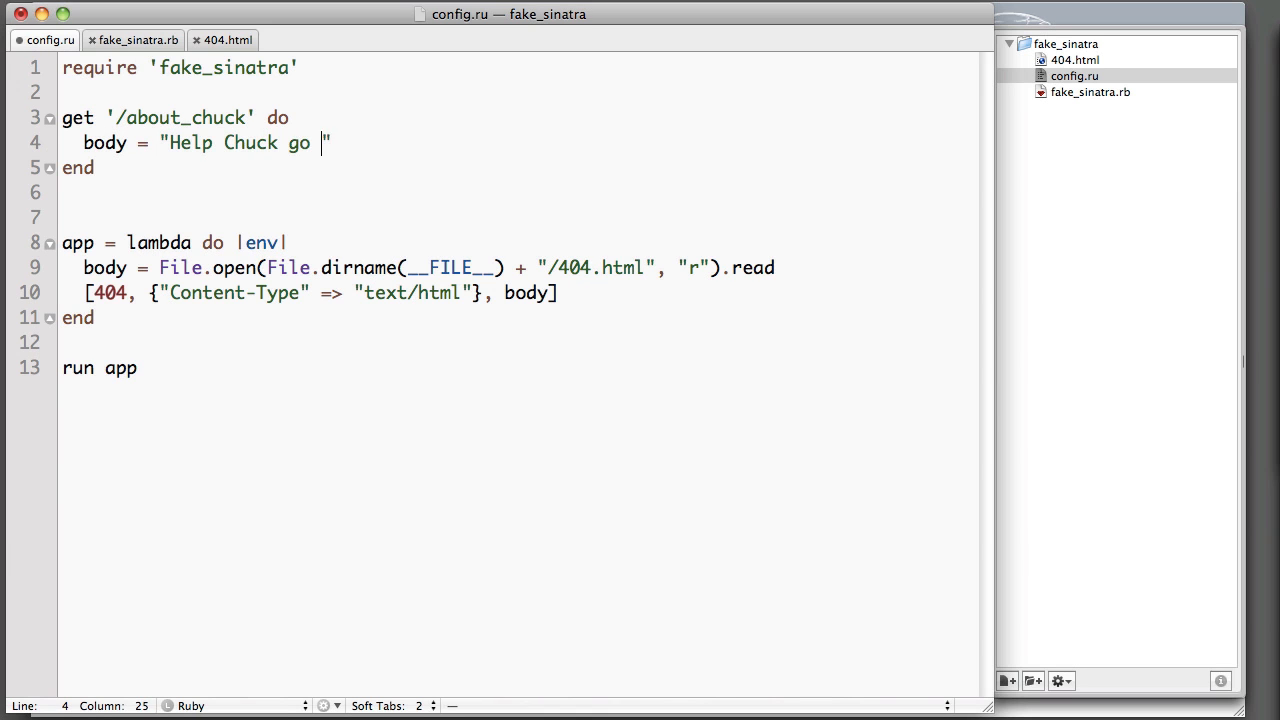
type("to RubyConf")
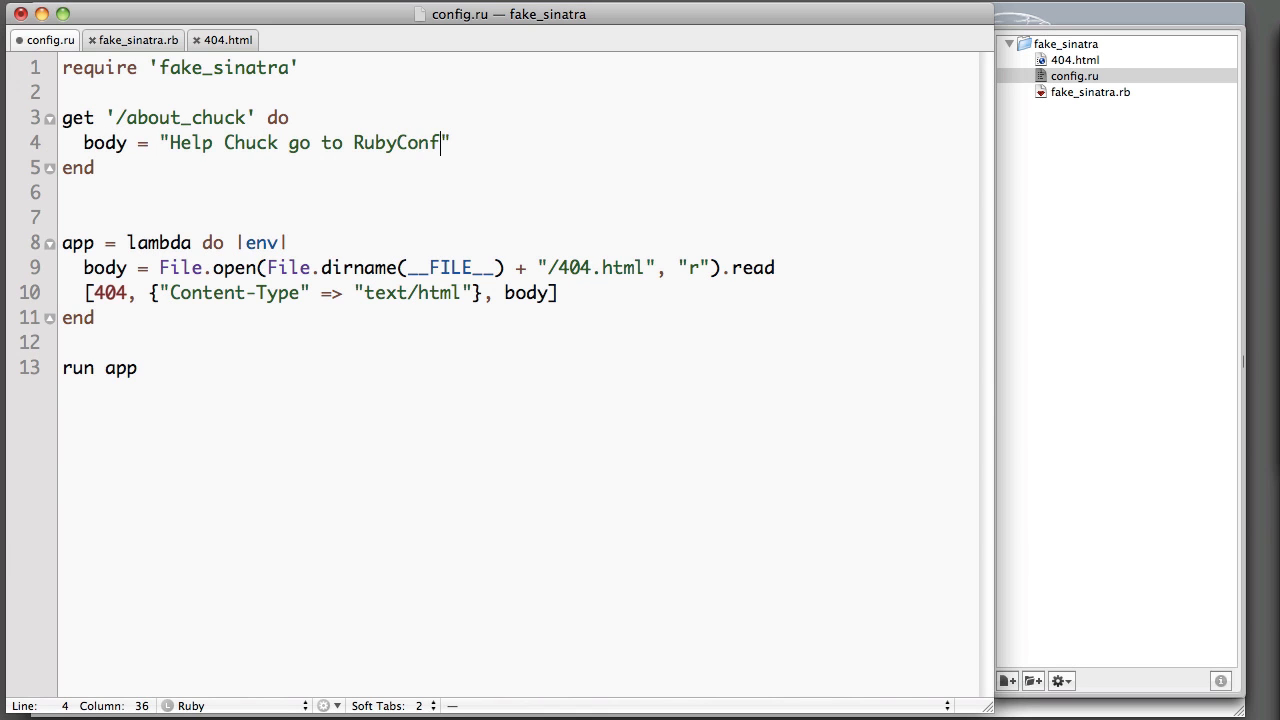
type("by cli")
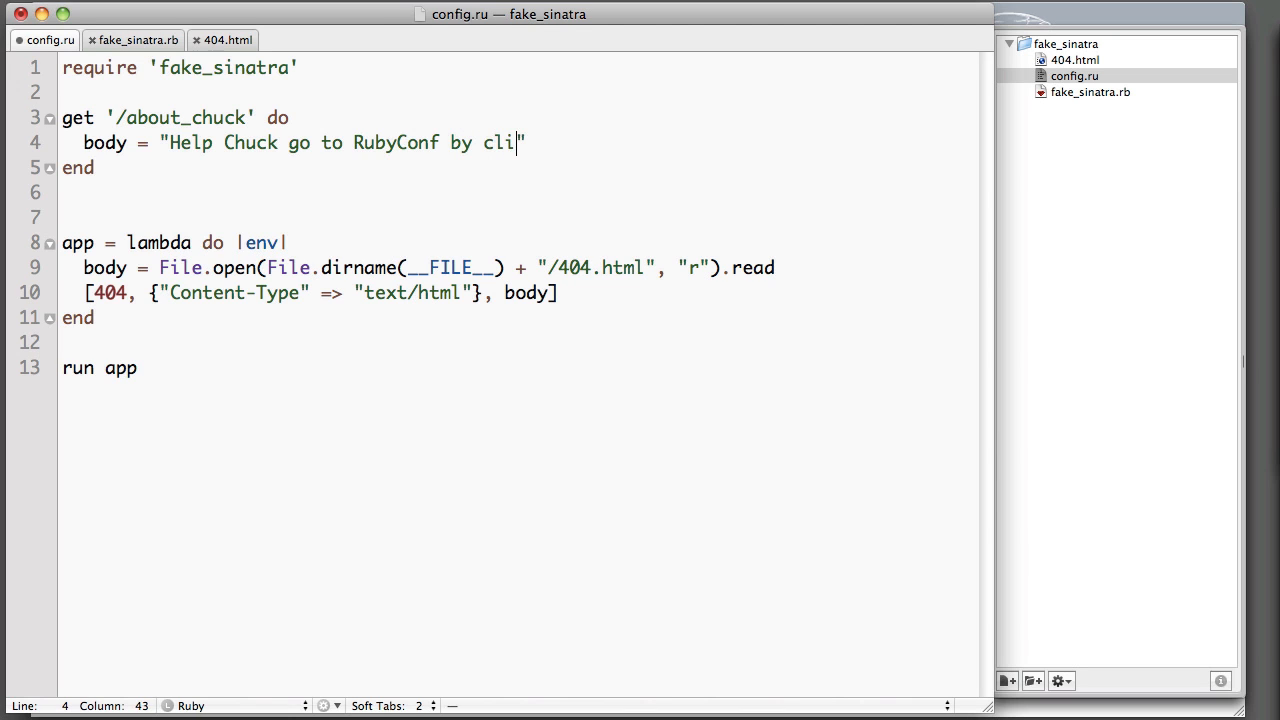
type("cking this link")
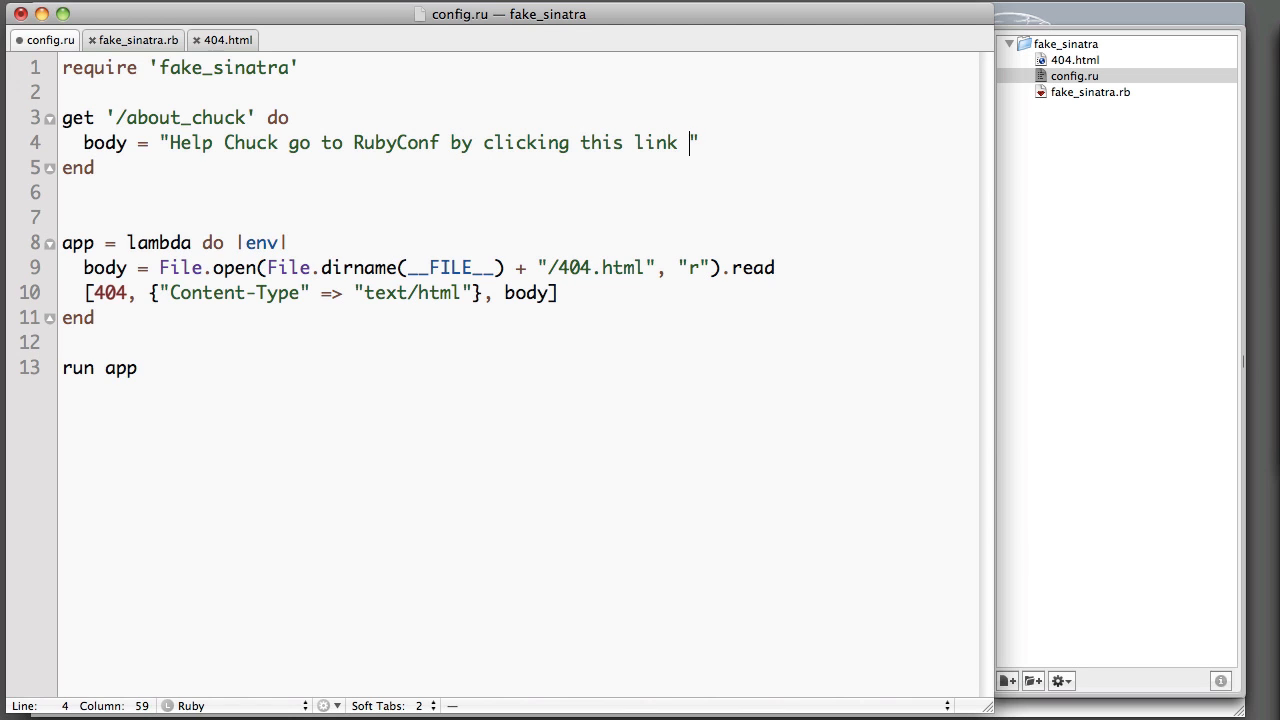
type("<a")
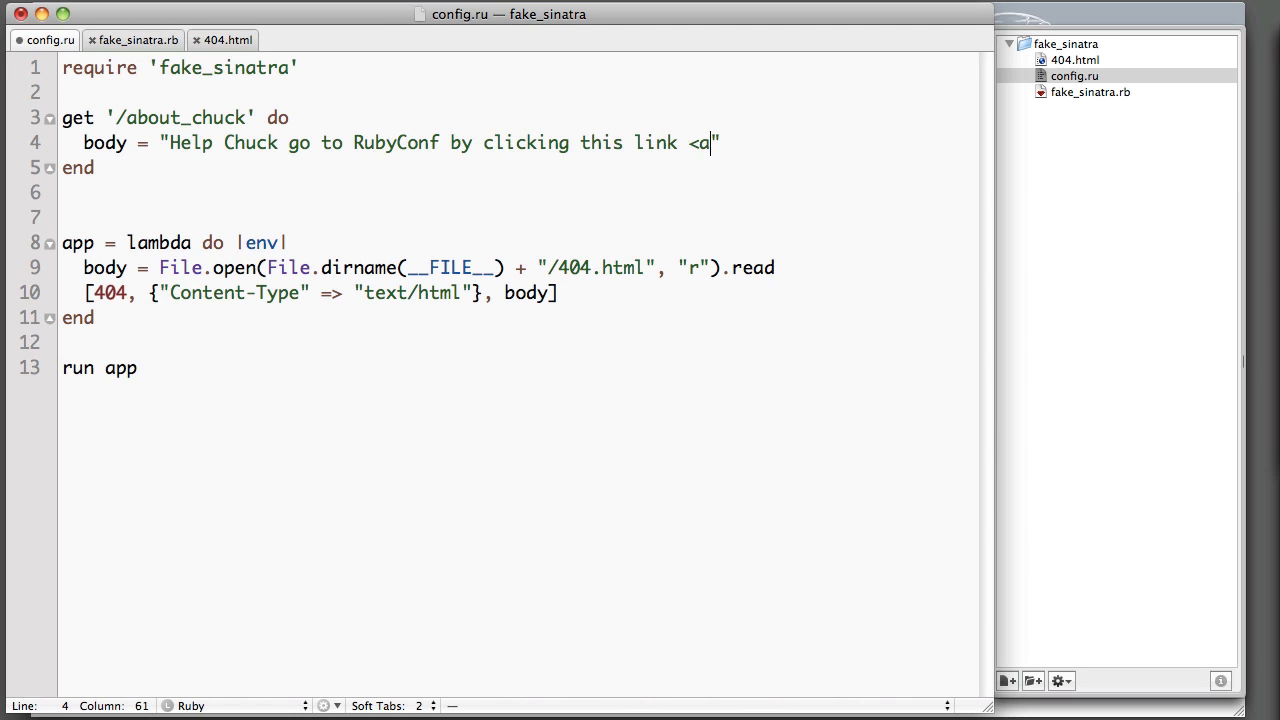
type("href=\\")
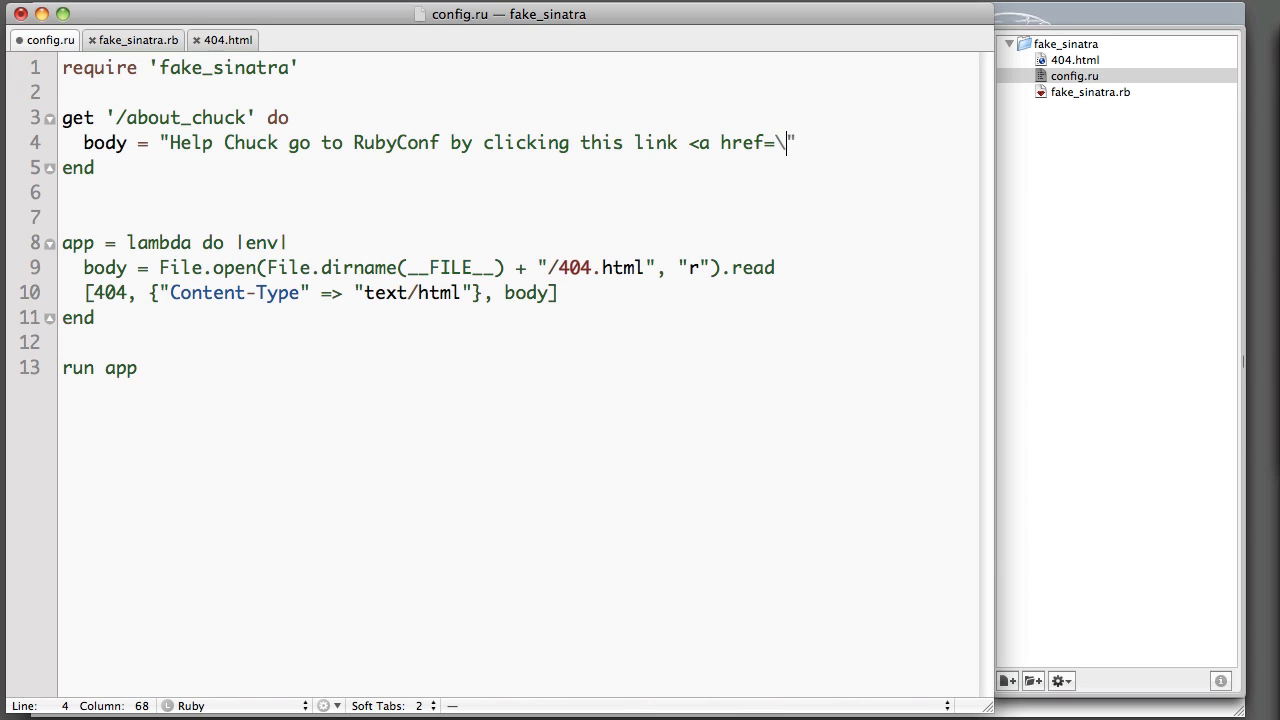
type("\"\"")
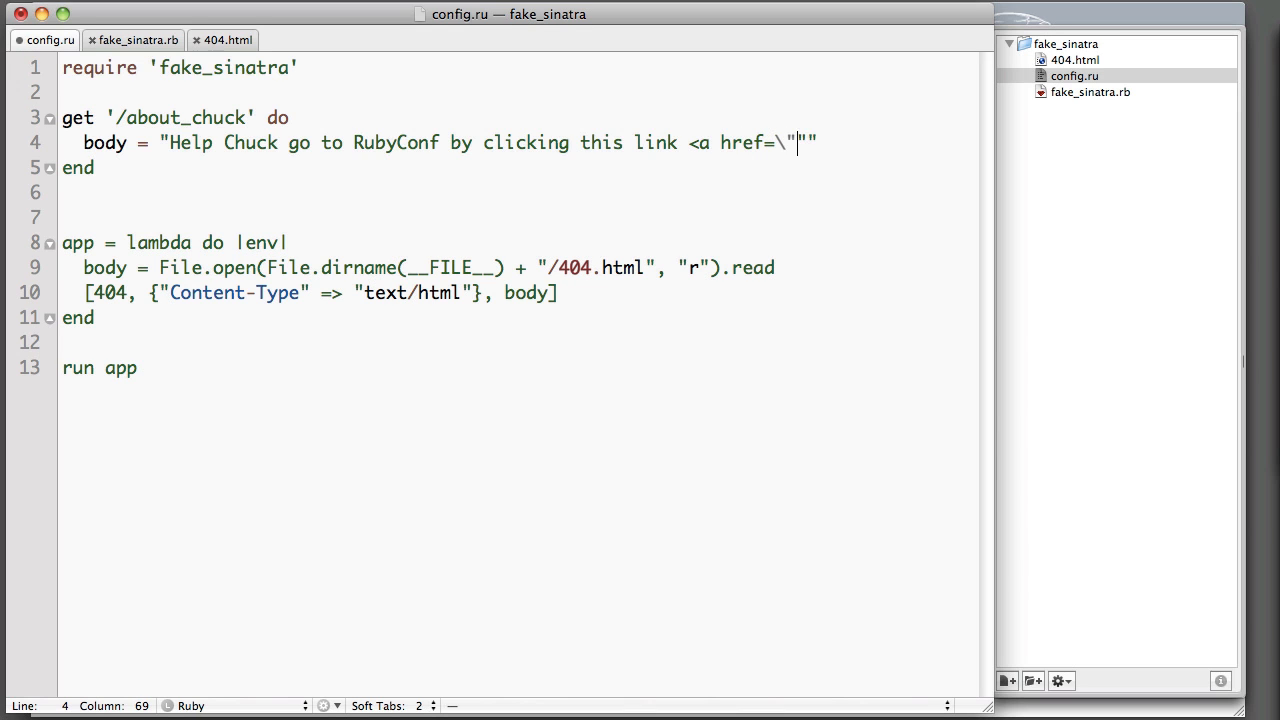
type("\\\"")
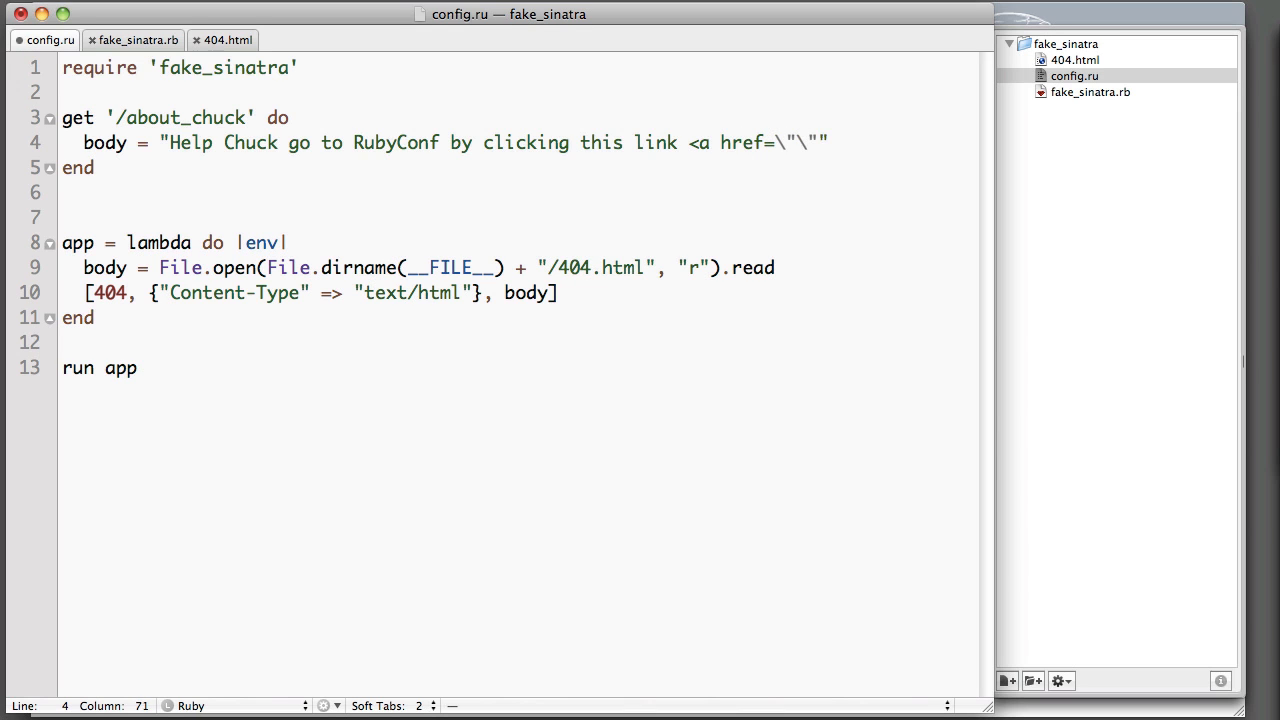
type(">")
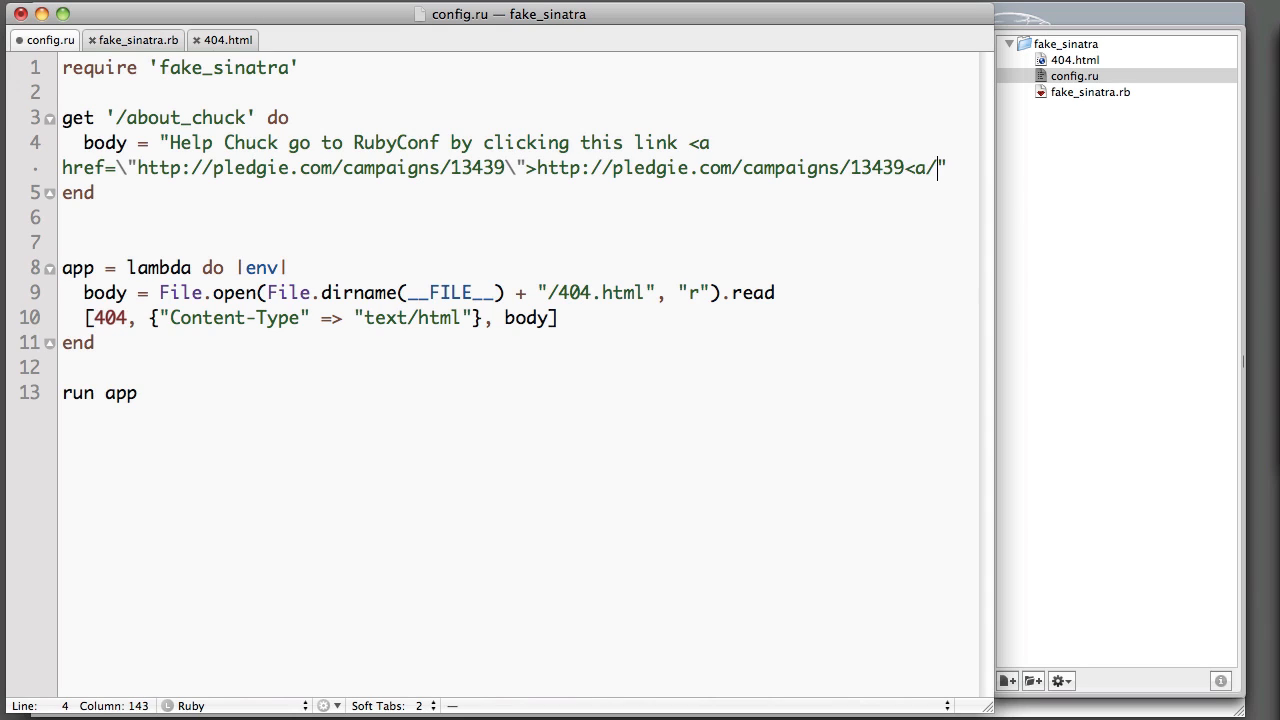
type(">")
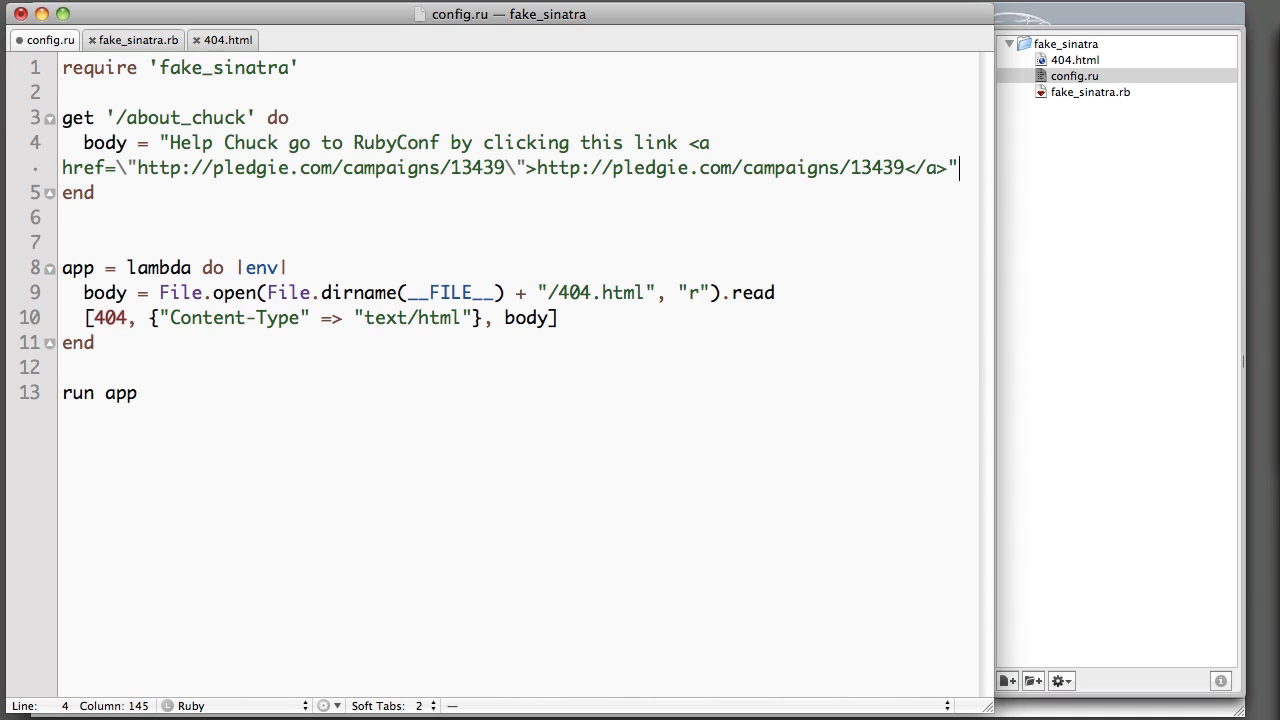
key("Return")
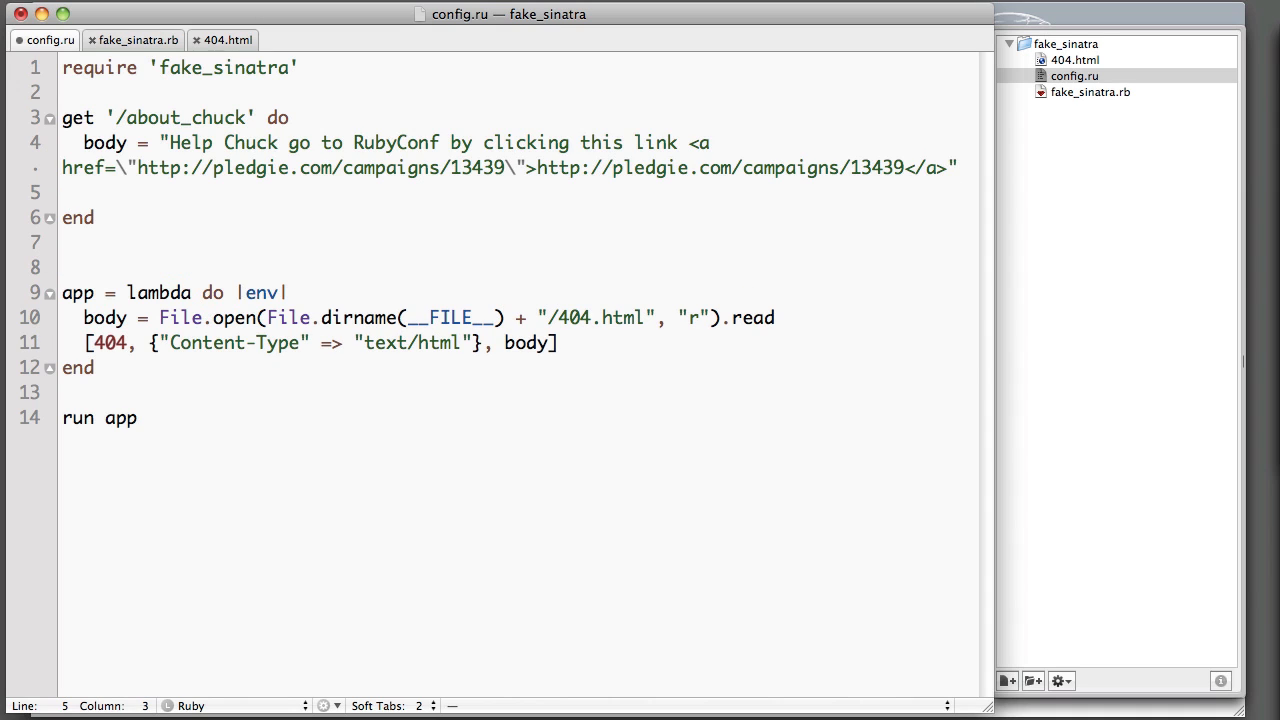
- Return [200, {"Content-Type" => "text/html"}, body] from the route
type("[200, ]")
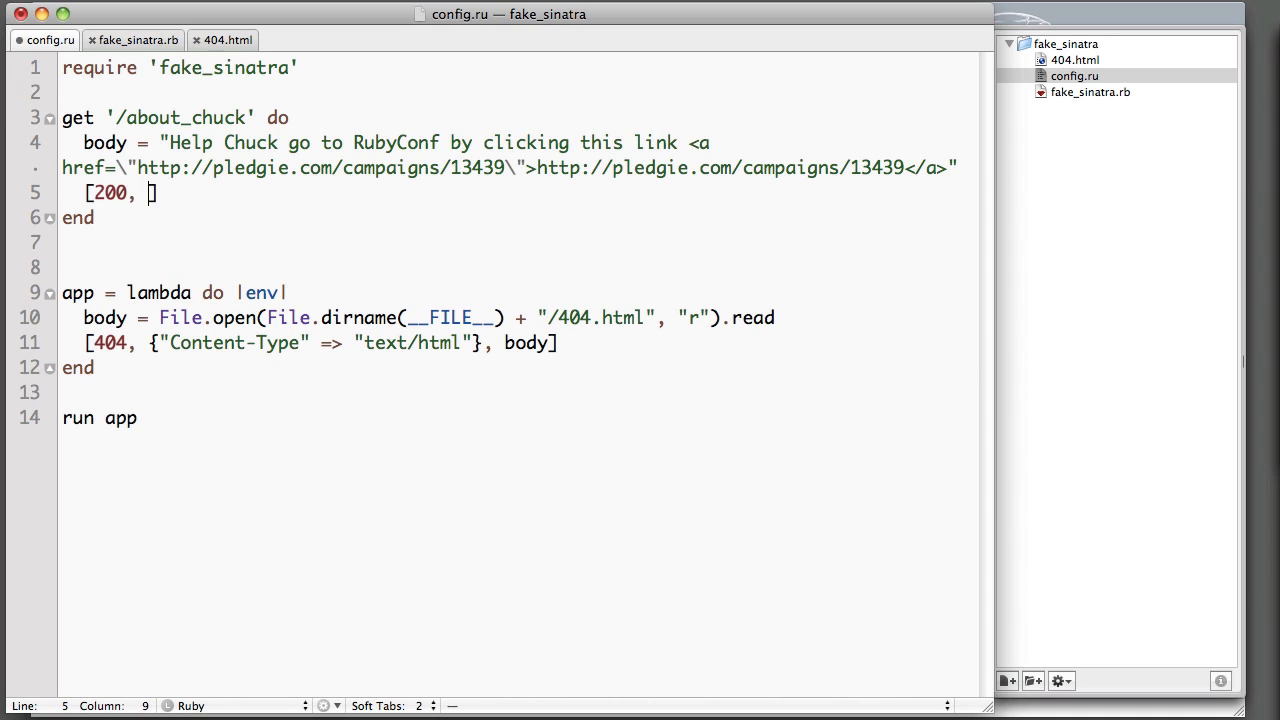
type("{\"C\"}")
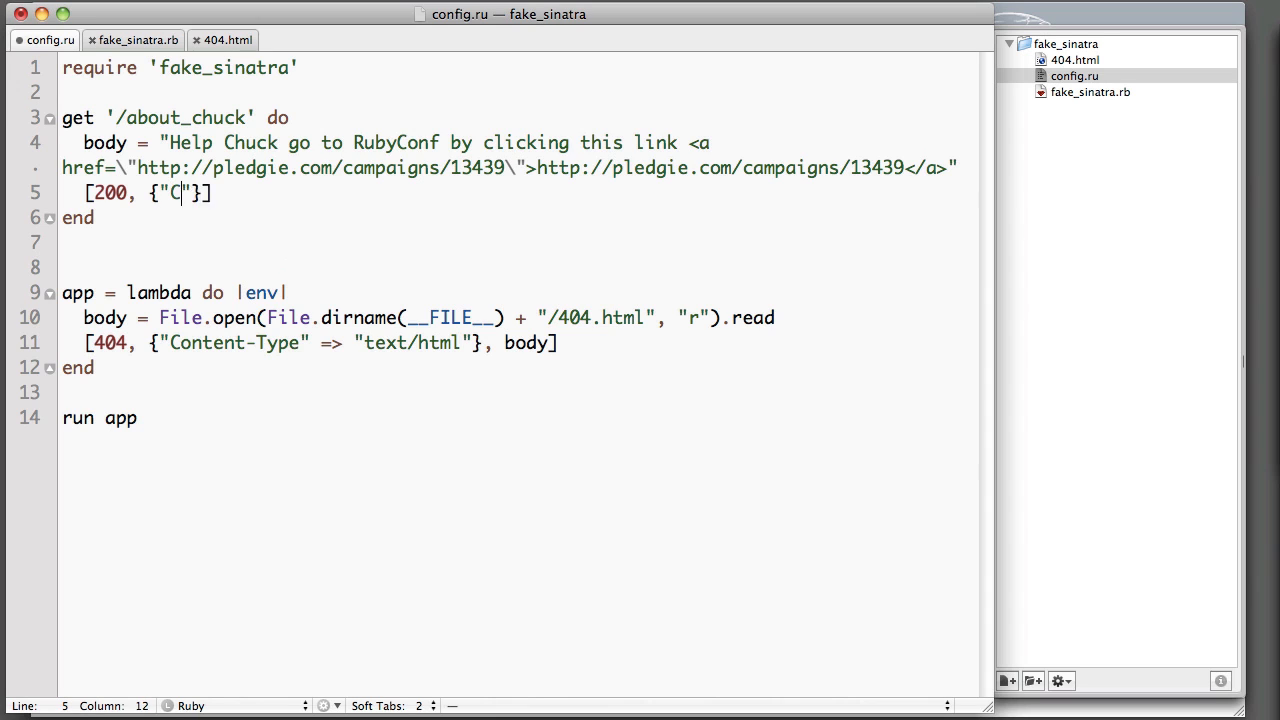
type("ontent-Type")
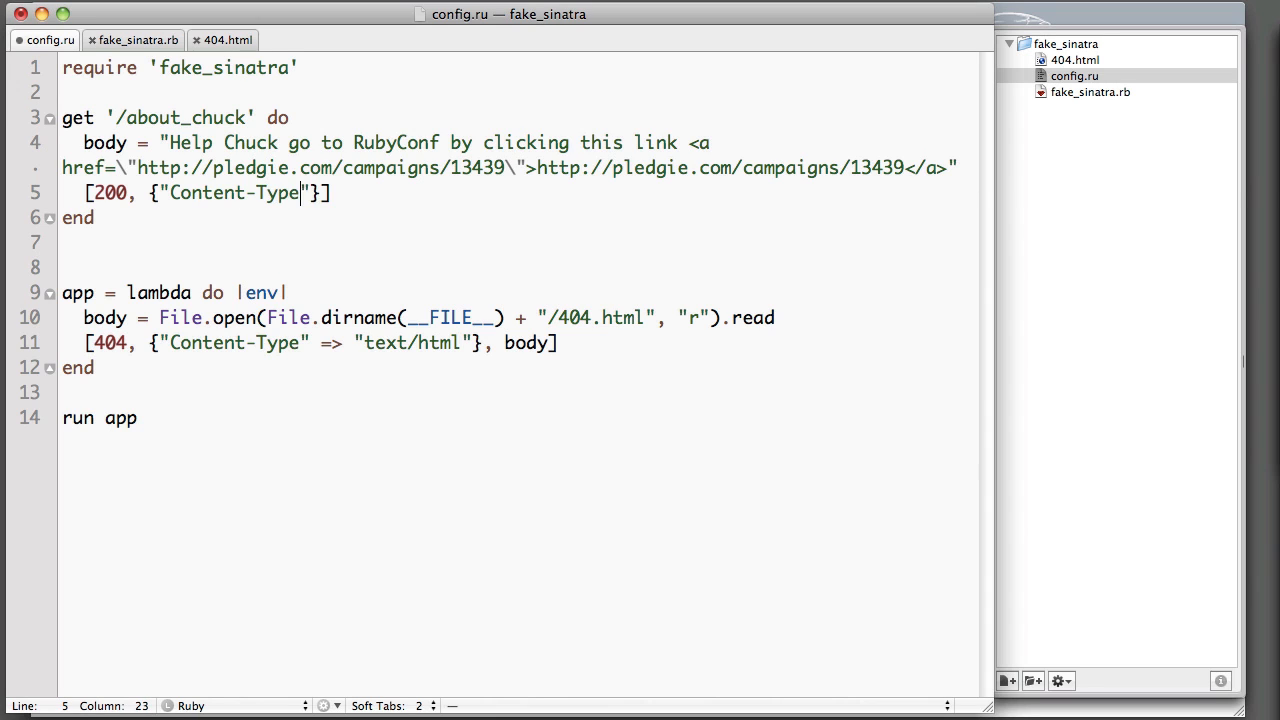
type("=> \"")
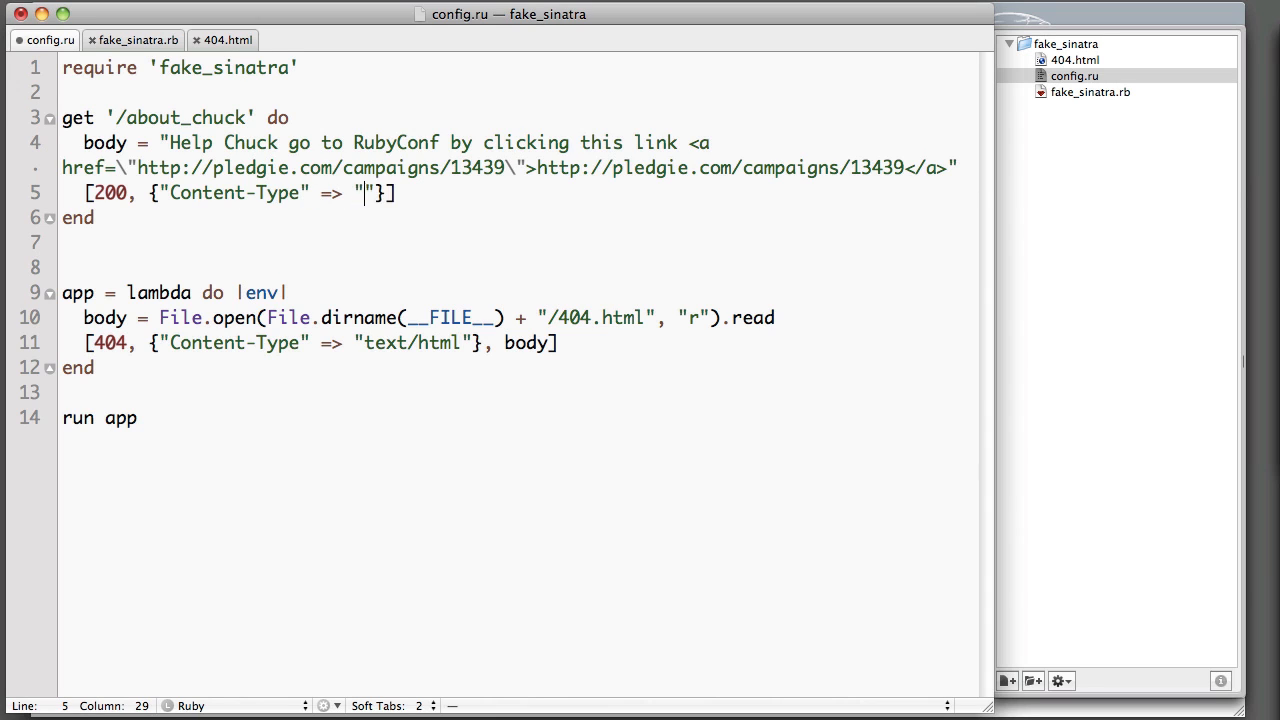
type("text/ht")
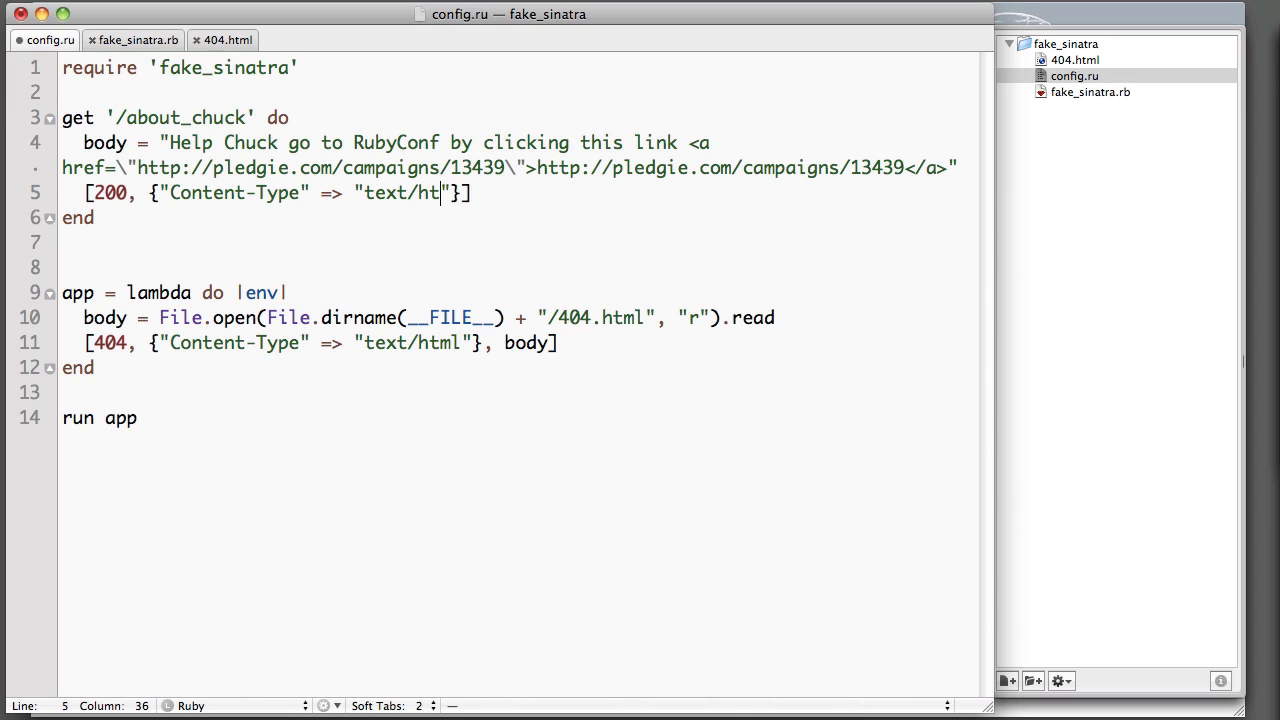
type("ml")
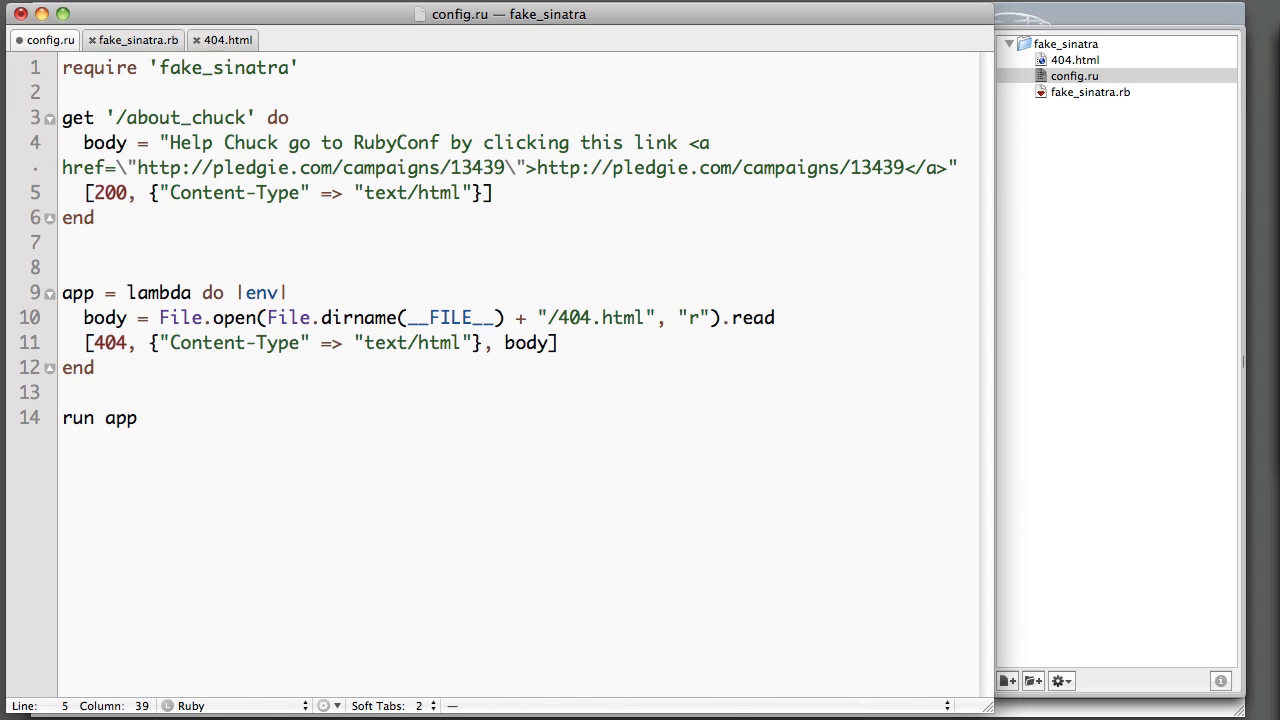
type(",")
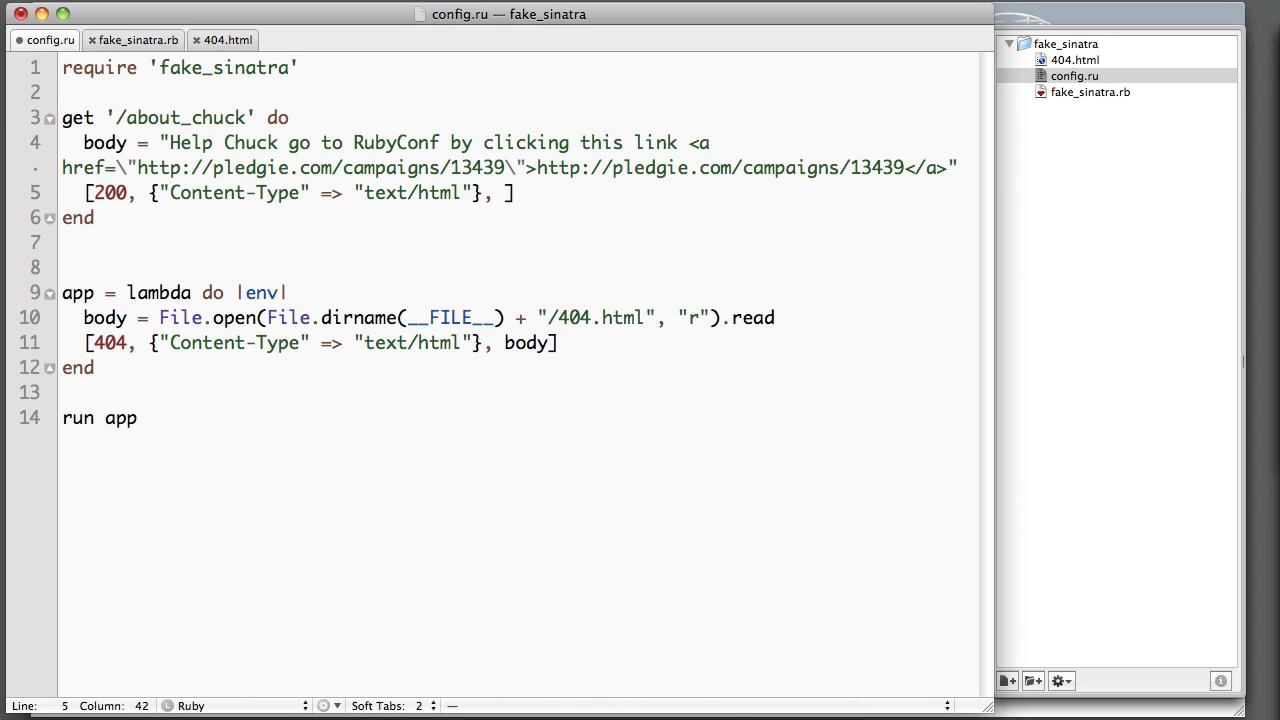
type("body")
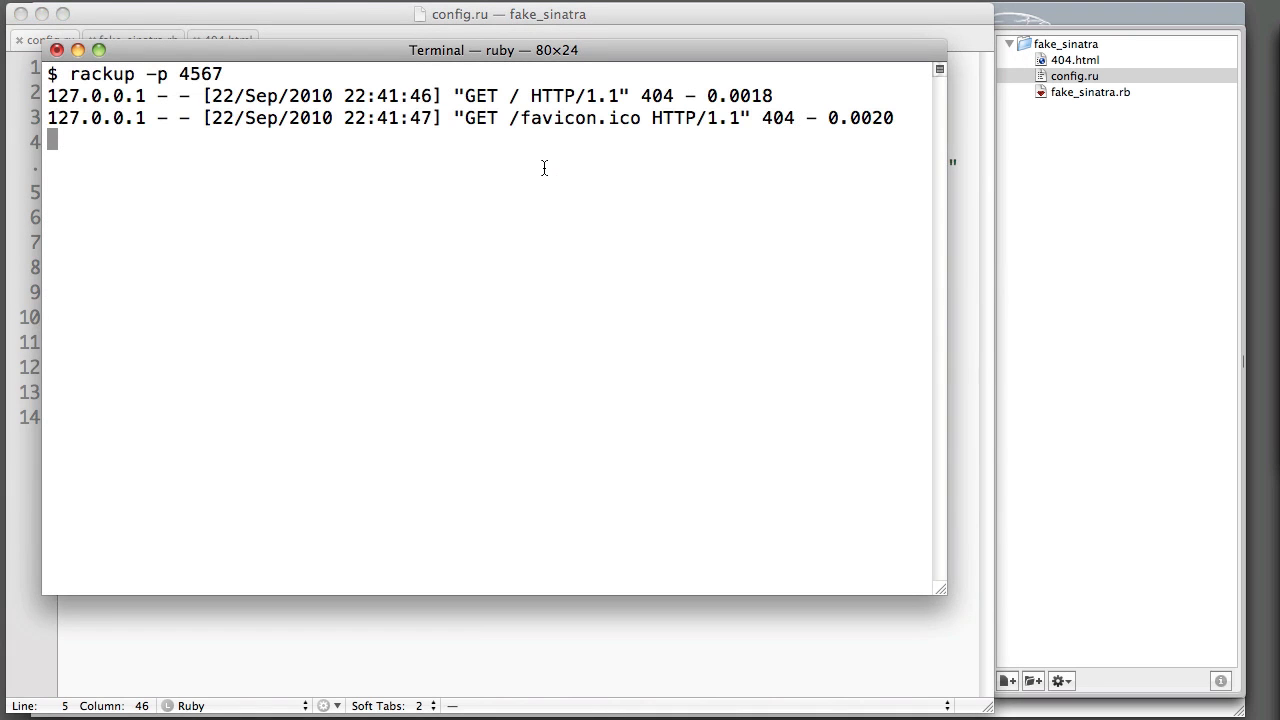
- Stop rackup with Ctrl+C and rerun 'rackup -p 4567'
key("ctrl+c")
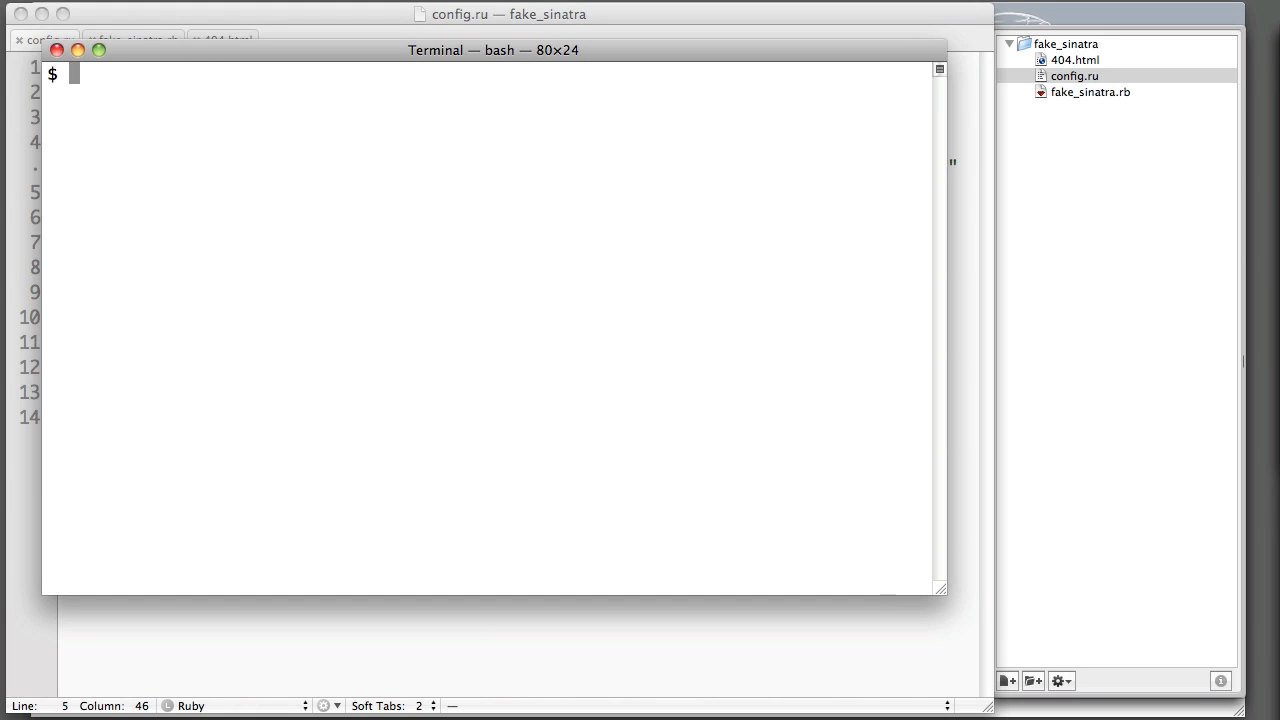
type("rackup -p 4567")
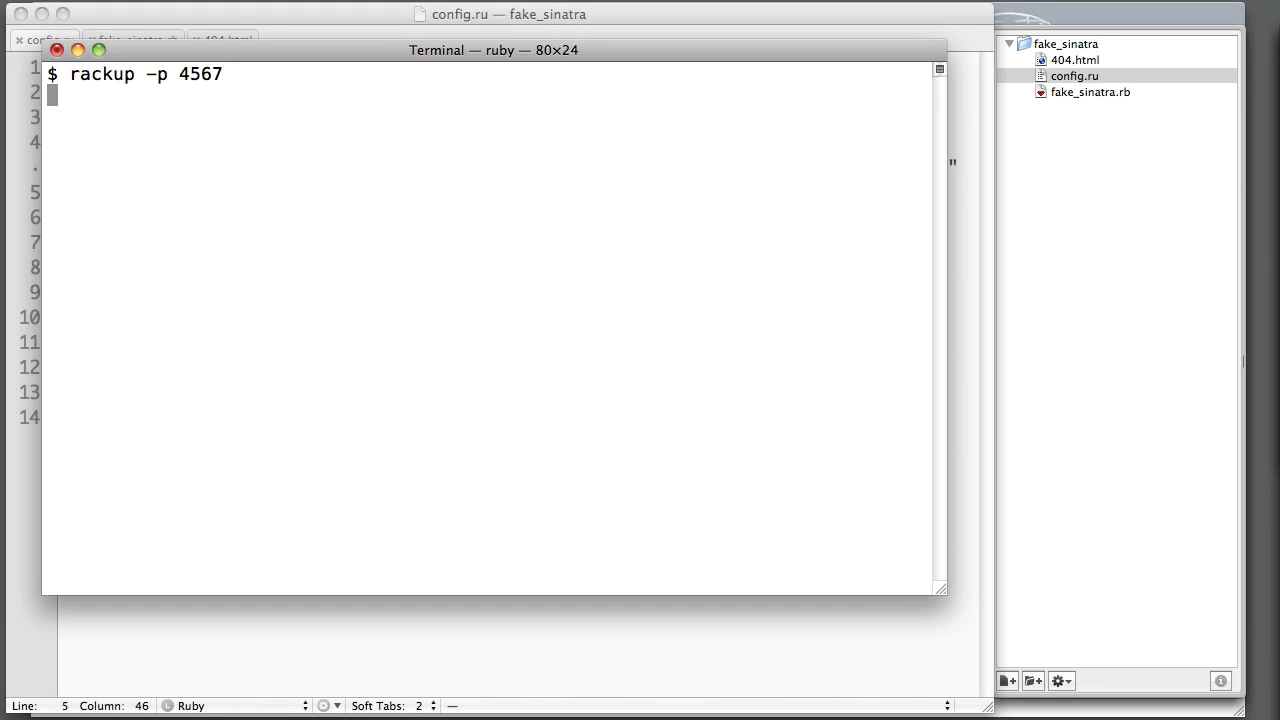
key("Return")
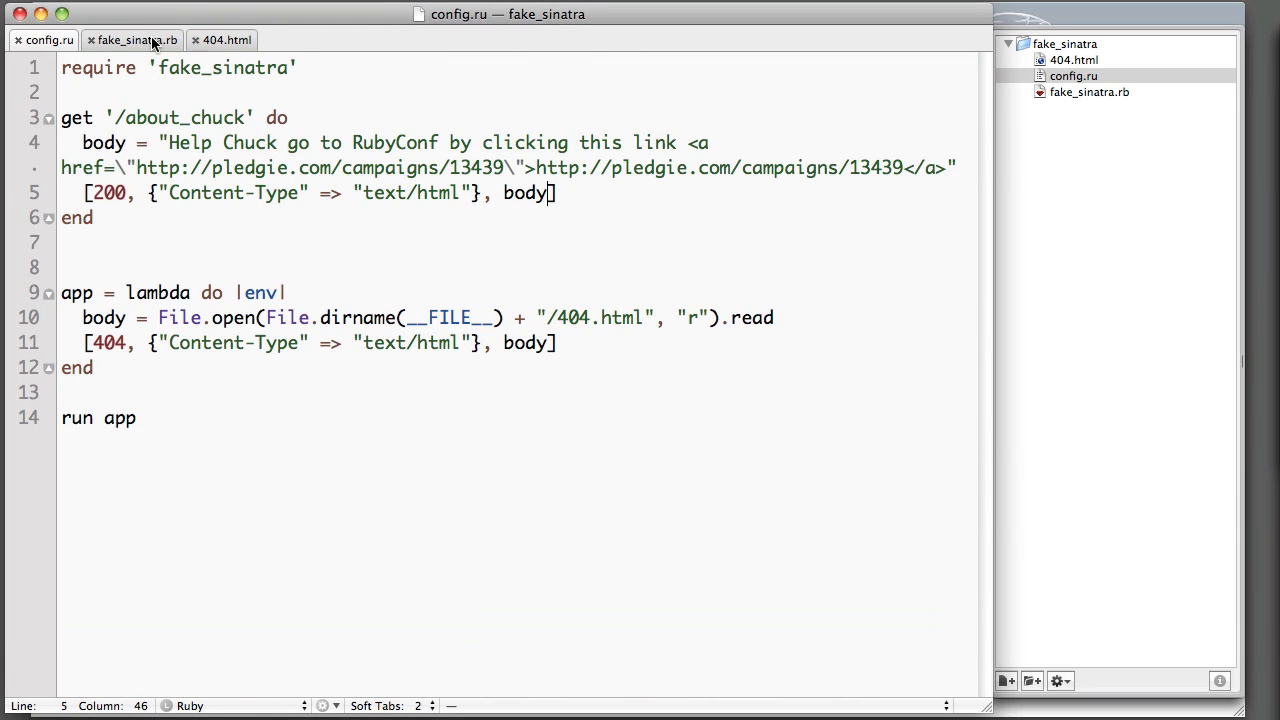
- In fake_sinatra.rb, define get(&block) that starts with middleware = Class.new
left_click(137, 40)
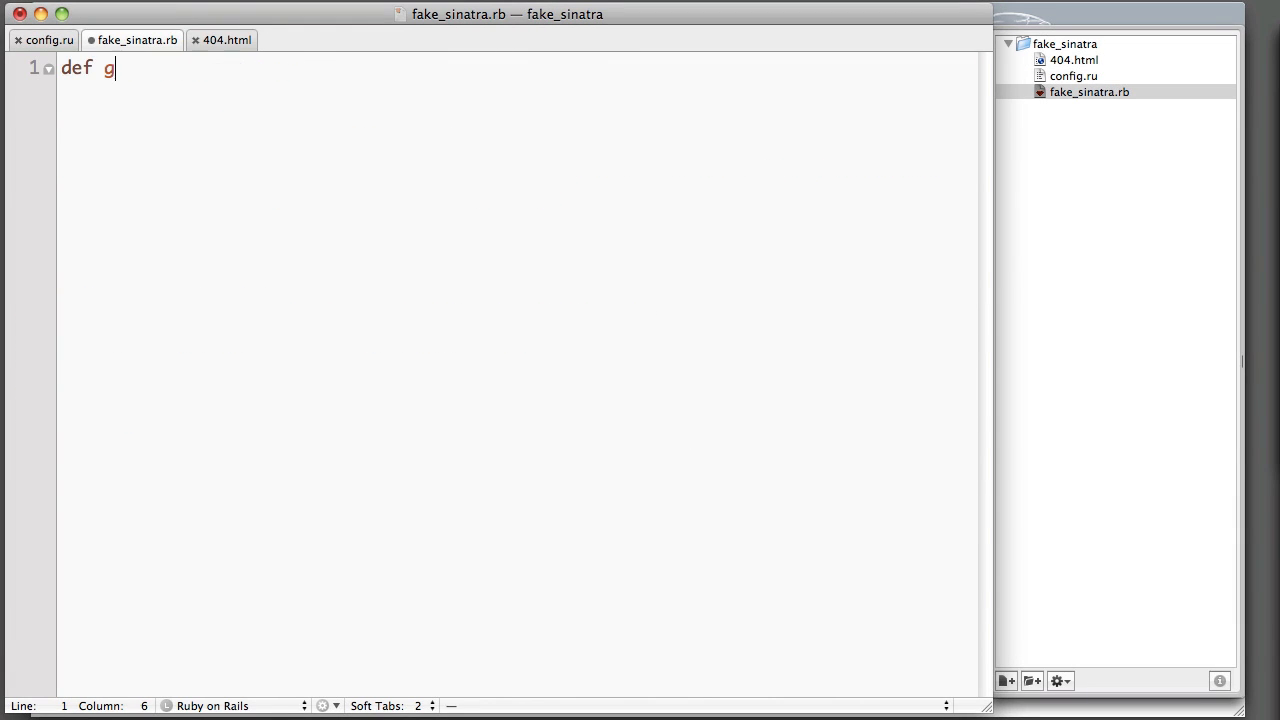
type("et(&")
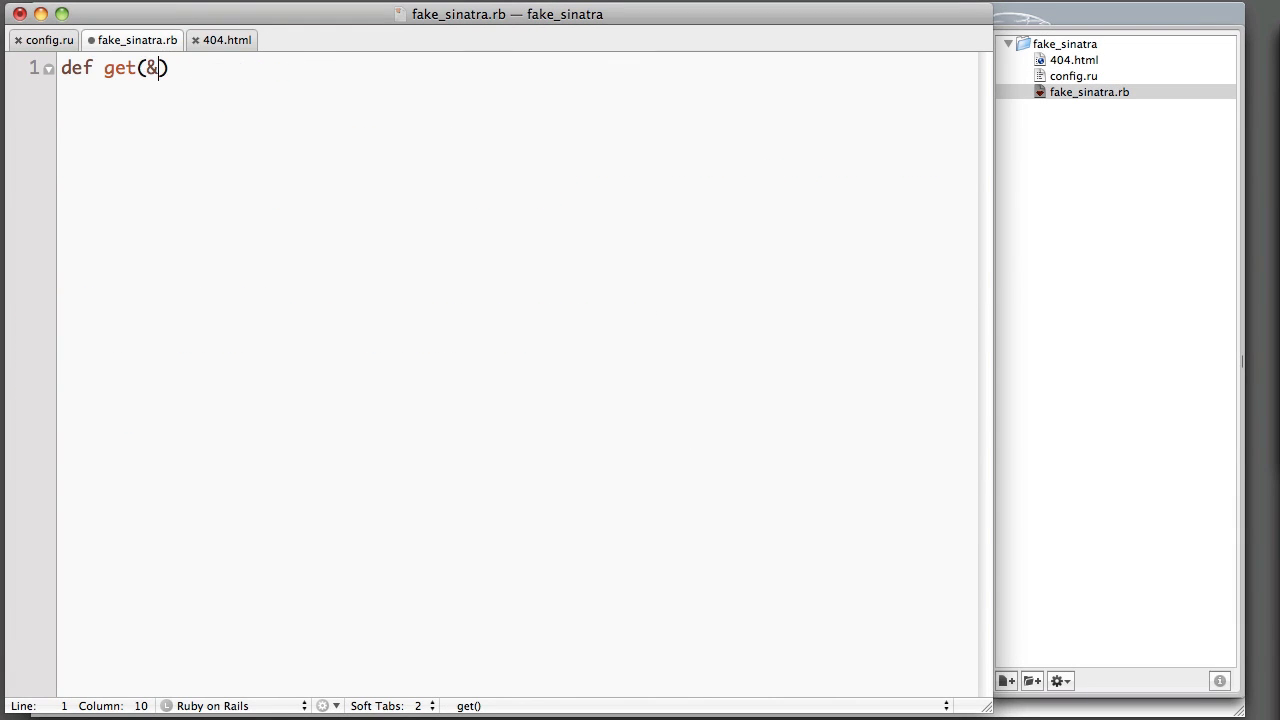
type("block")
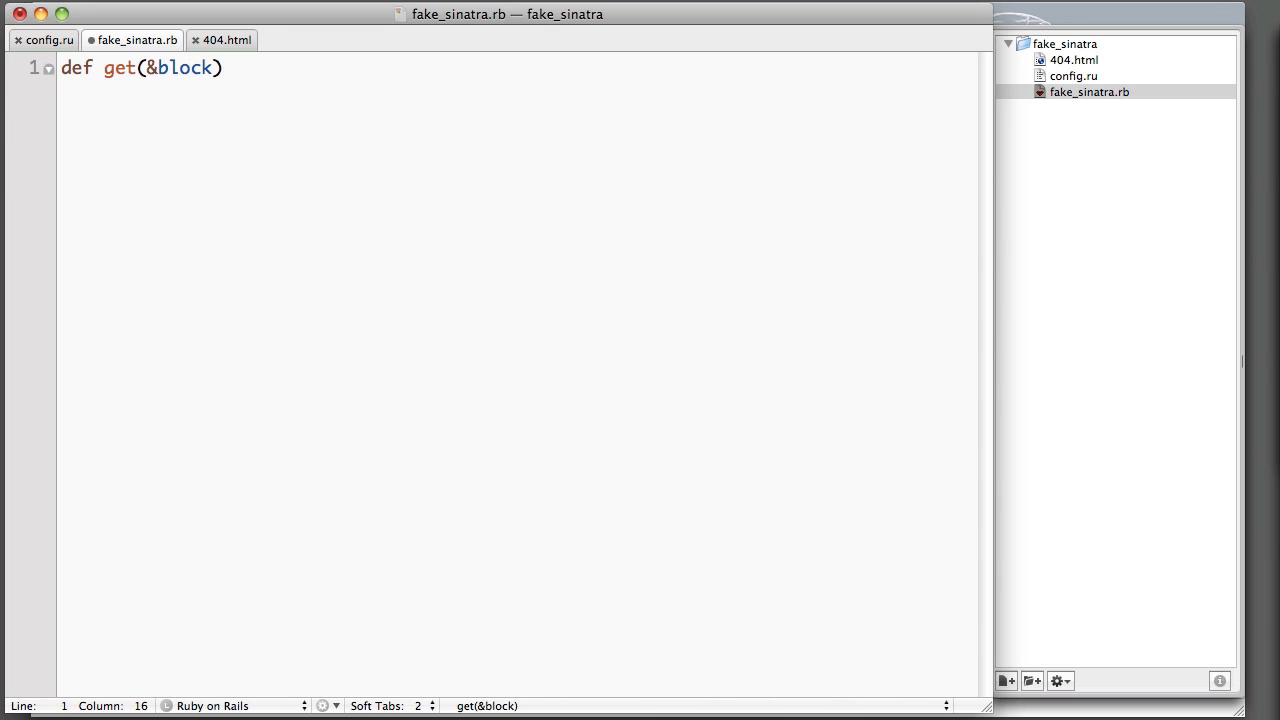
key("Return")
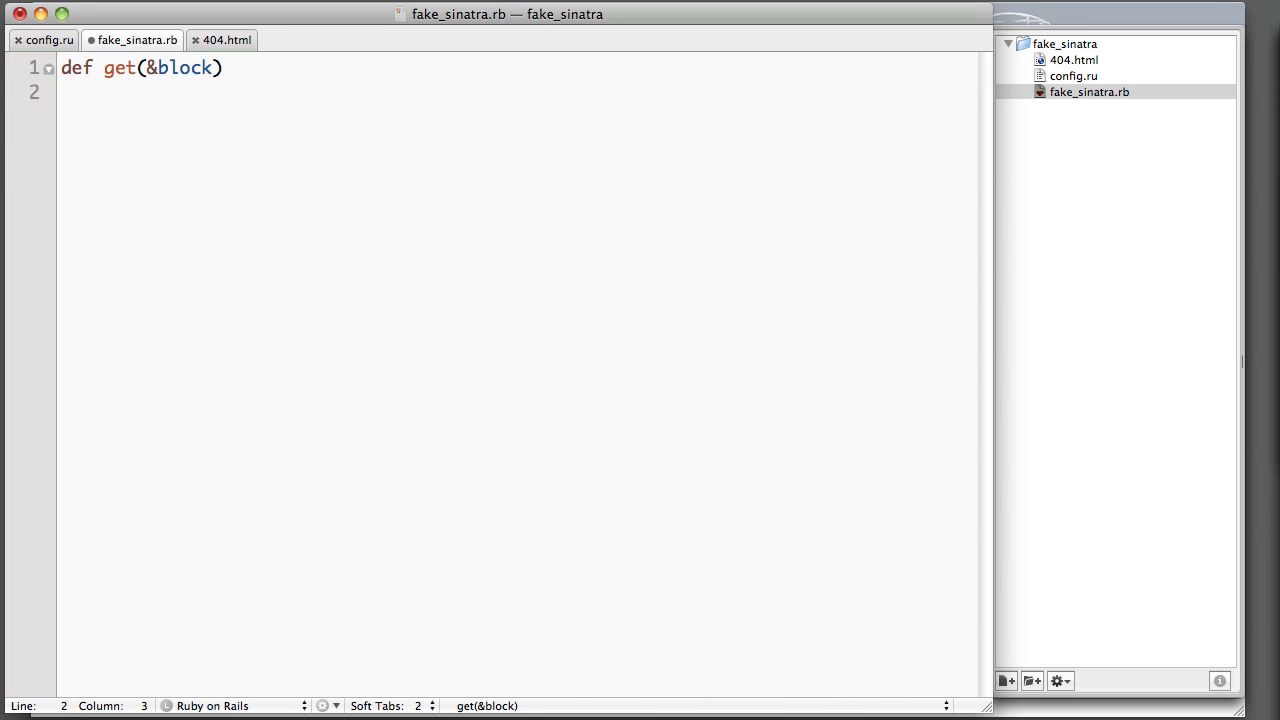
type("mid")
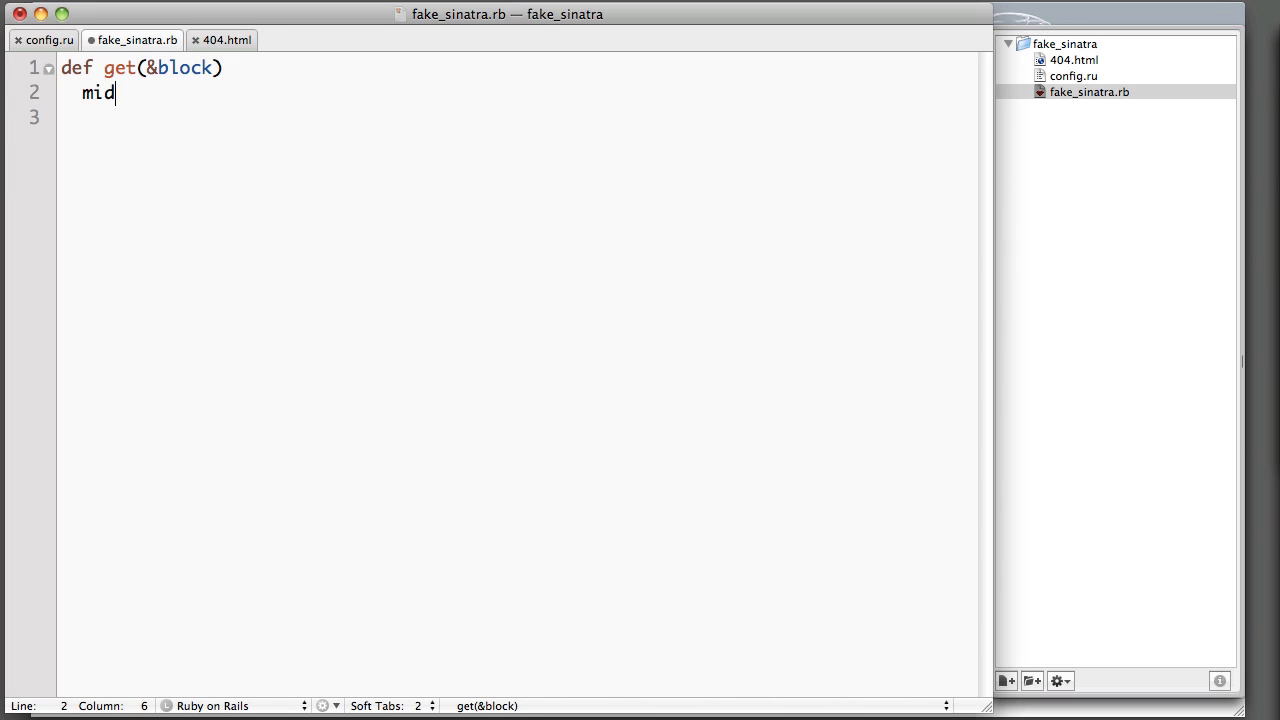
type("dleware = Cl")
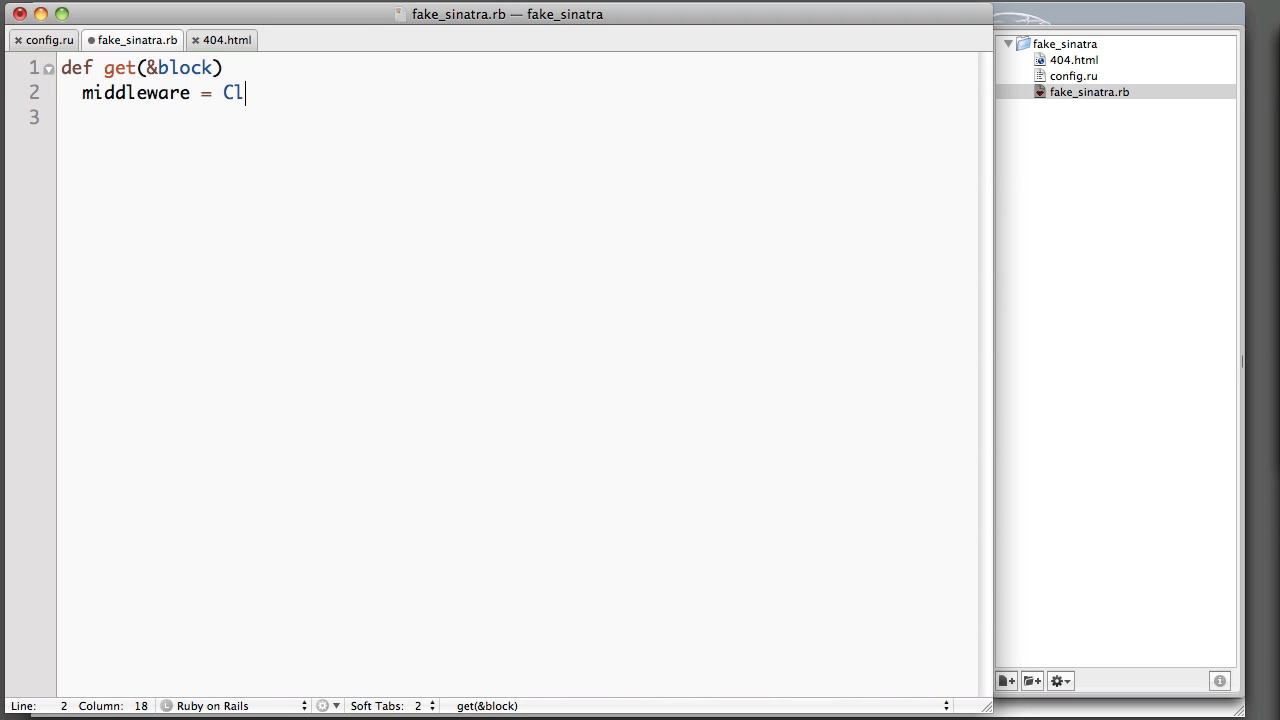
type("ass.new")
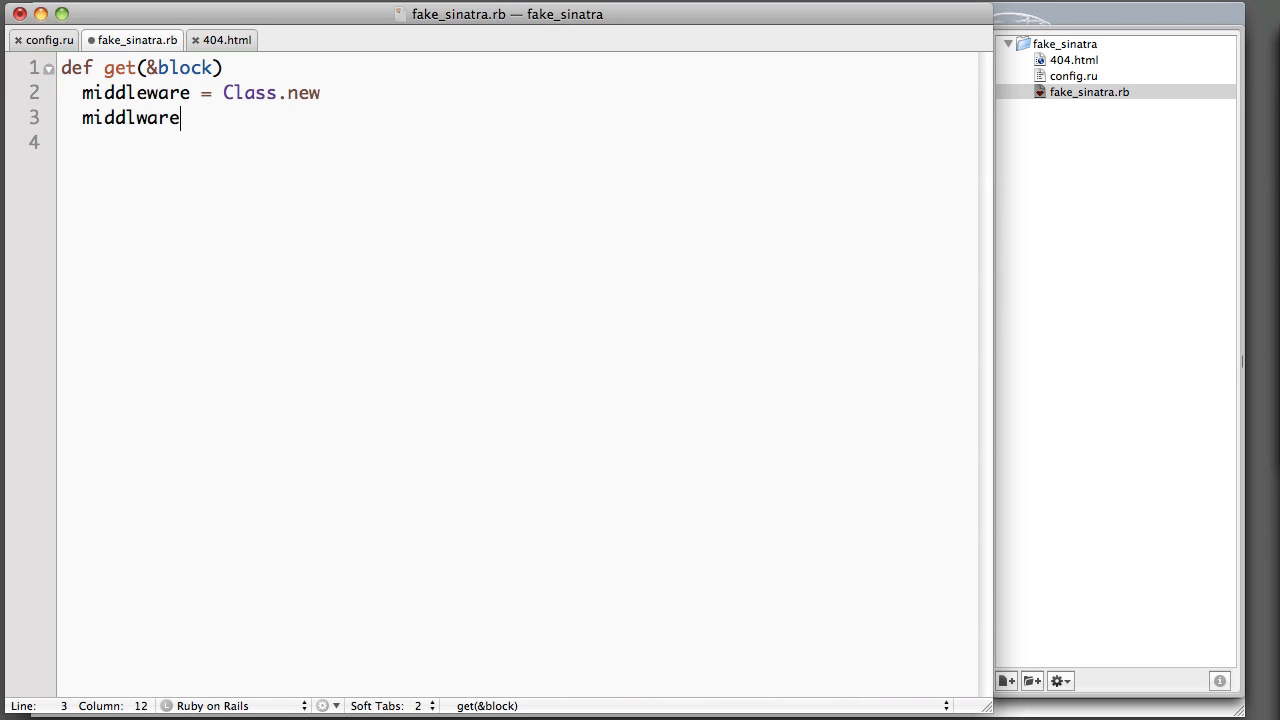
type(".send")
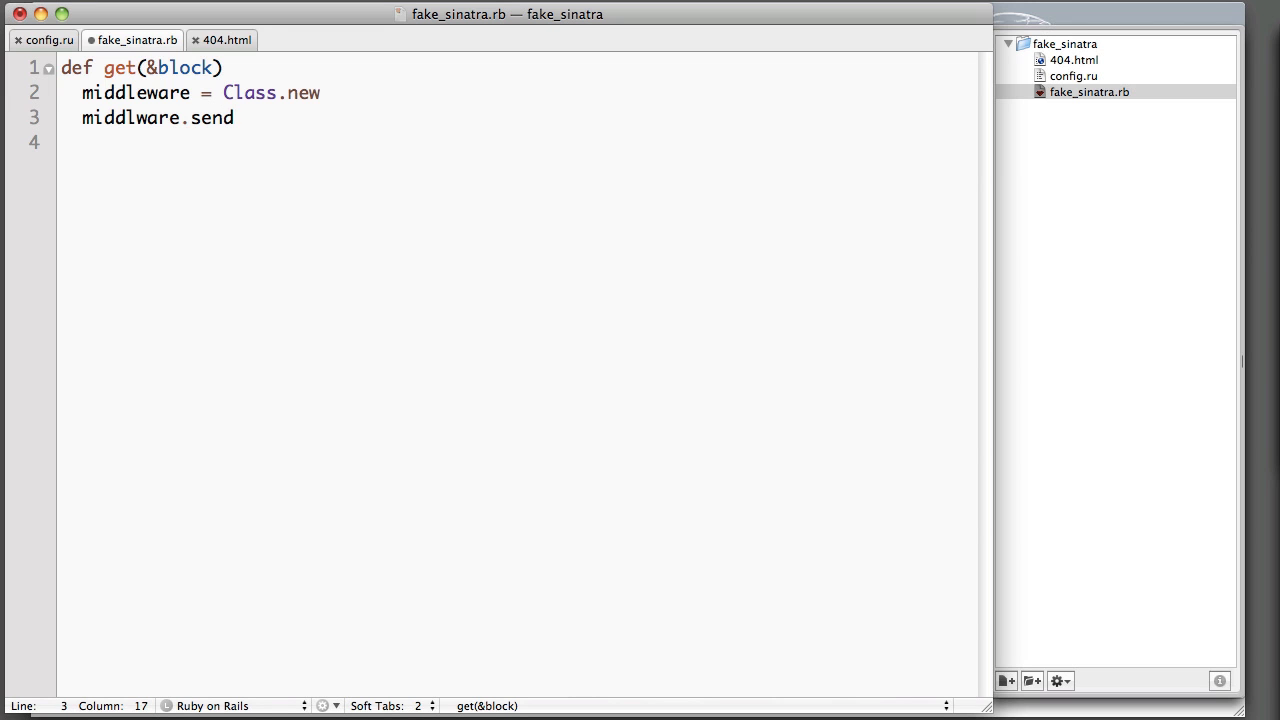
type("()")
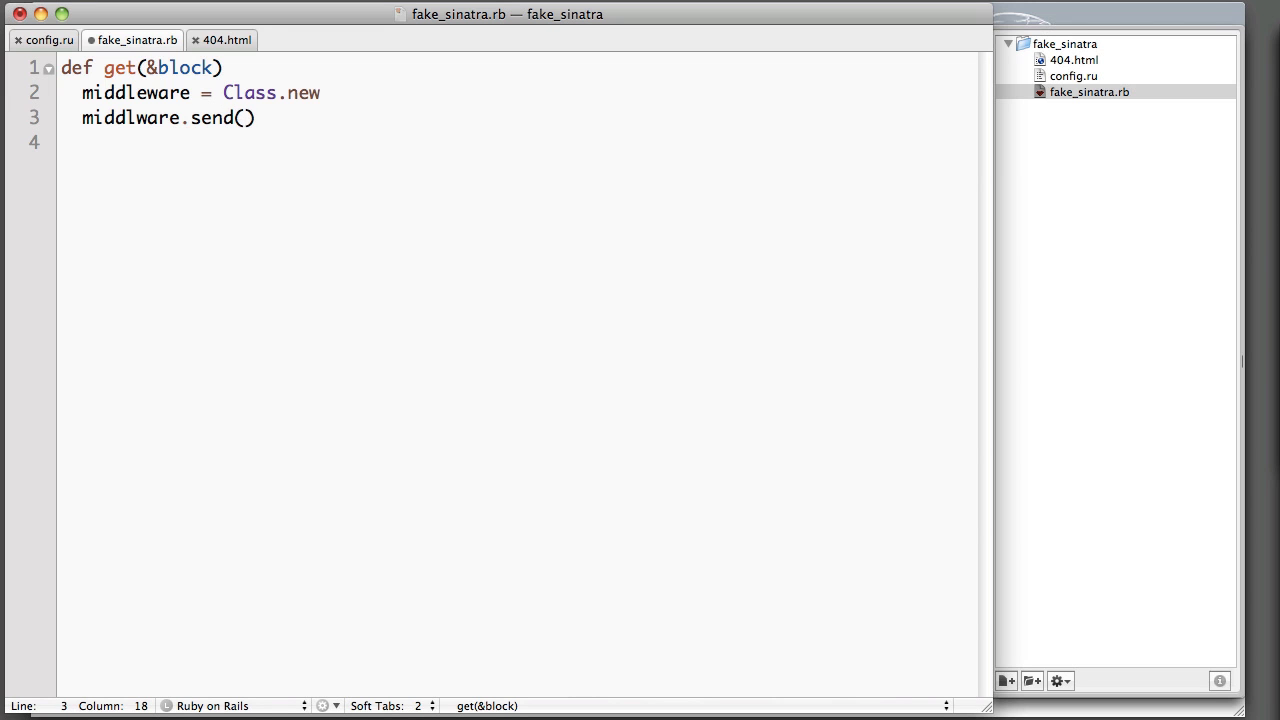
type(":")
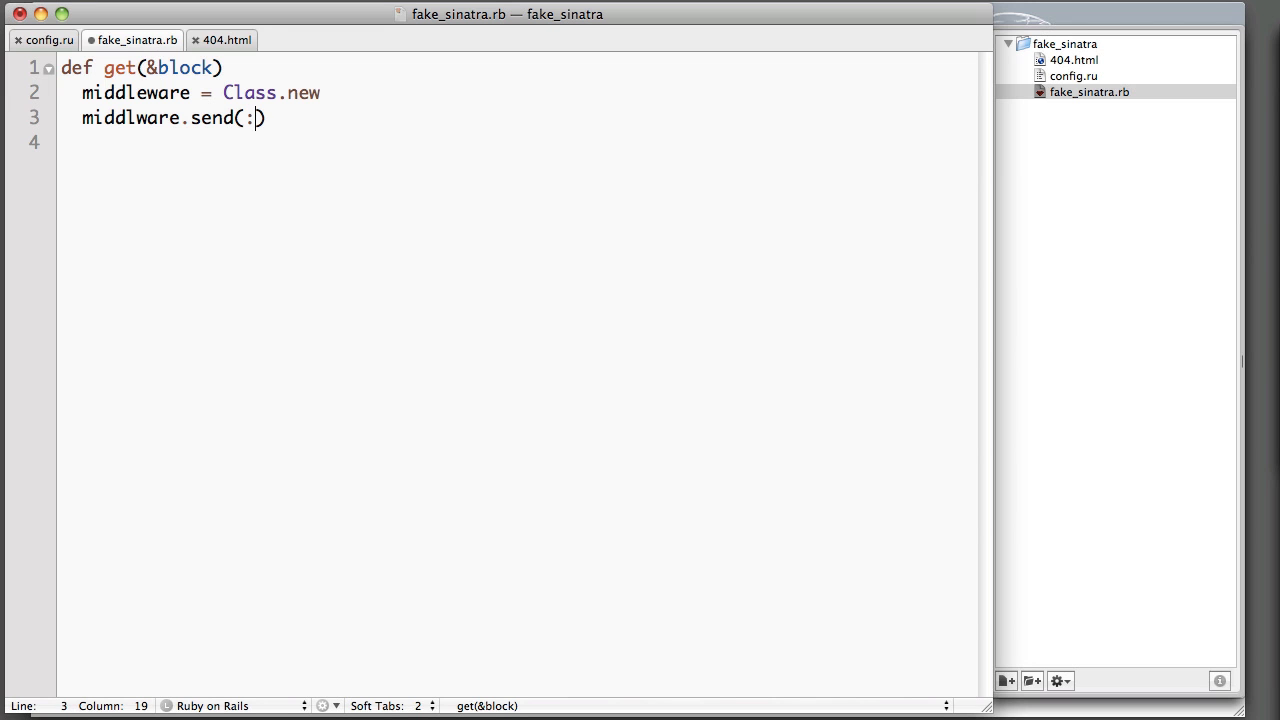
type("define_")
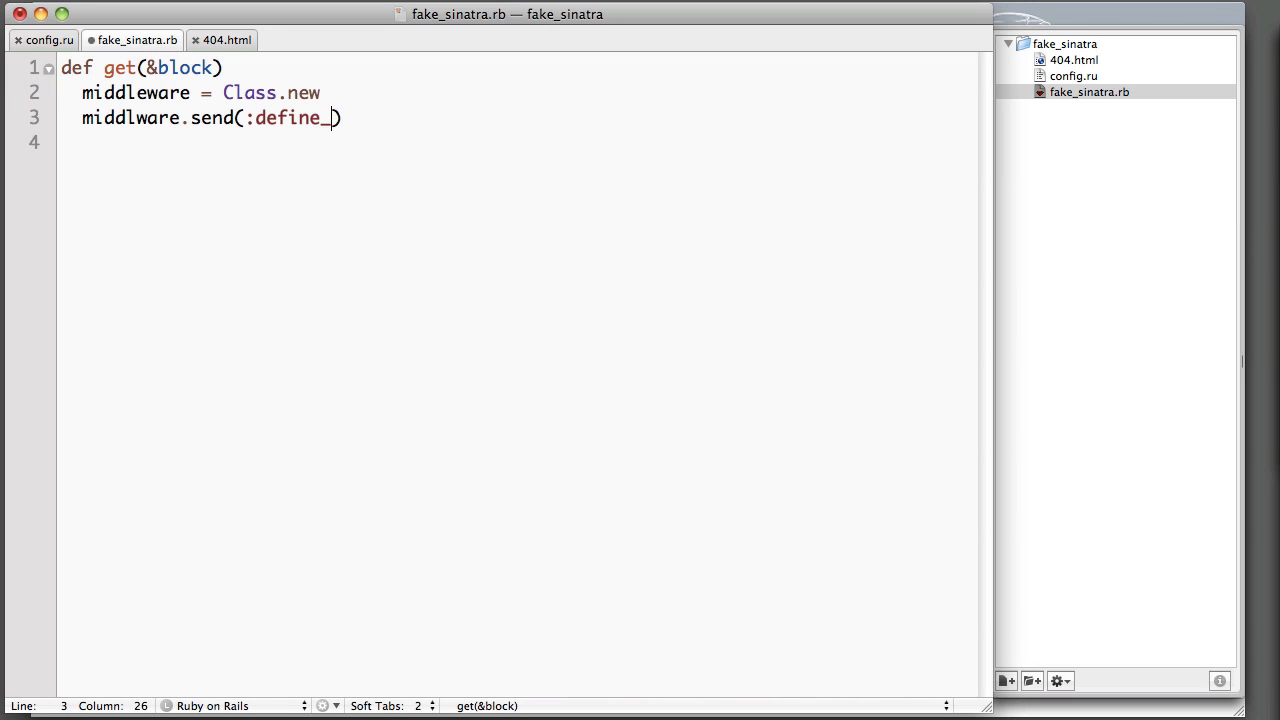
type("method,")
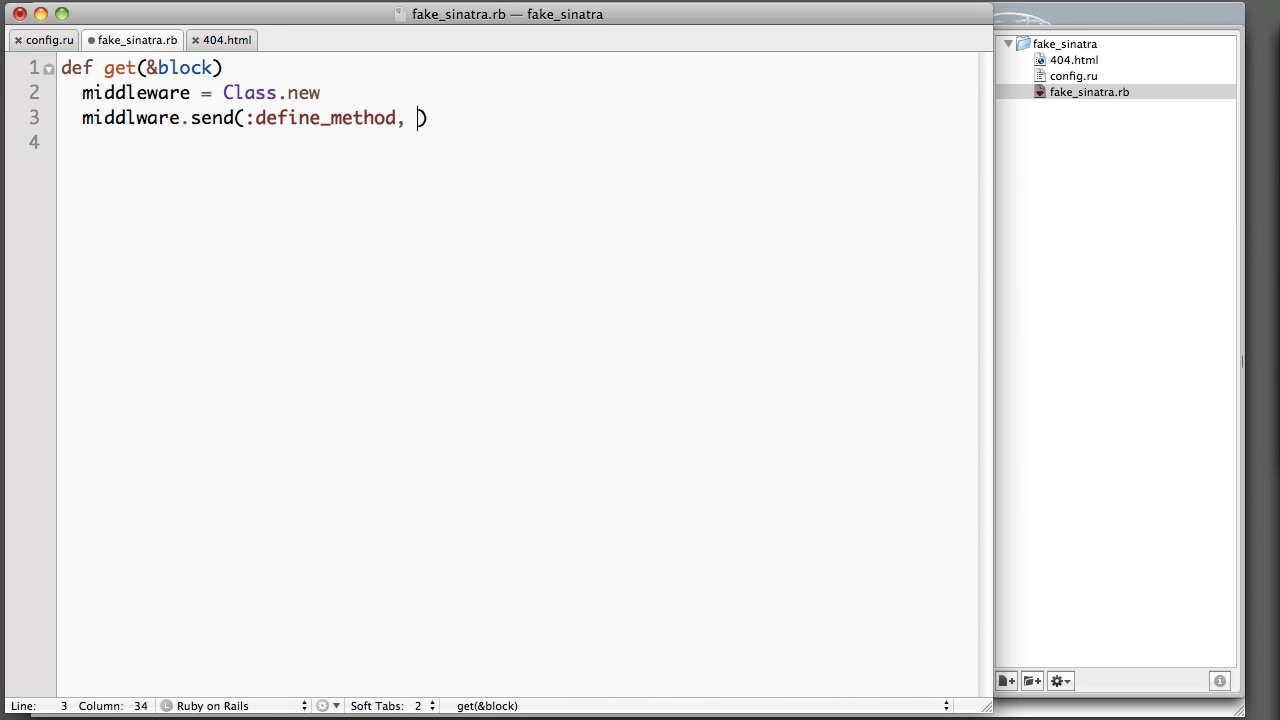
type("'initialize'")
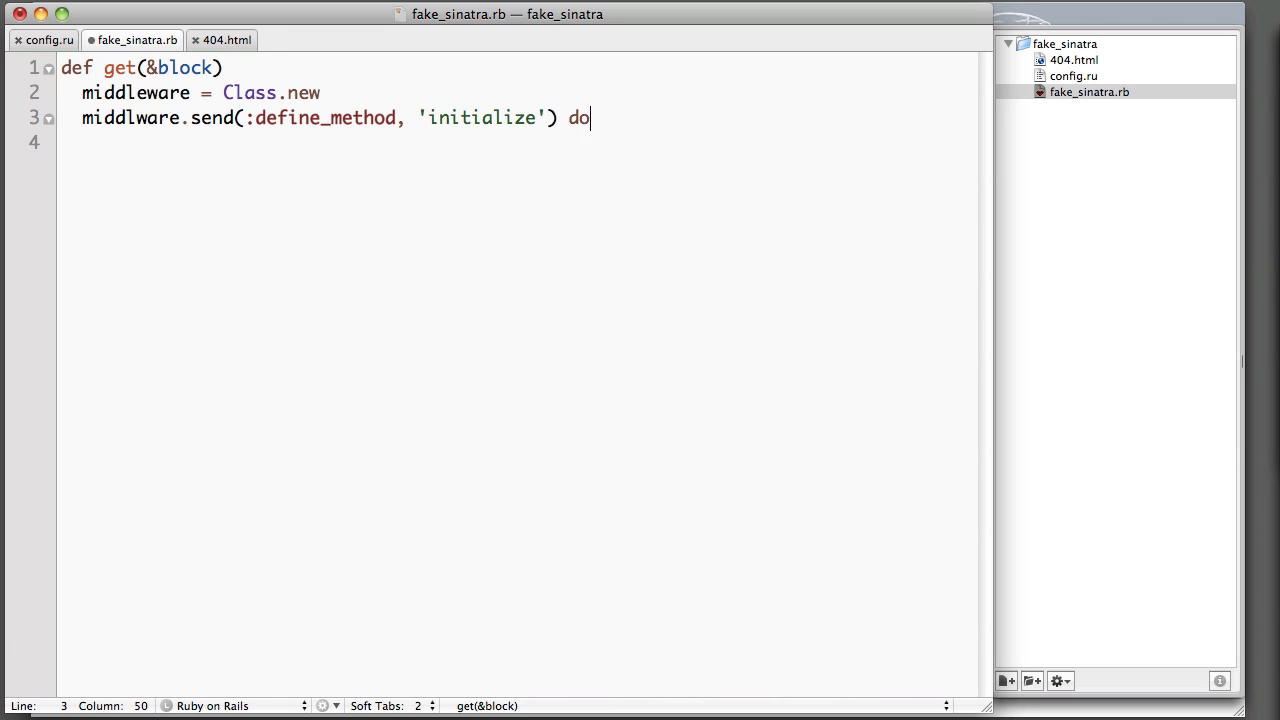
type("|app|")
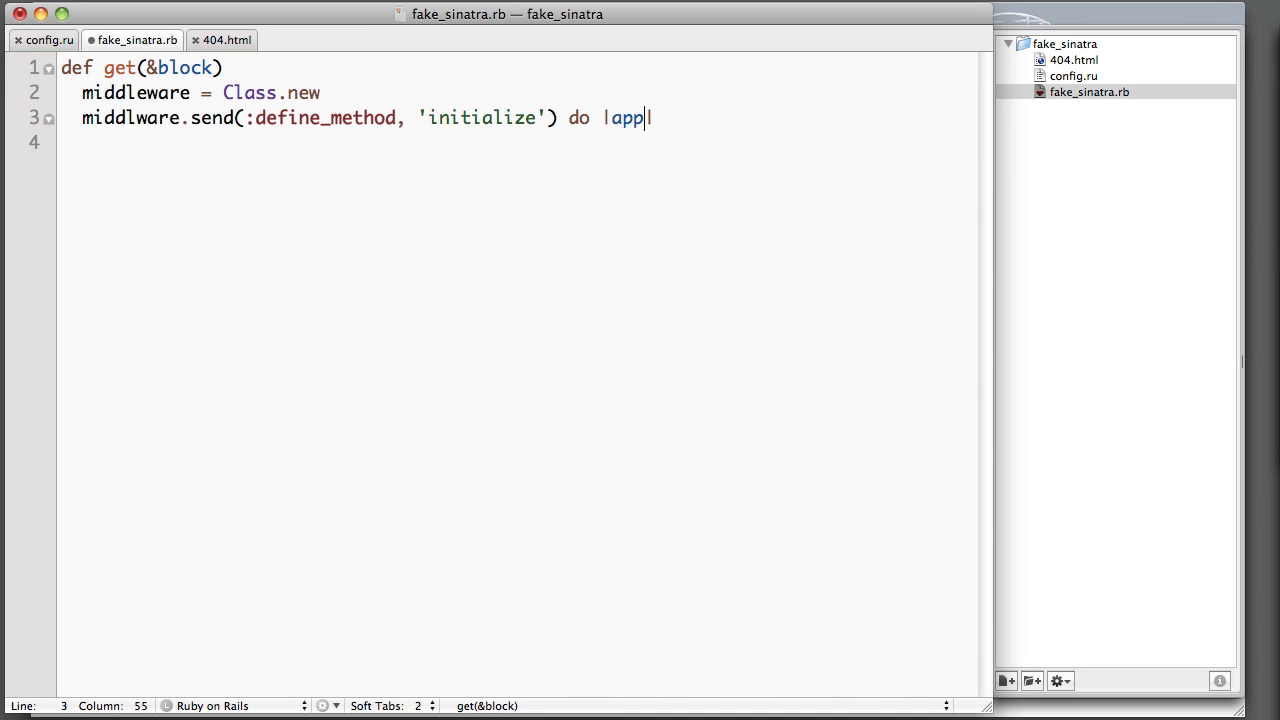
key("Return")
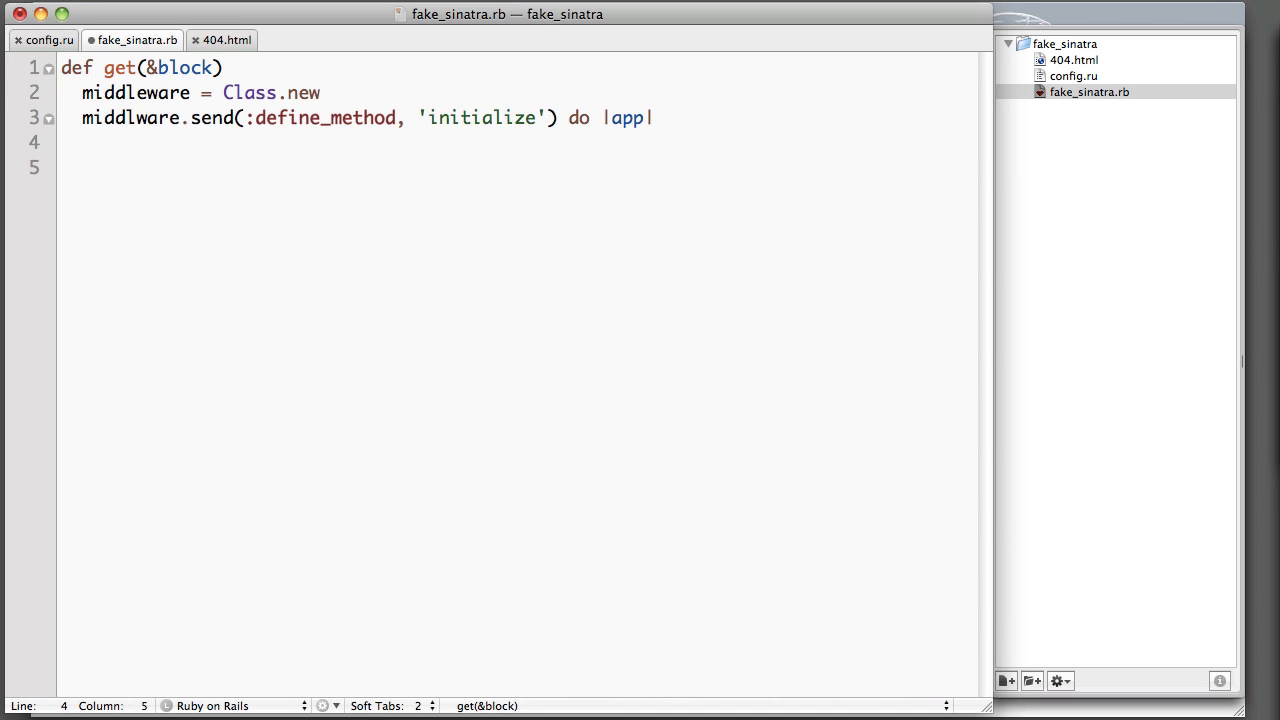
type("@app =")
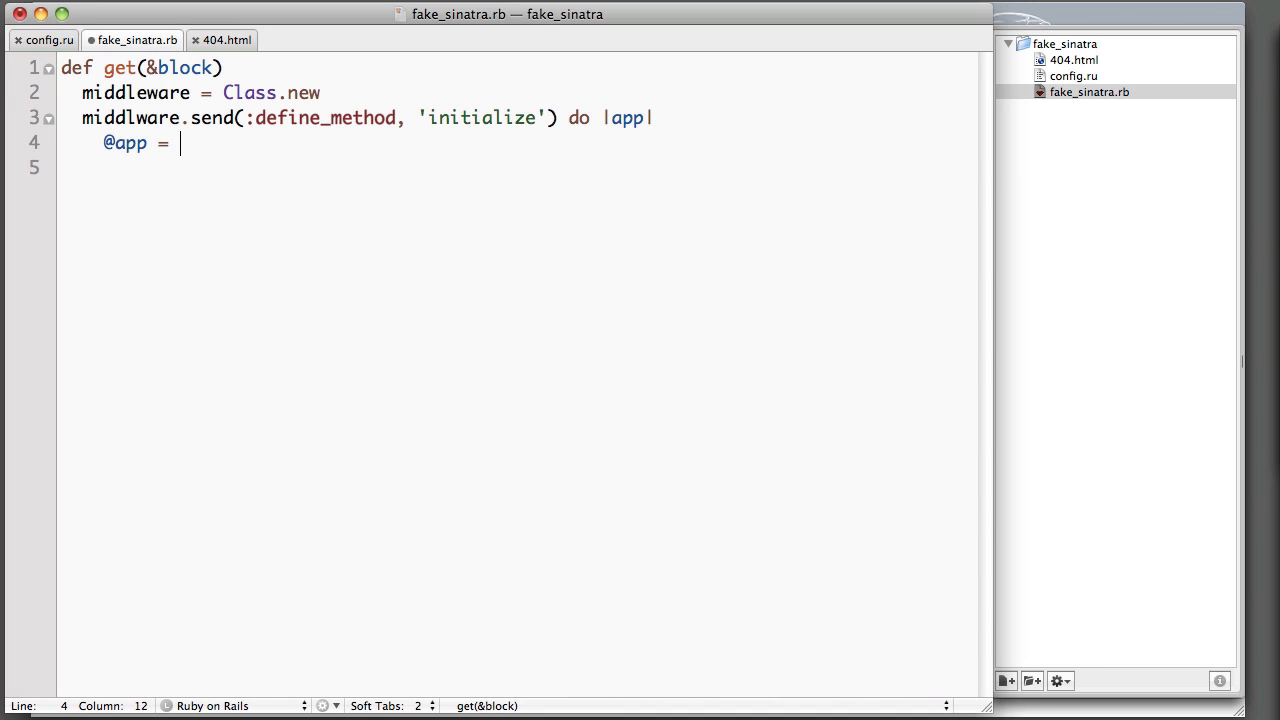
type("app")
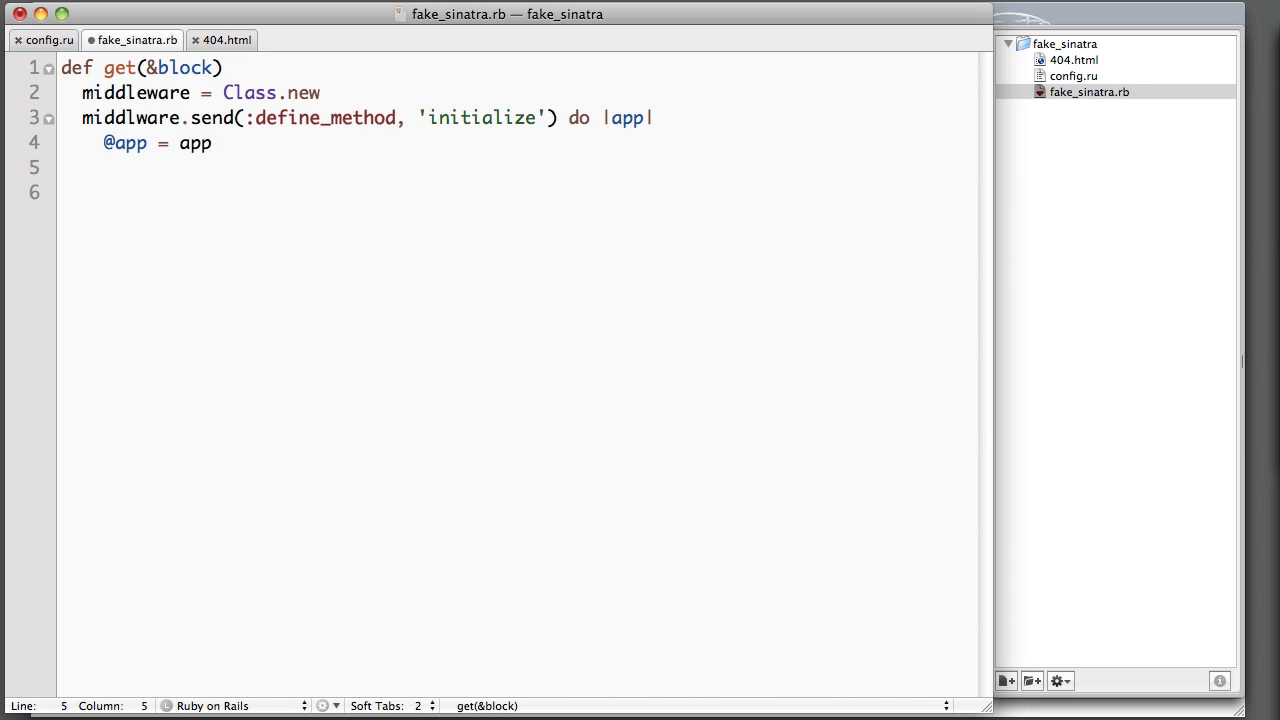
type("end")
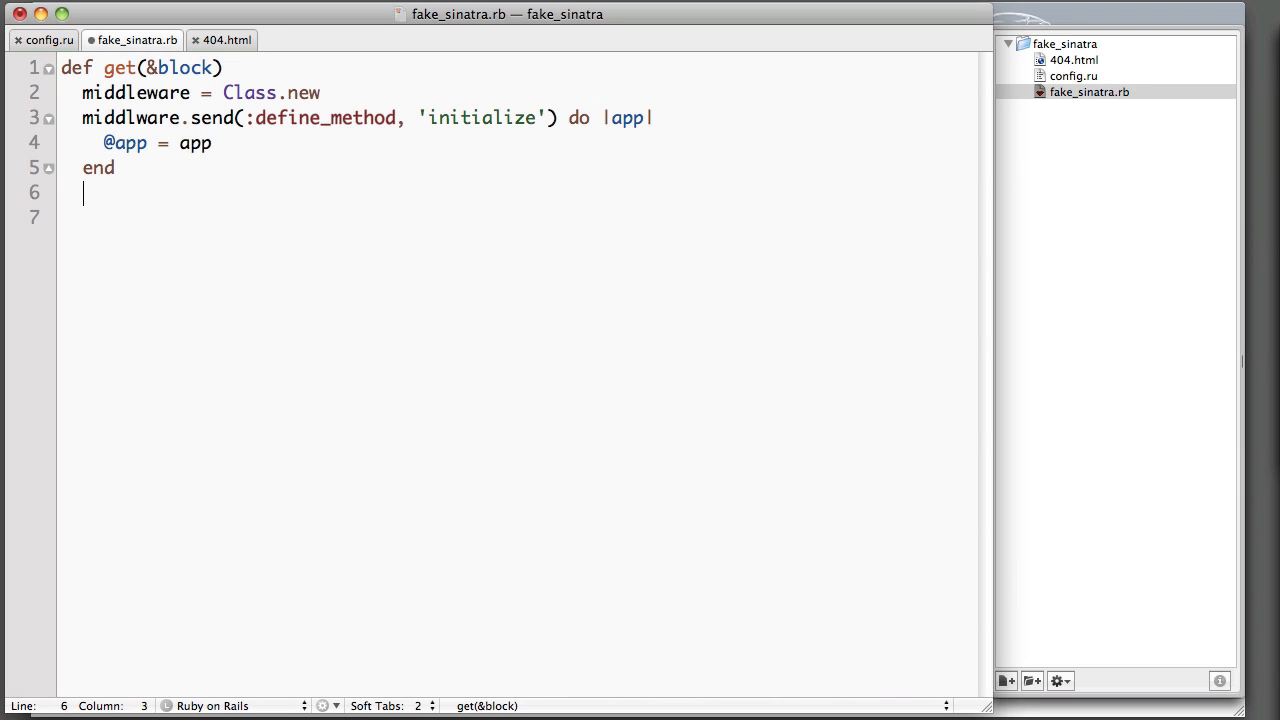
type("mi")
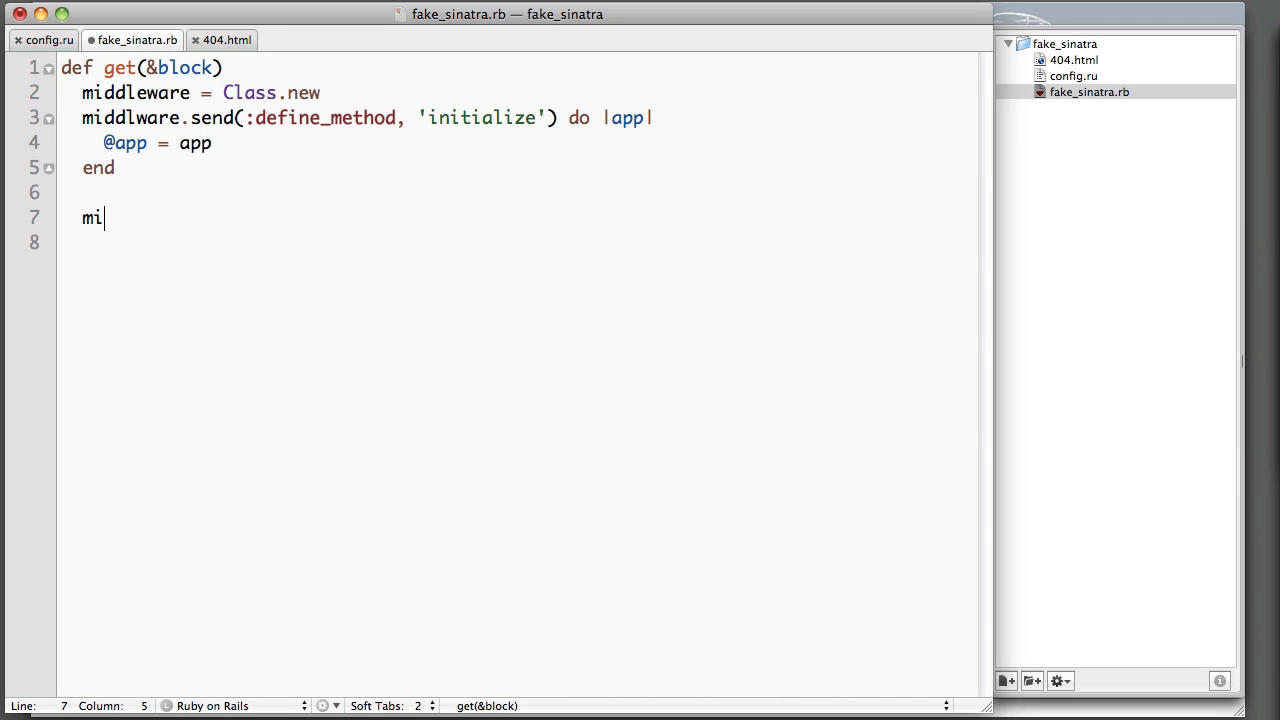
- Define a 'call' method on the middleware taking |env| and begin an if
type("ddleware.send(:defi")
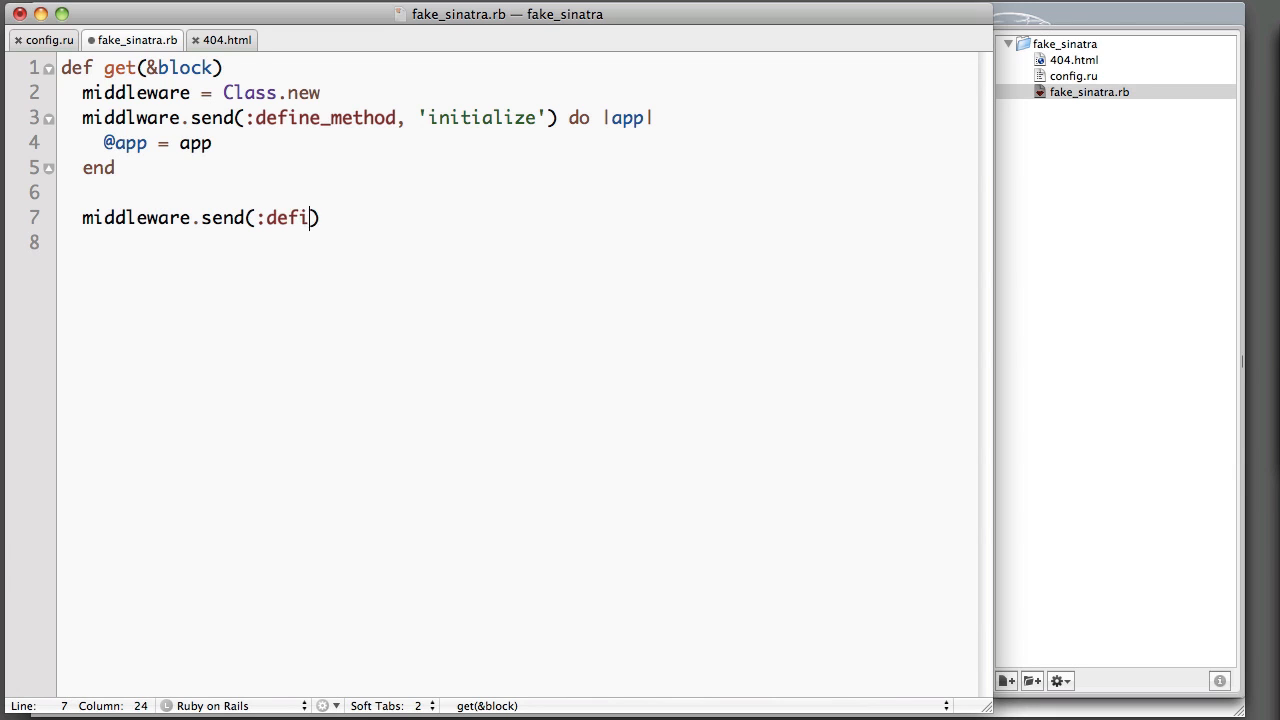
type("ne_method")
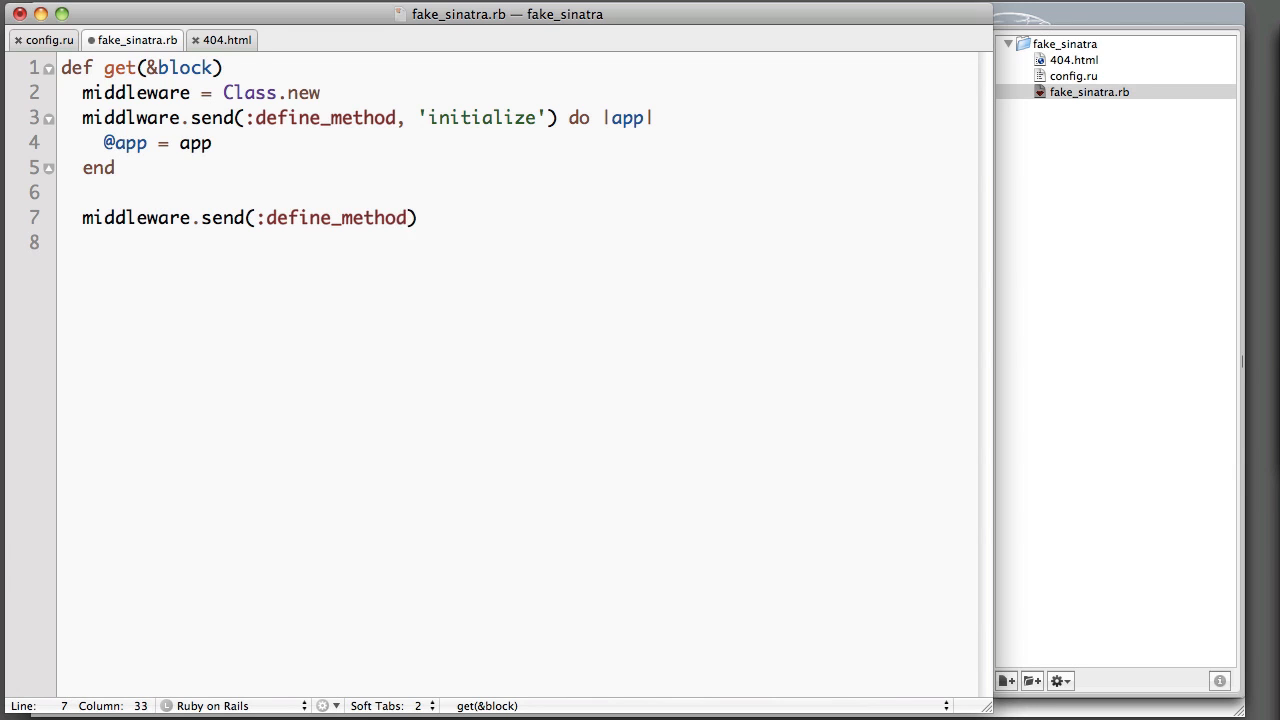
type(", 'call'")
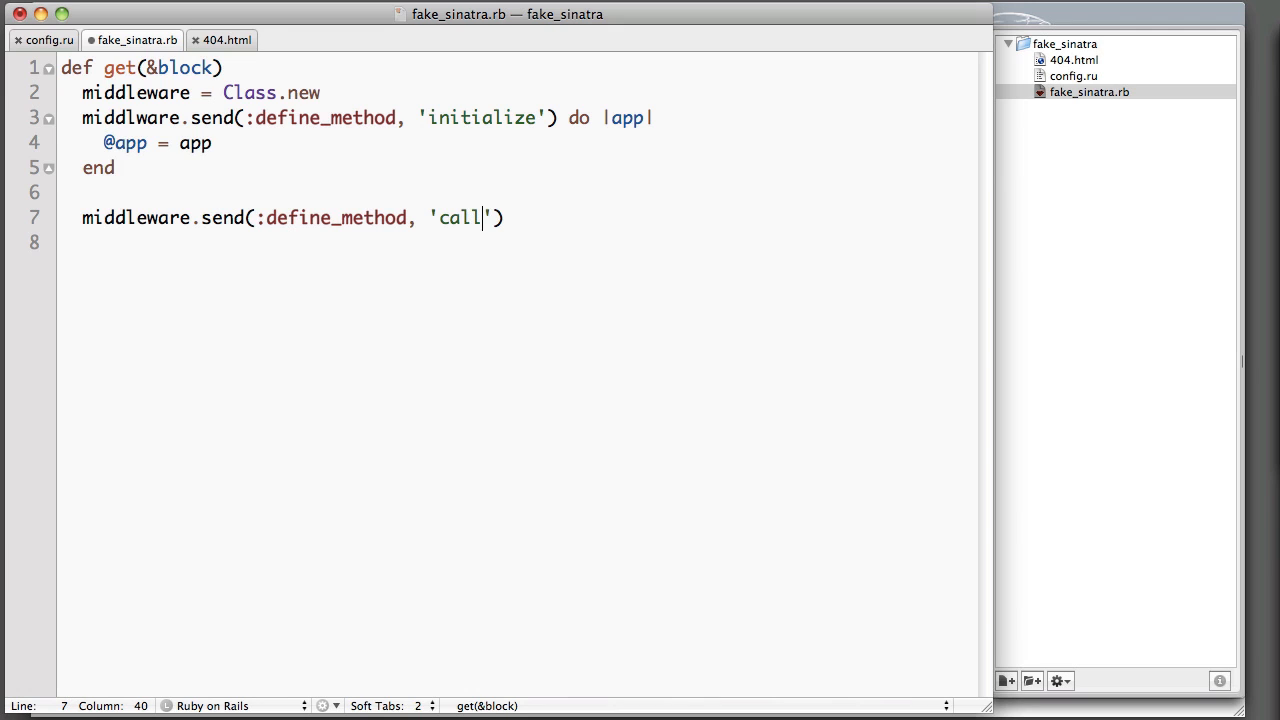
type("do")
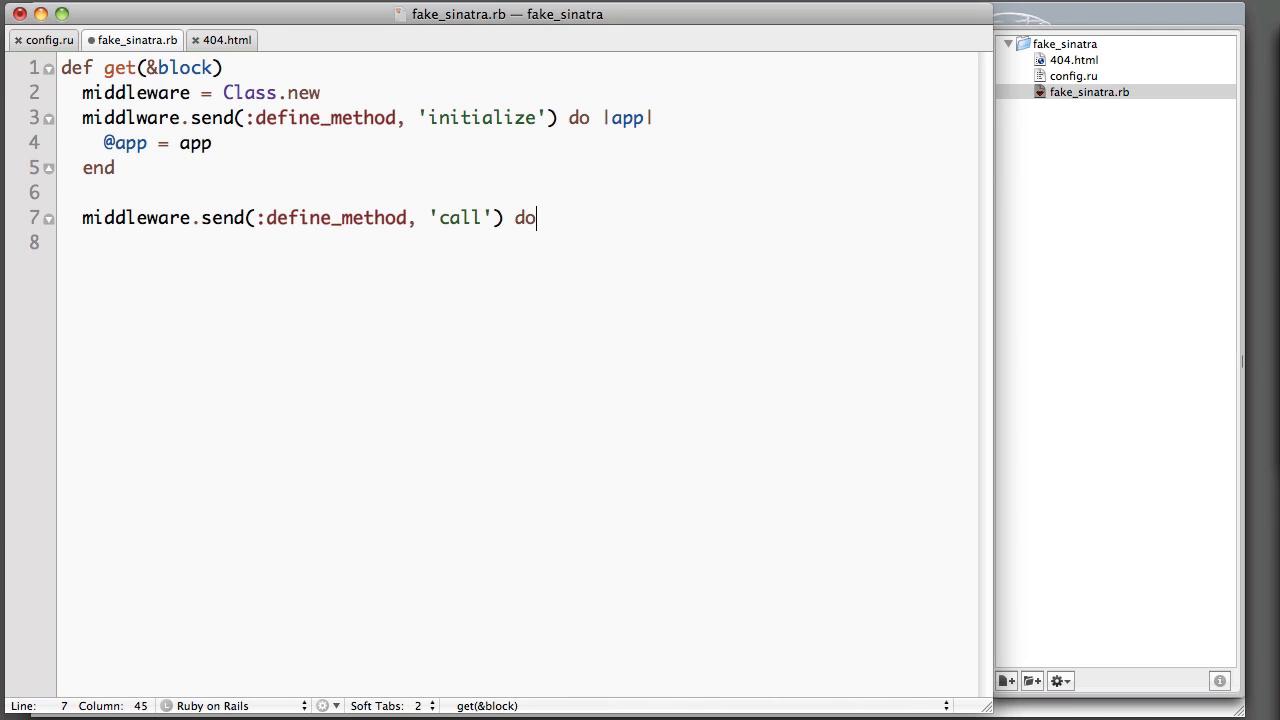
type("|env|")
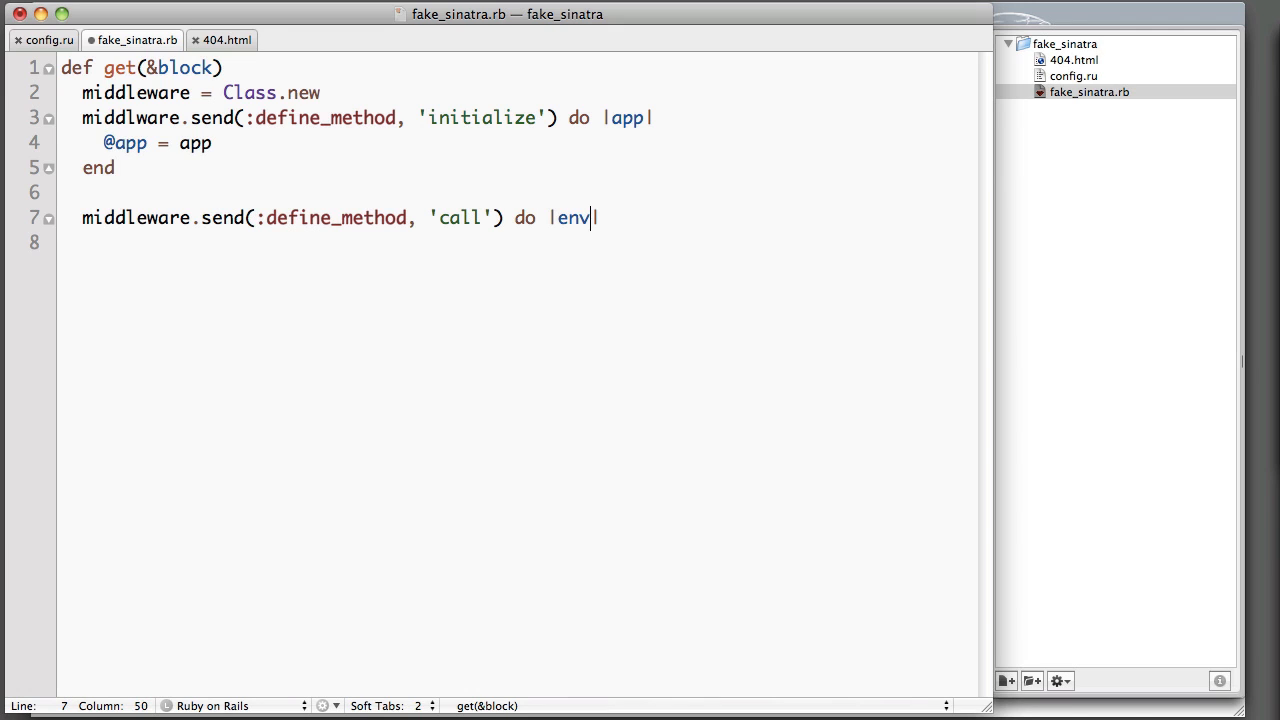
key("Return")
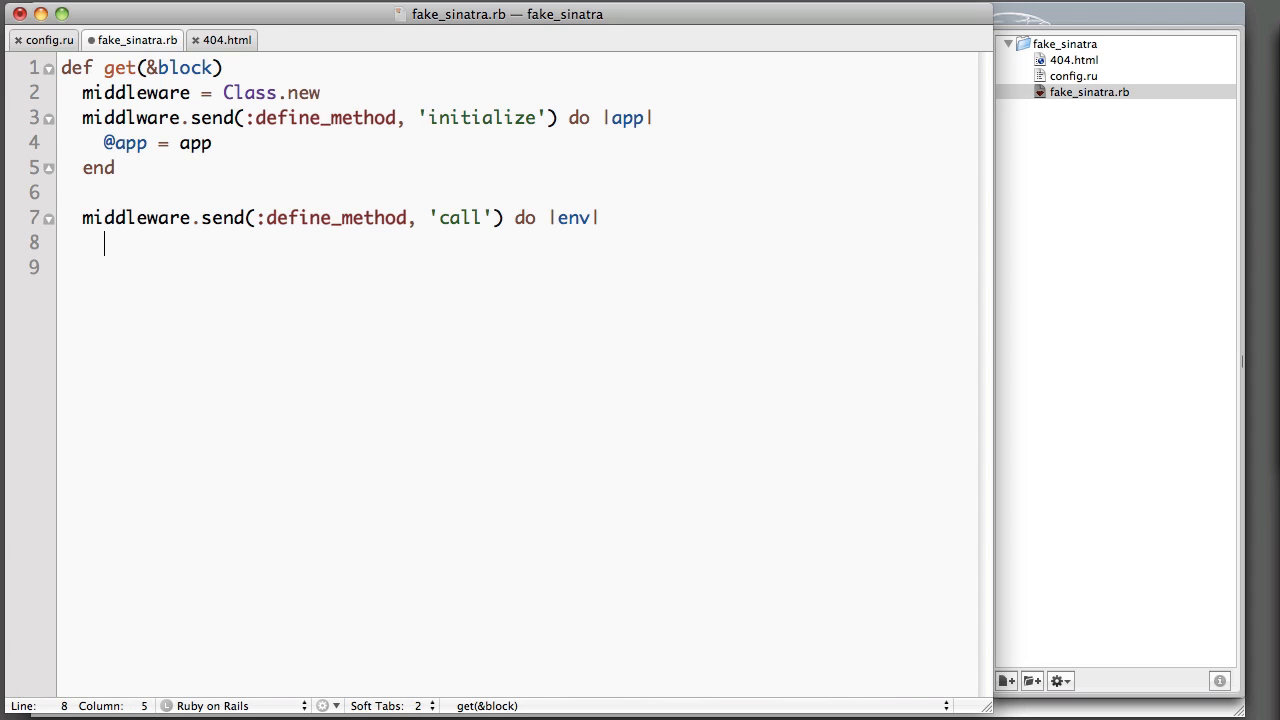
type("i")
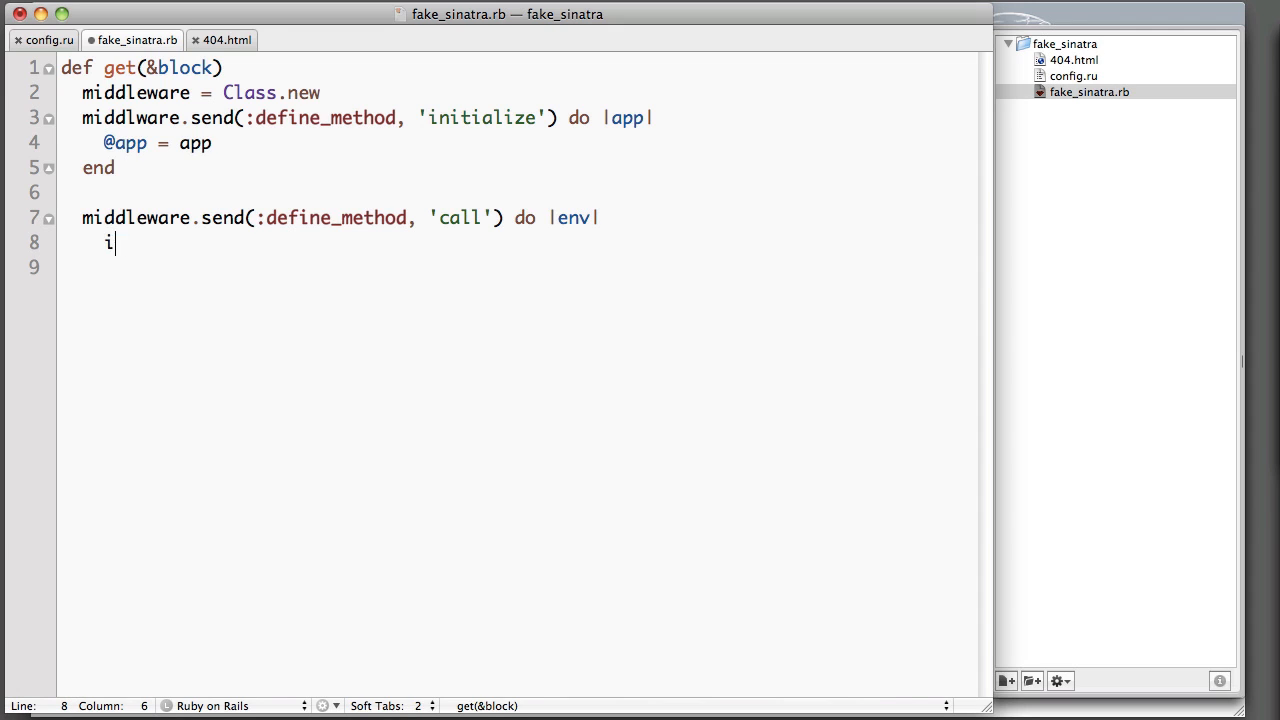
type("f")
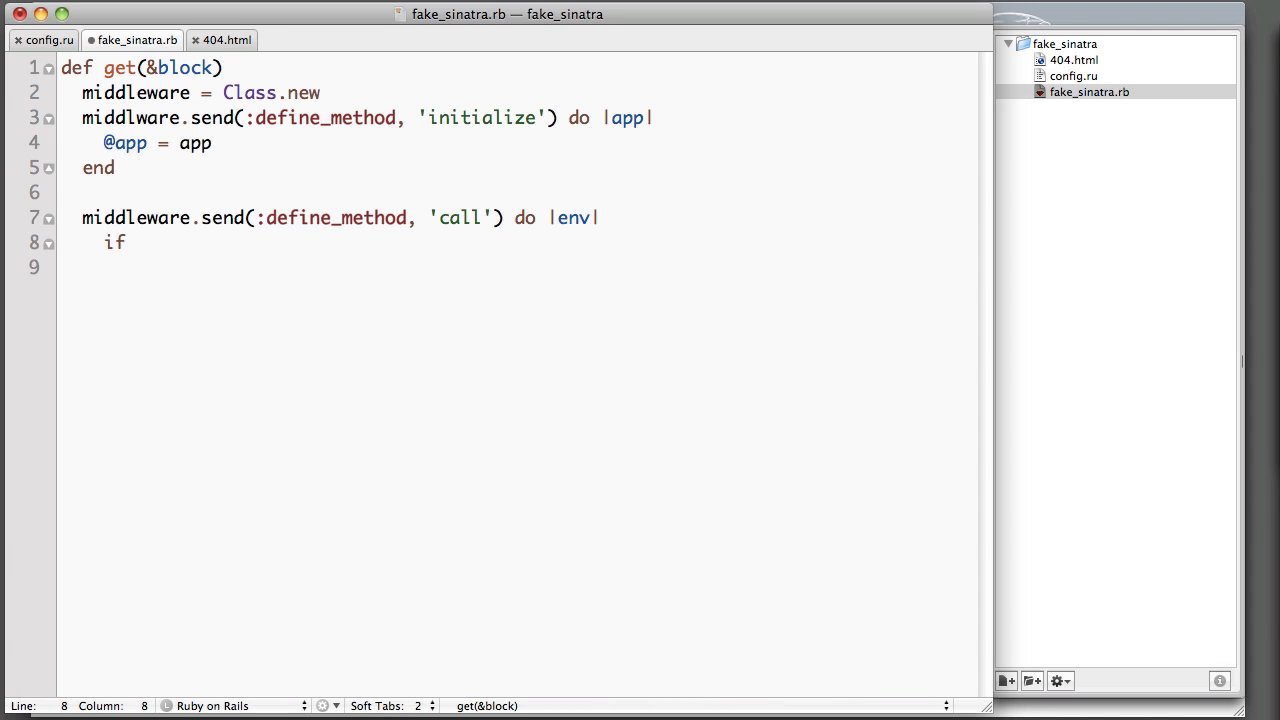
- Add a path parameter to get and compare REQUEST_METHOD and PATH_INFO against self.path
left_click(115, 168)
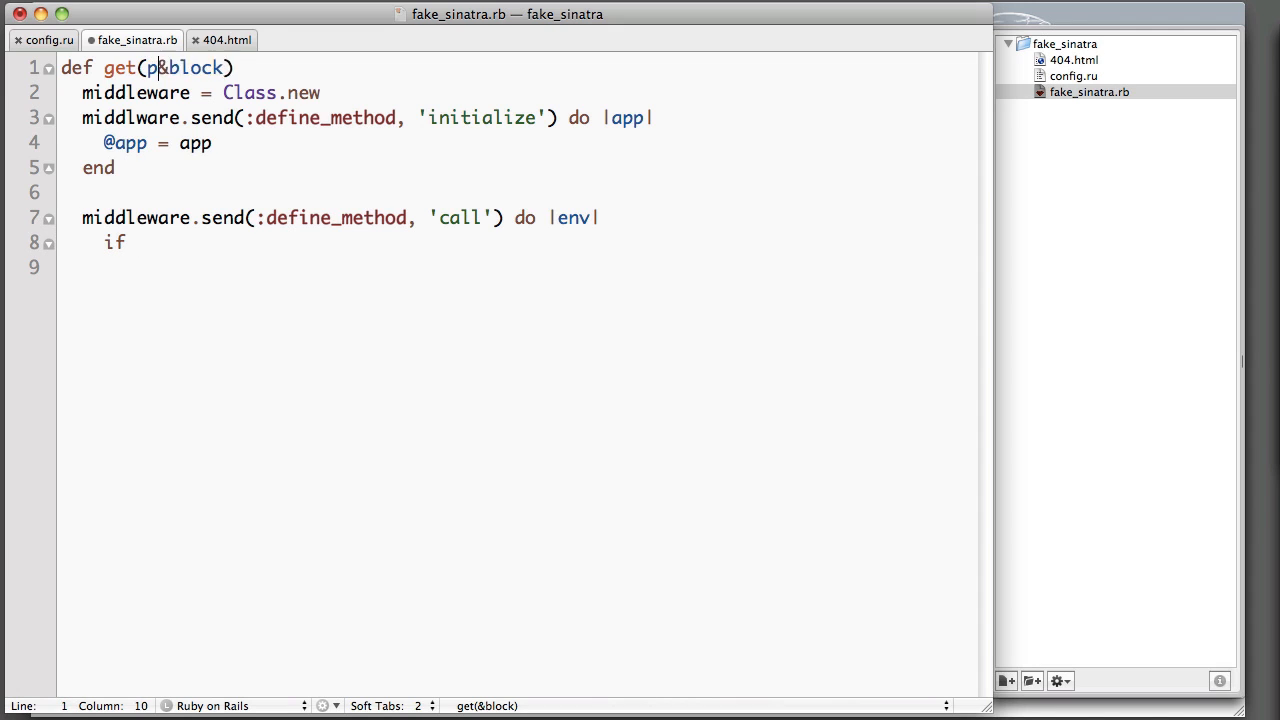
type("ath,")
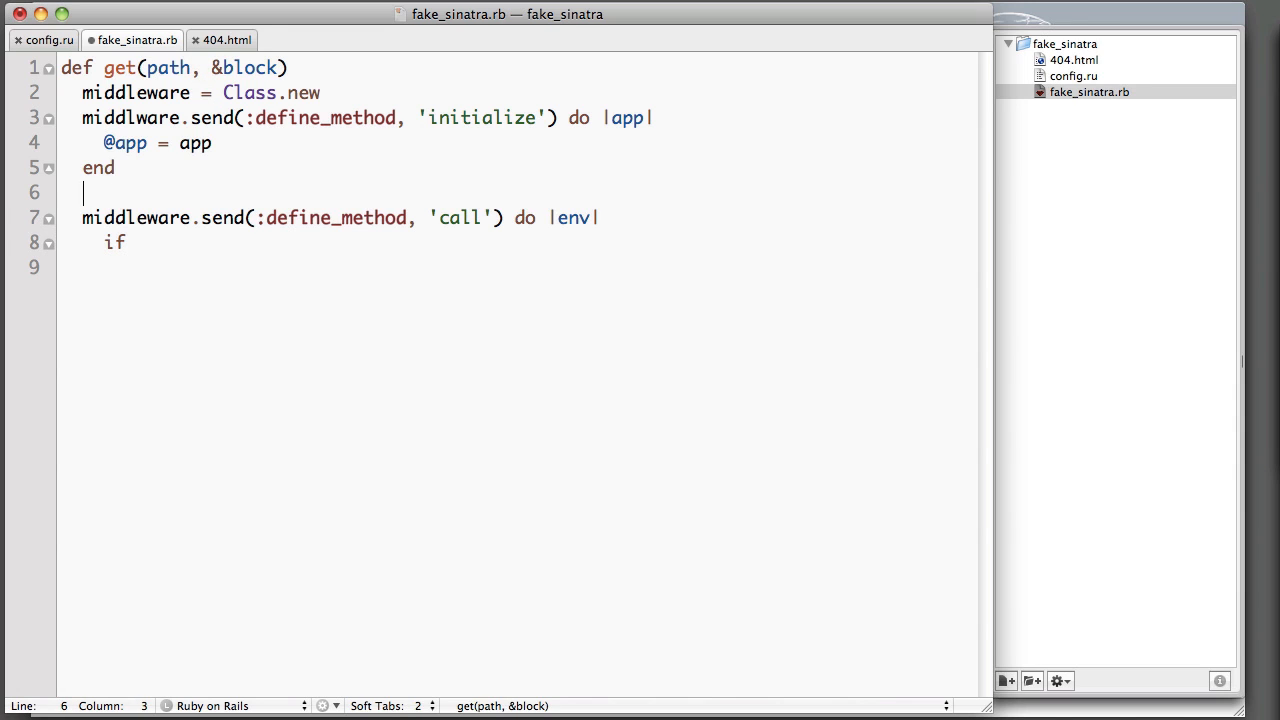
type("env")
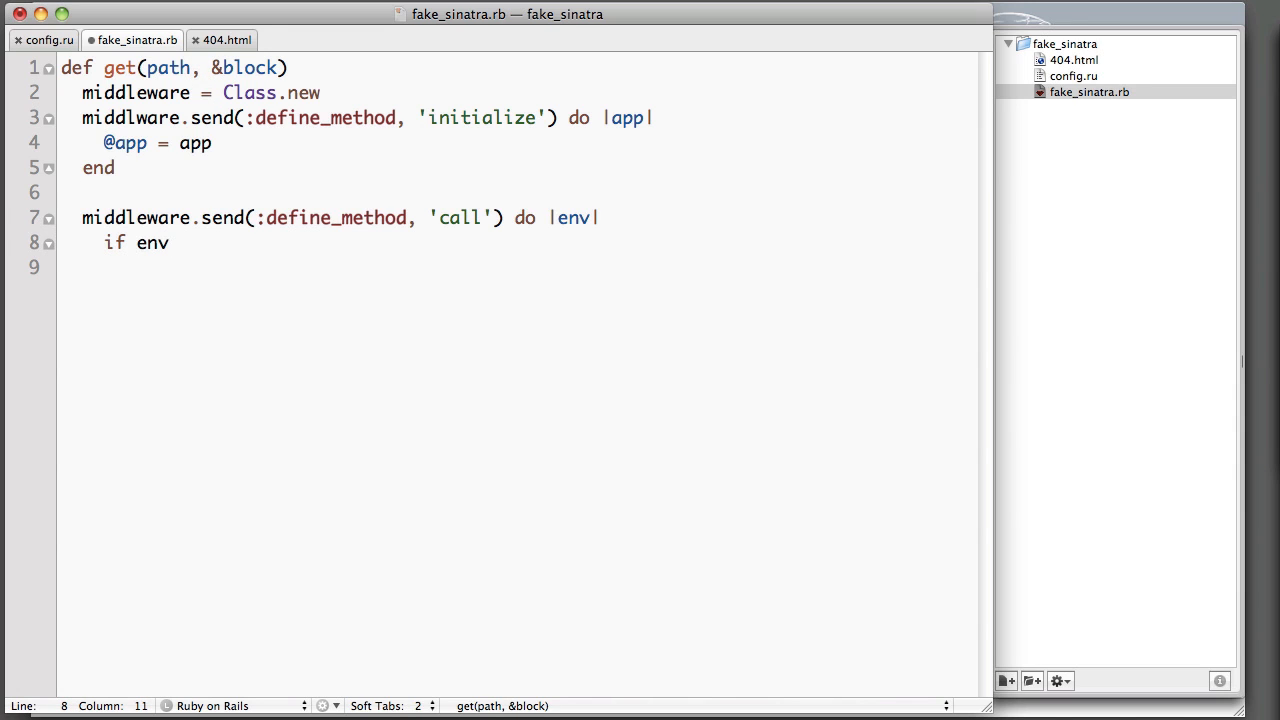
type("[\"REQUEST\"]")
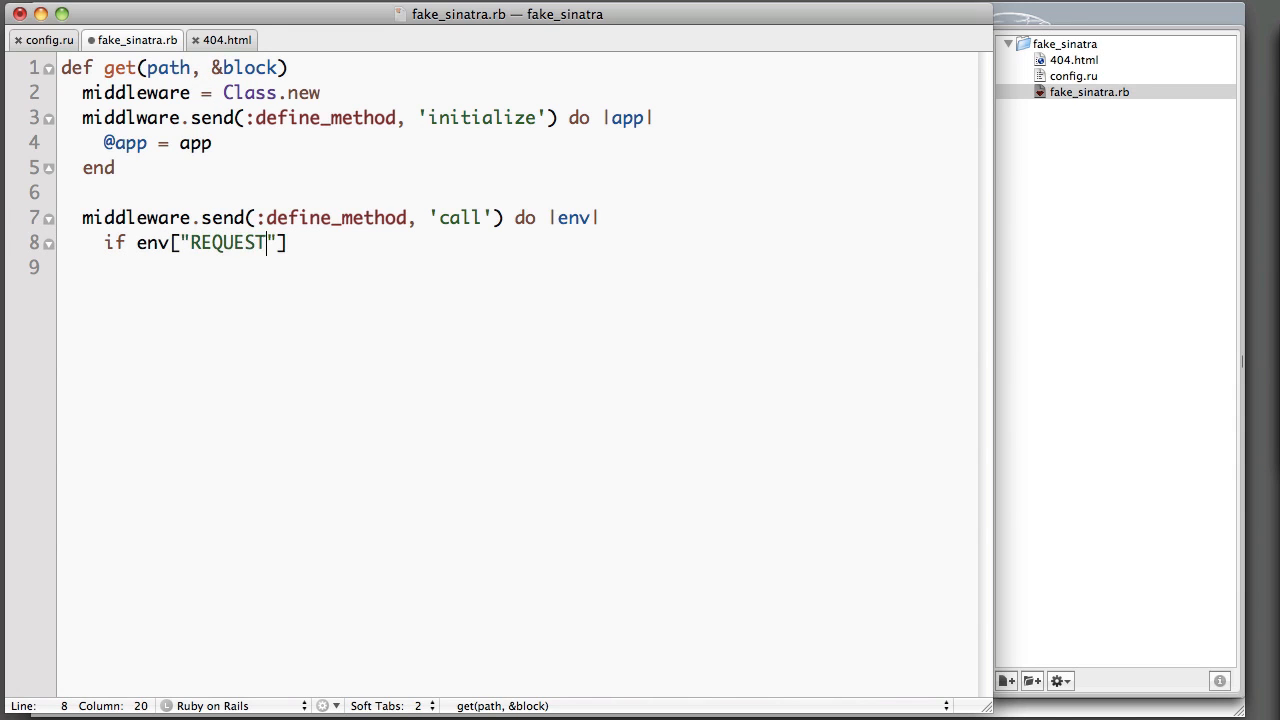
type("_METHOD")
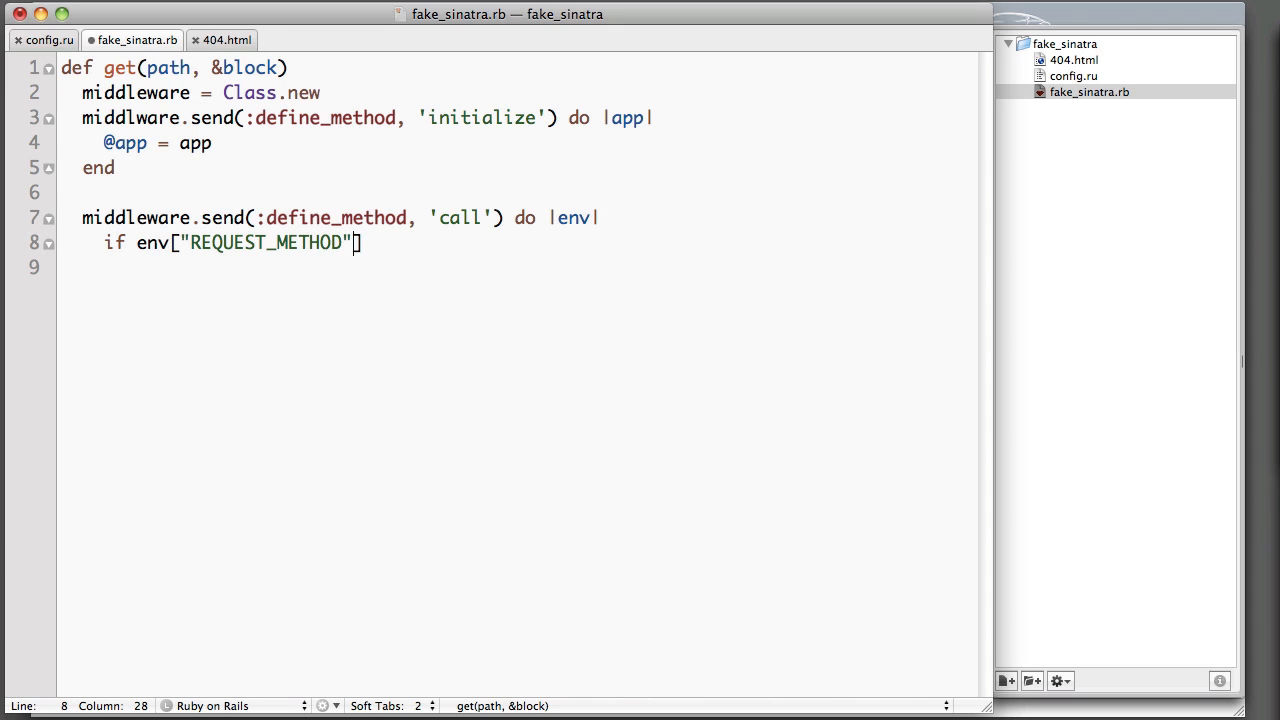
type("== \"GET")
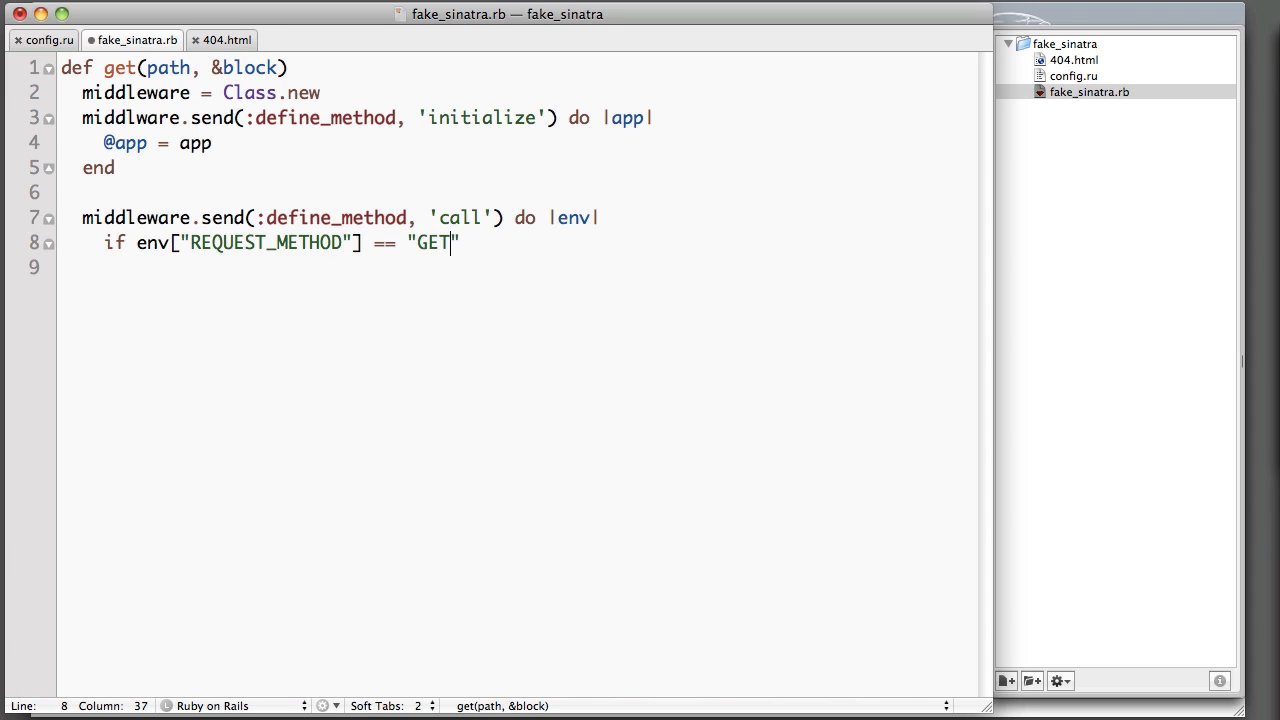
type("&")
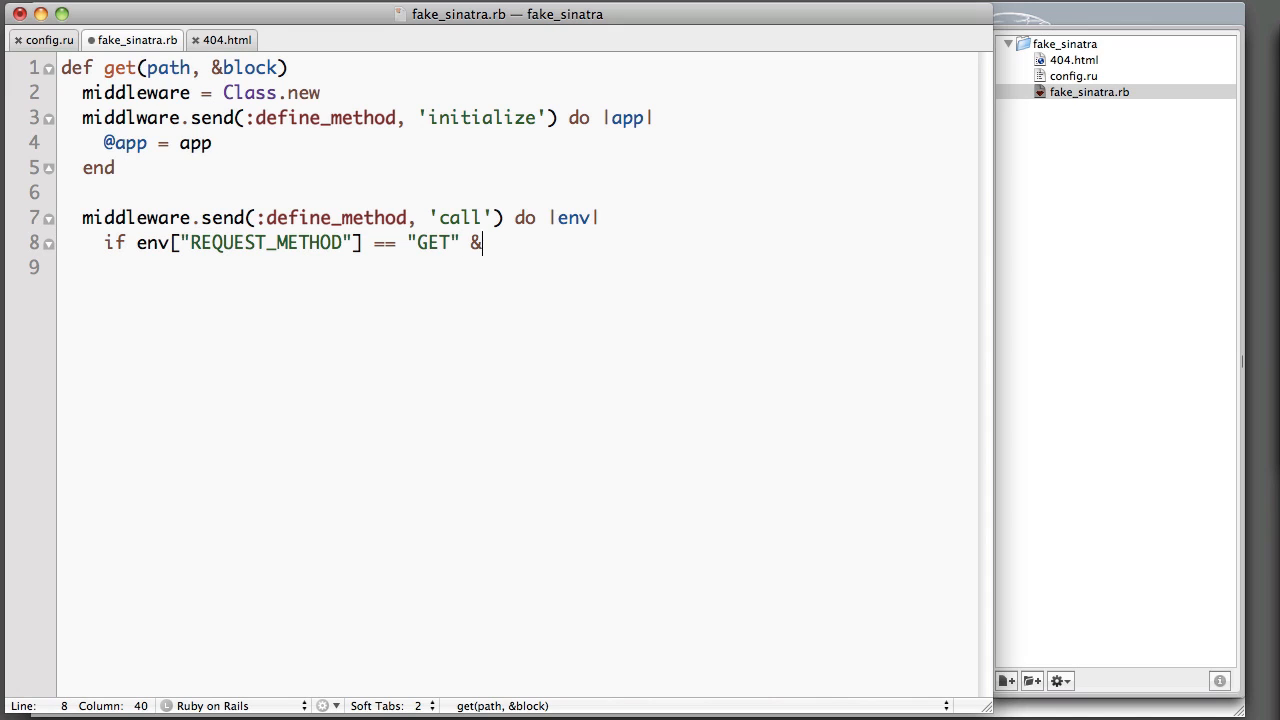
type("& en")
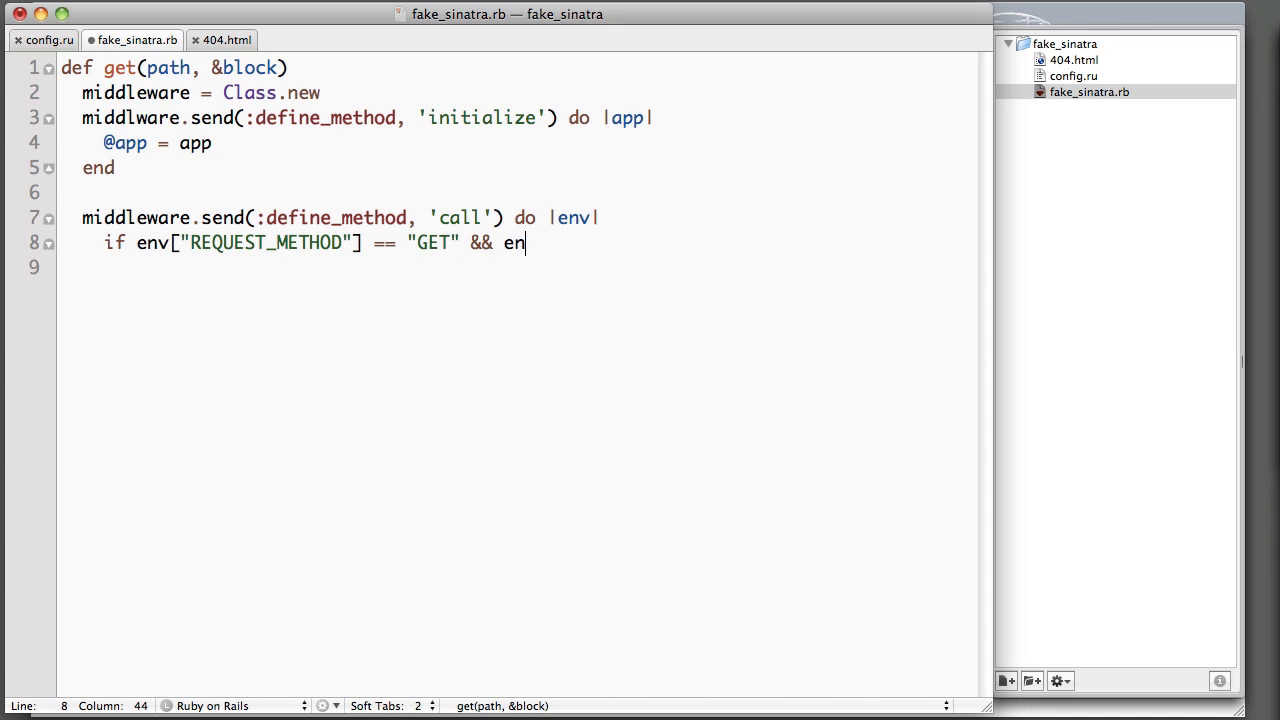
type("v[\"\"]")
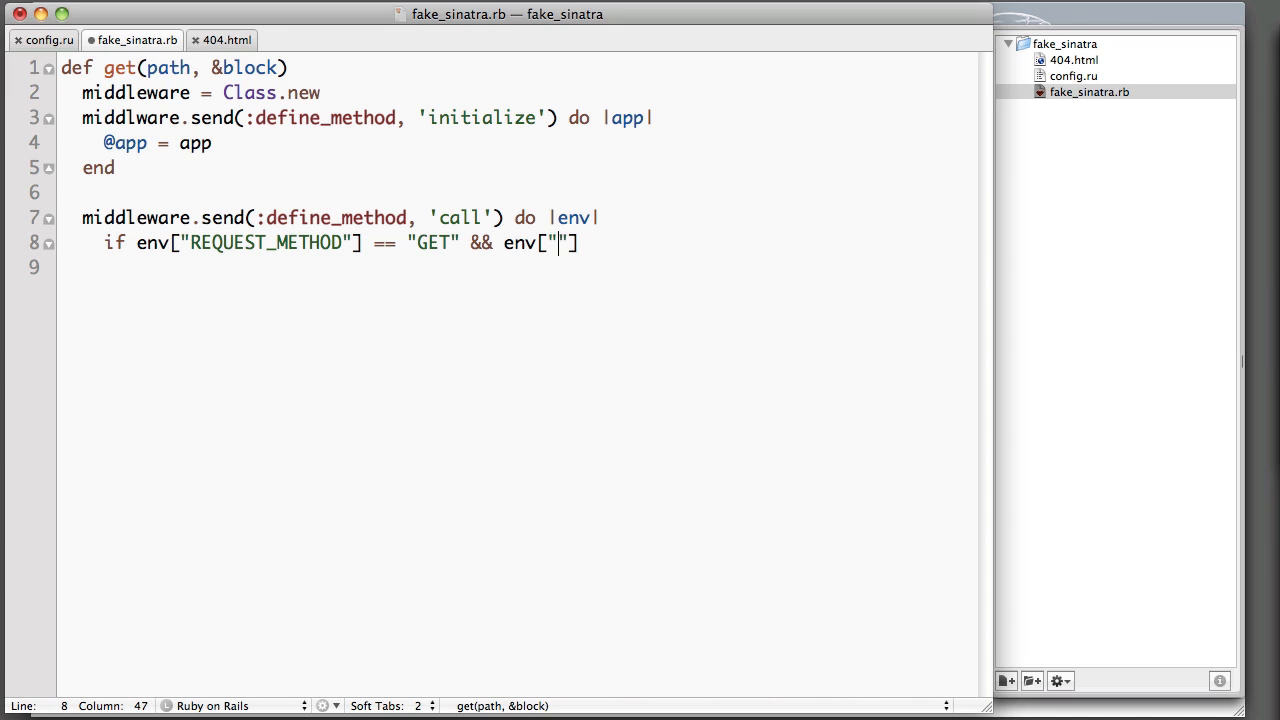
type("PATH_IN")
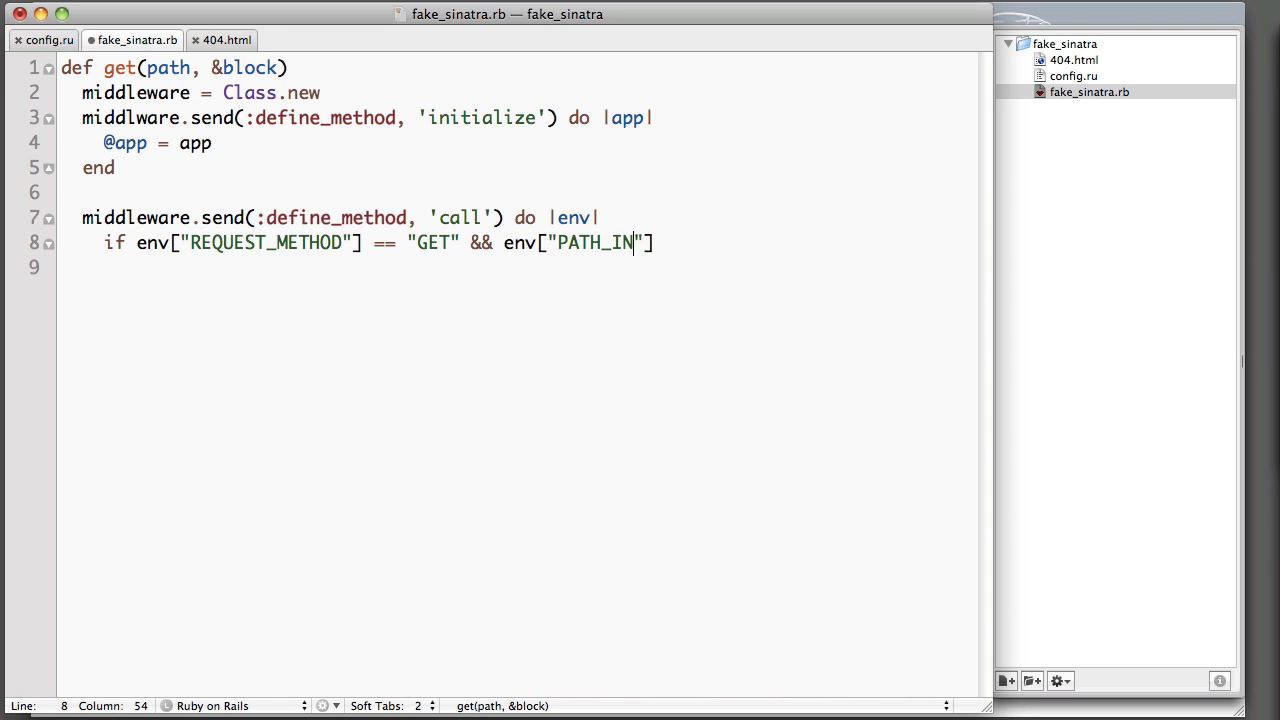
type("FO\"] ==")
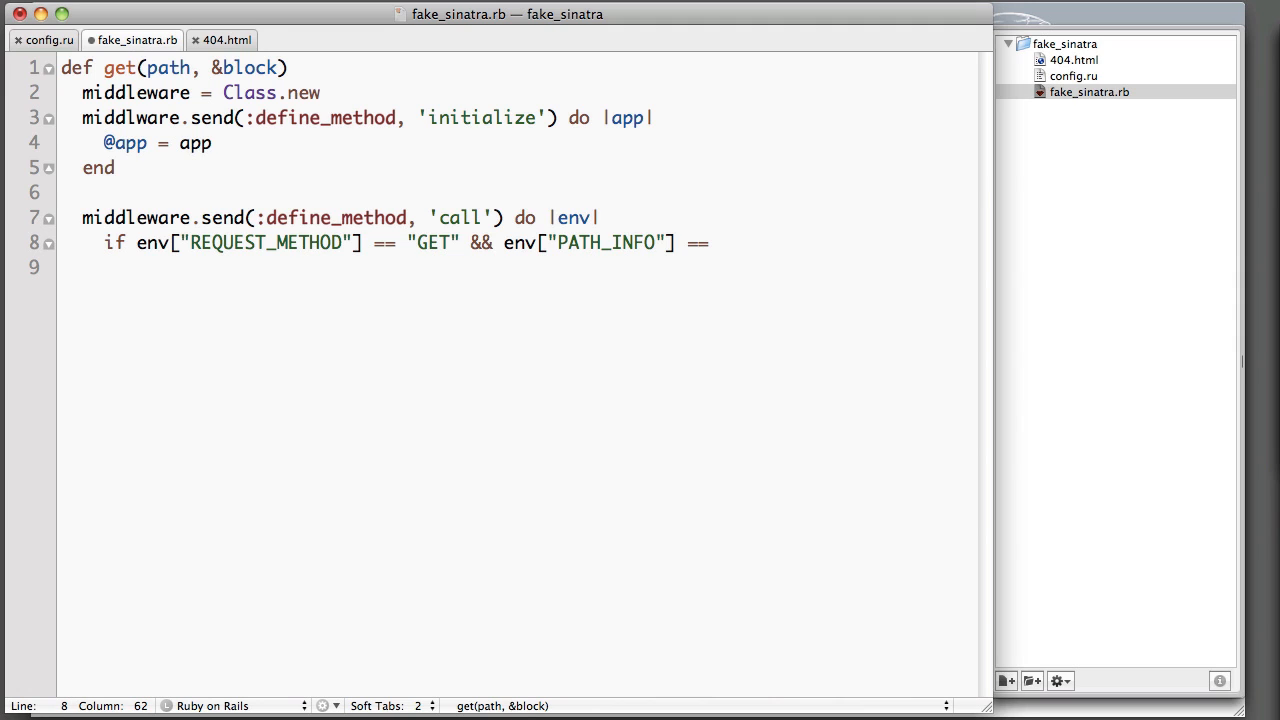
type("self.")
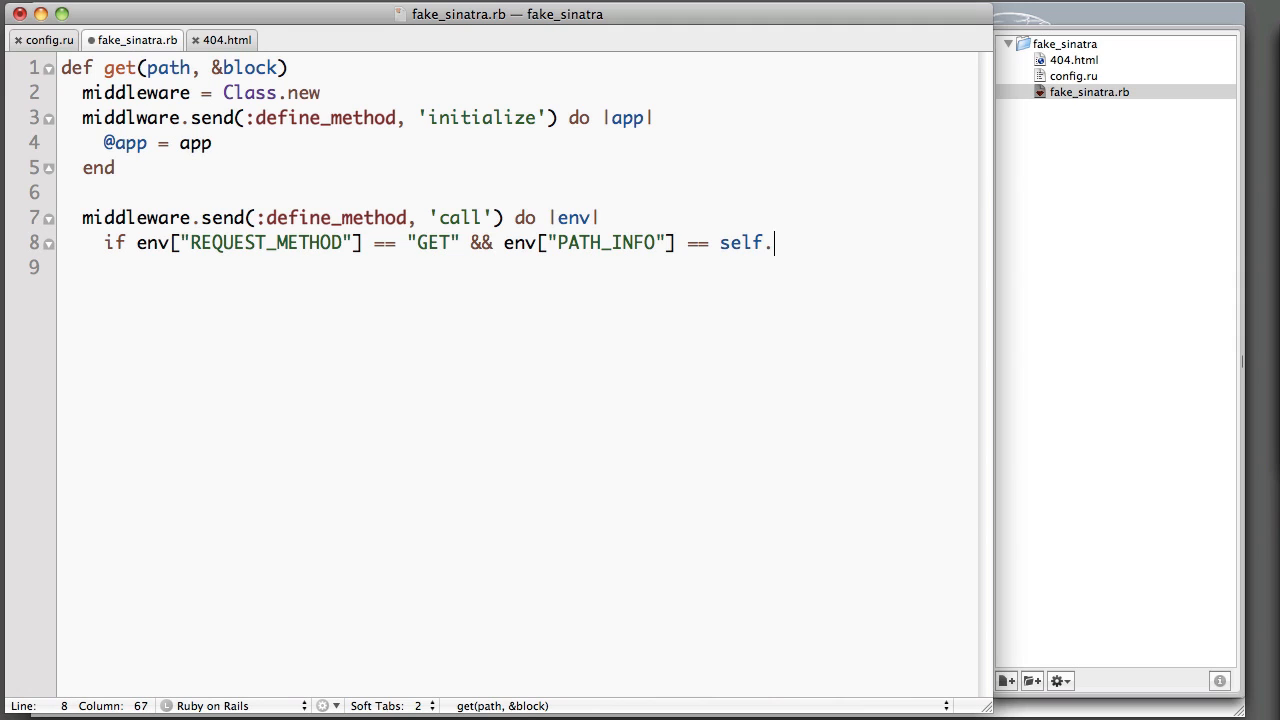
type("path")
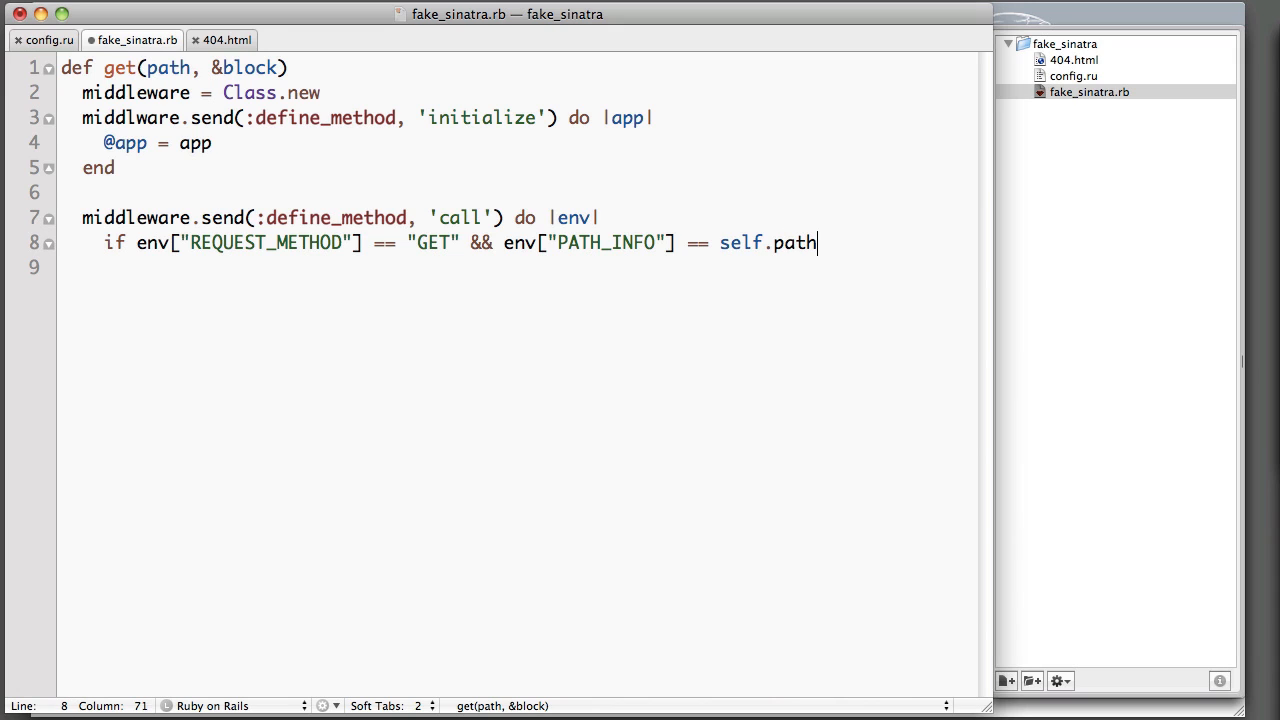
key("Return")
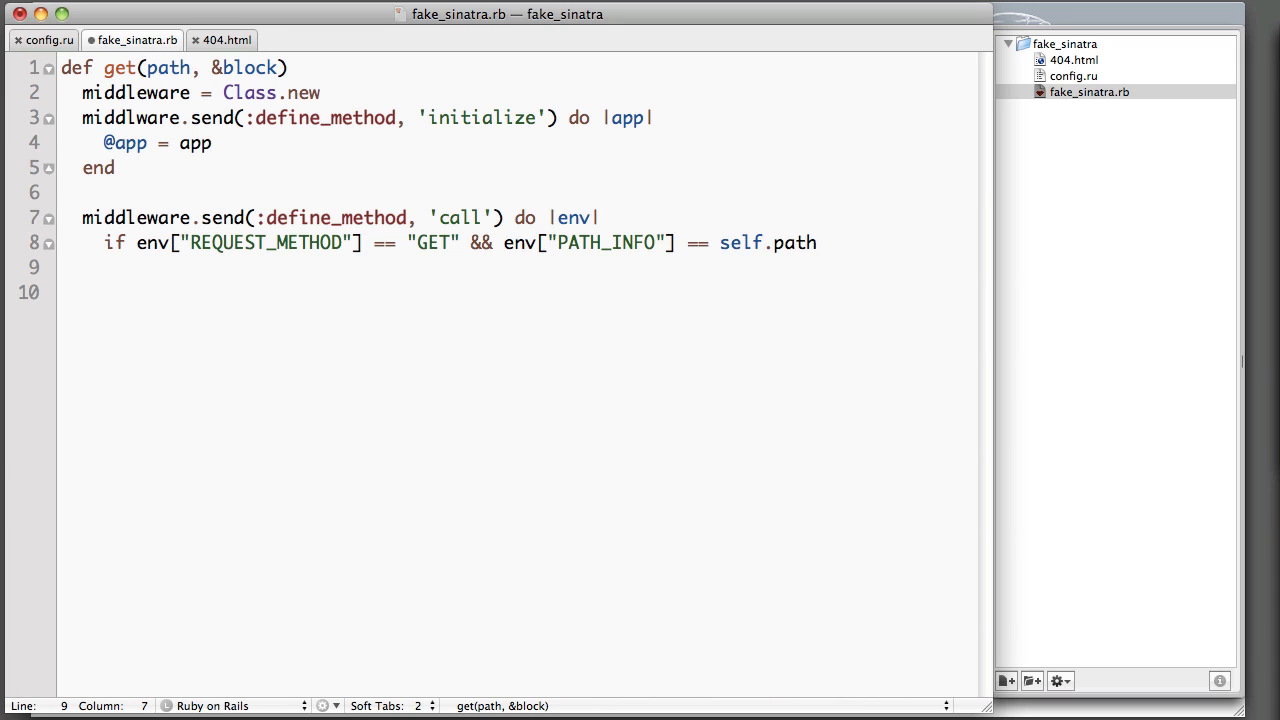
type("action")
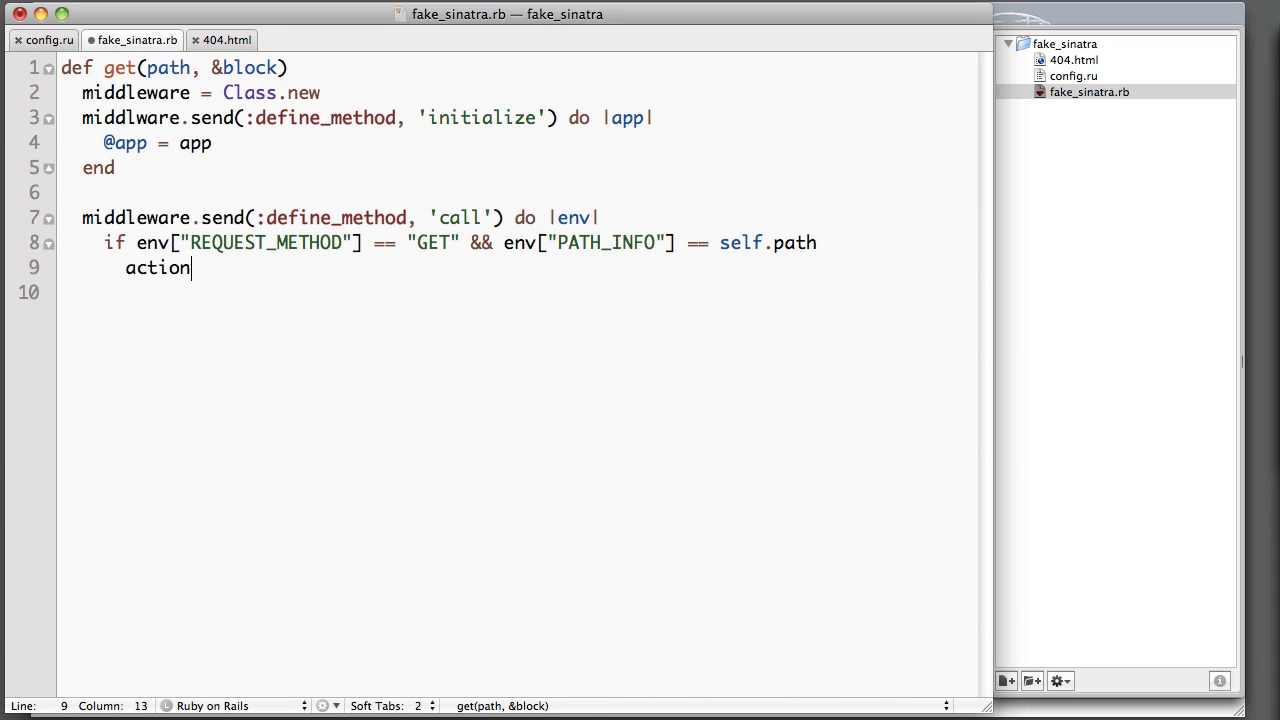
key("Return")
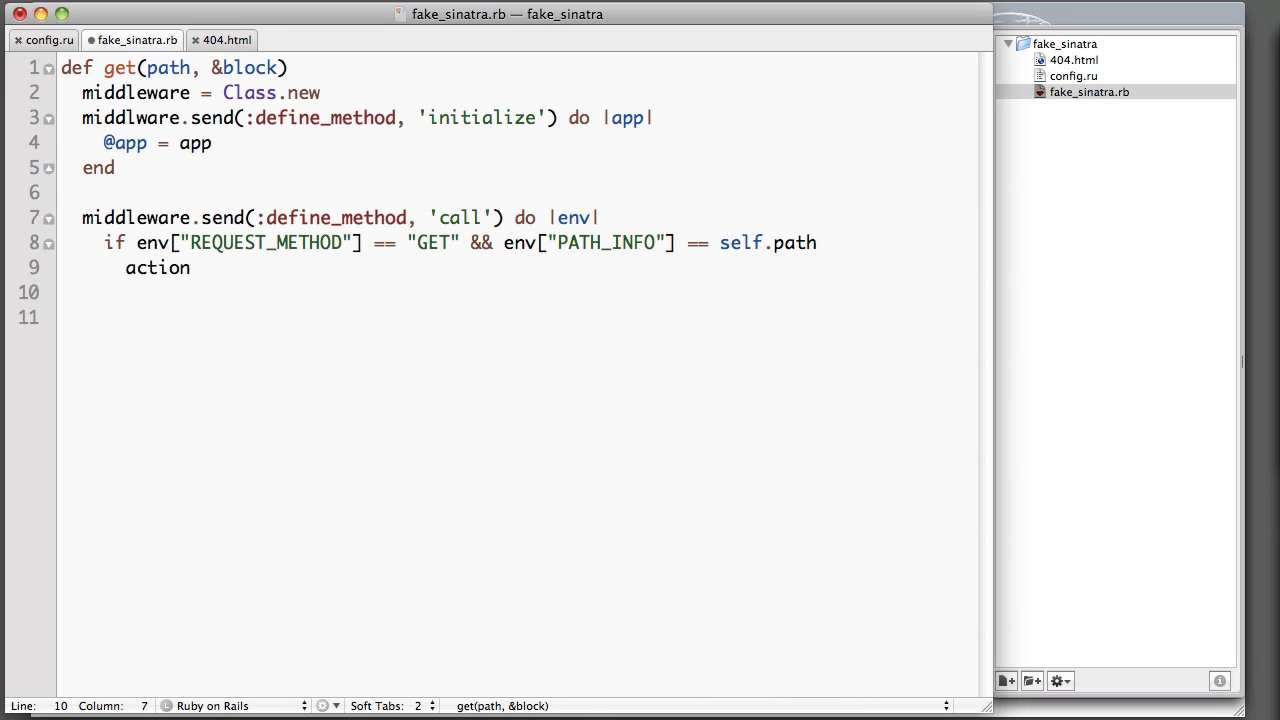
type("else")
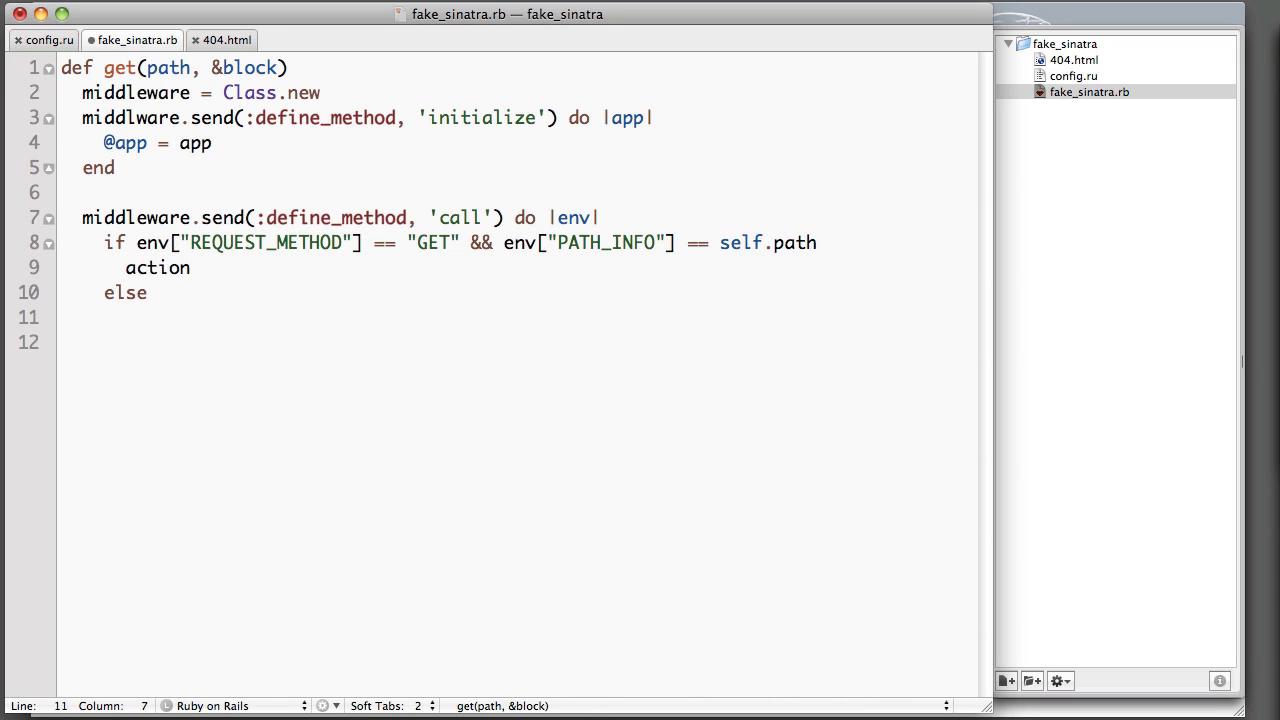
type("@app.call()")
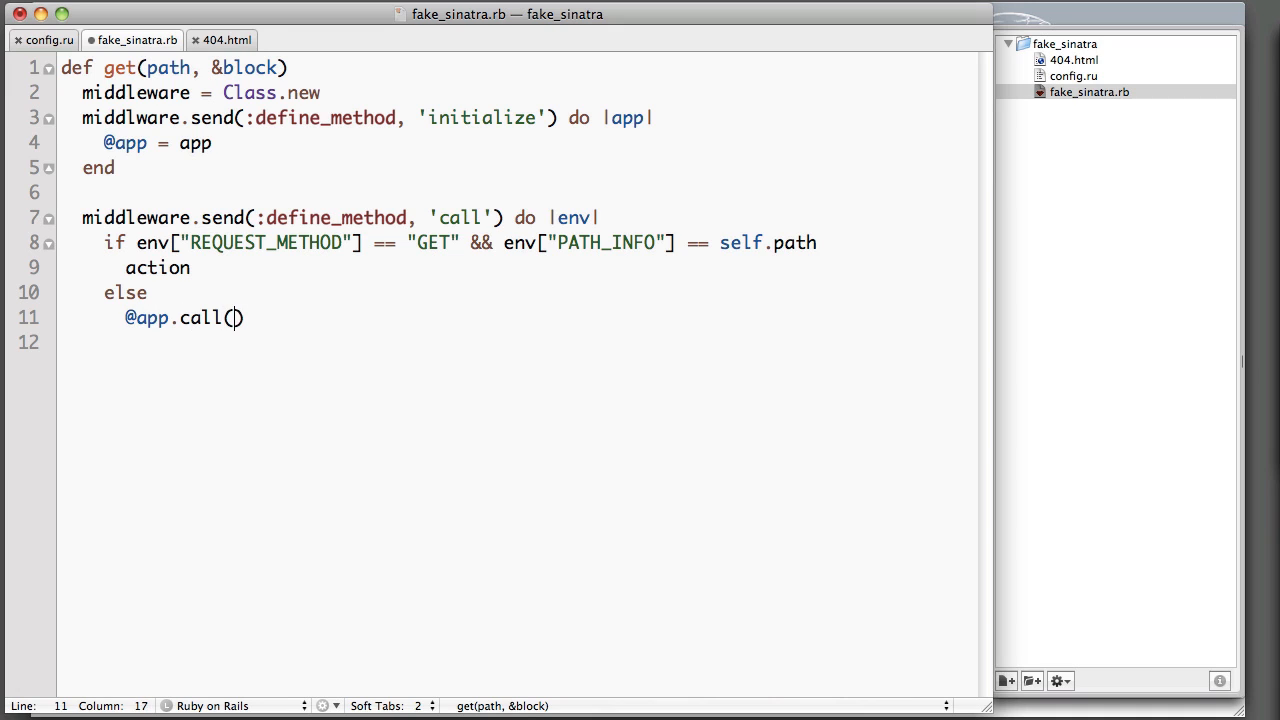
type("env")
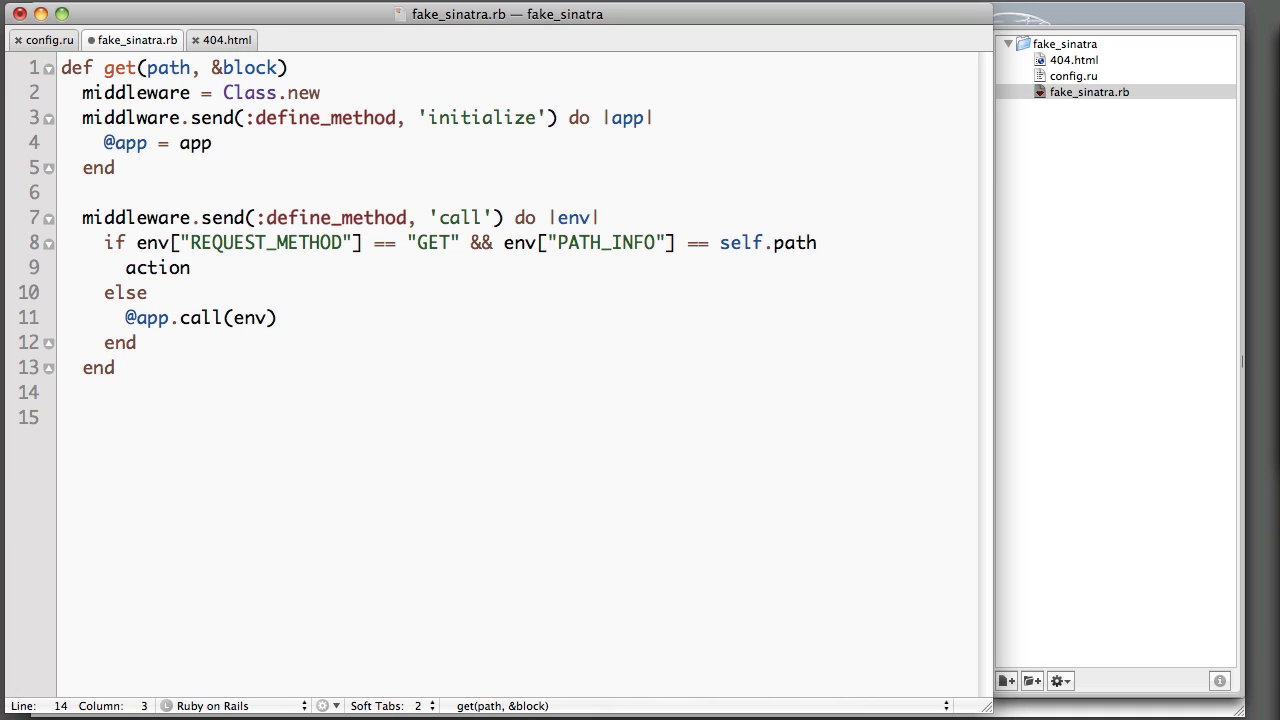
type("middleware.ins")
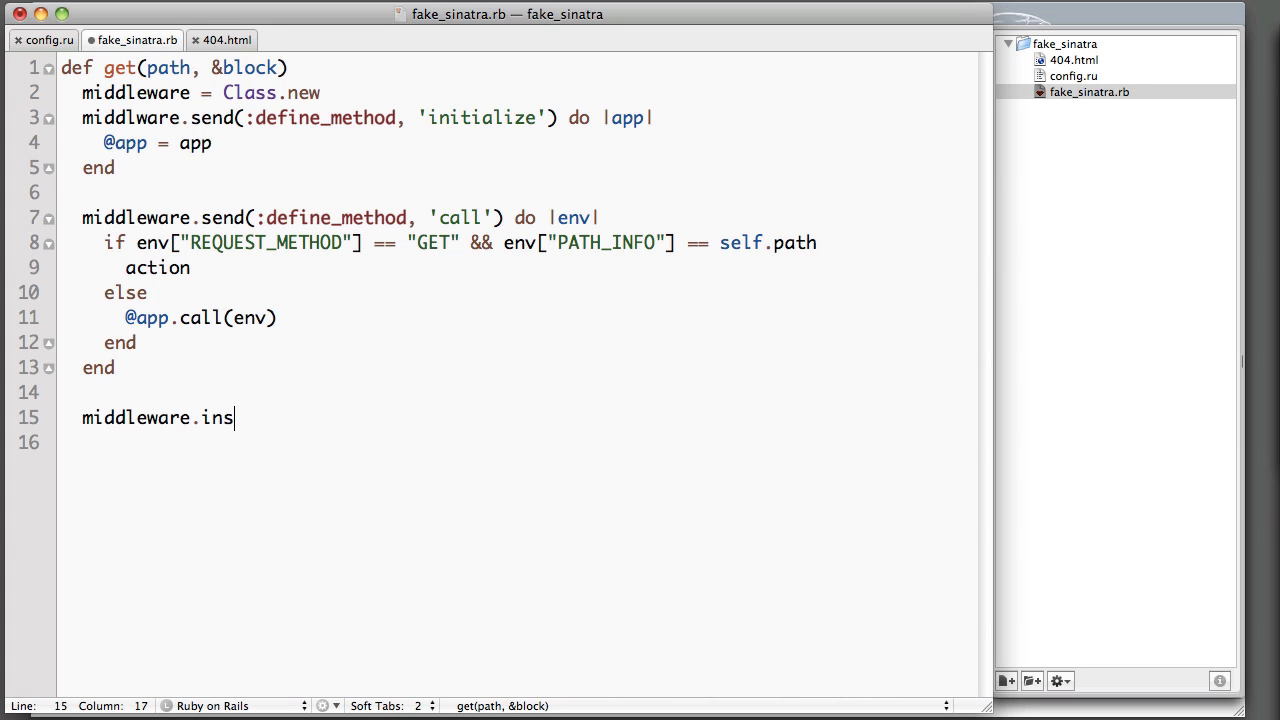
type("tance_eval do")
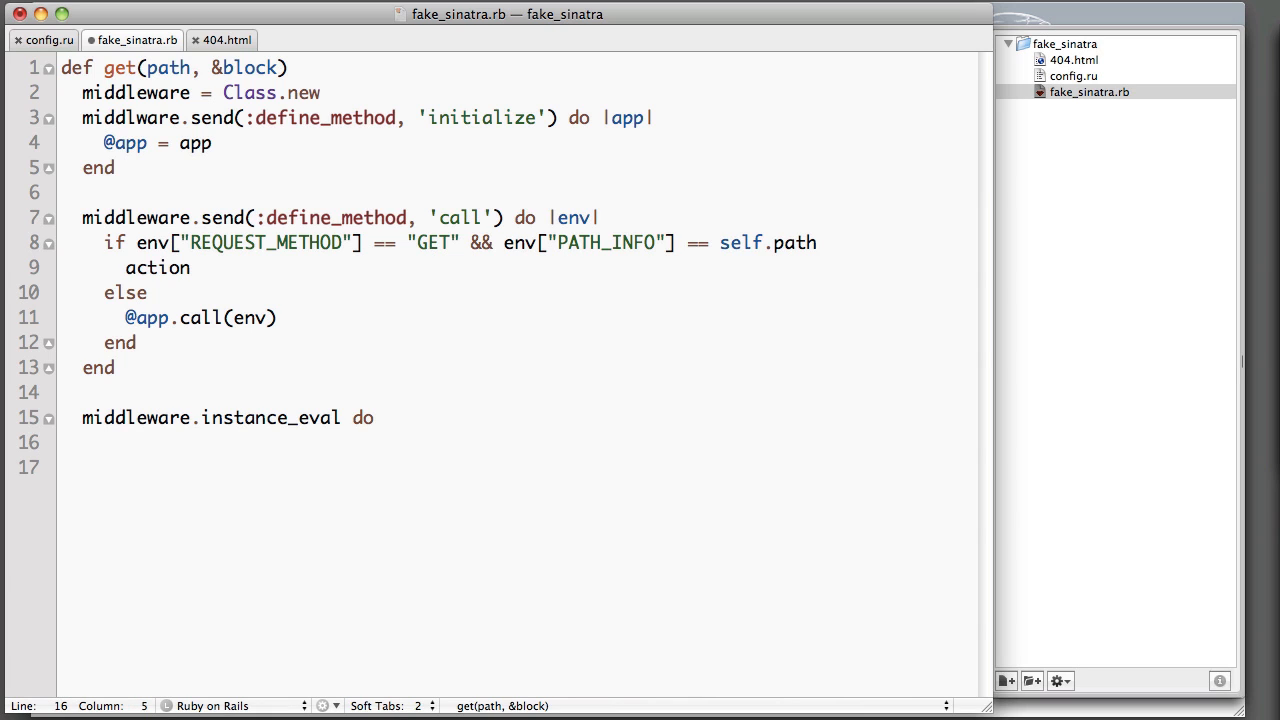
type("def")
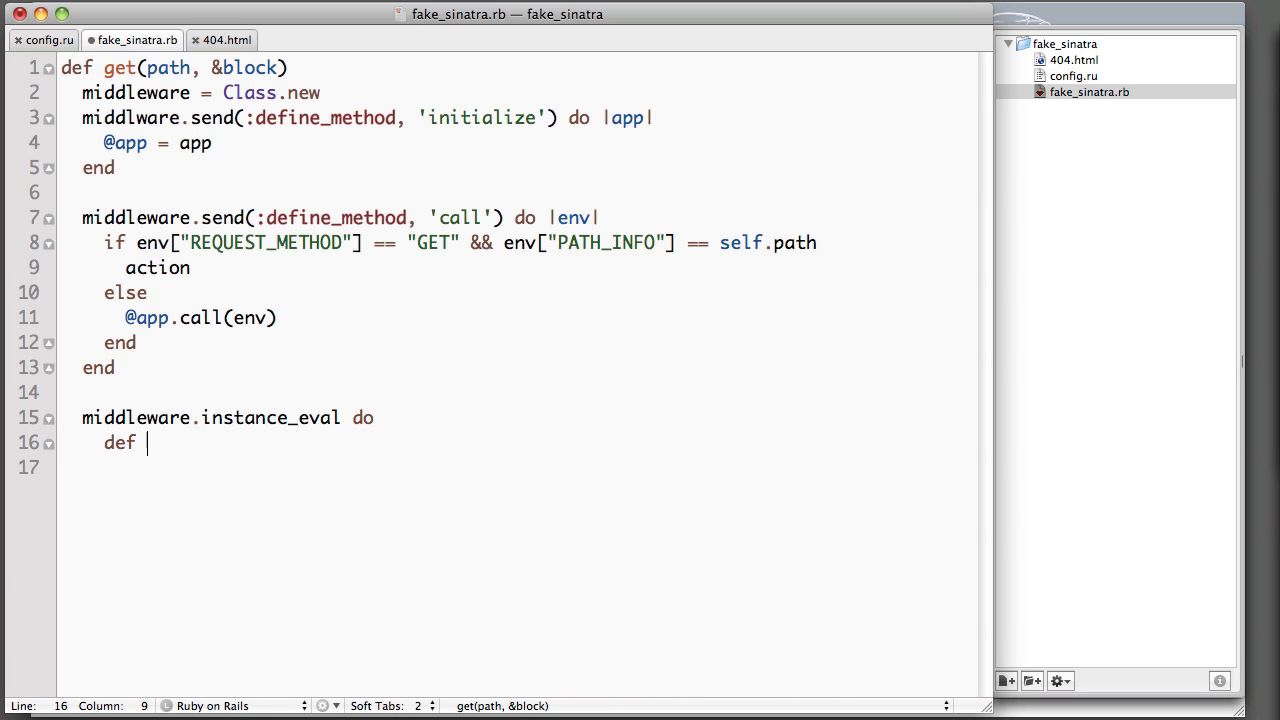
type("path")
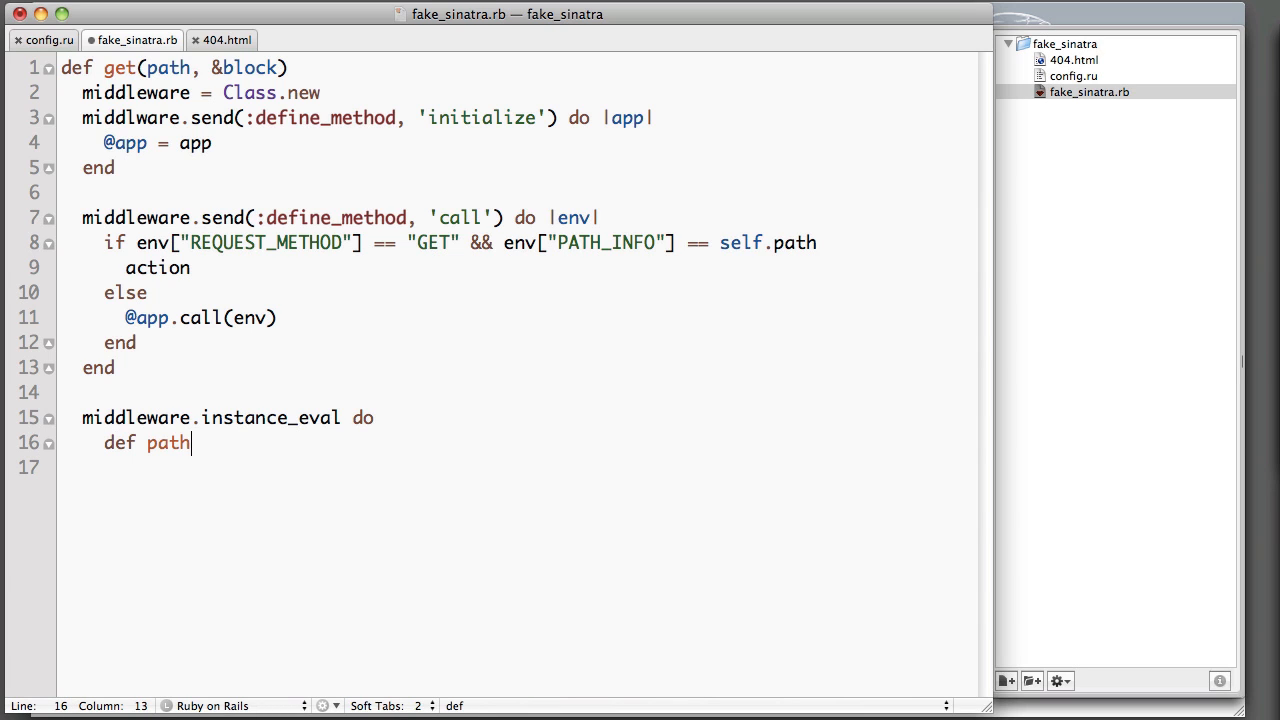
type("=(pat)")
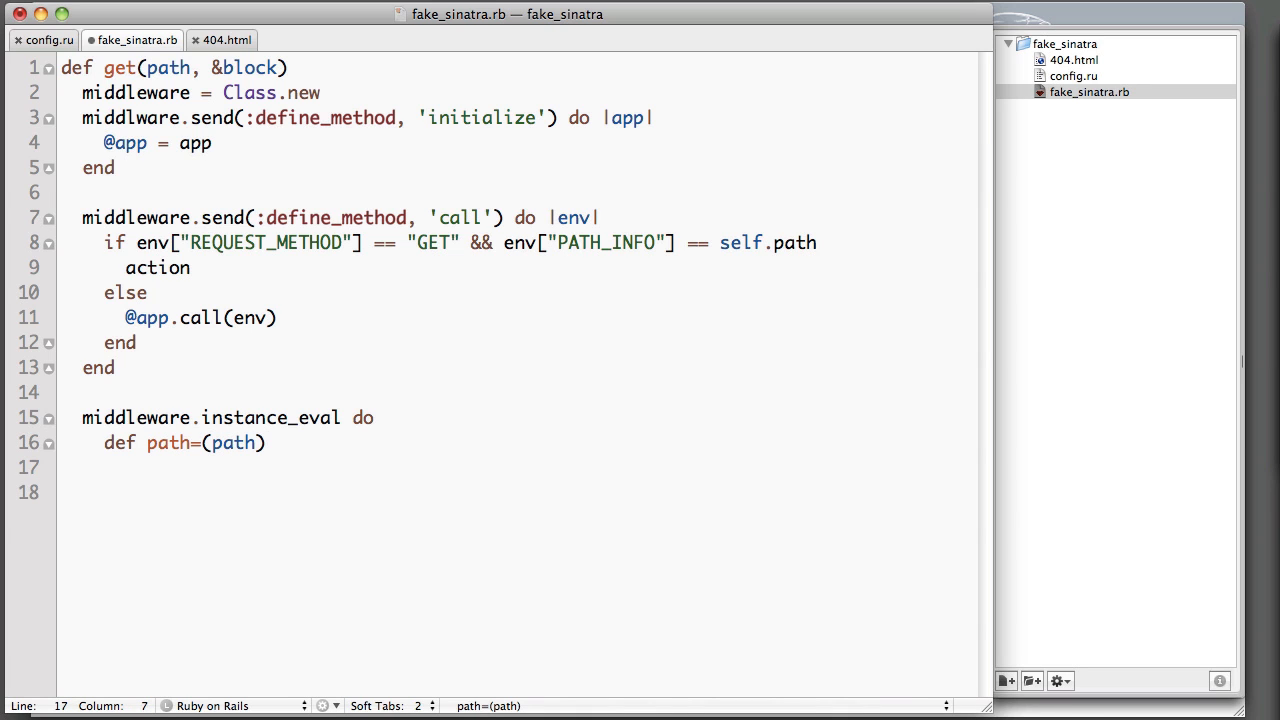
type("@path =")
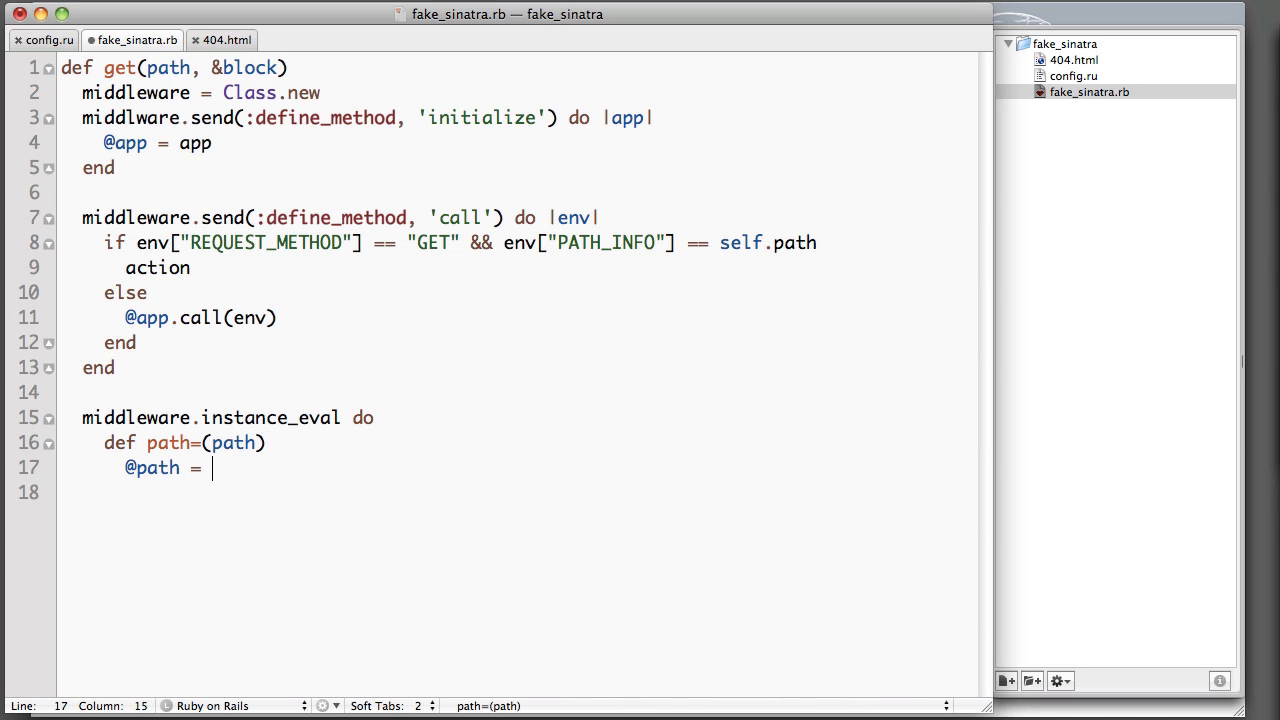
type("path")
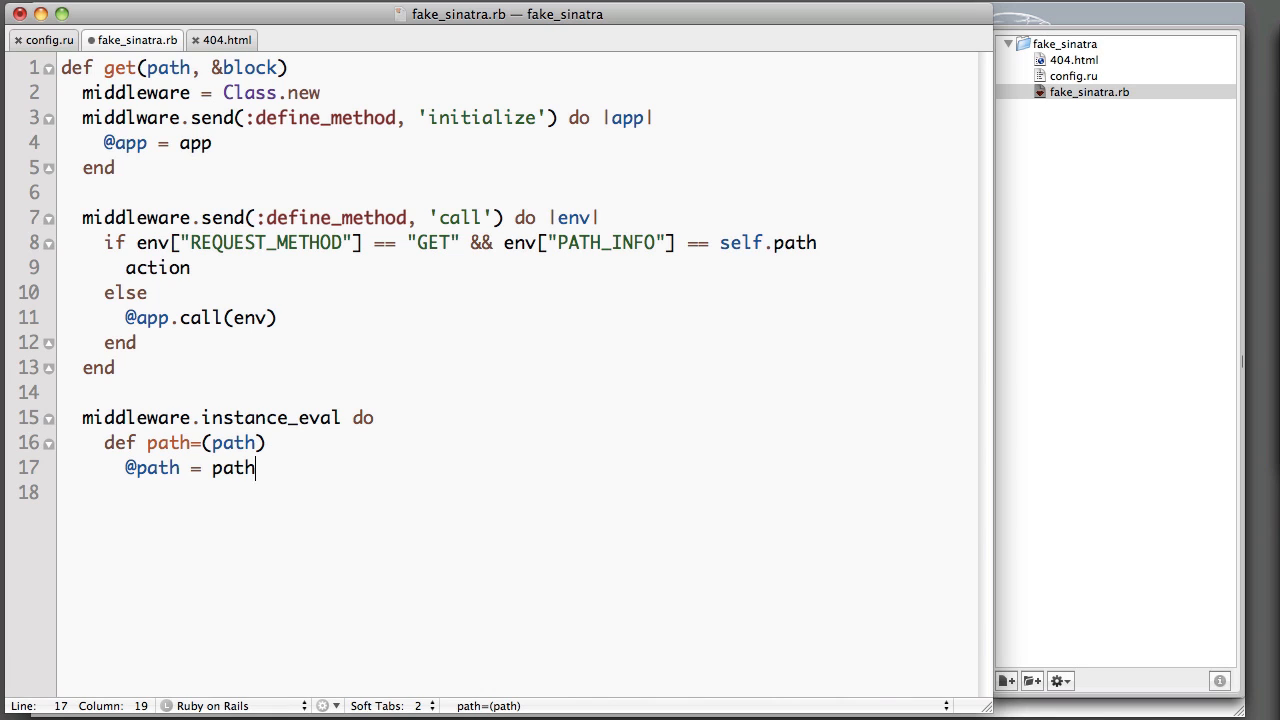
type("end")
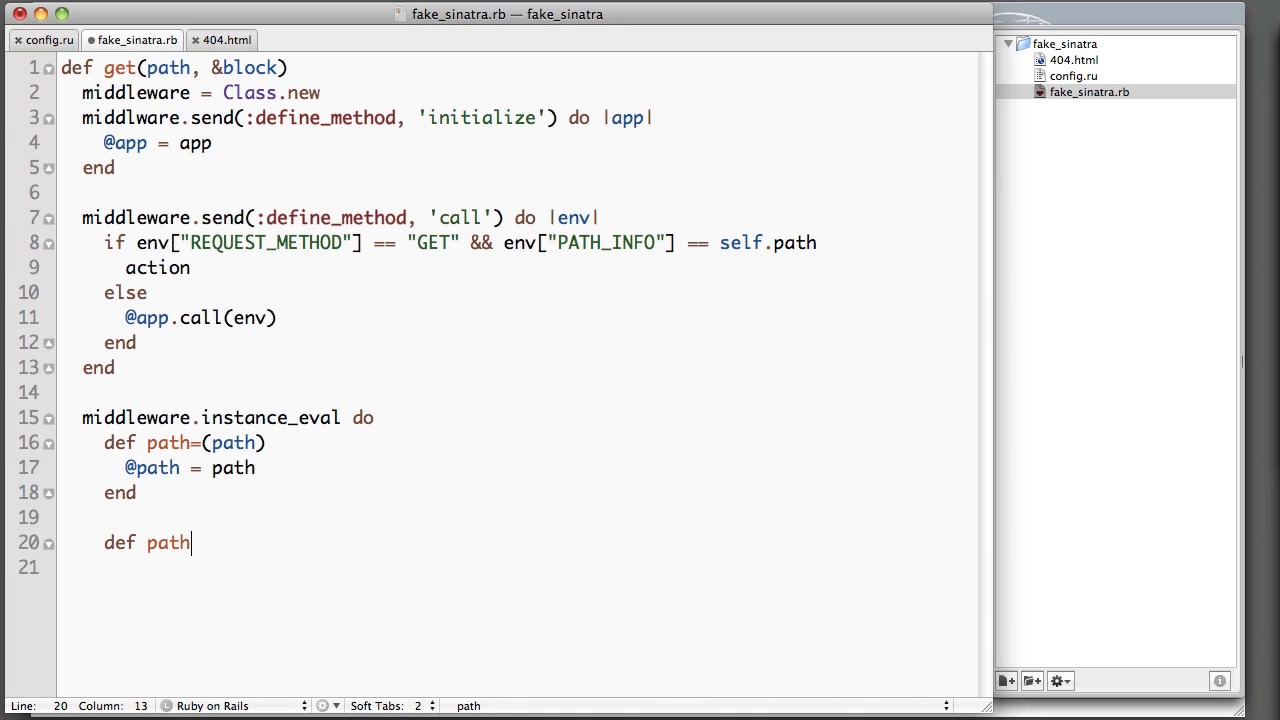
key("Return")
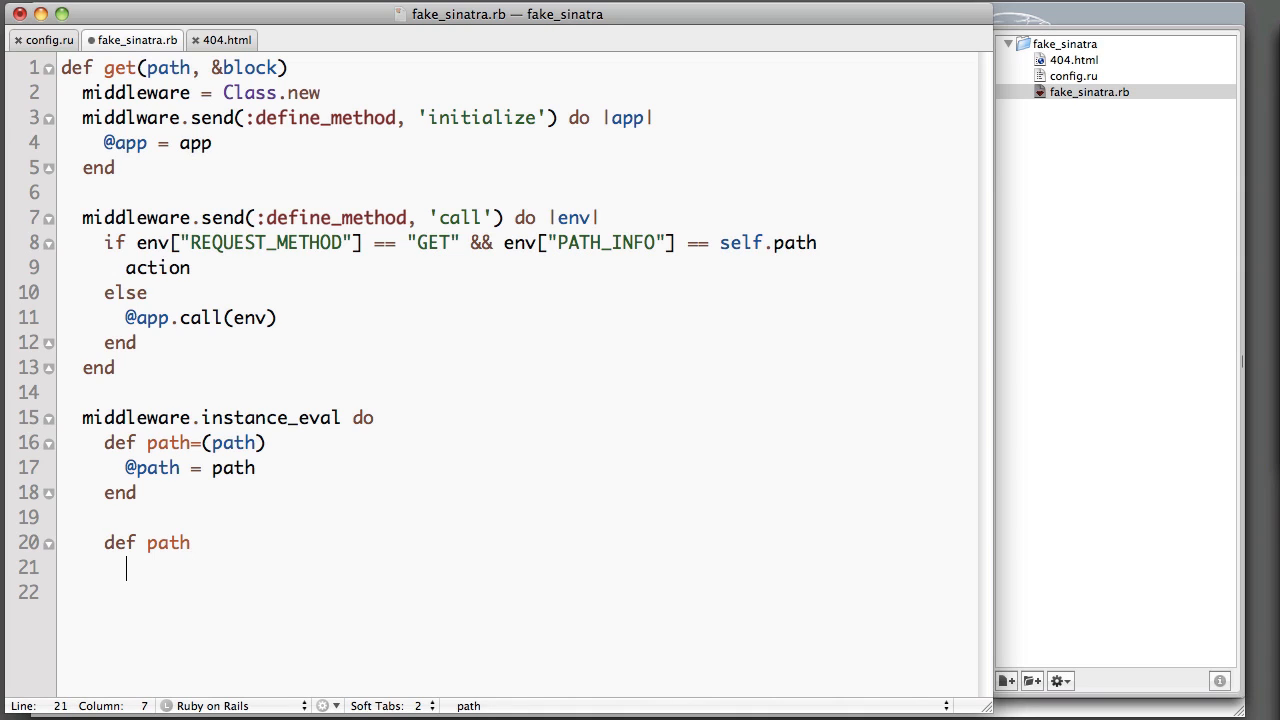
type("@path")
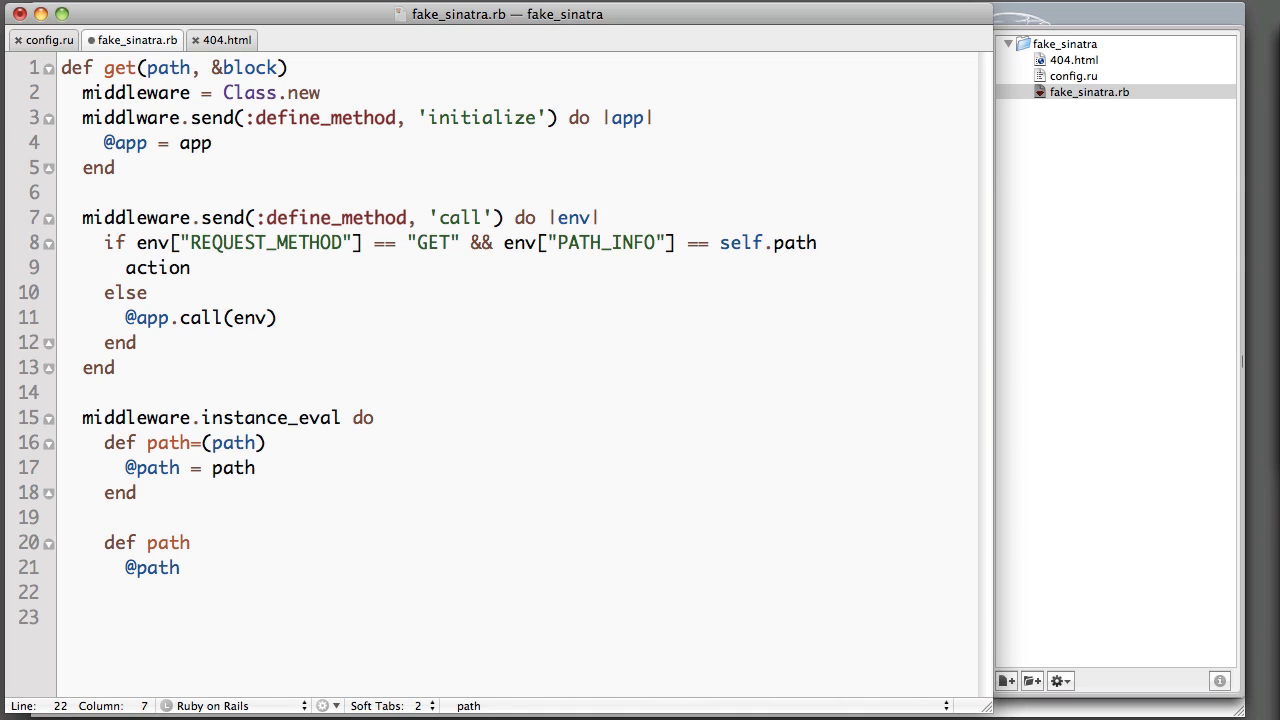
type("end")
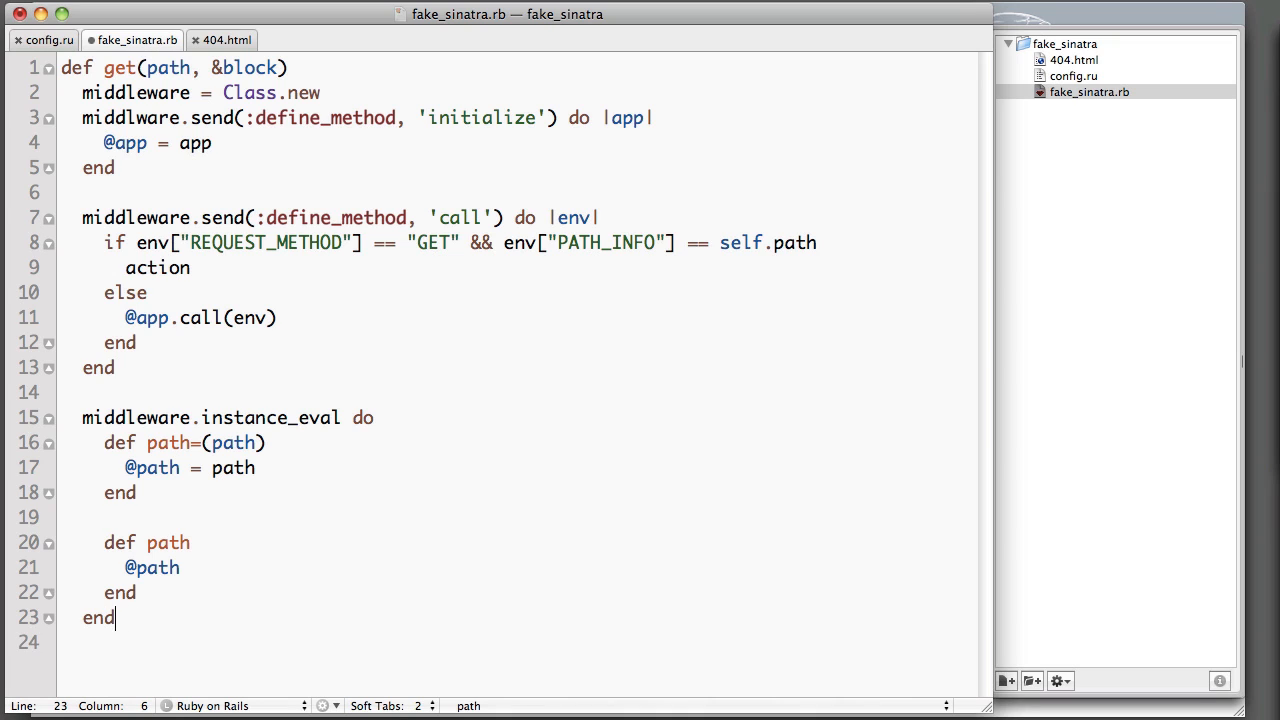
left_click(115, 242)
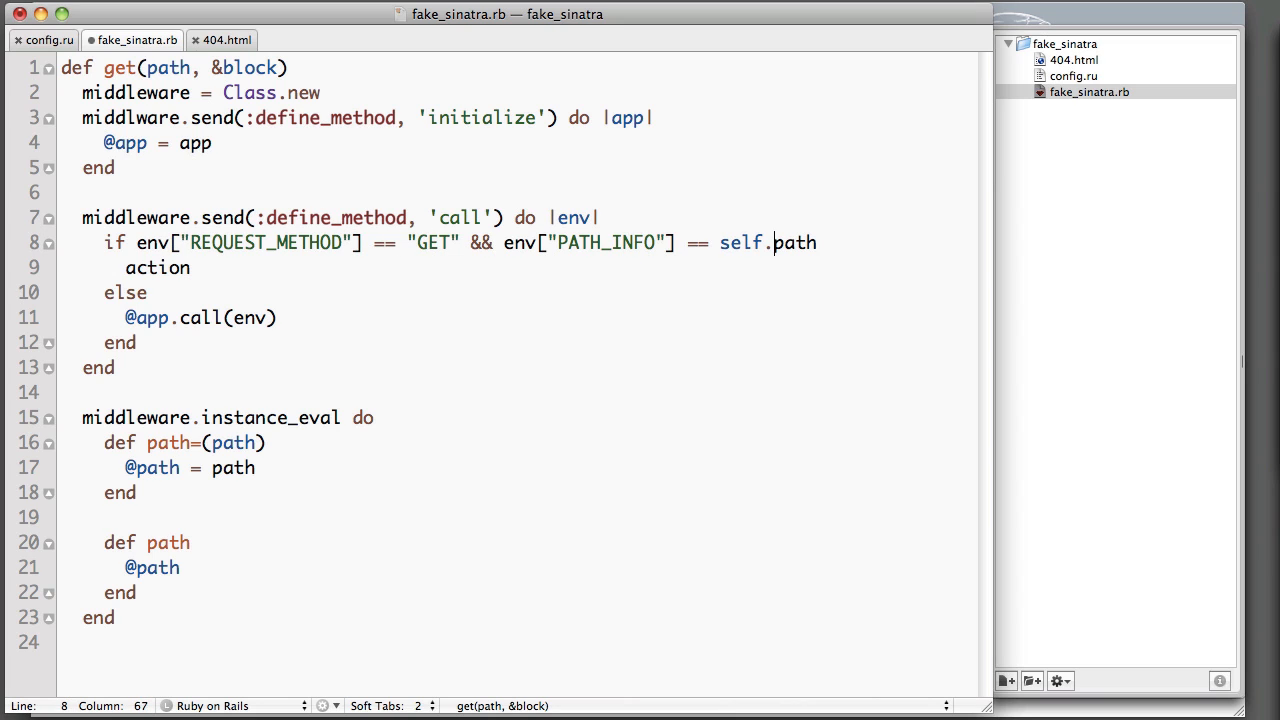
- Insert 'class.' so line 8 reads self.class.path
type("class.")
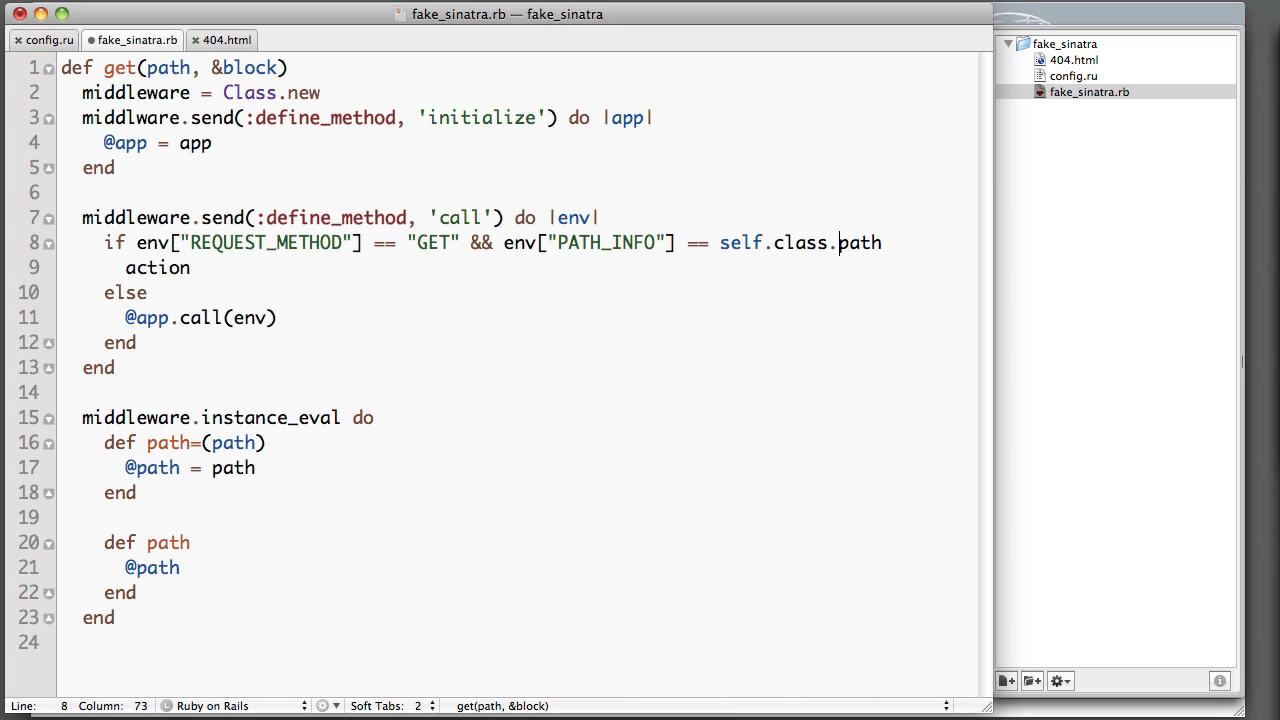
left_click(191, 267)
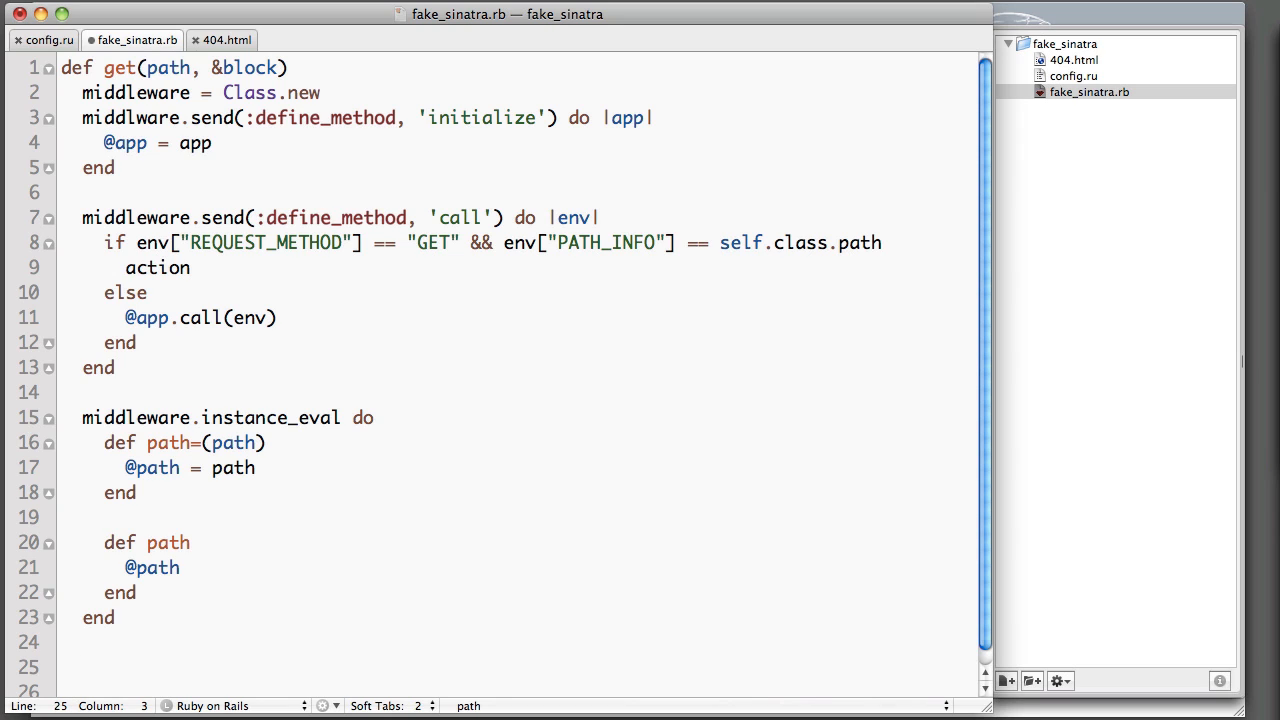
- Add middleware.send(:define_method, 'action', &block) to the get method
type("middleware.se")
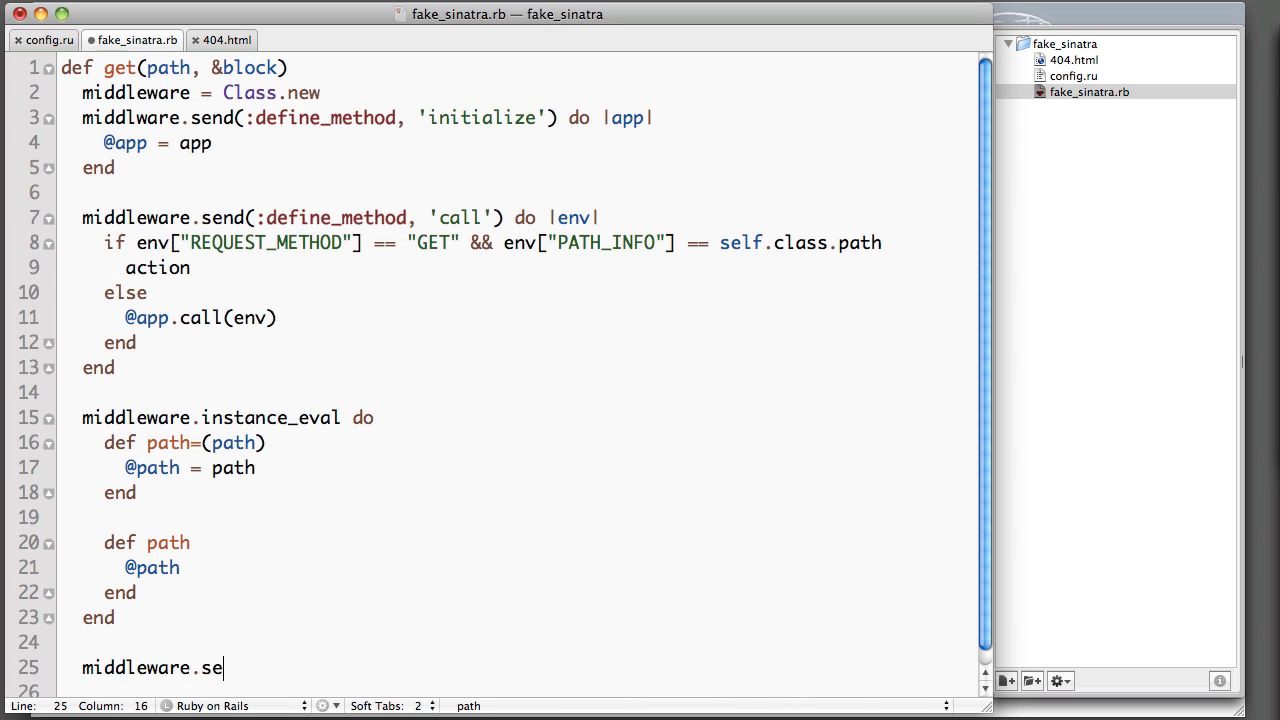
type("nd()")
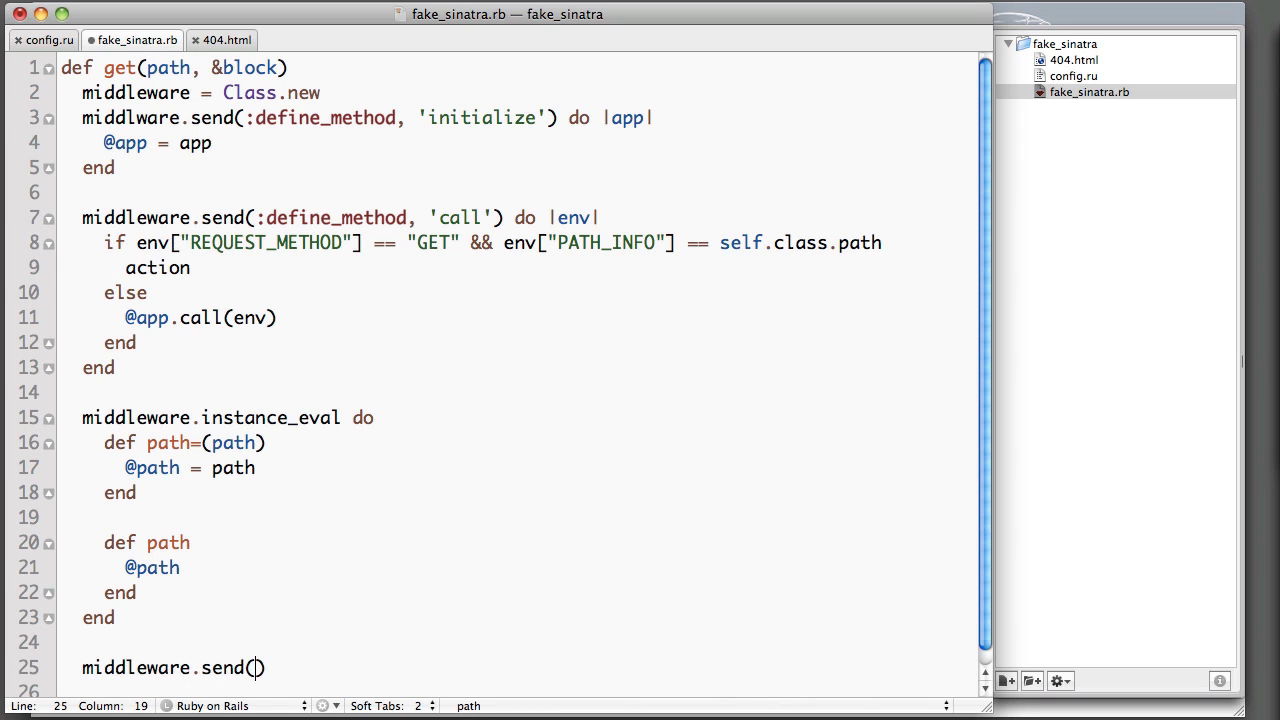
type(":define_method,")
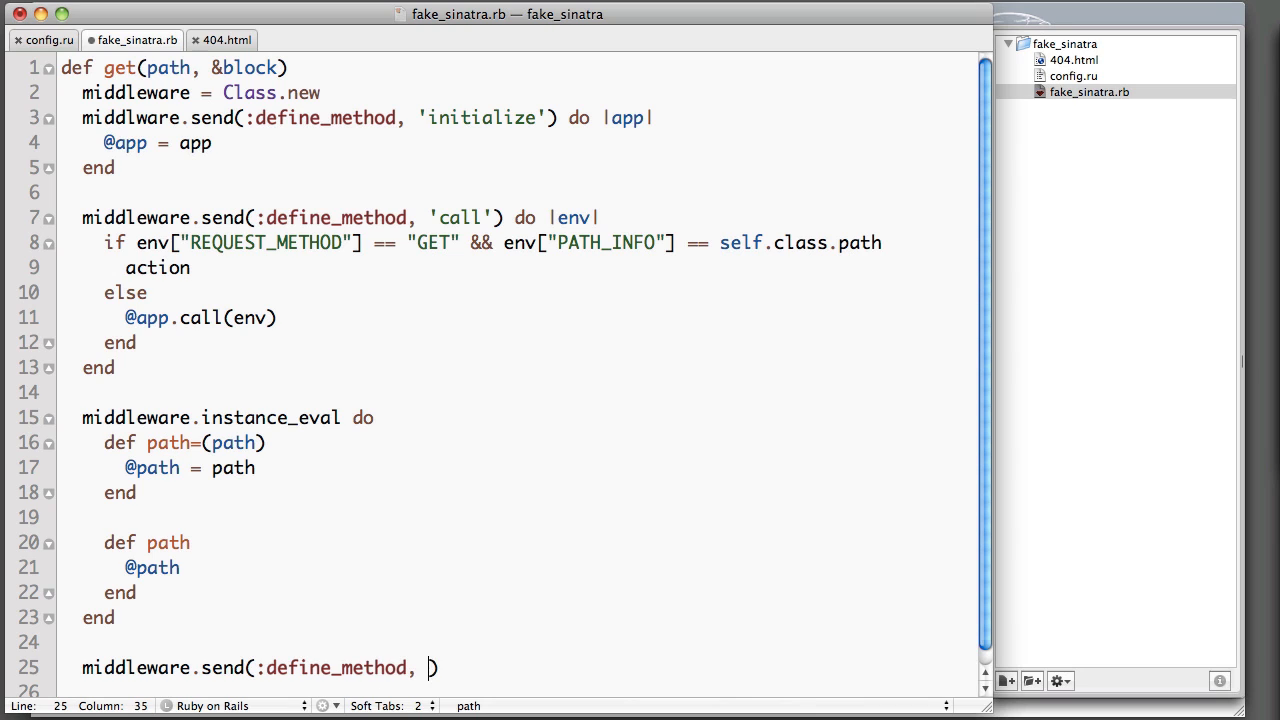
type("'action'")
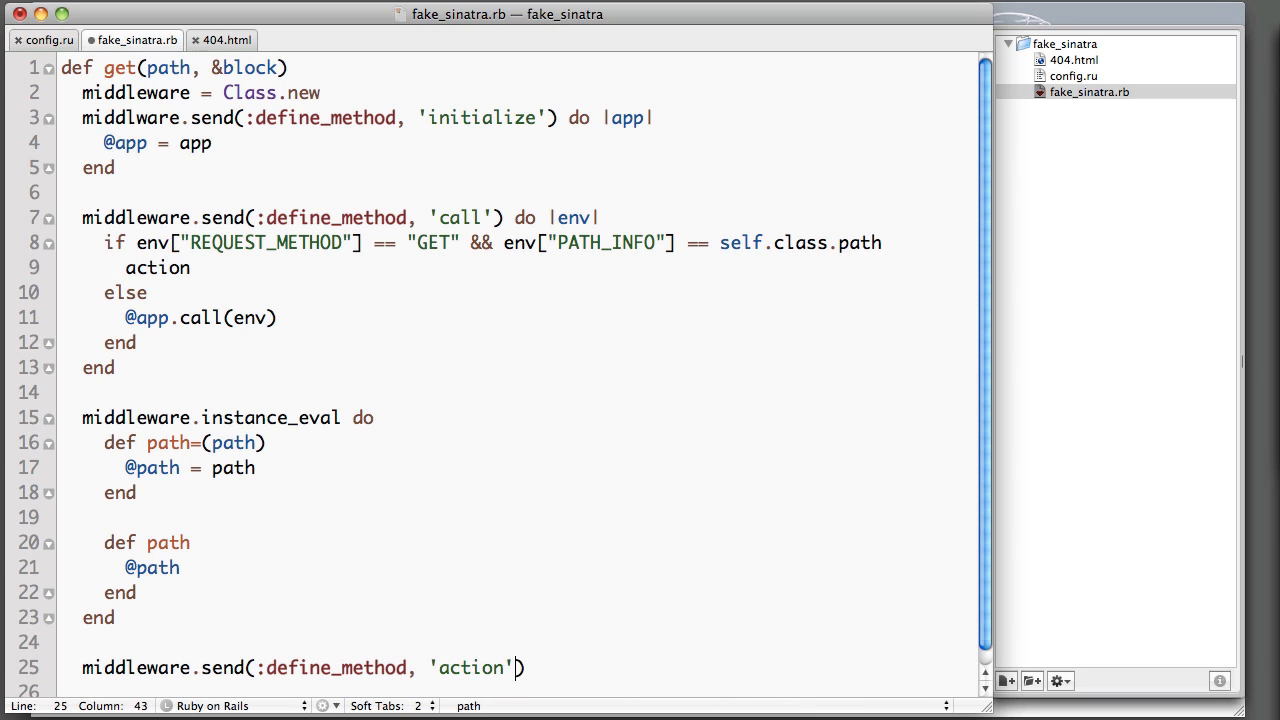
type(", &block")
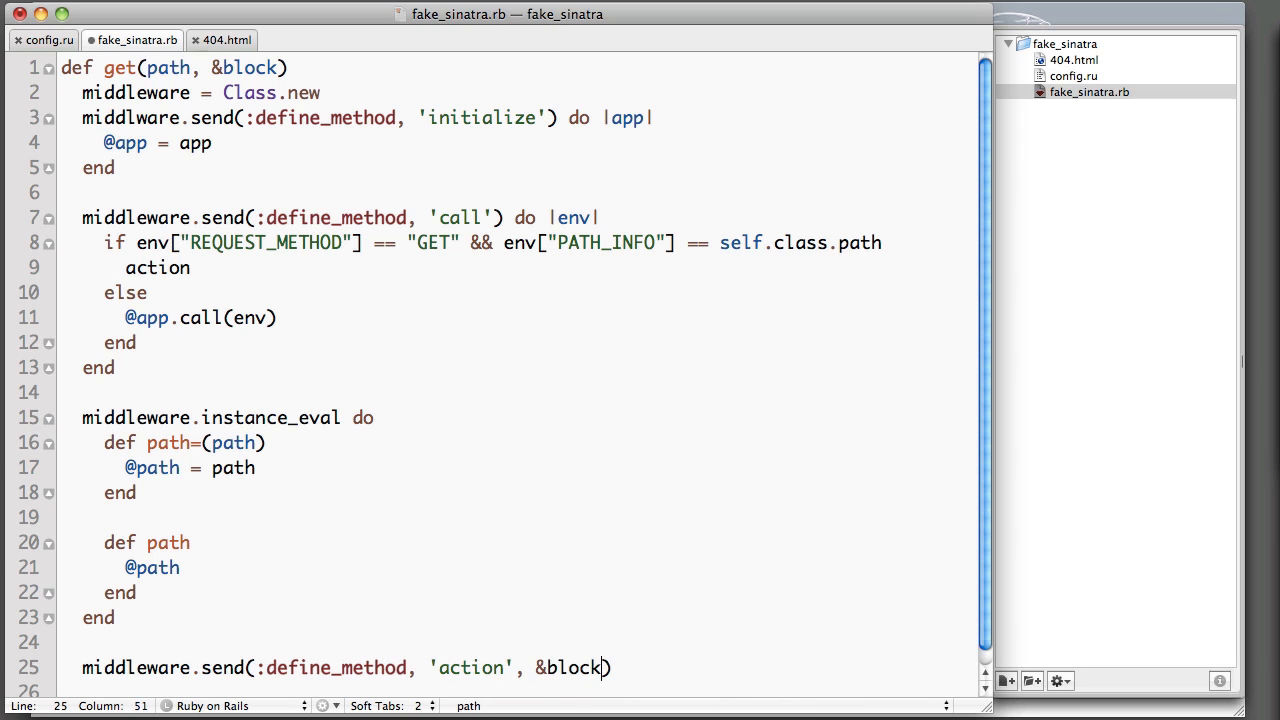
key("Right")
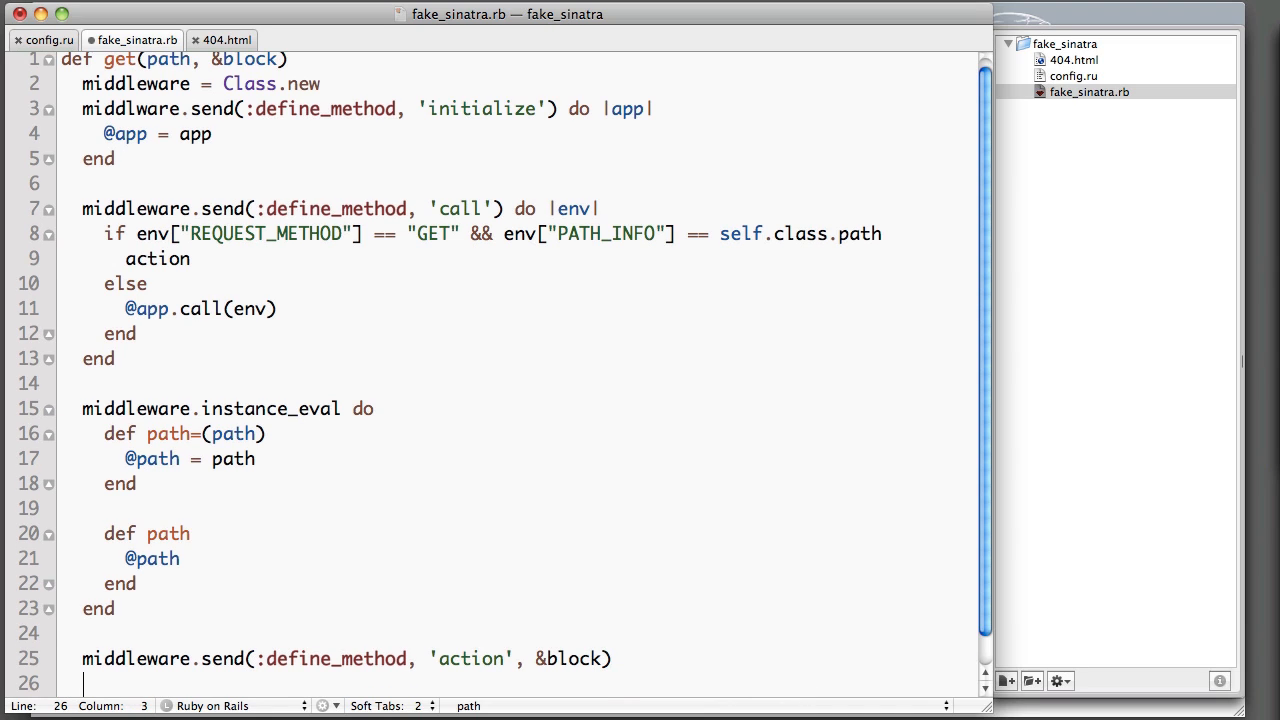
- Set middleware.path = path, add use middleware, and close with end
type("middlew")
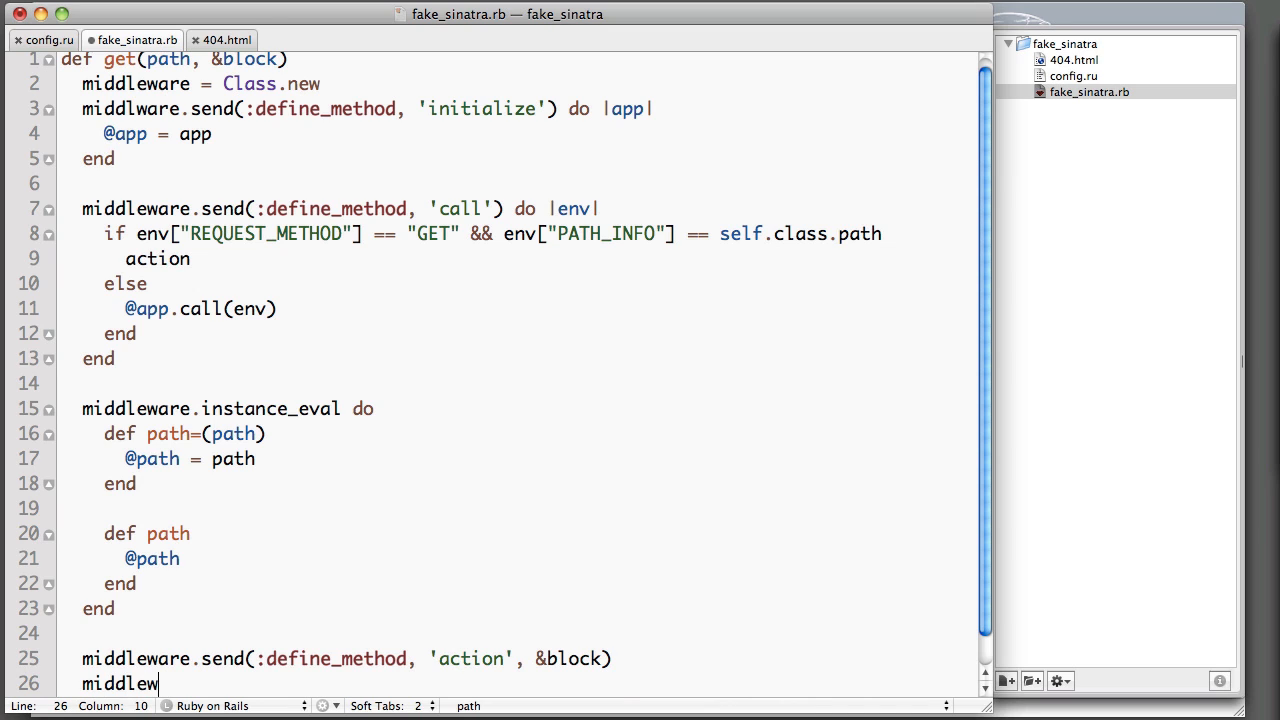
type("are.")
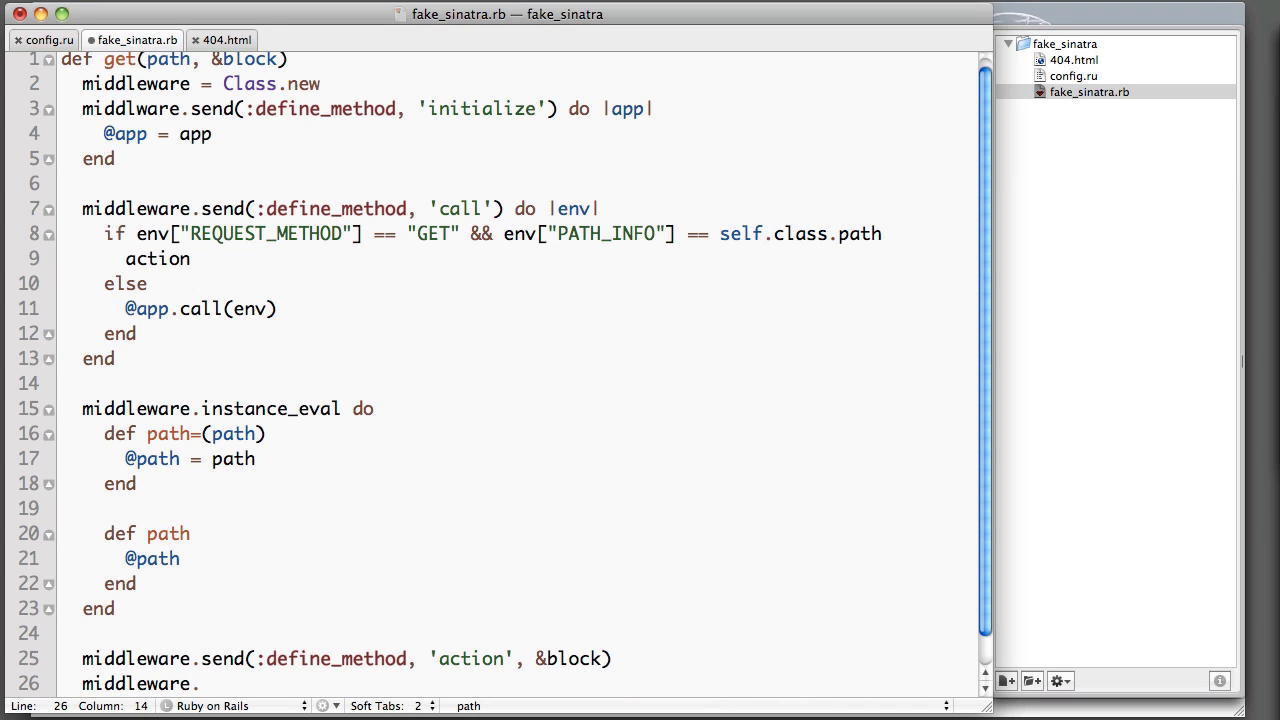
type("path = path")
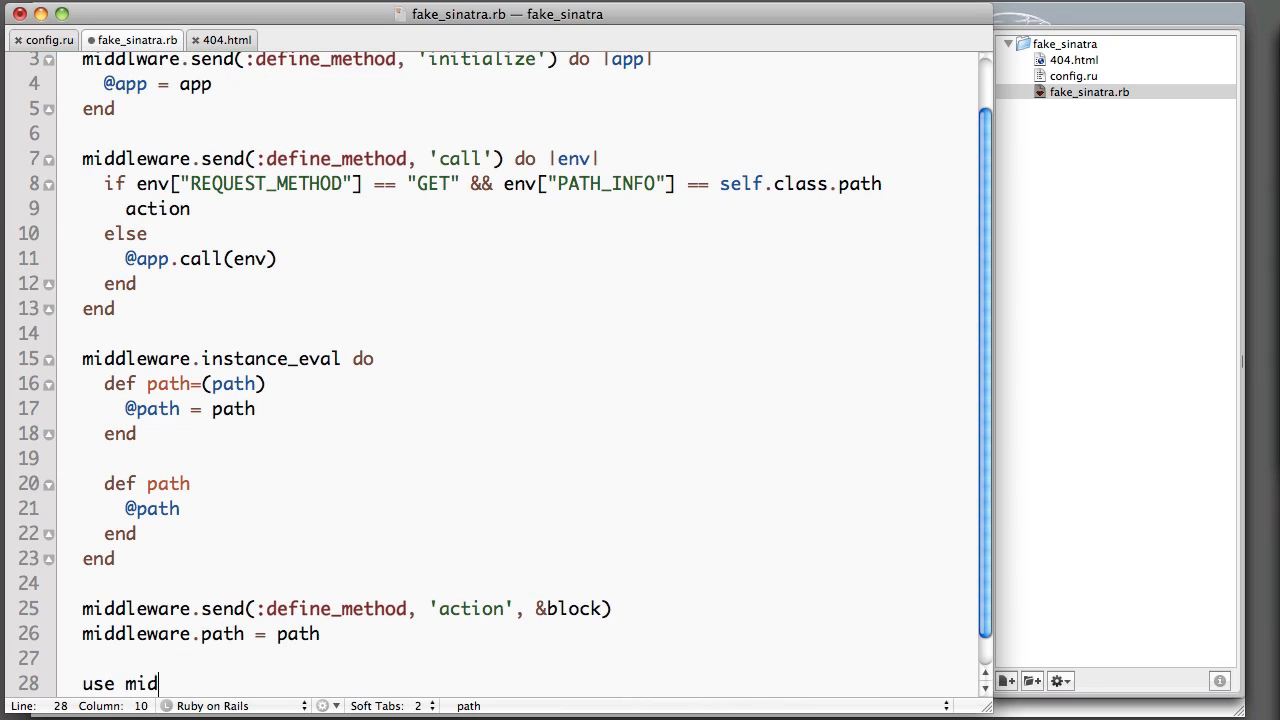
type("dleware")
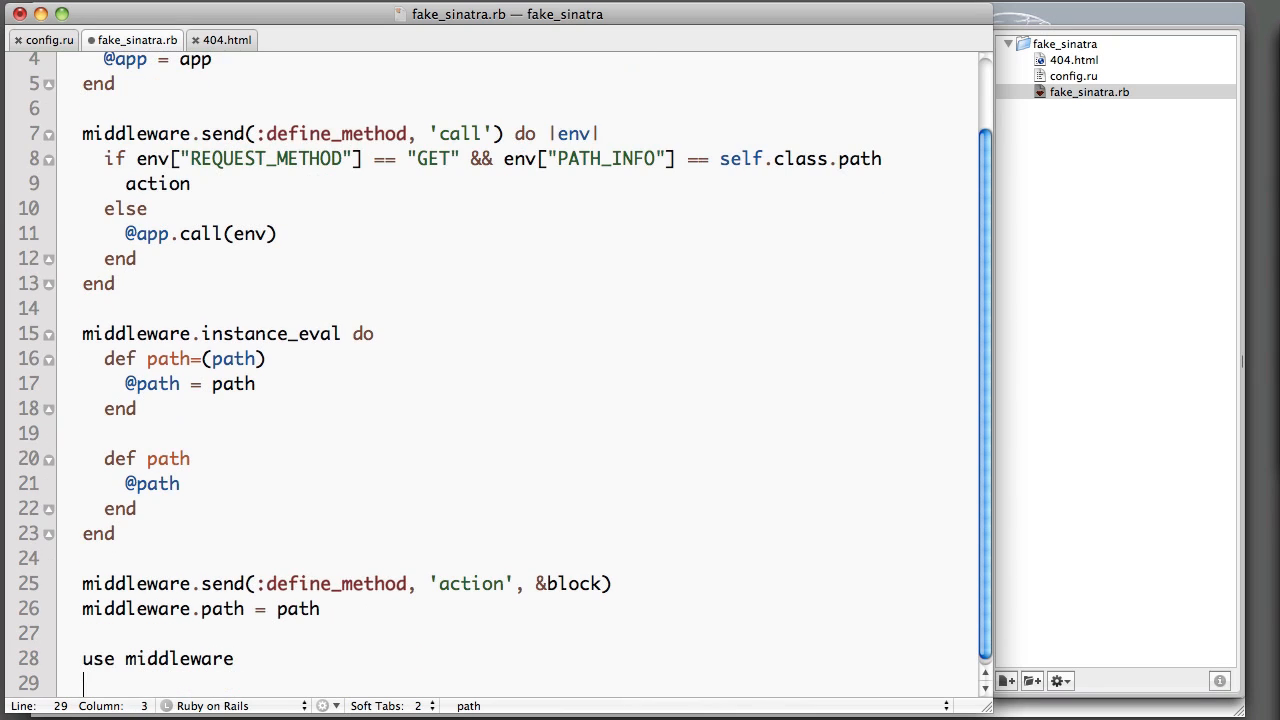
type("end")
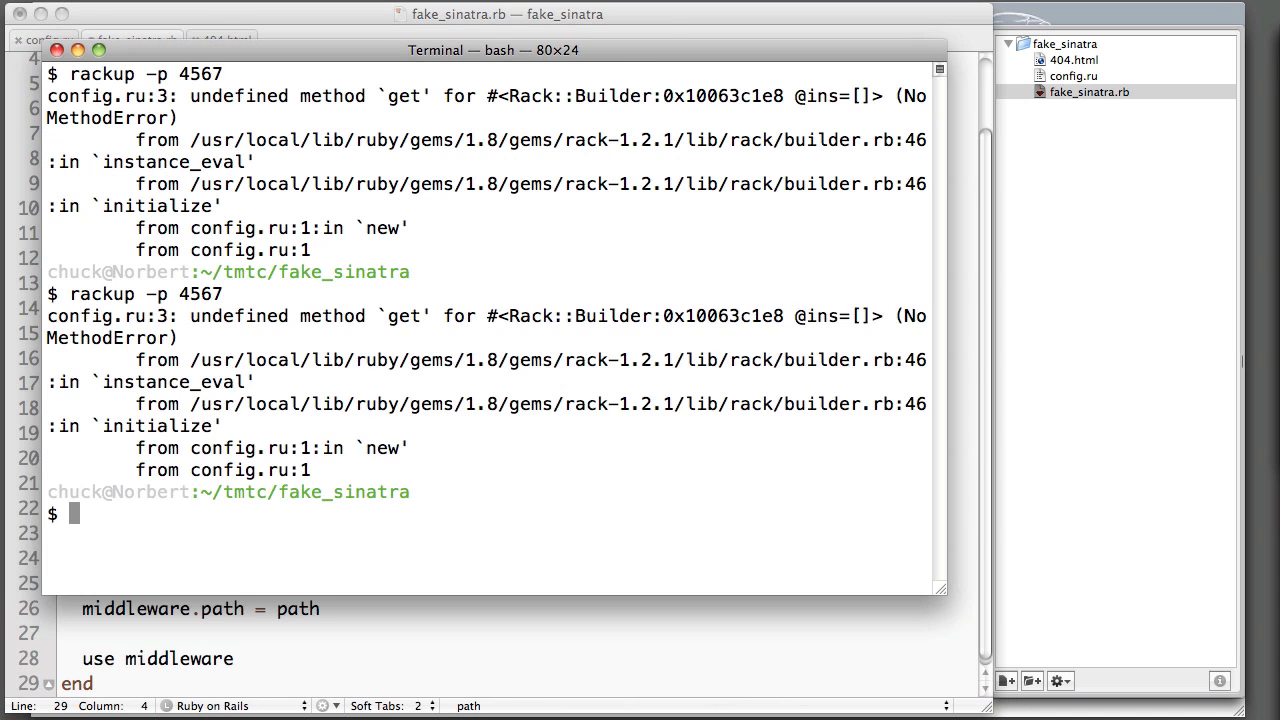
mouse_move(607, 556)
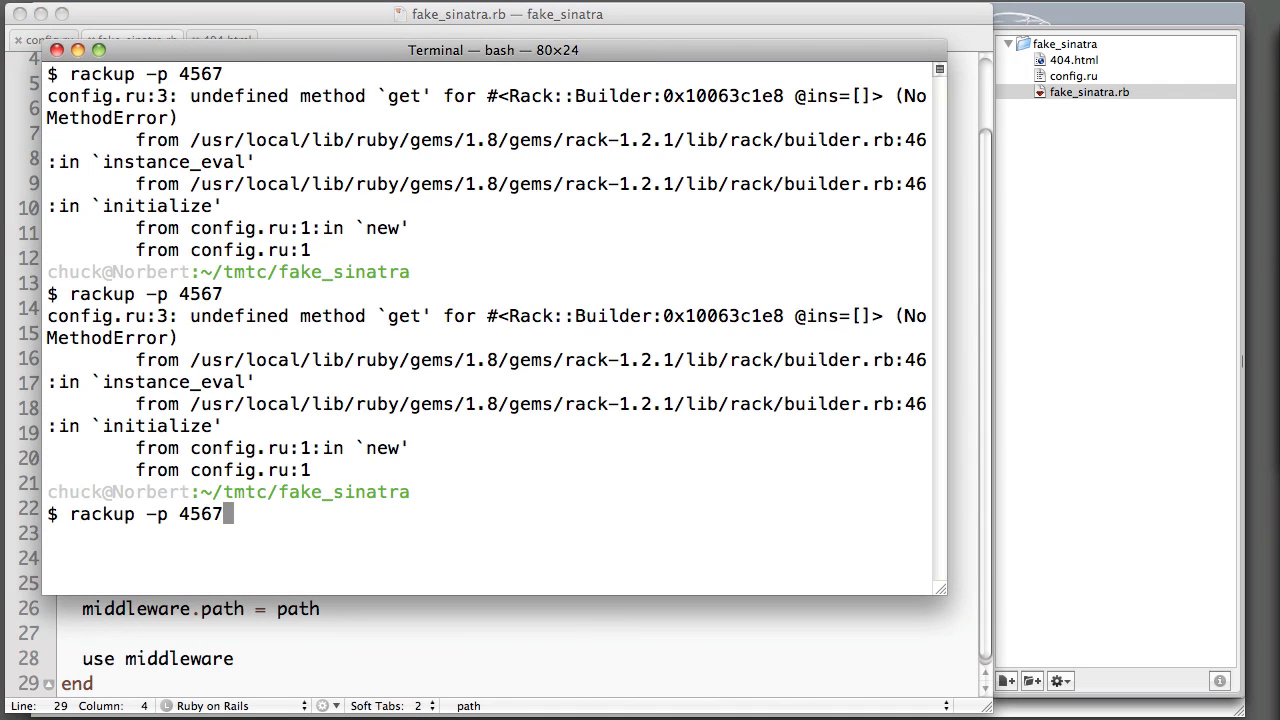
- Rerun rackup -p 4567 in Terminal to test the edited code
key("Return")
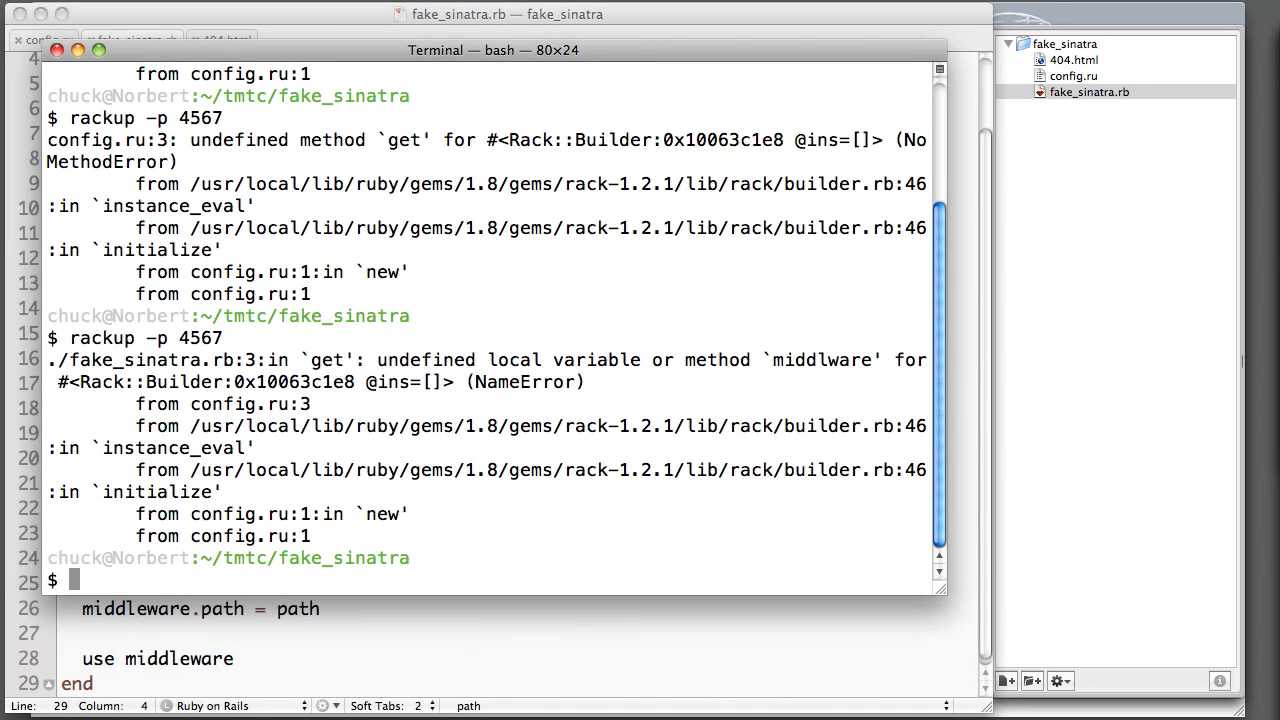
mouse_move(476, 625)
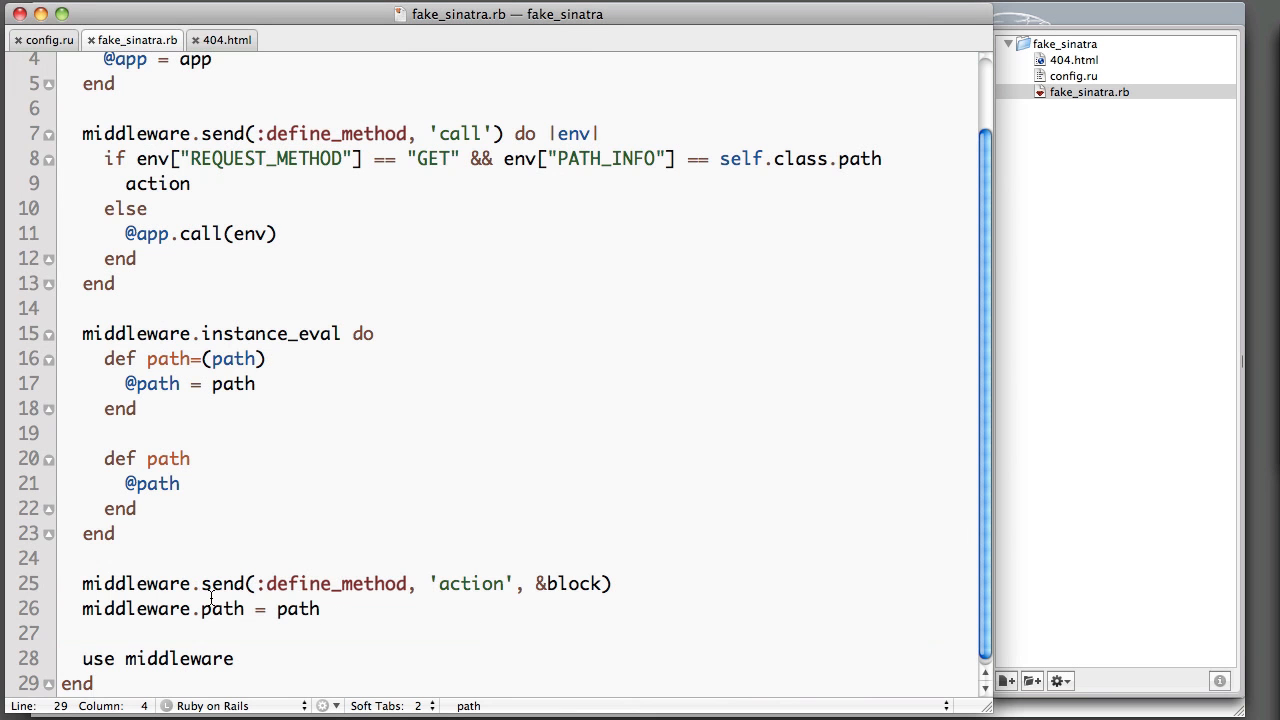
- Scroll to the top of fake_sinatra.rb and correct 'middlware' to 'middleware'
scroll("up", 3)
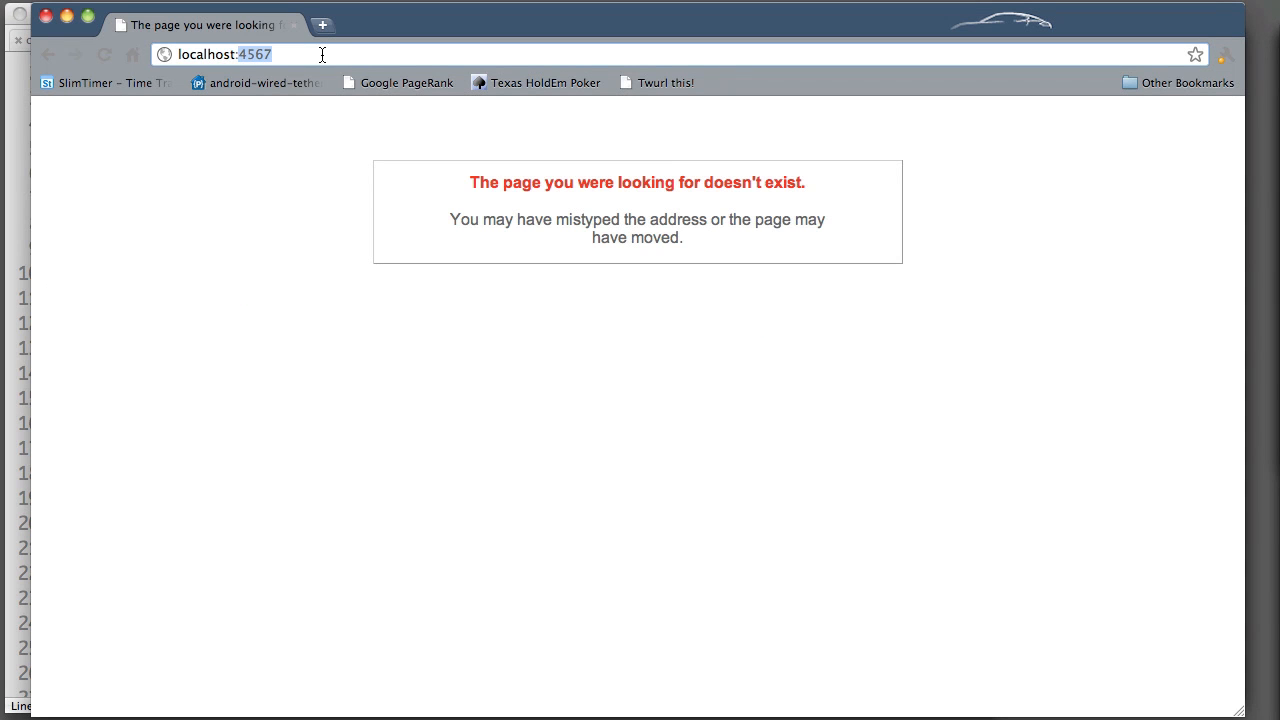
- Append /about_chuck to localhost:4567 in Chrome and load the page
left_click(270, 54)
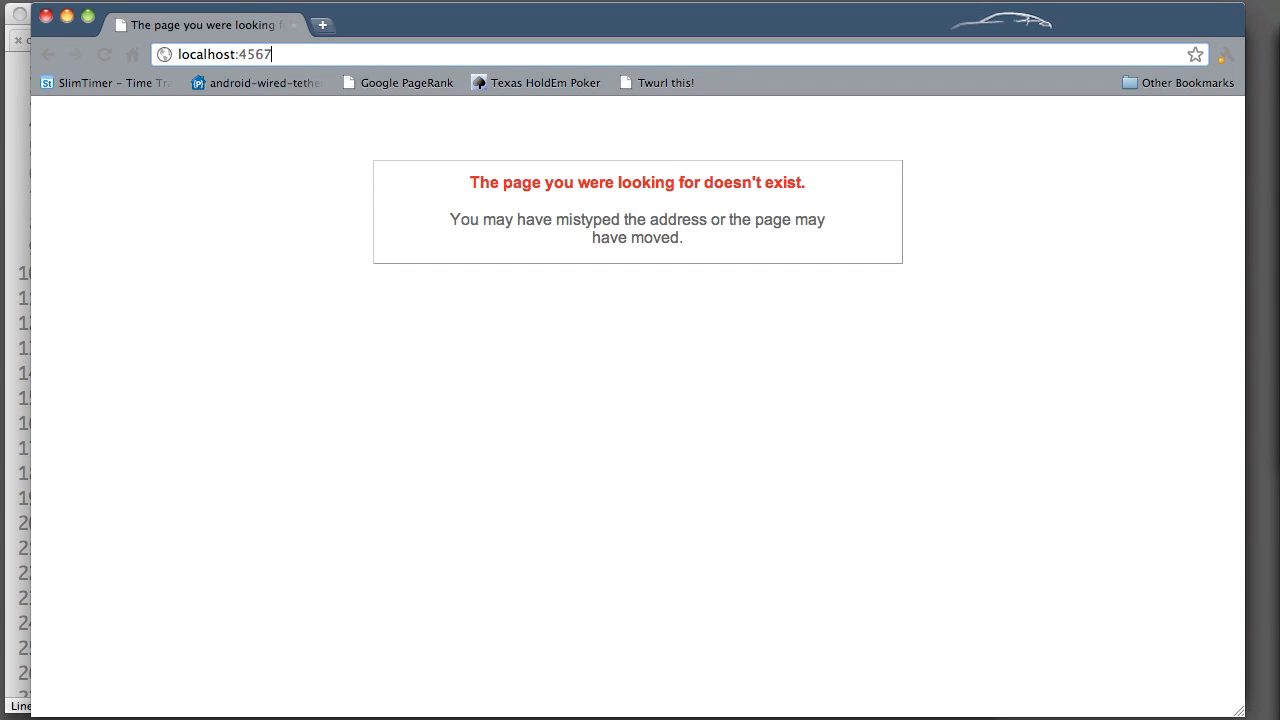
type("/about_chuck")
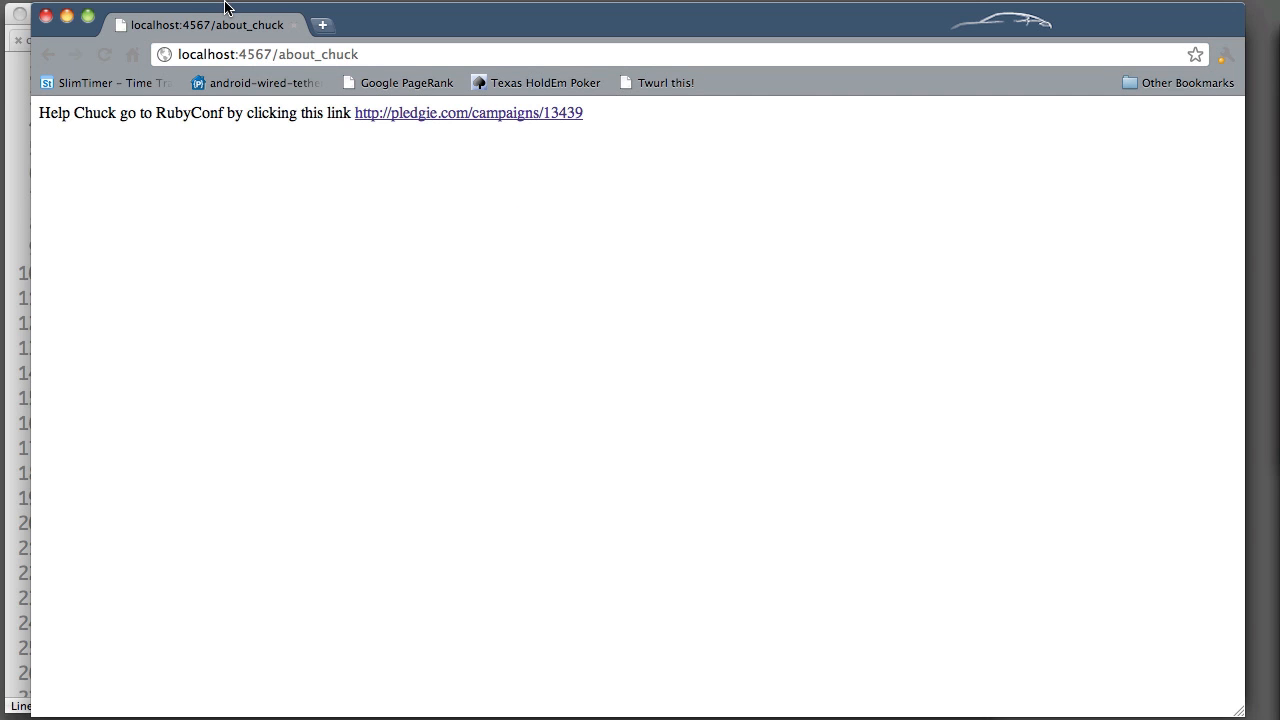
mouse_move(350, 158)
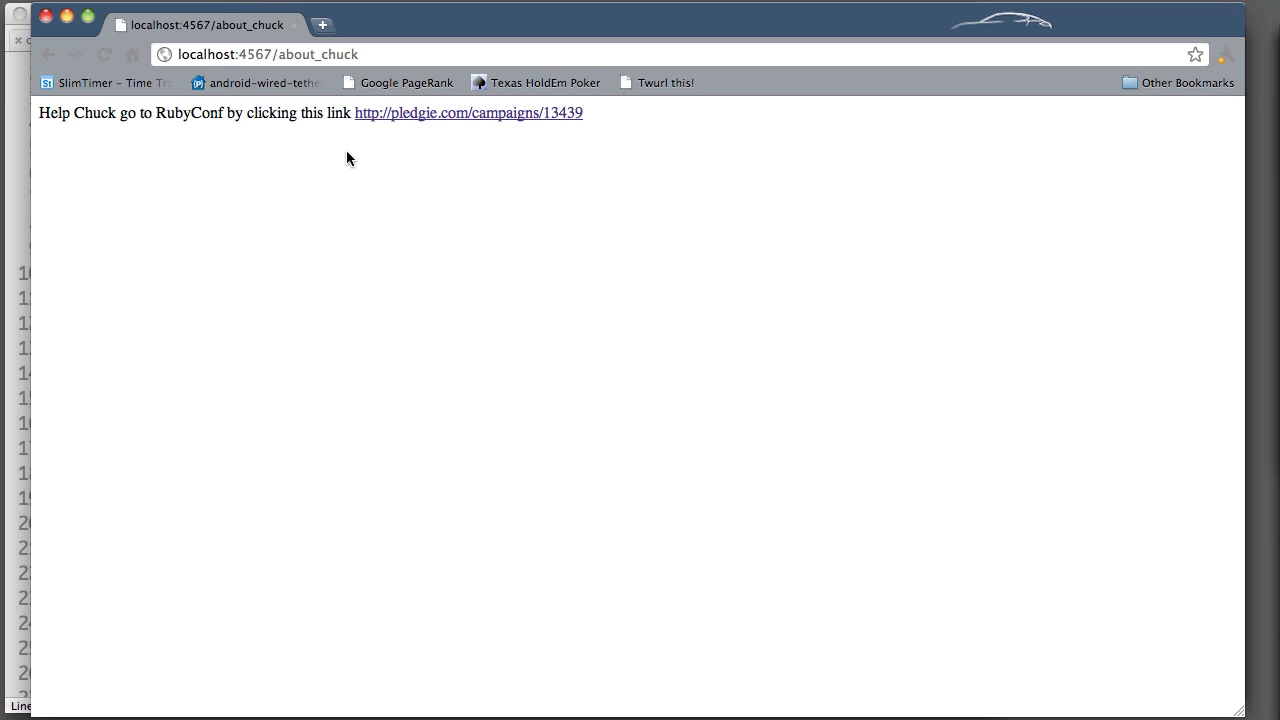
mouse_move(25, 199)
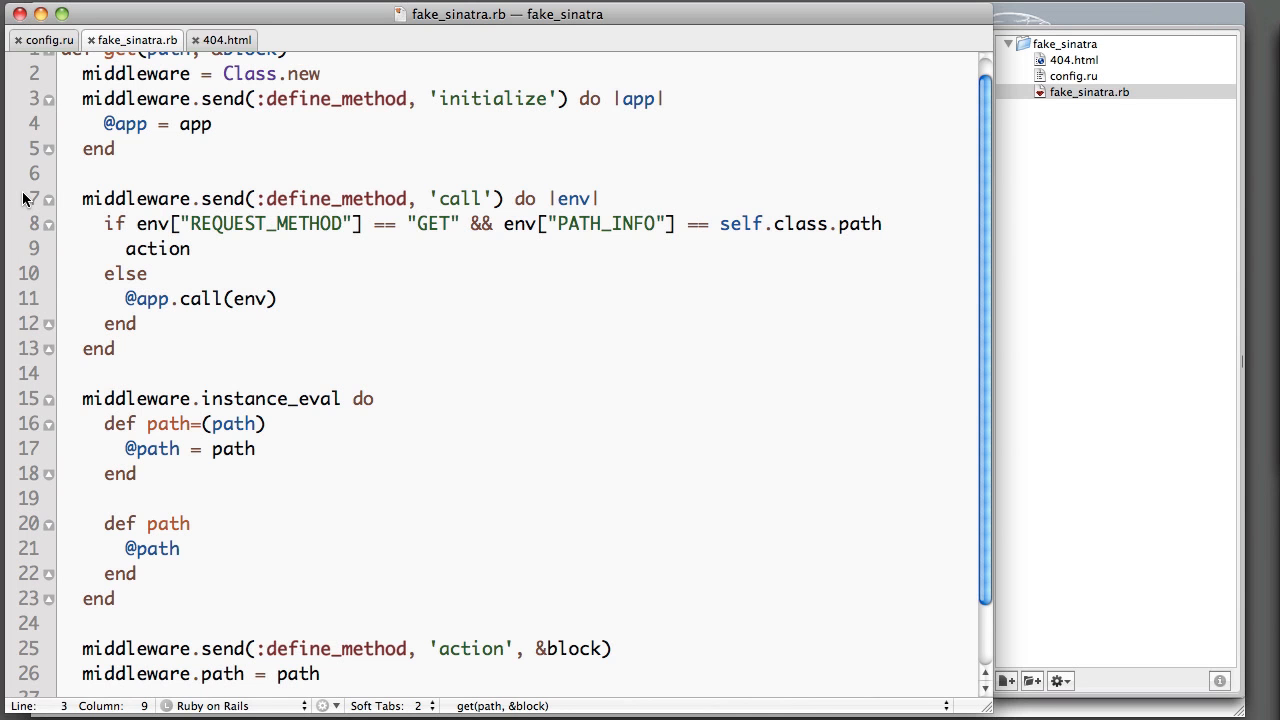
- Rename get on line 1 to general_request_method(request_method, path, &block)
scroll("up", 3)
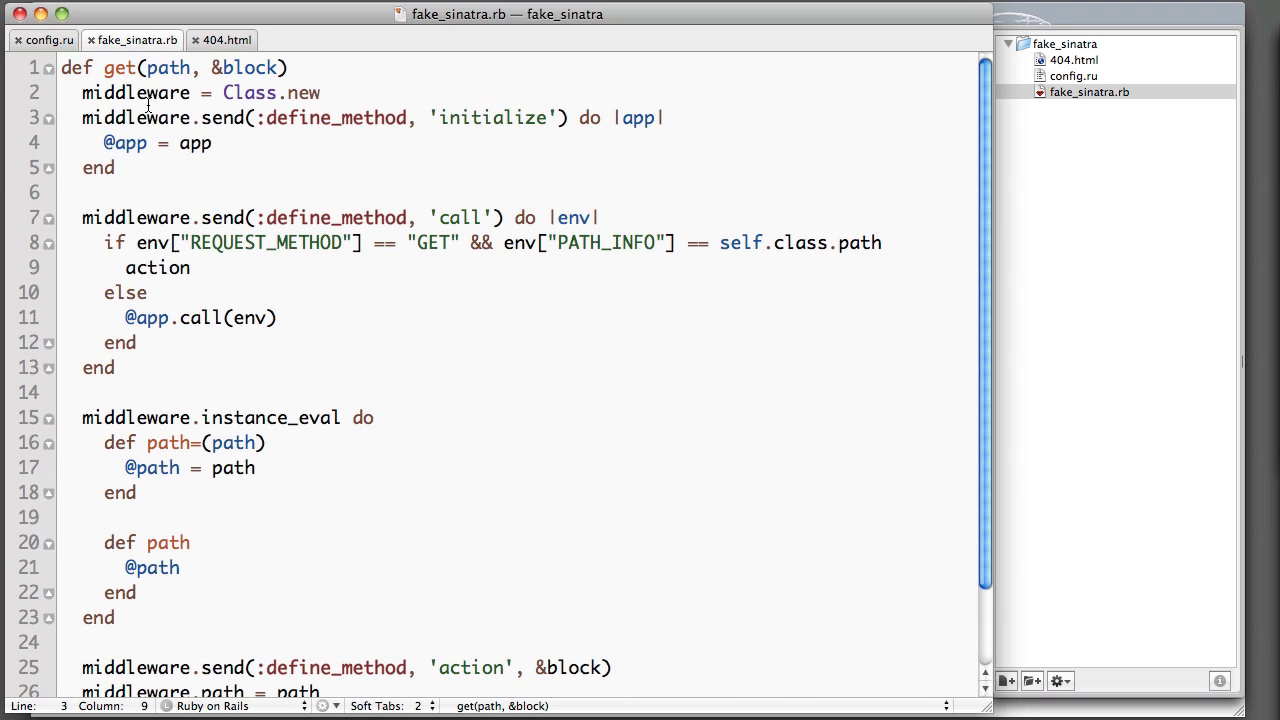
mouse_move(135, 68)
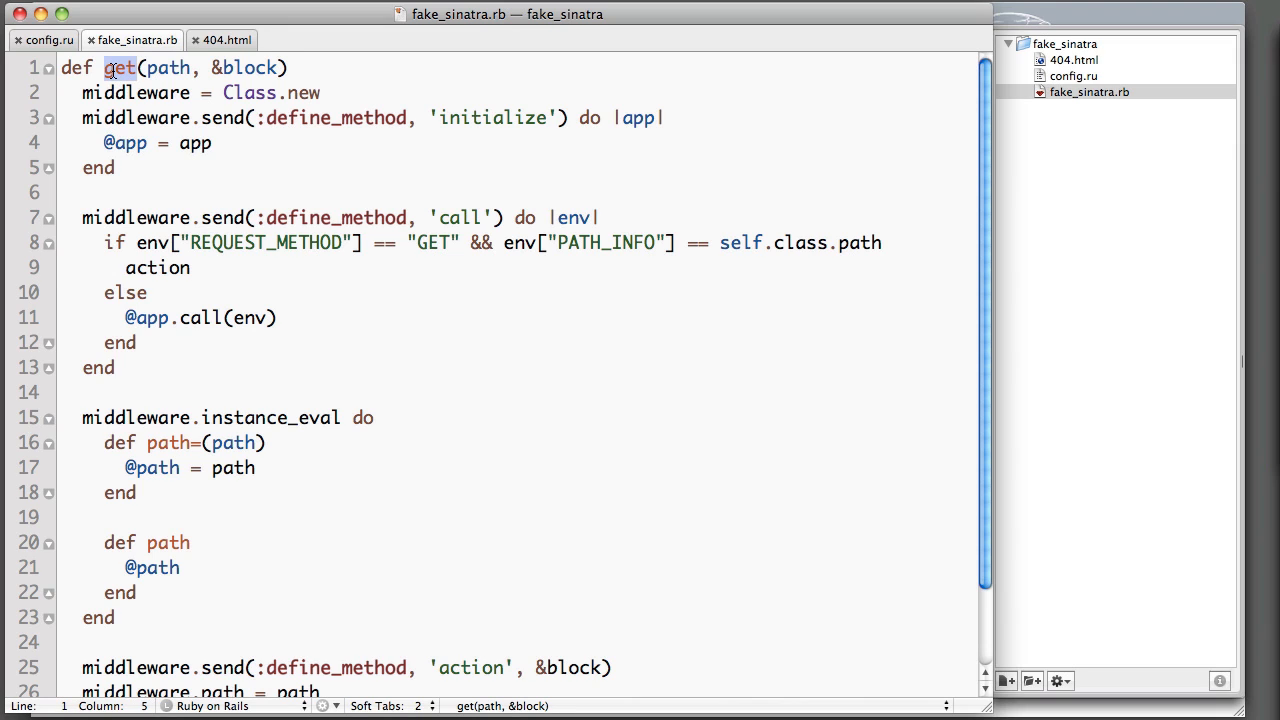
type("general")
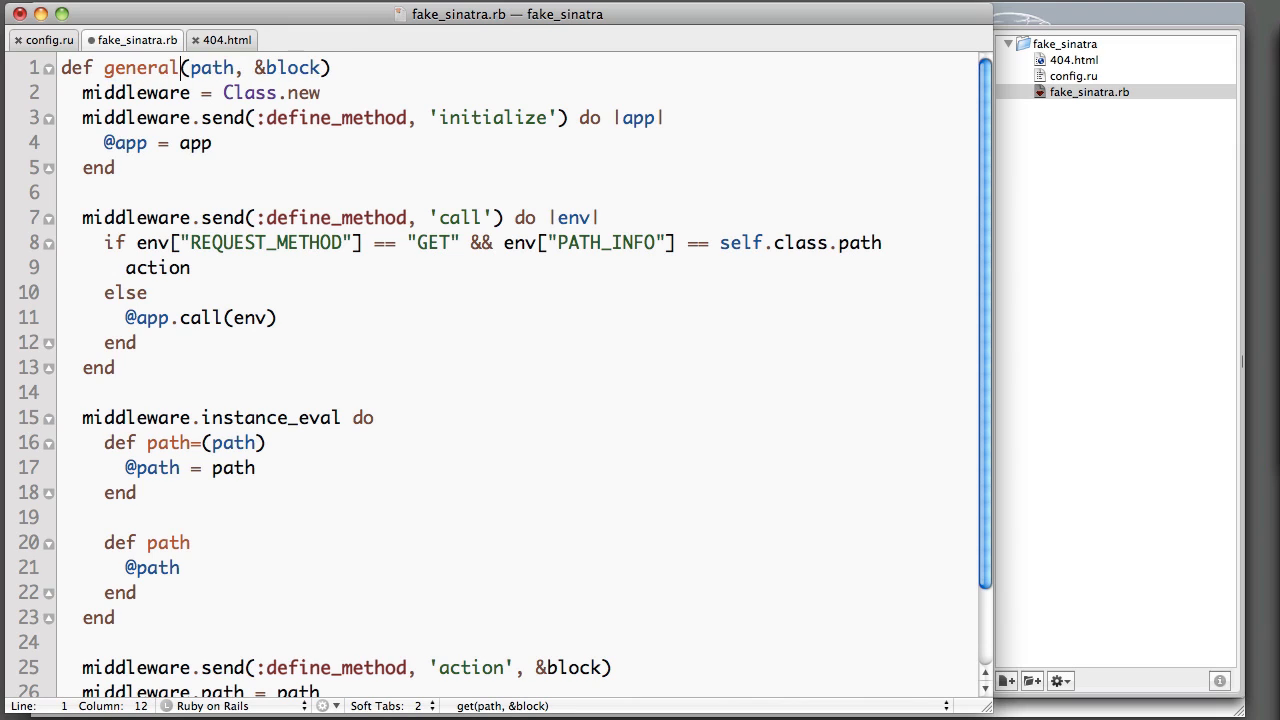
type("_request_method")
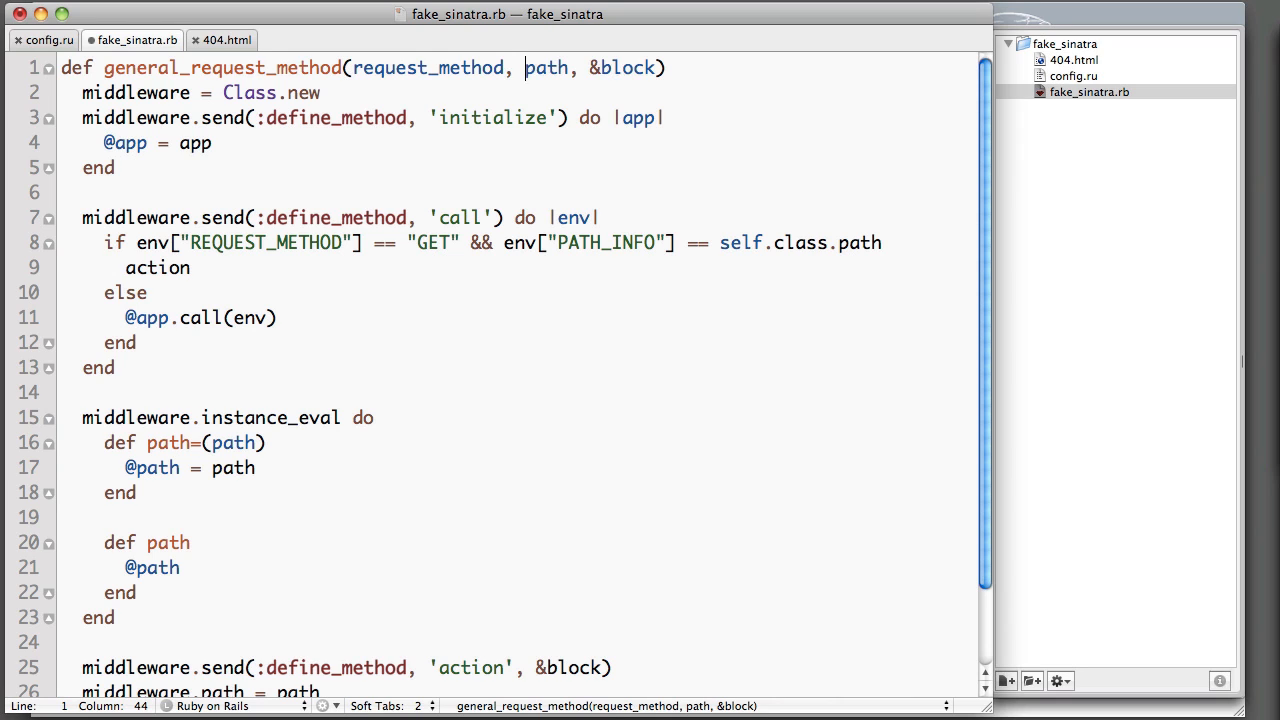
left_click(137, 342)
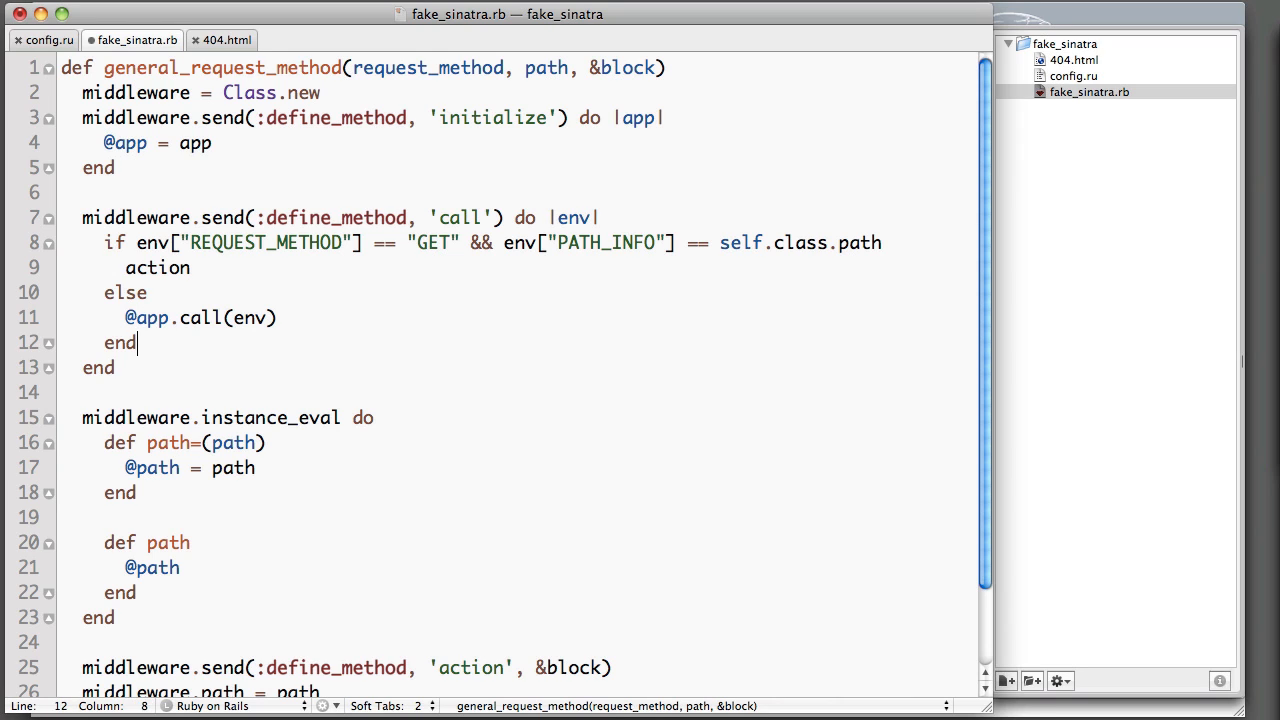
scroll("down", 3)
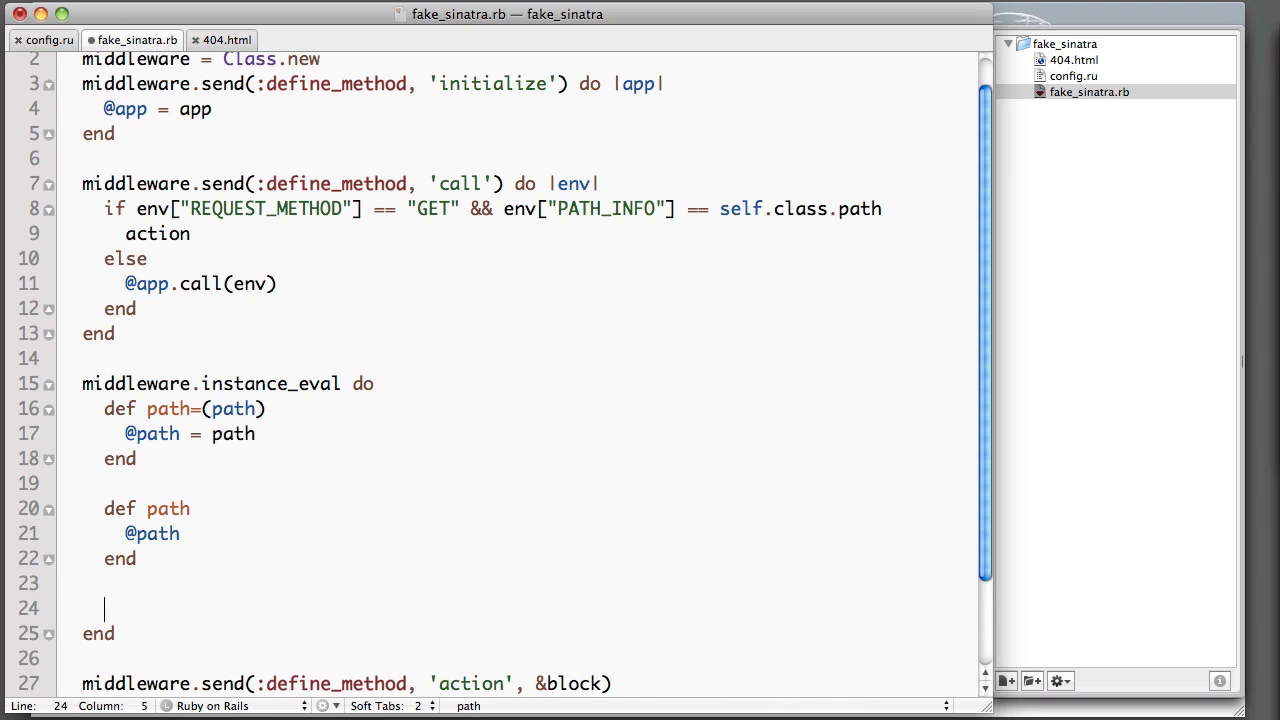
type("def reque")
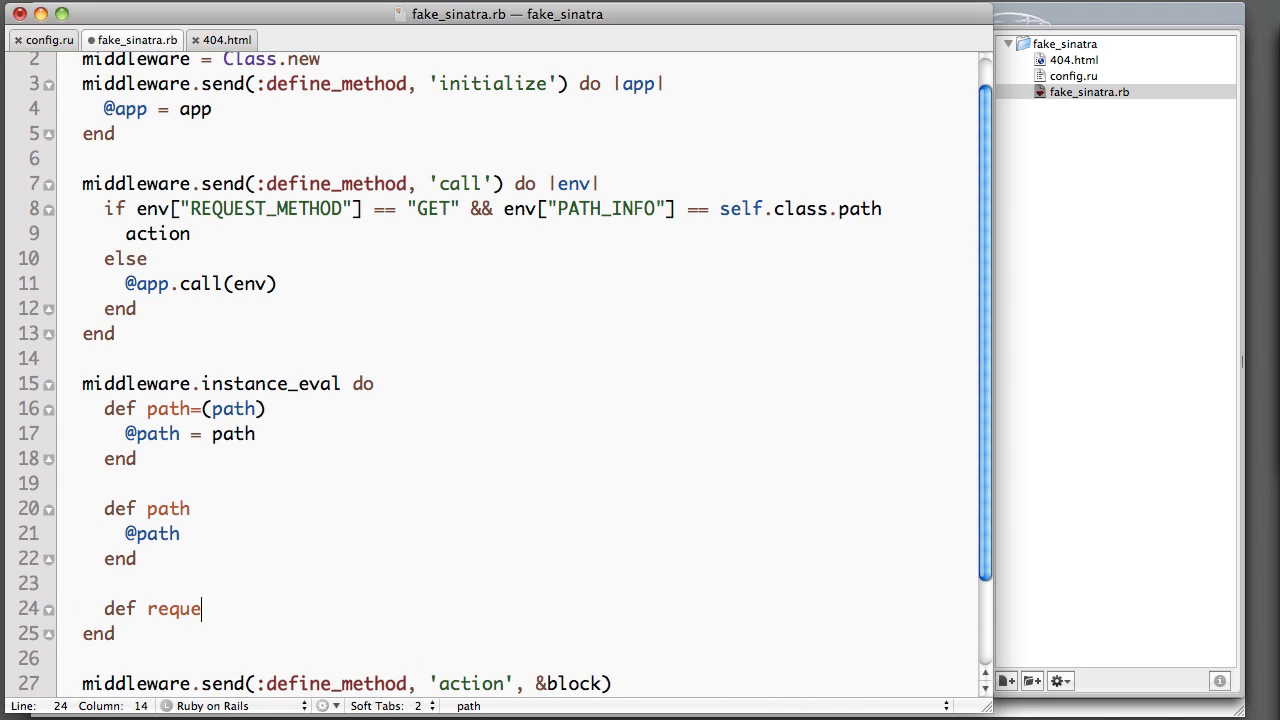
type("st_method")
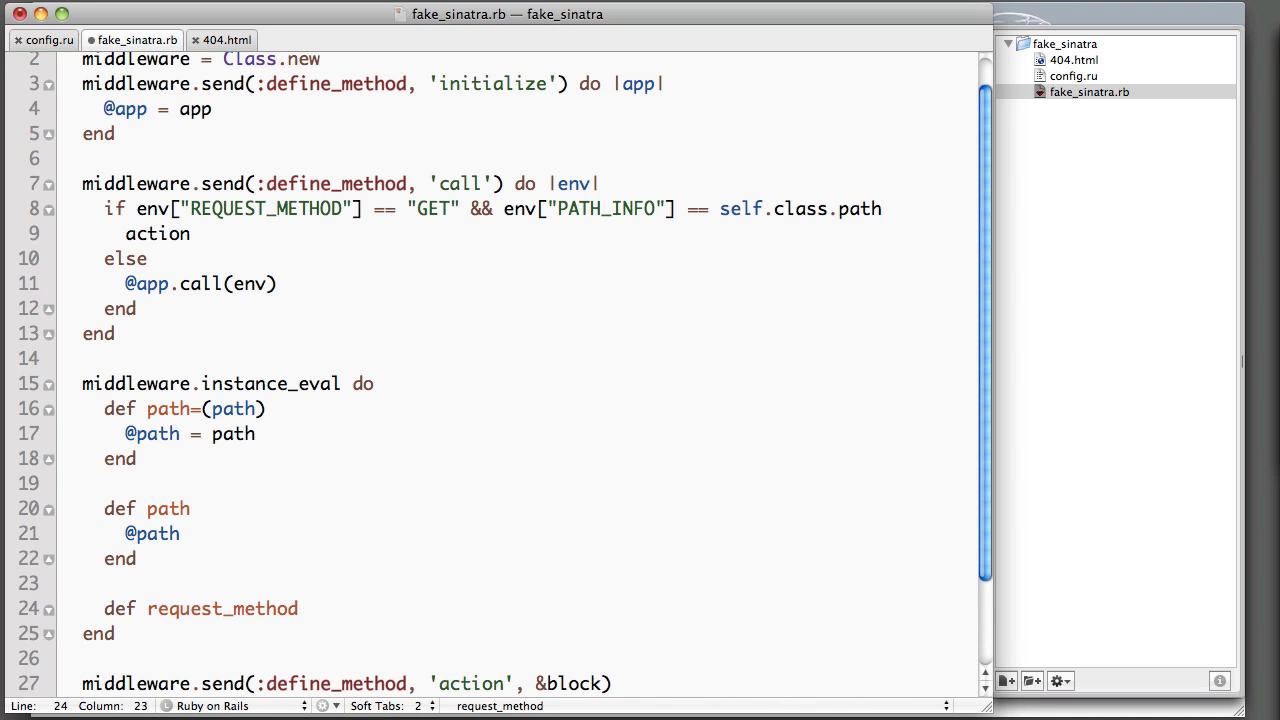
type("=()")
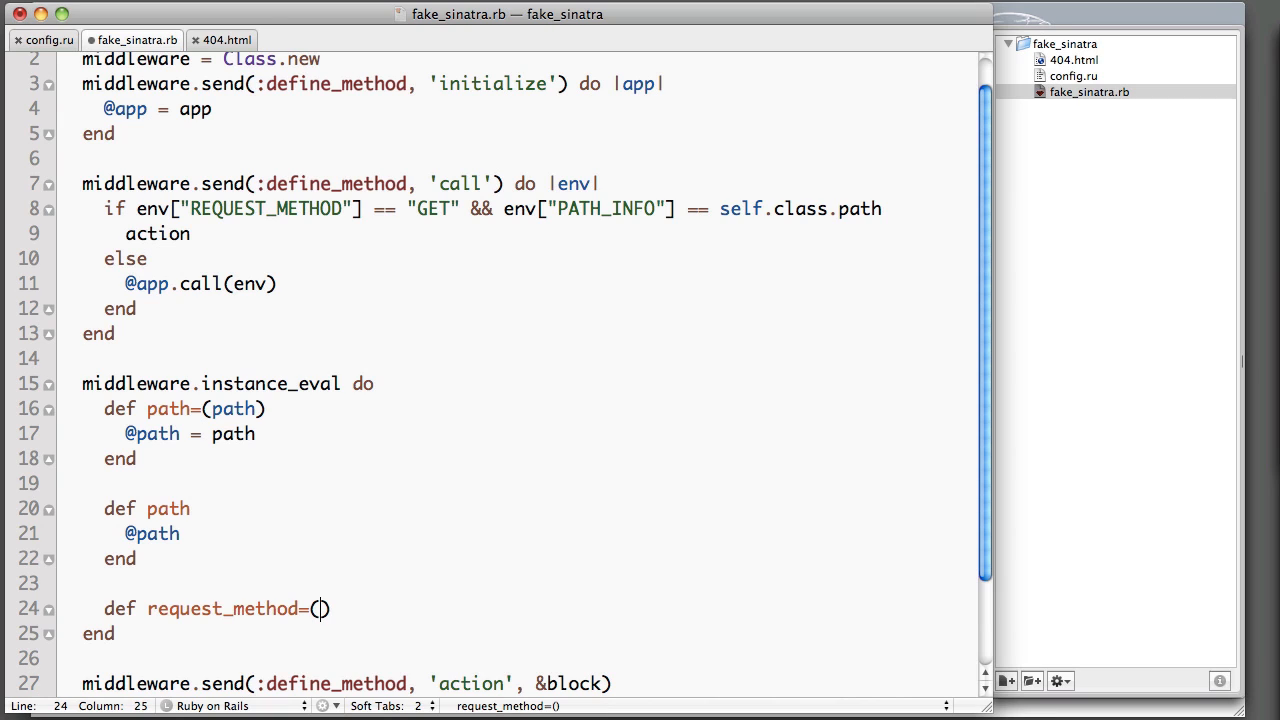
type("rm")
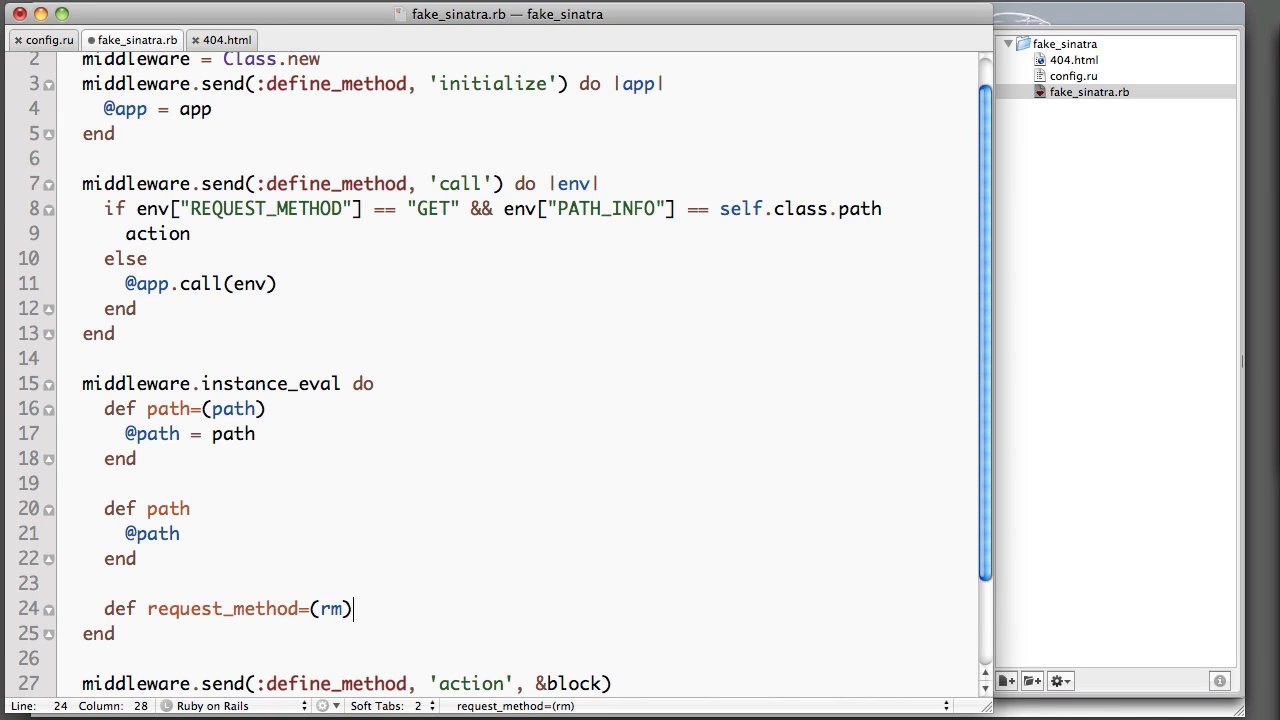
key("Return")
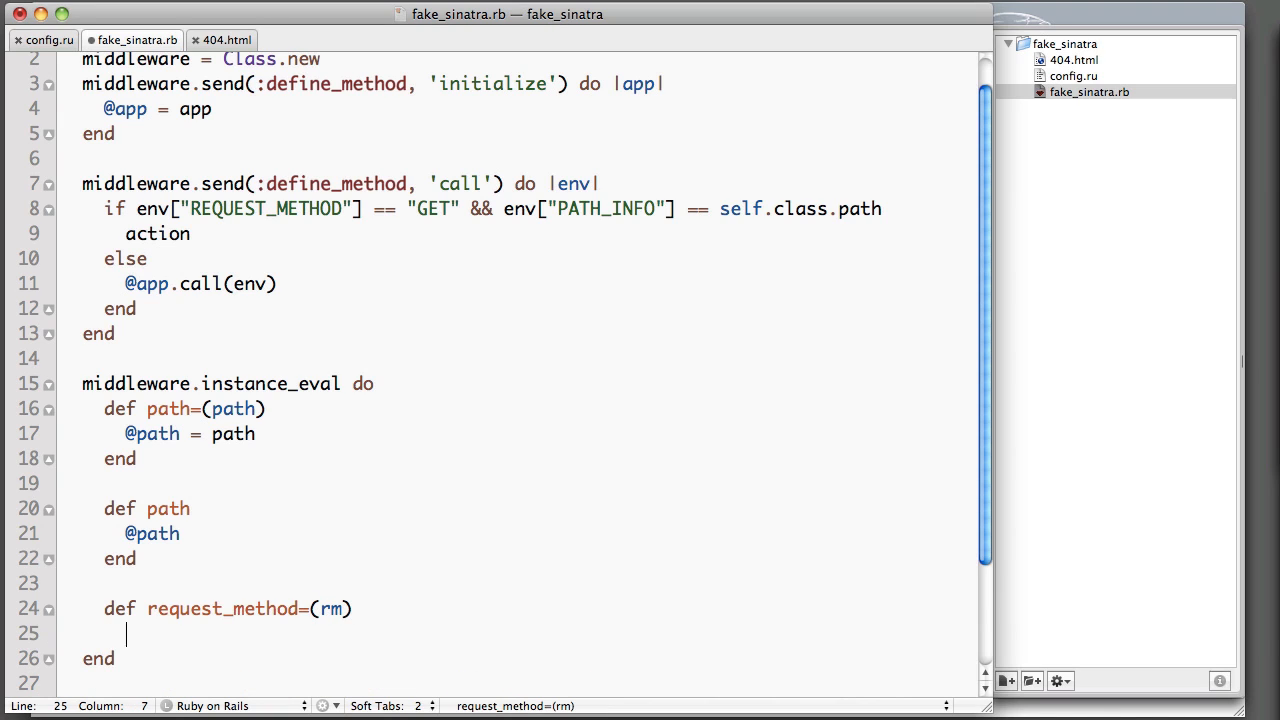
type("@rm = rm")
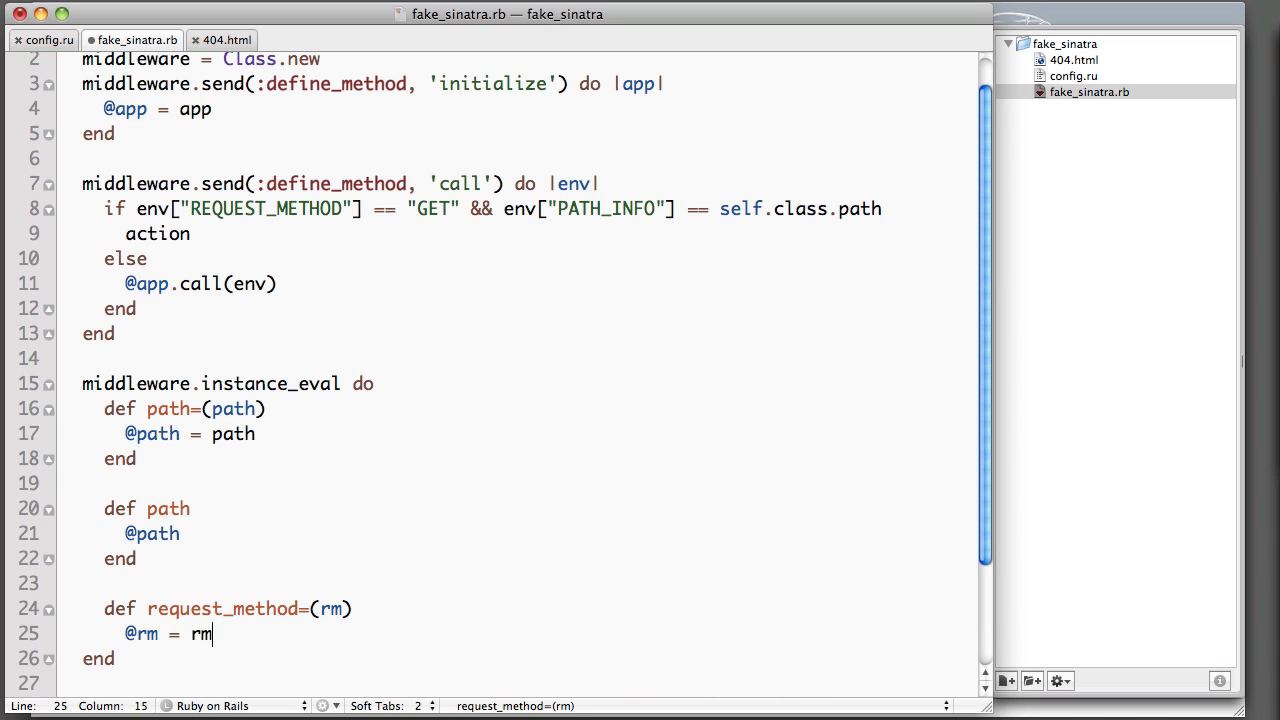
type("end")
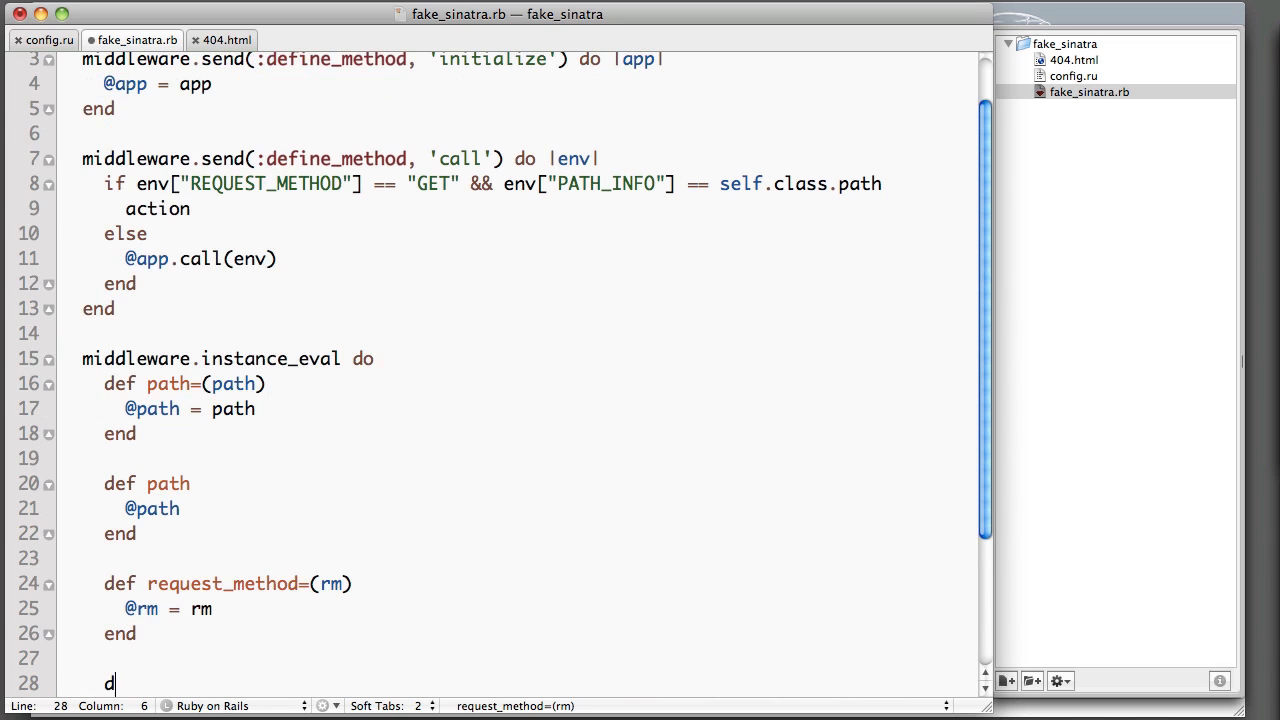
type("ef request_method")
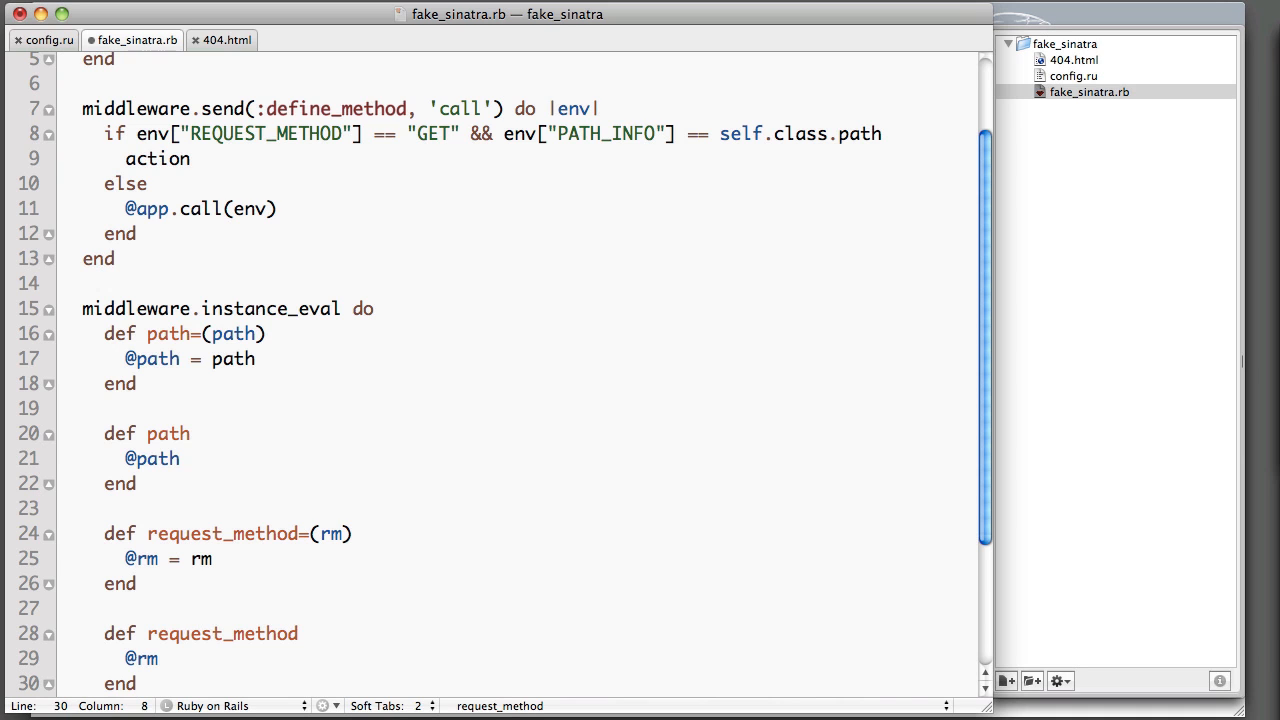
scroll("down", 3)
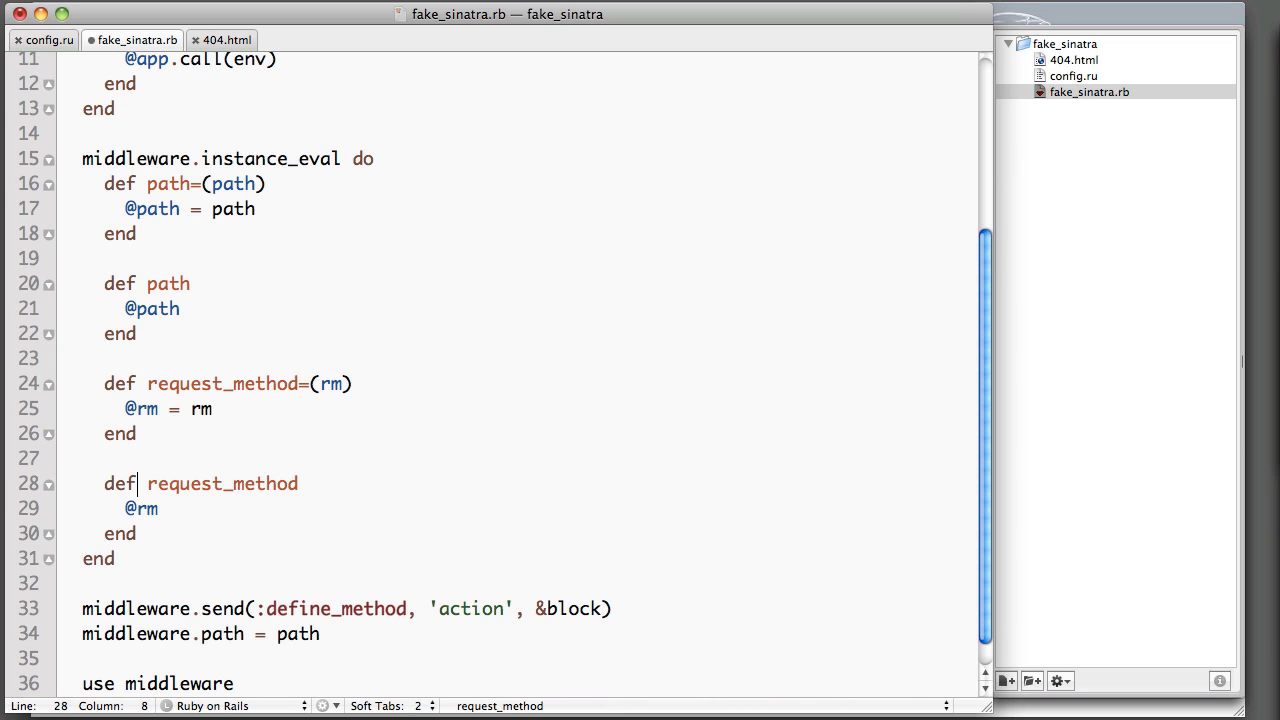
left_click(138, 308)
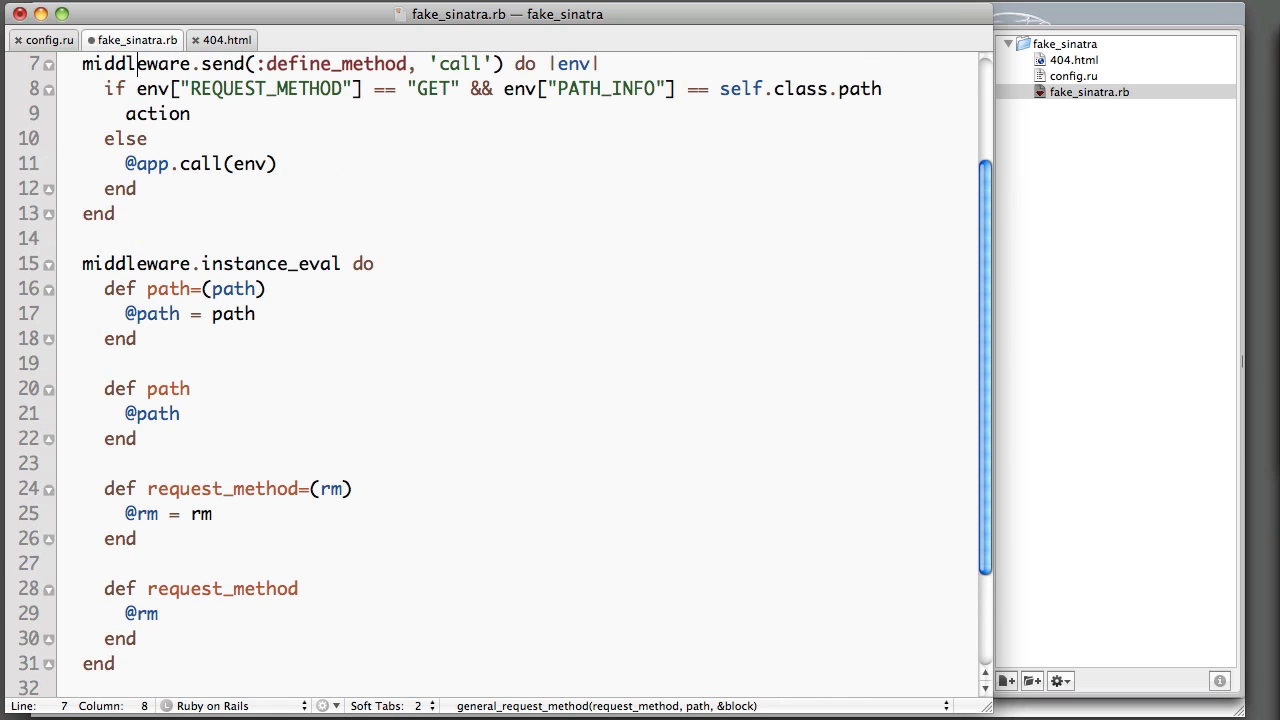
- Replace the hardcoded "GET" on line 8 with self.class.request_method
left_click(300, 88)
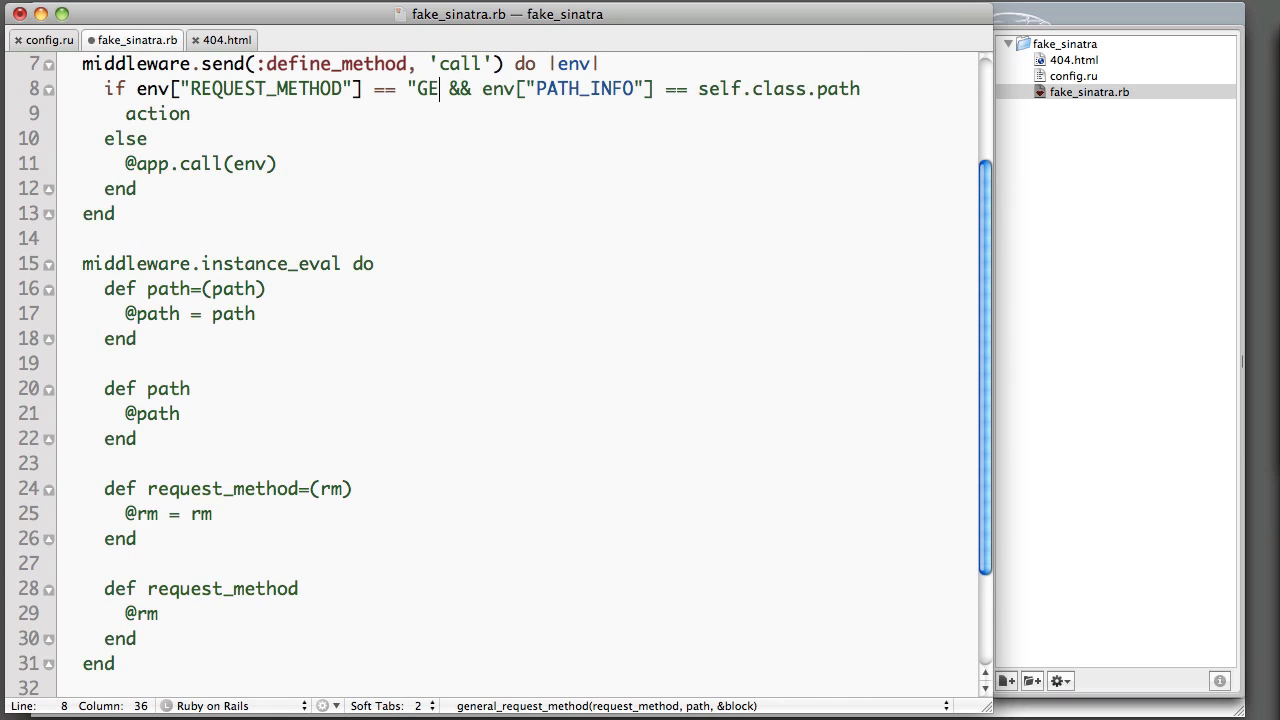
type("self.class.request")
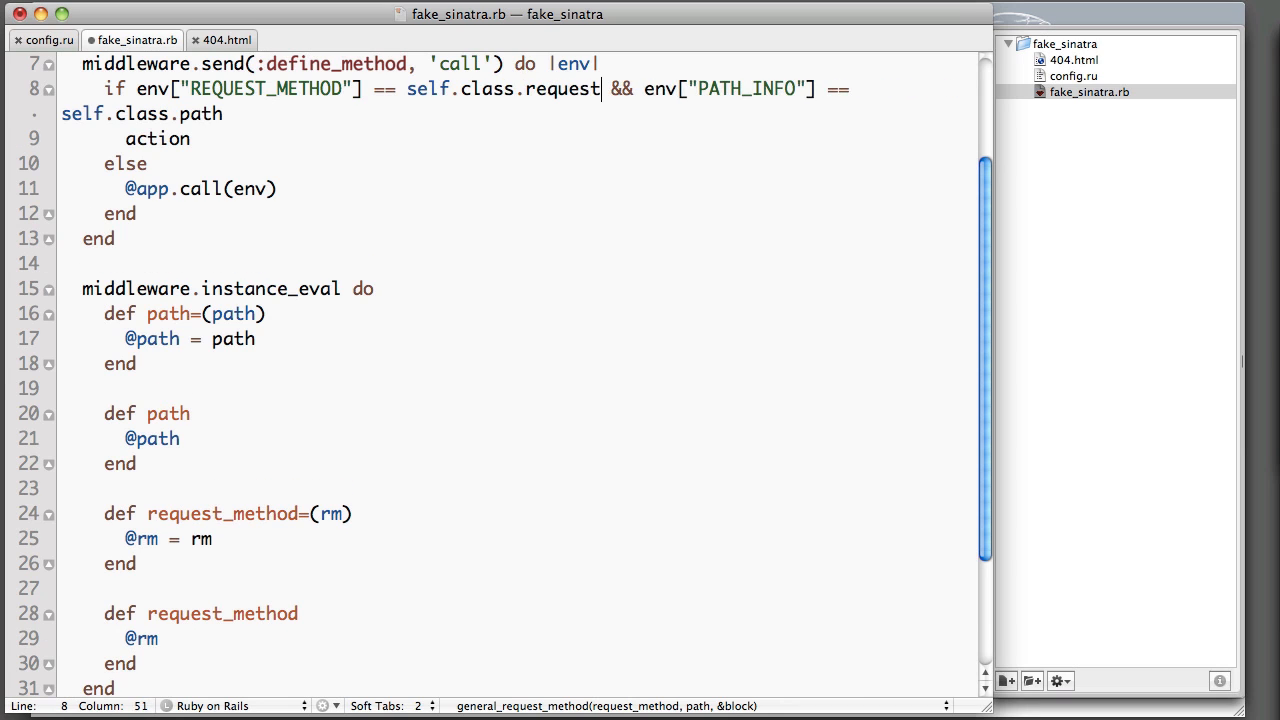
type("_method")
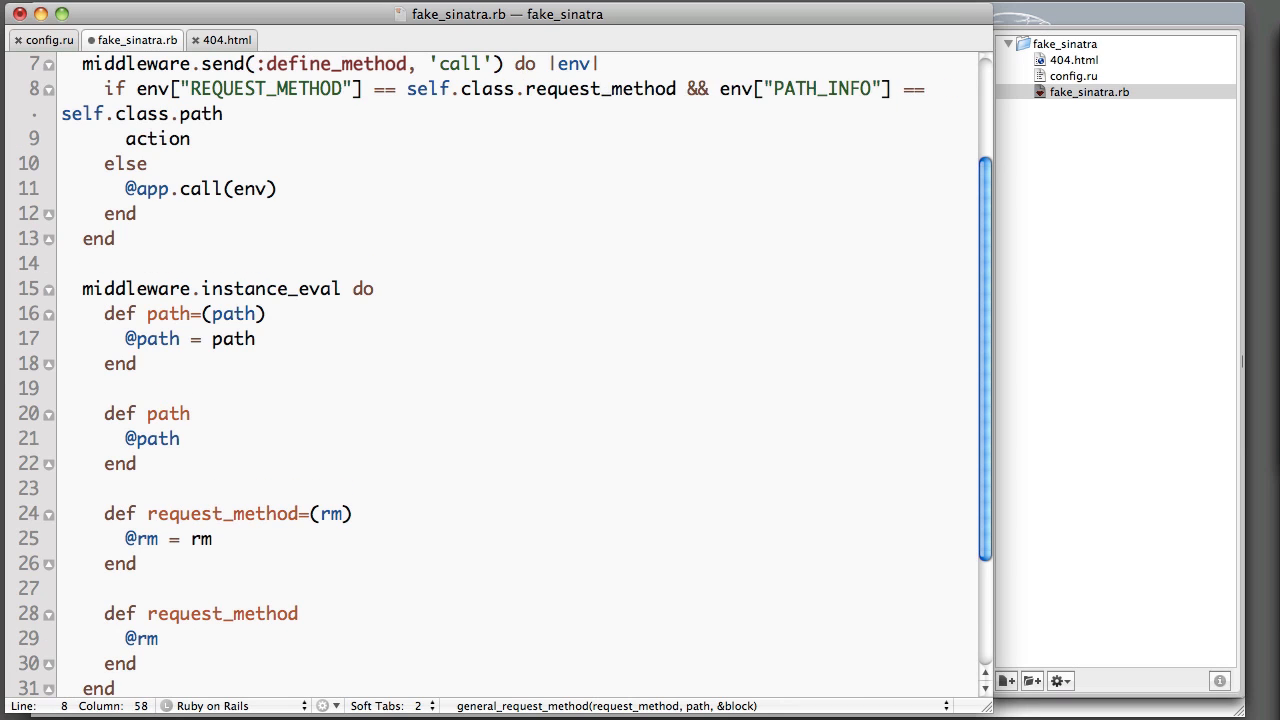
- Add middleware.request_method = request_method below middleware.path = path
left_click(353, 513)
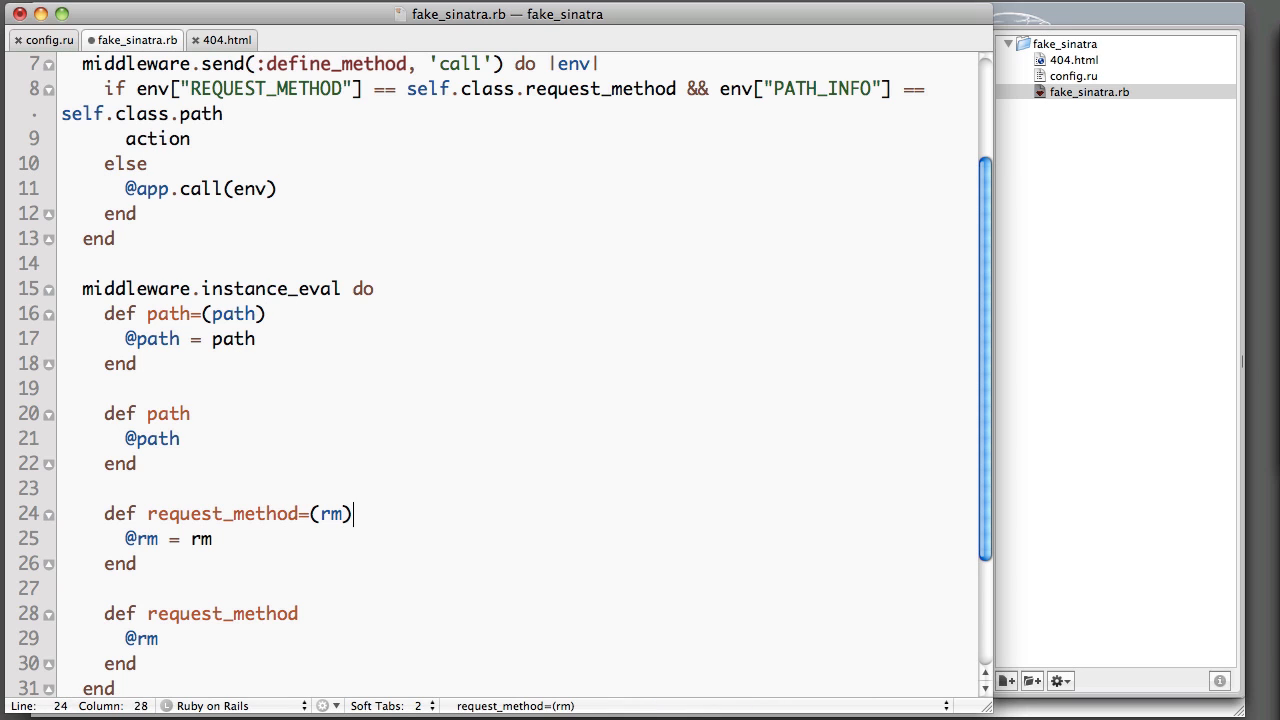
scroll("down", 3)
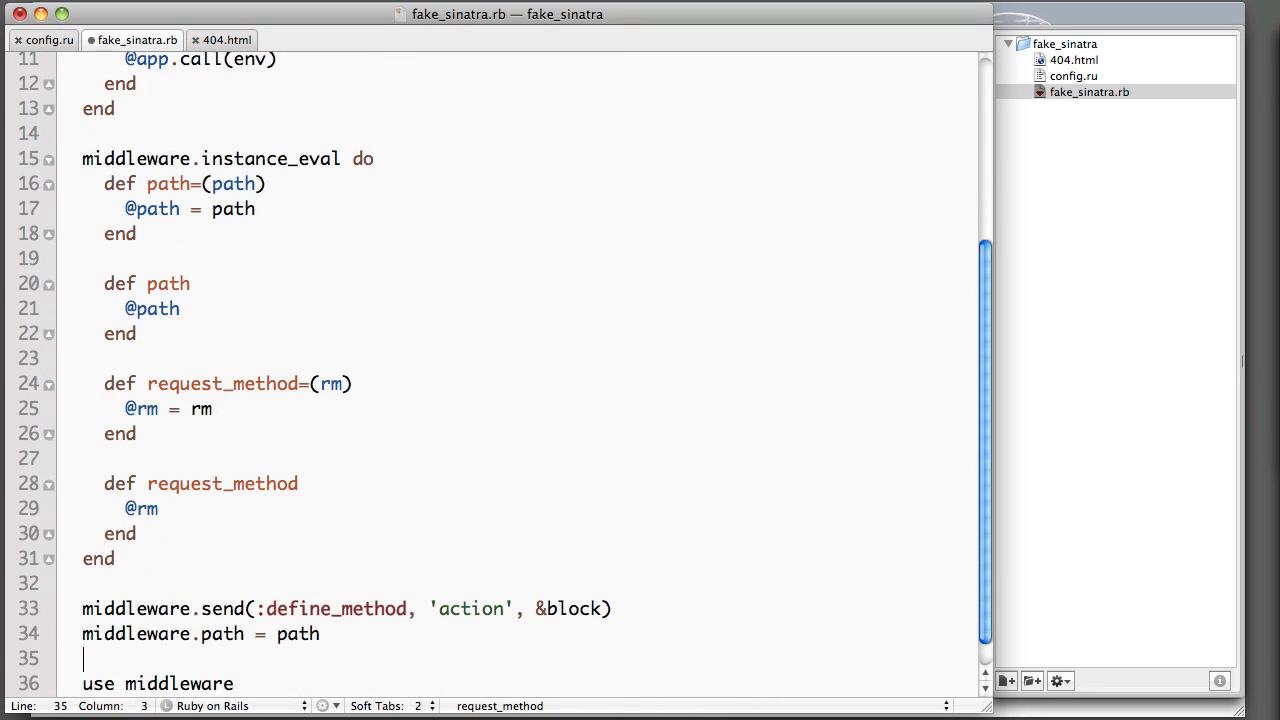
type("middleware.r")
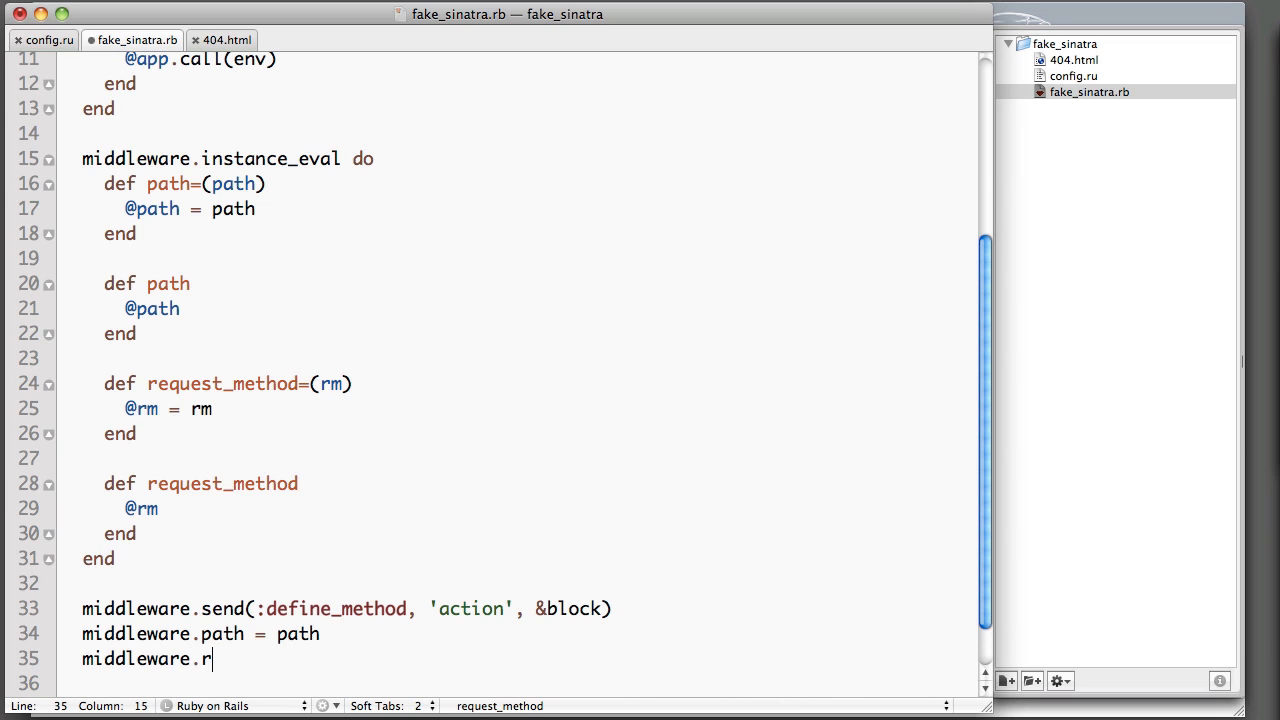
type("equest_method =")
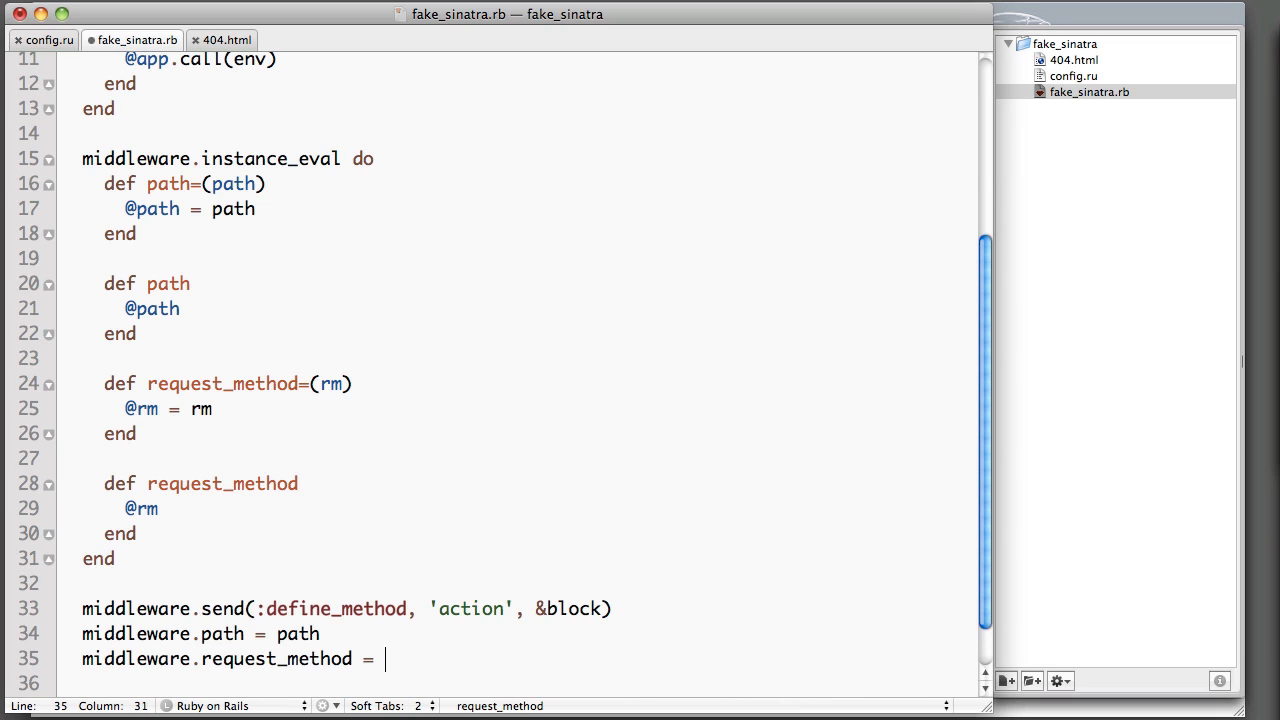
type("\"G\"")
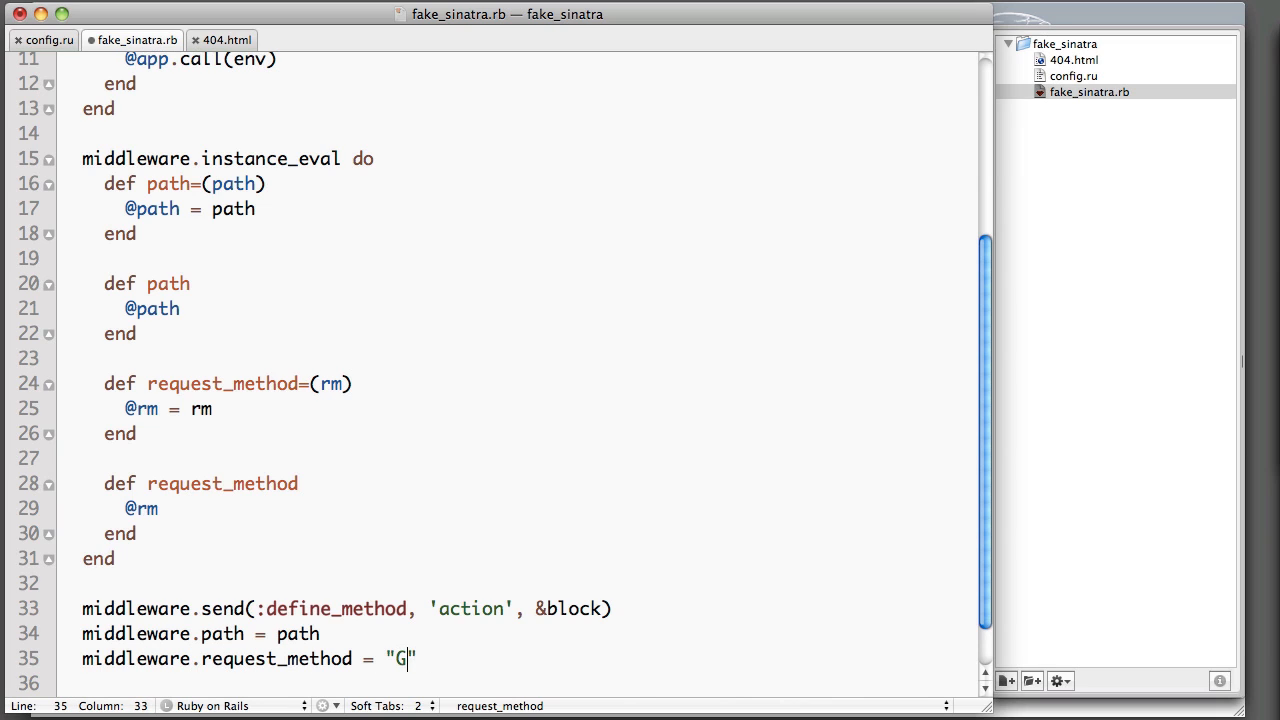
type("request_method && env[\"PATH_INFO\"] == self.class.path")
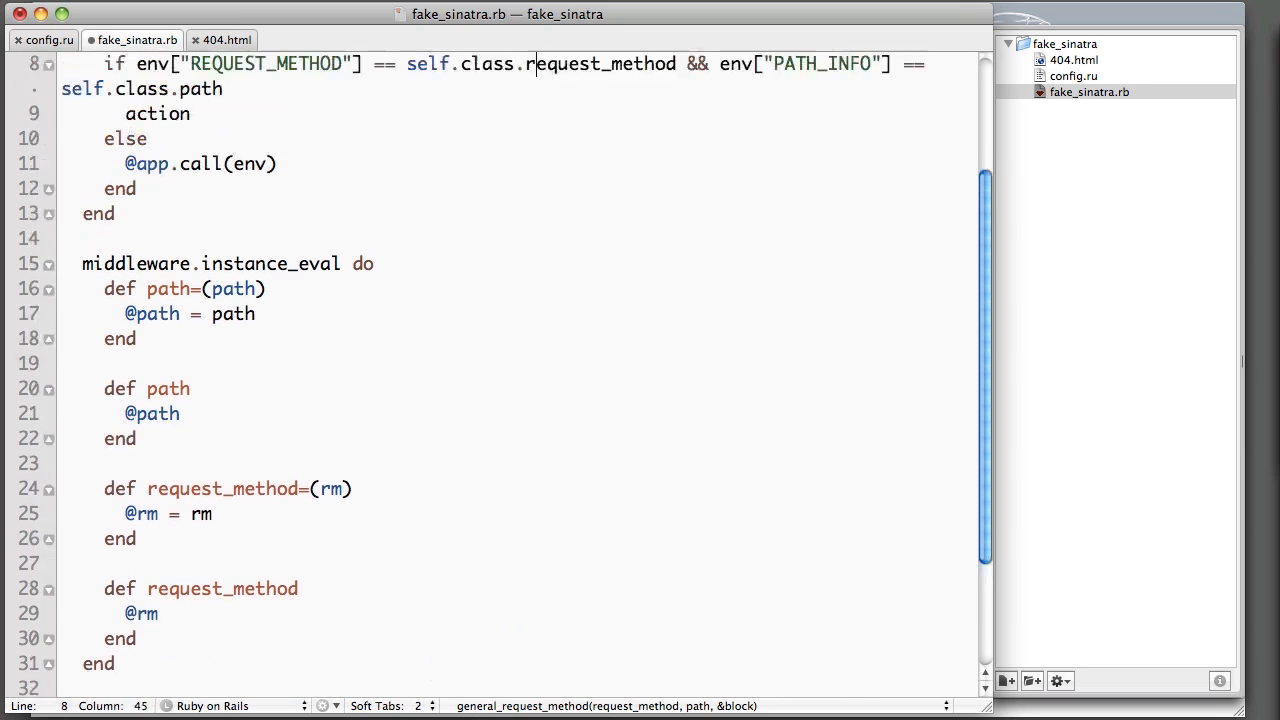
scroll("up", 3)
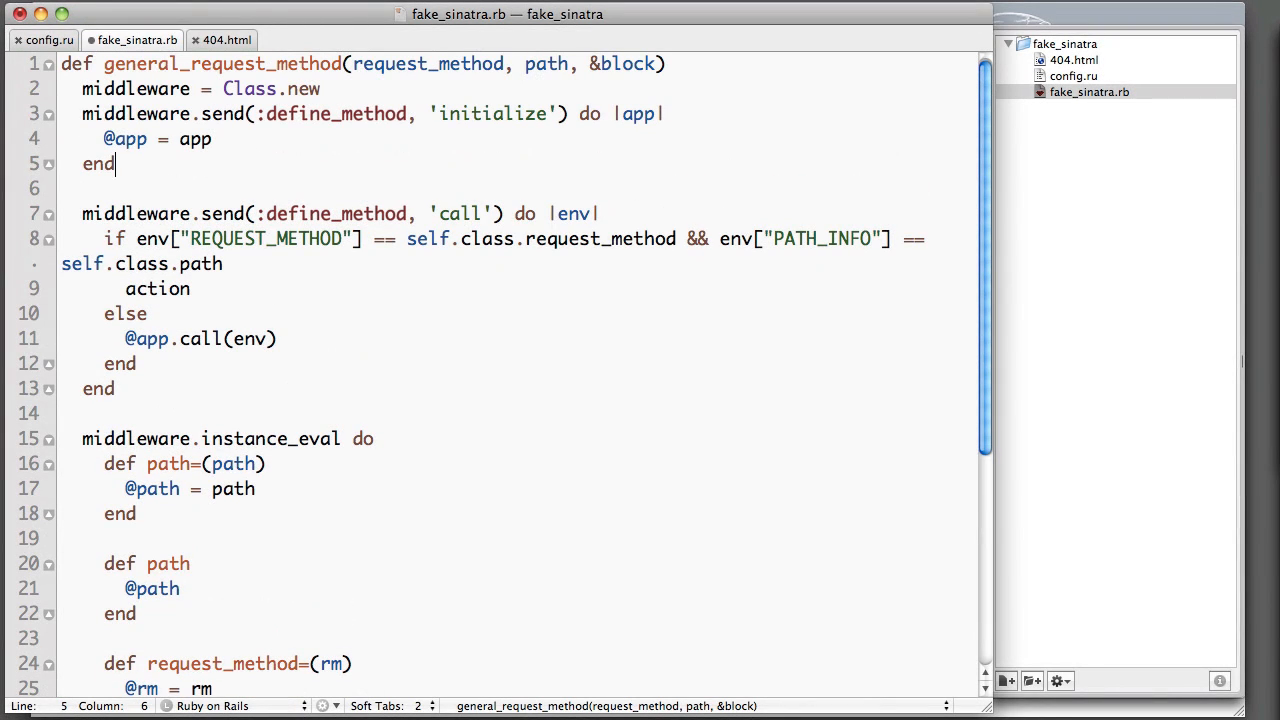
left_click(110, 638)
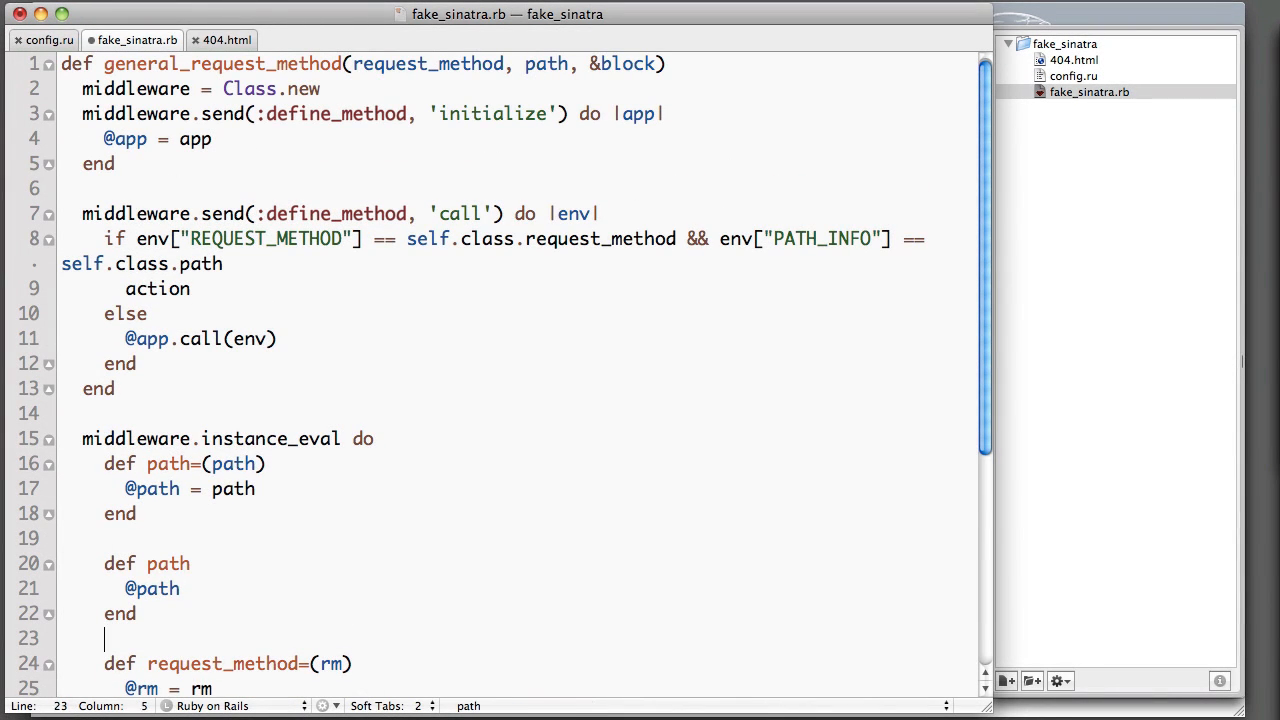
- Add def get(path, &block) calling general_request_method("GET", path, &block) at the file's end
scroll("down", 3)
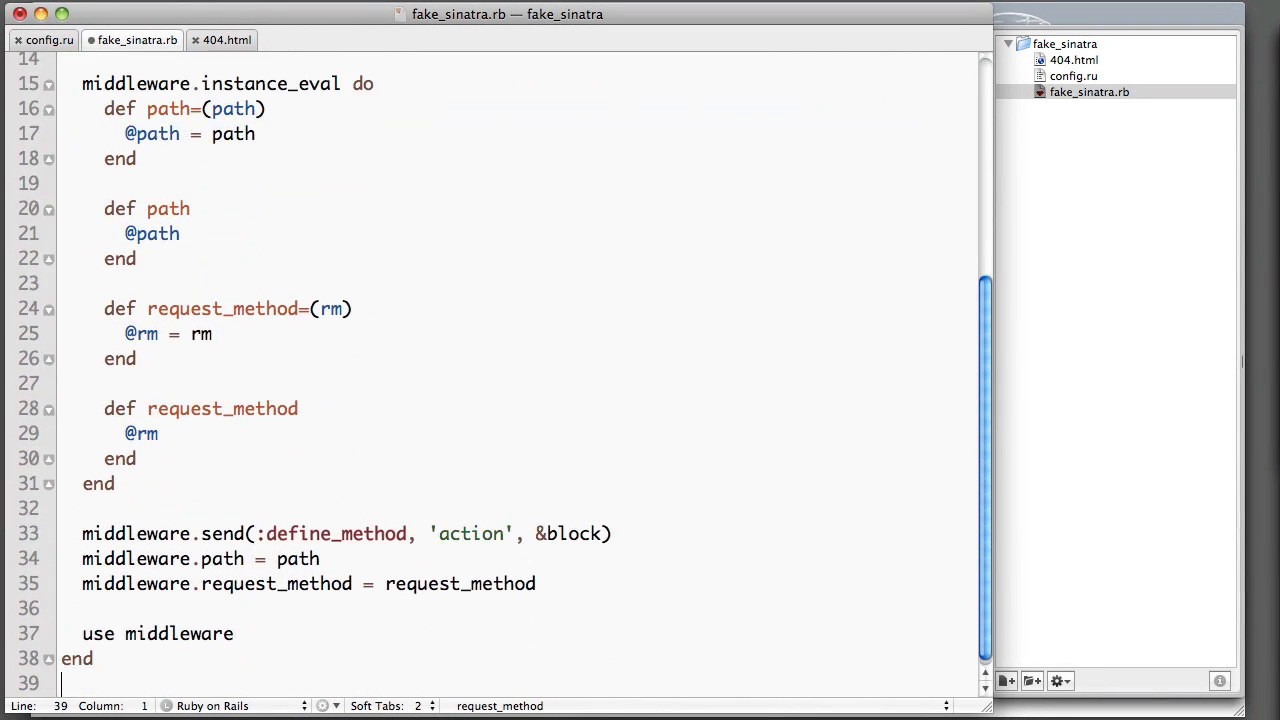
type("def")
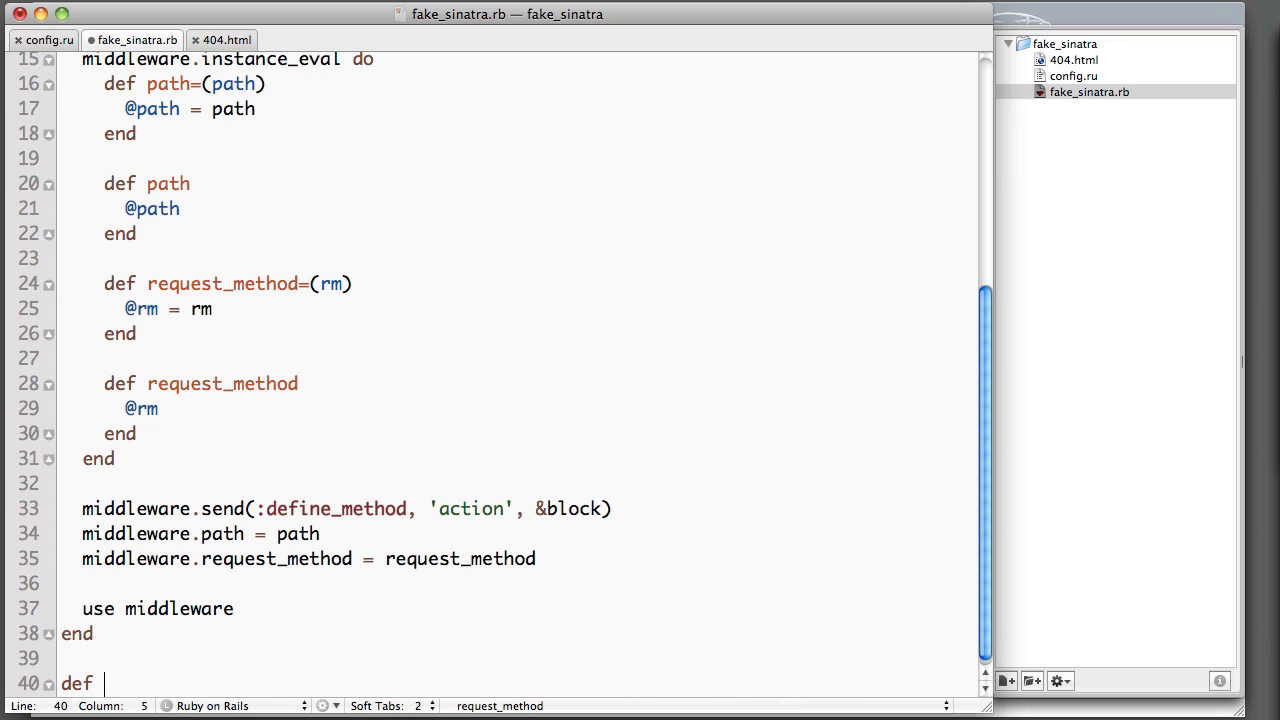
type("get()")
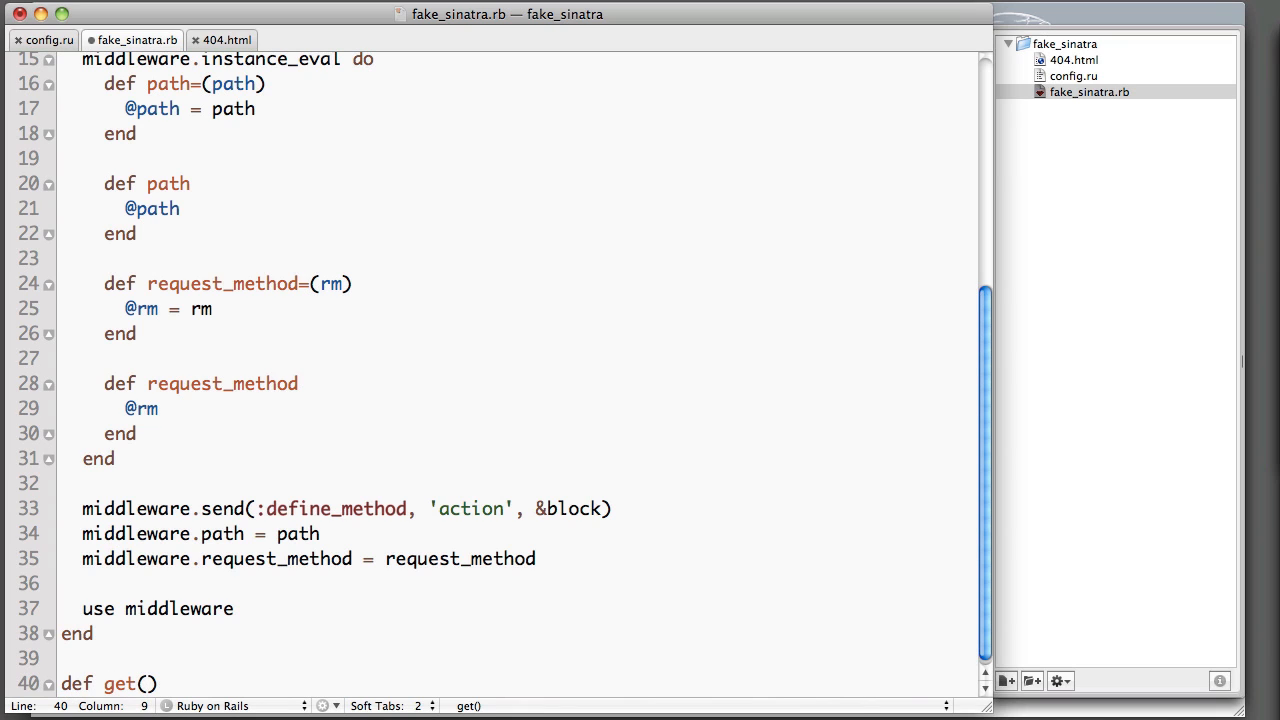
type("path")
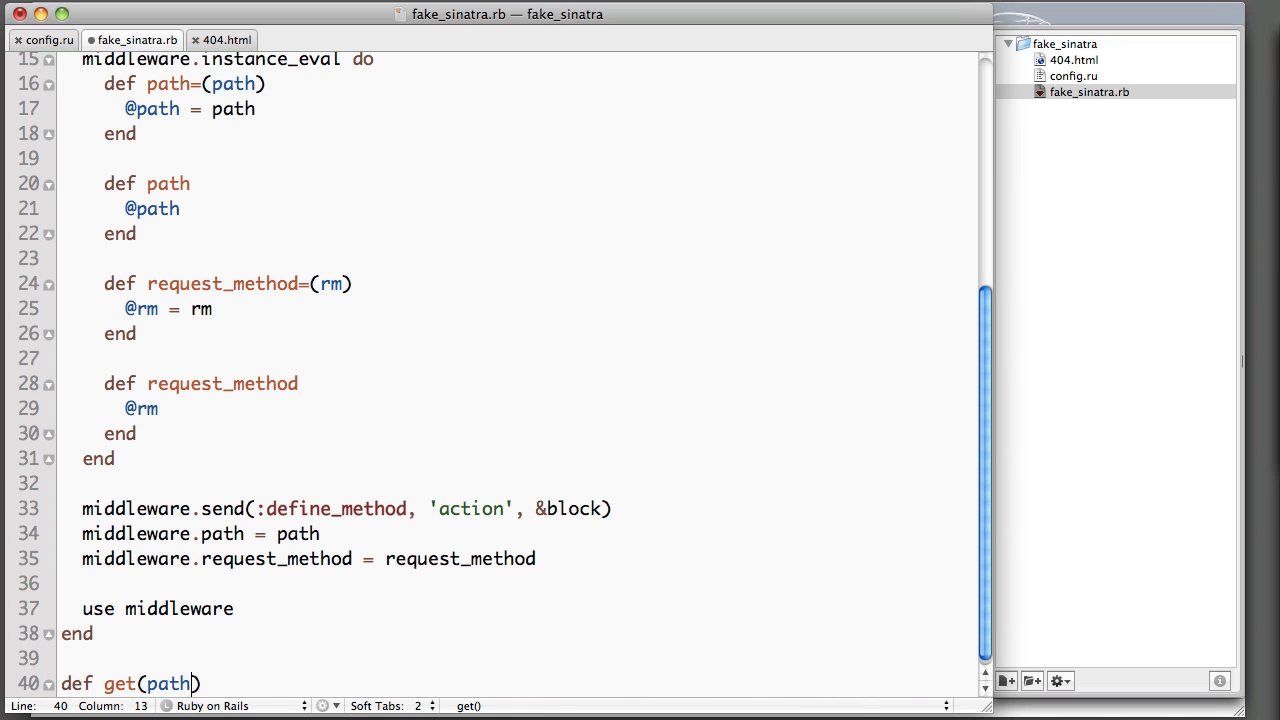
type(", &block")
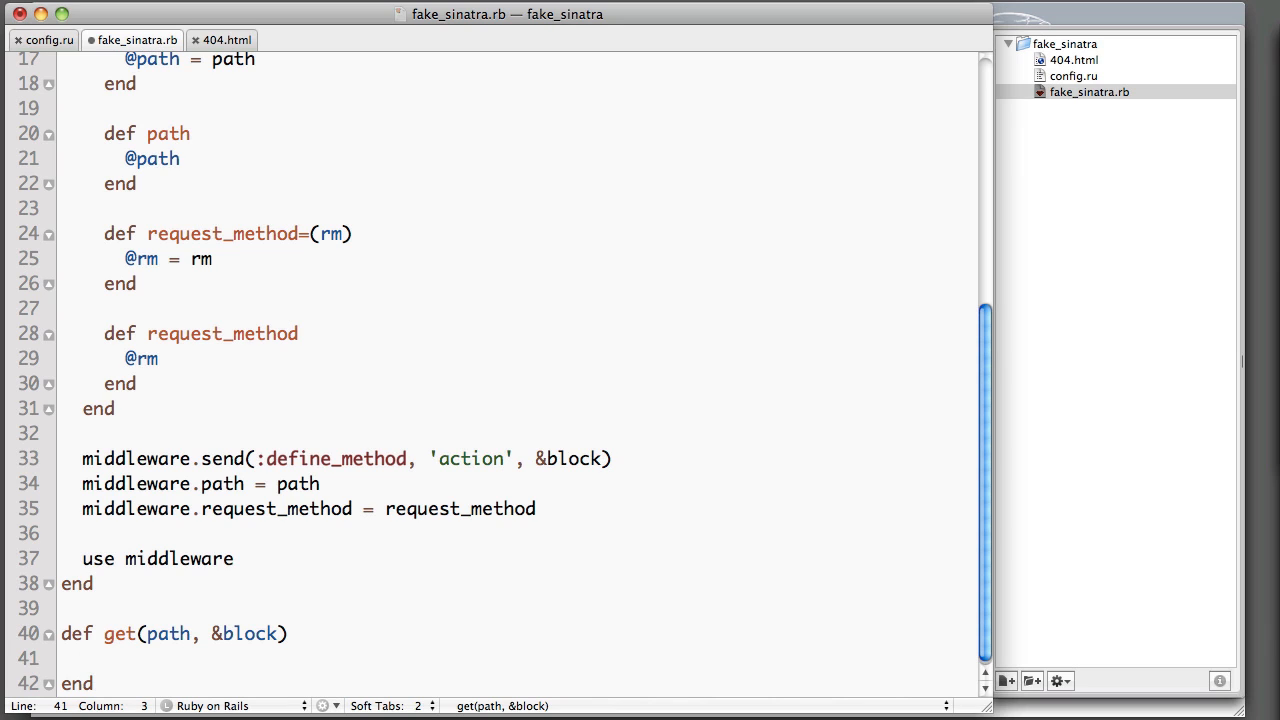
type("genera")
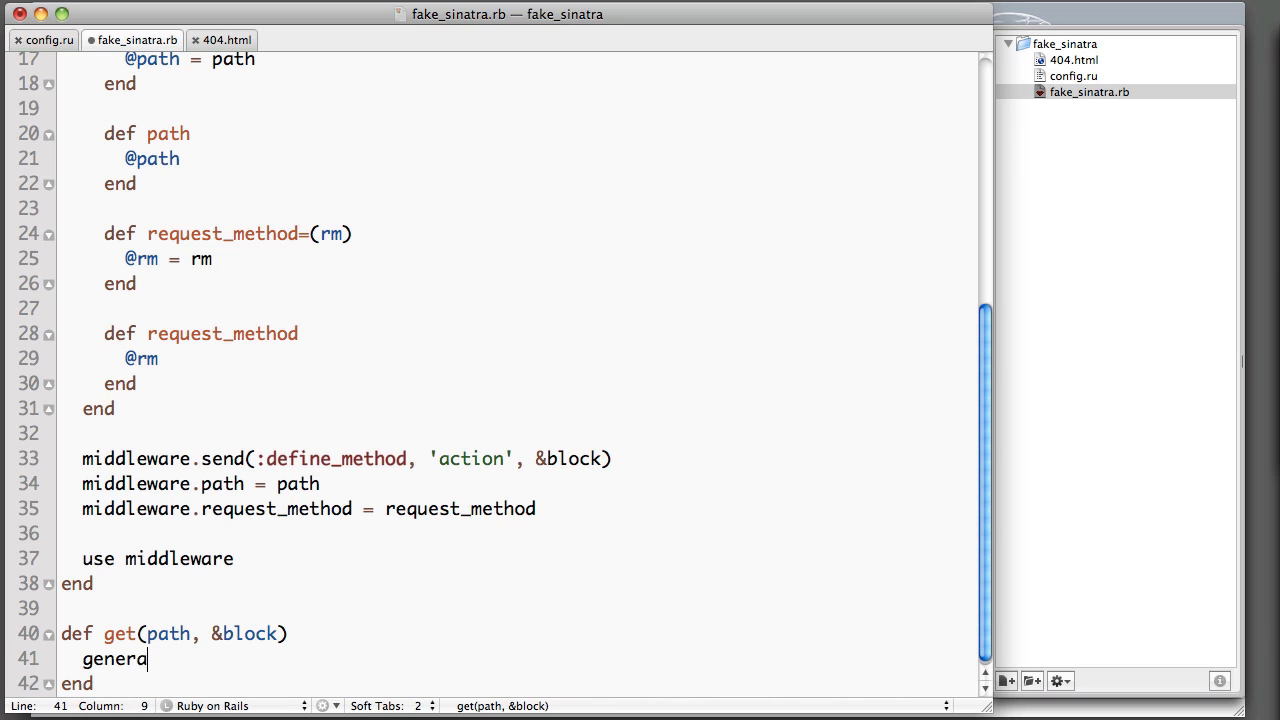
type("l_request_method(\"GET\",")
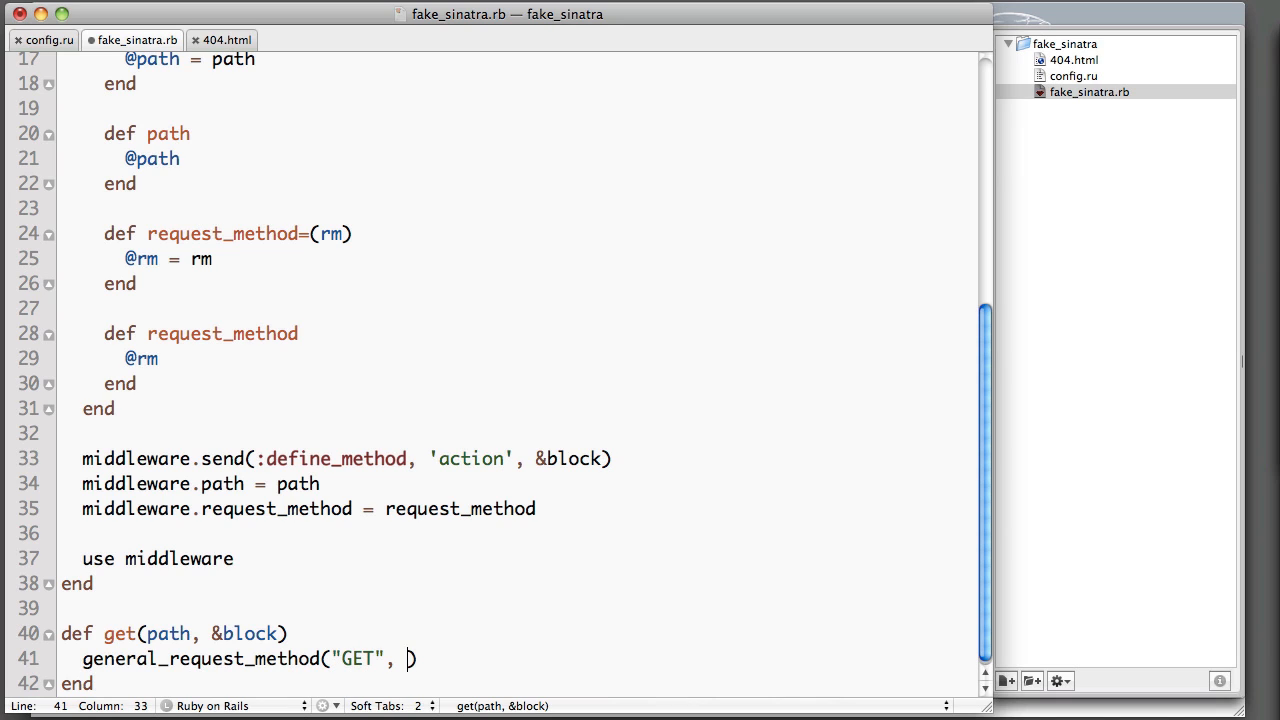
type("path,")
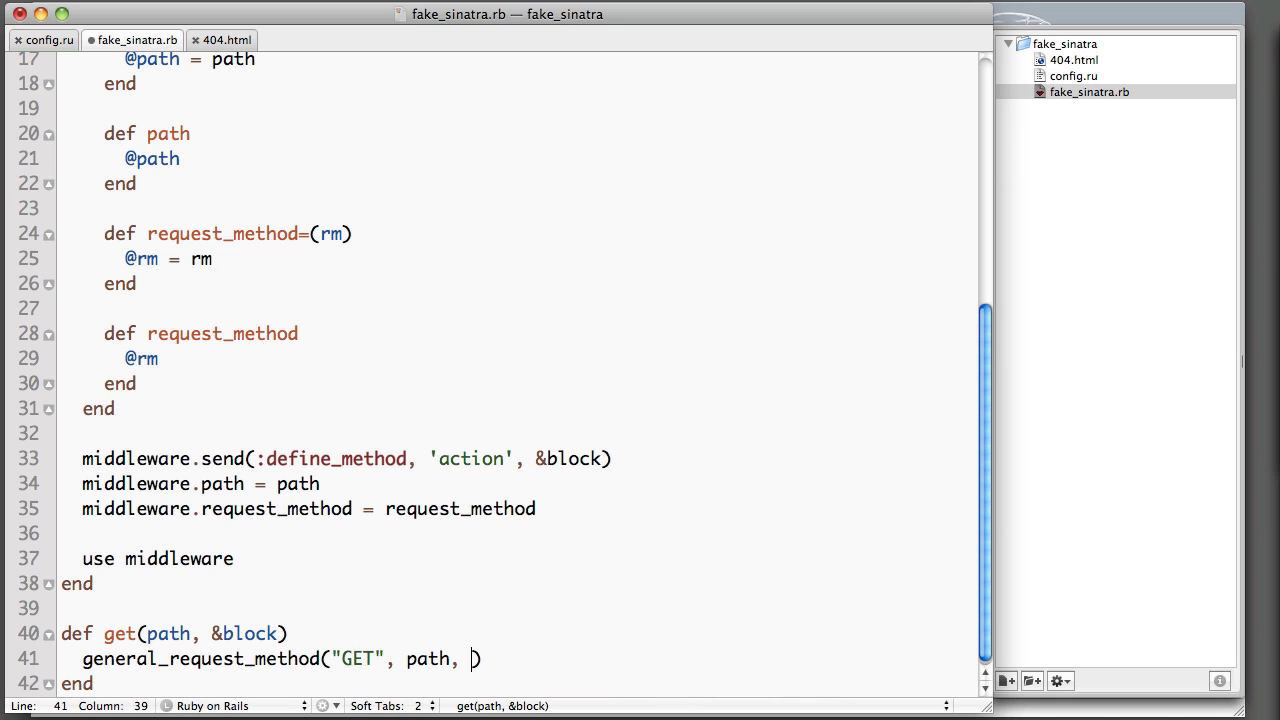
type("&block)")
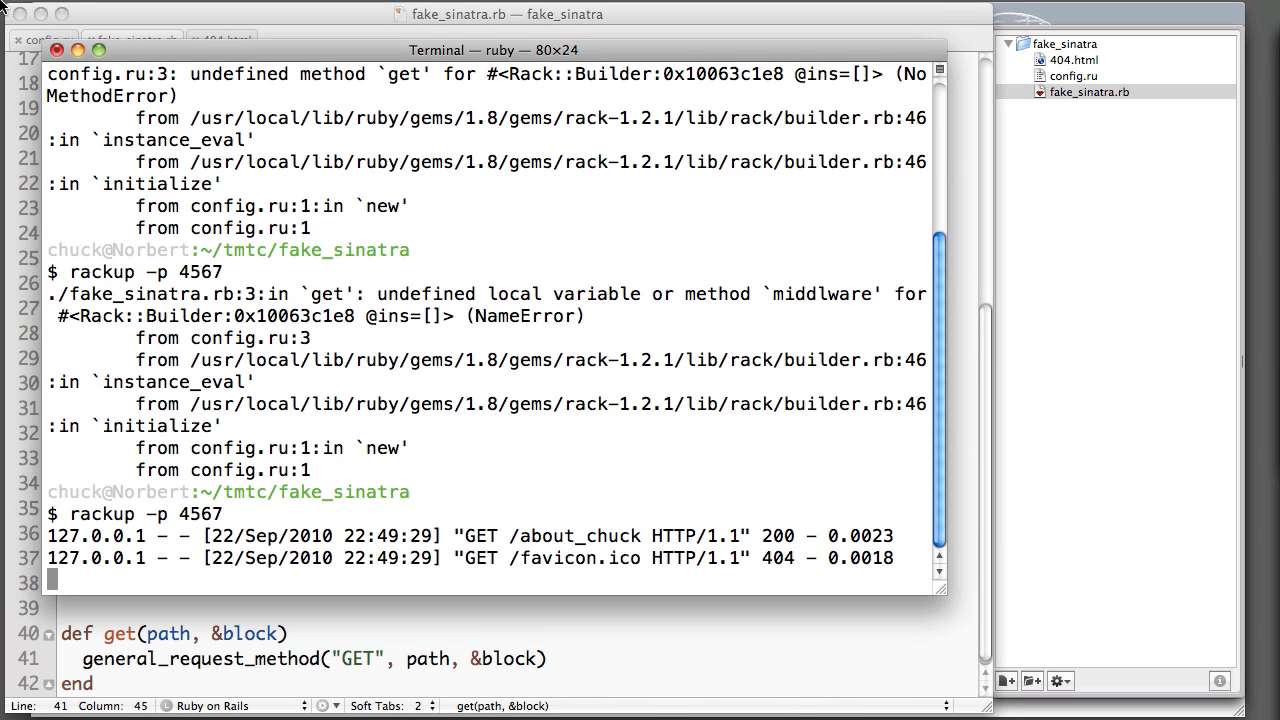
- Restart the server with rackup -p 4567 and reload localhost:4567/about_chuck
key("ctrl+c")
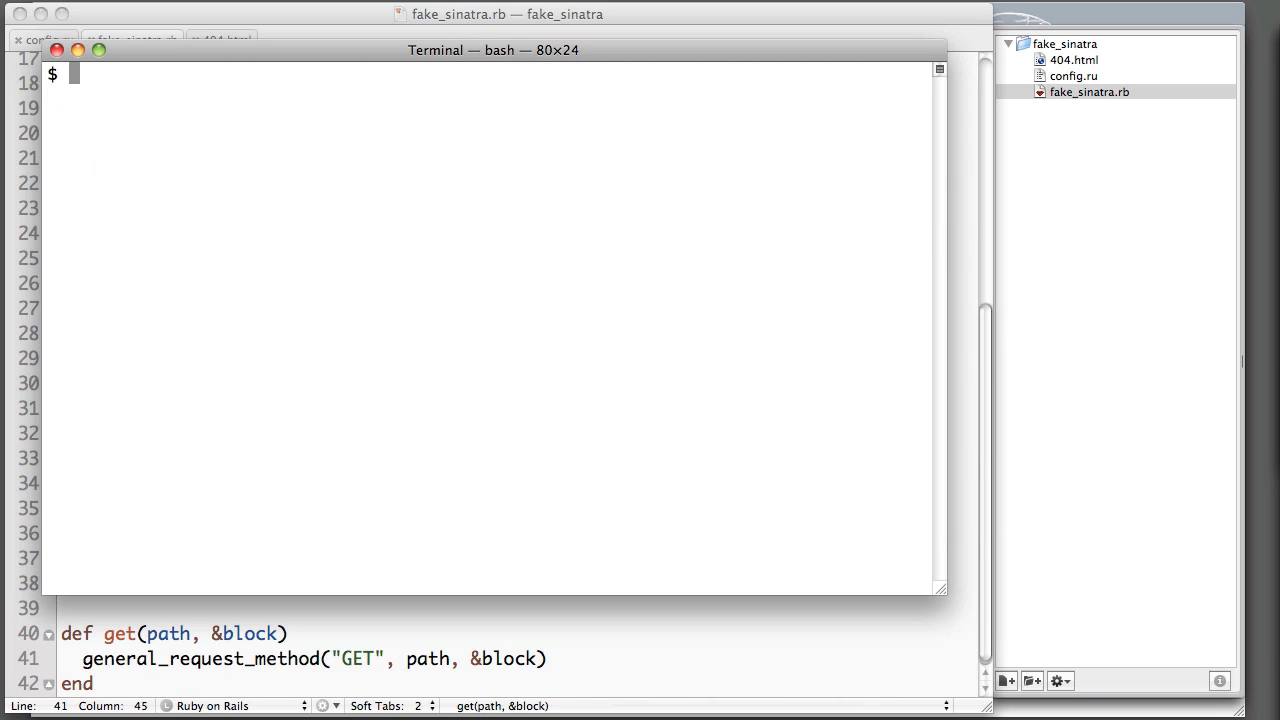
type("rackup -p 4567")
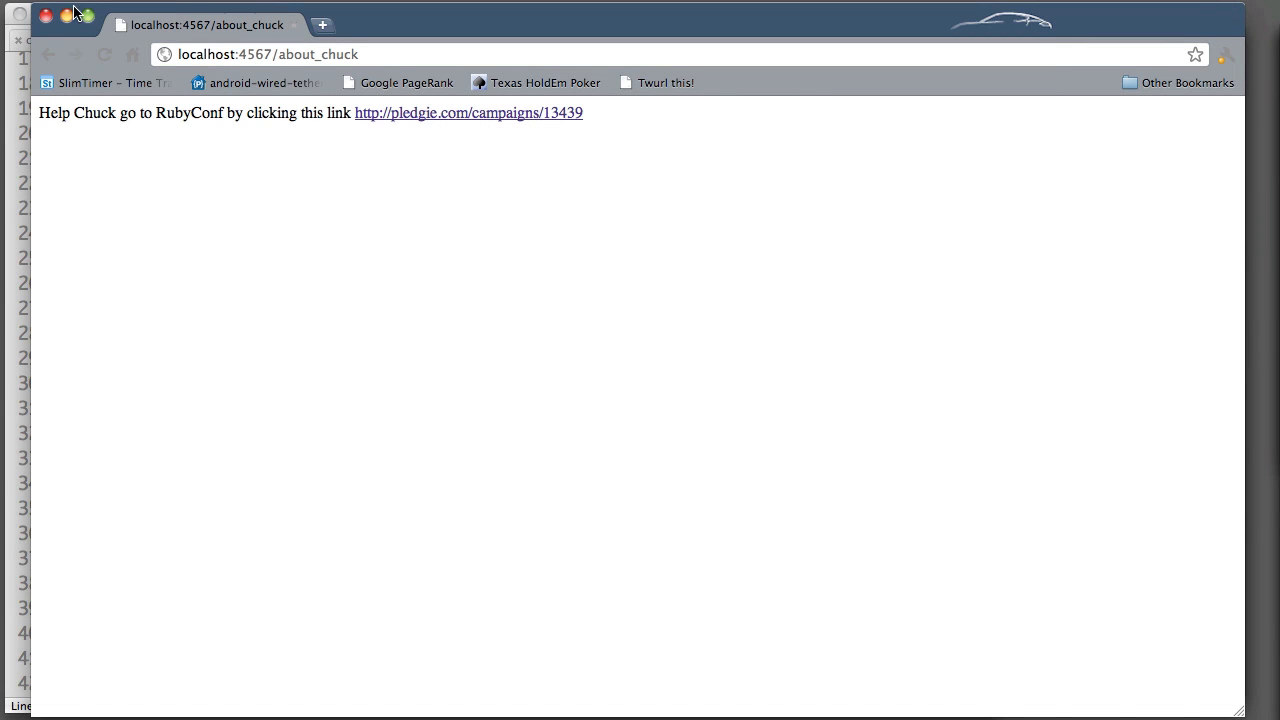
mouse_move(108, 55)
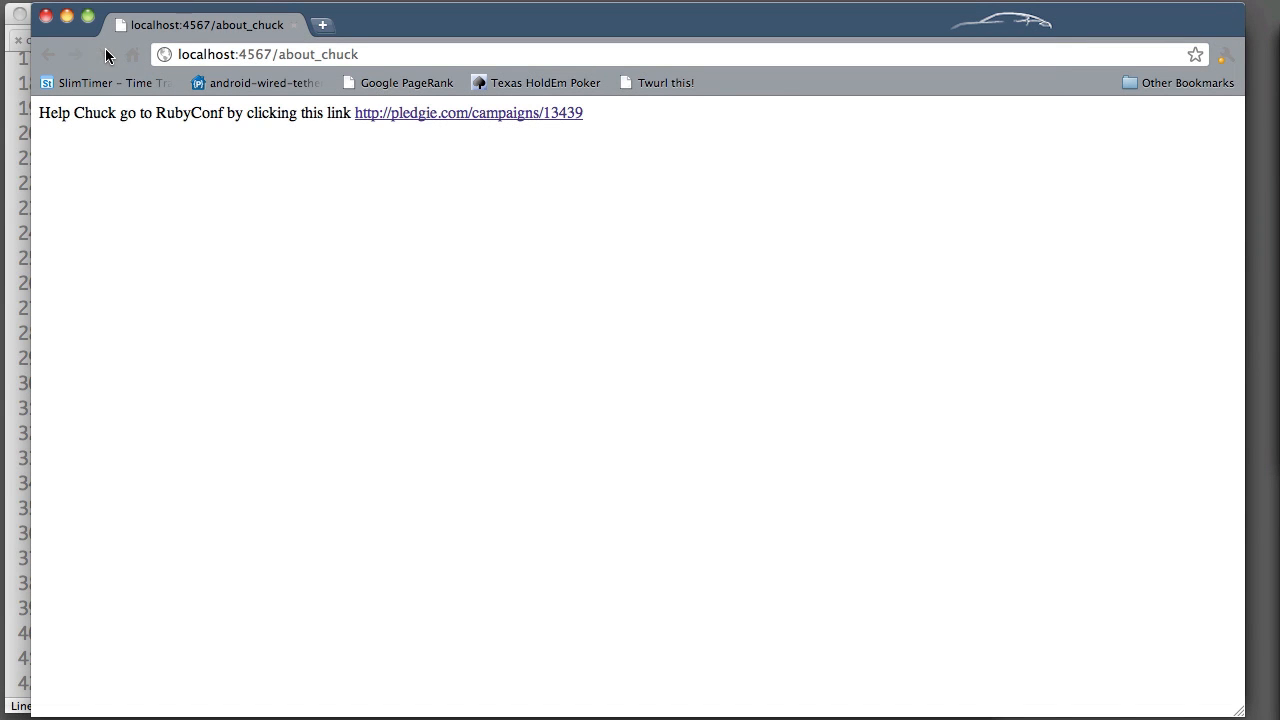
mouse_move(368, 47)
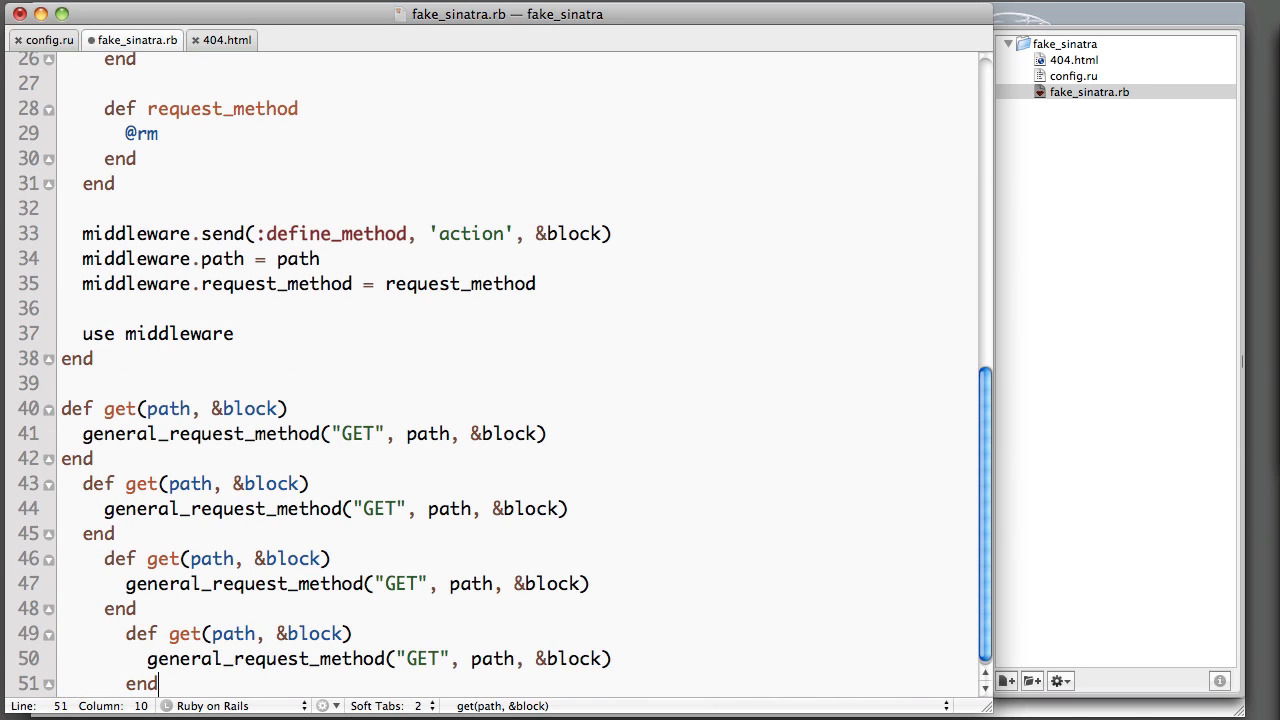
- Rename the duplicated get wrappers to post and put
left_click(94, 458)
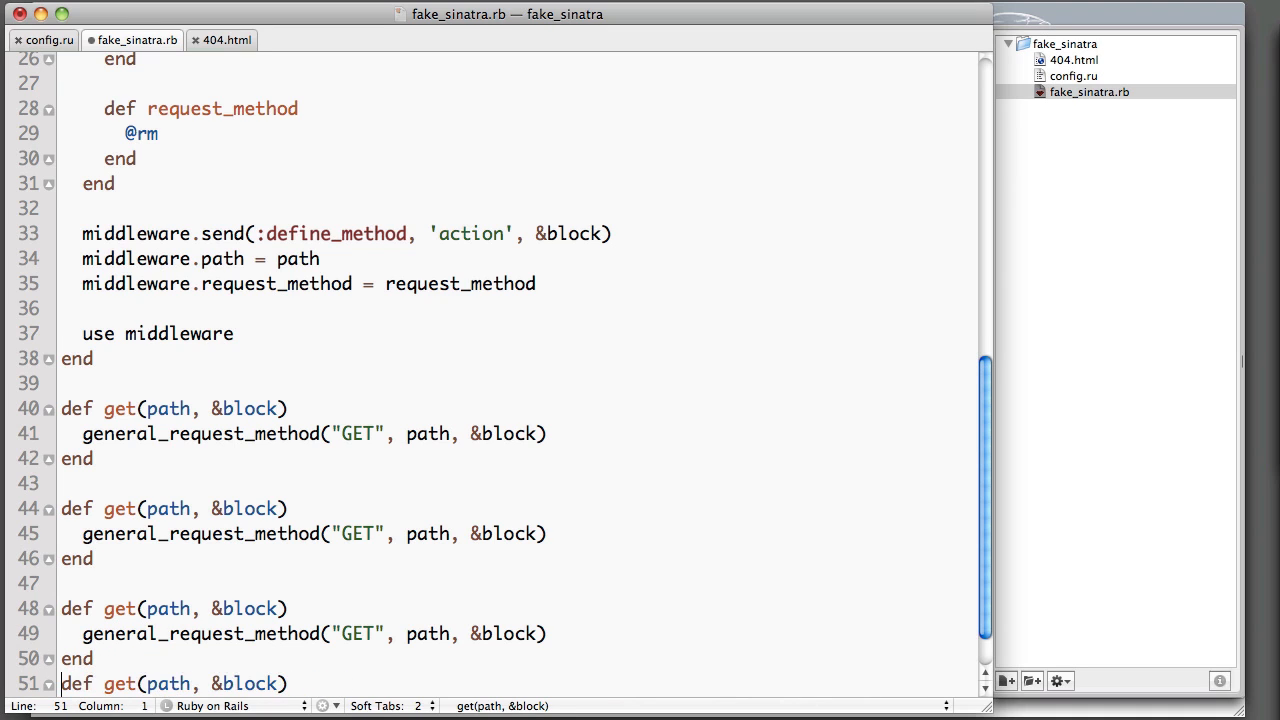
scroll("down", 3)
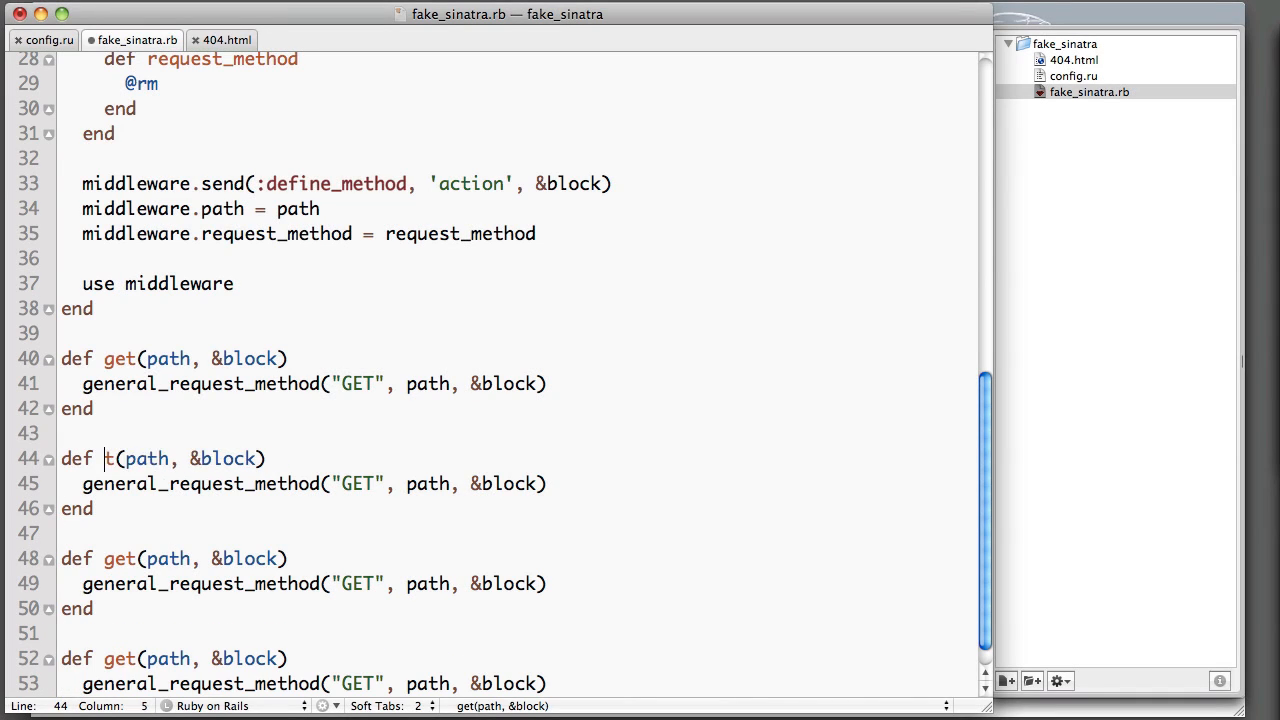
type("pos")
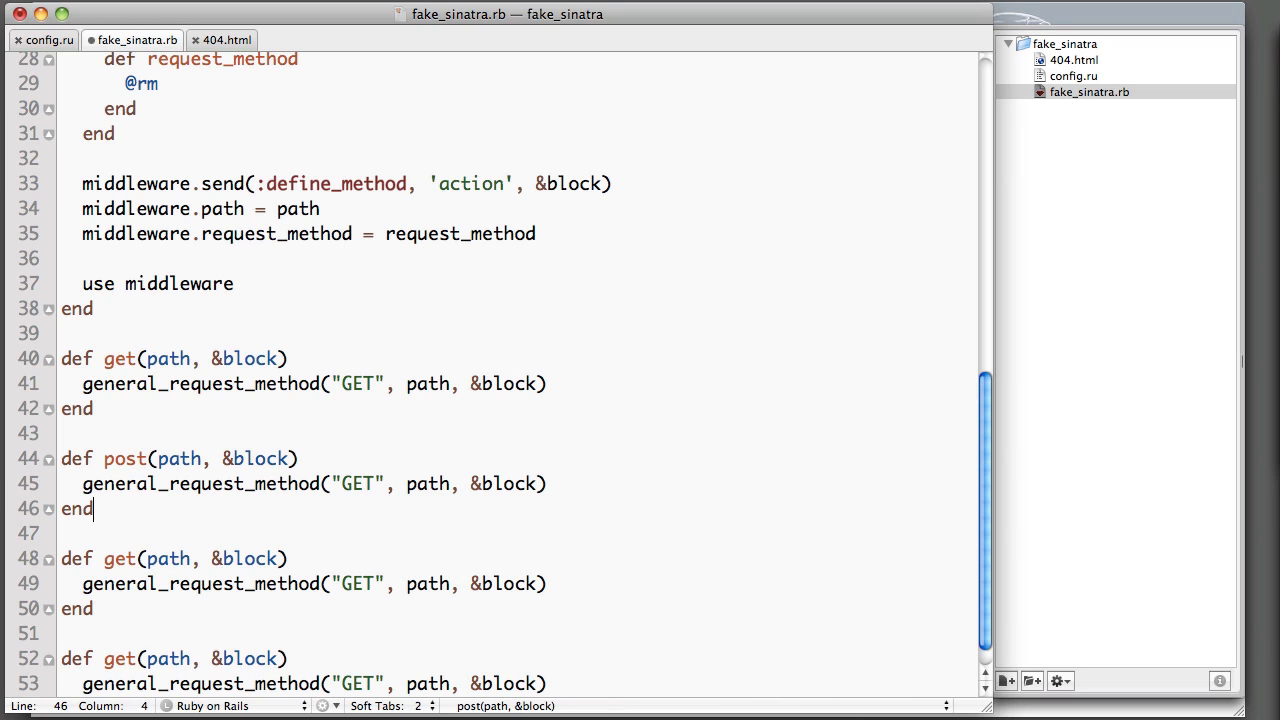
type("put")
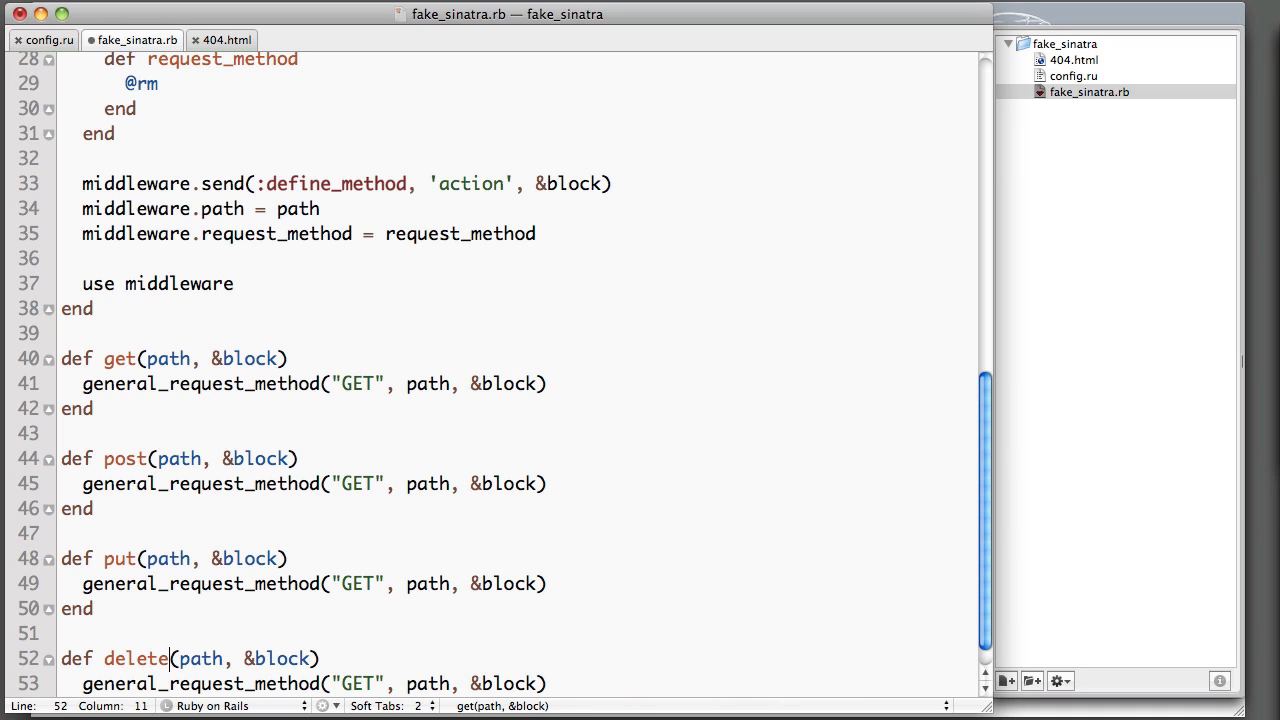
- Pass "POST" in the post method and "PUT" in the put method
left_click(92, 508)
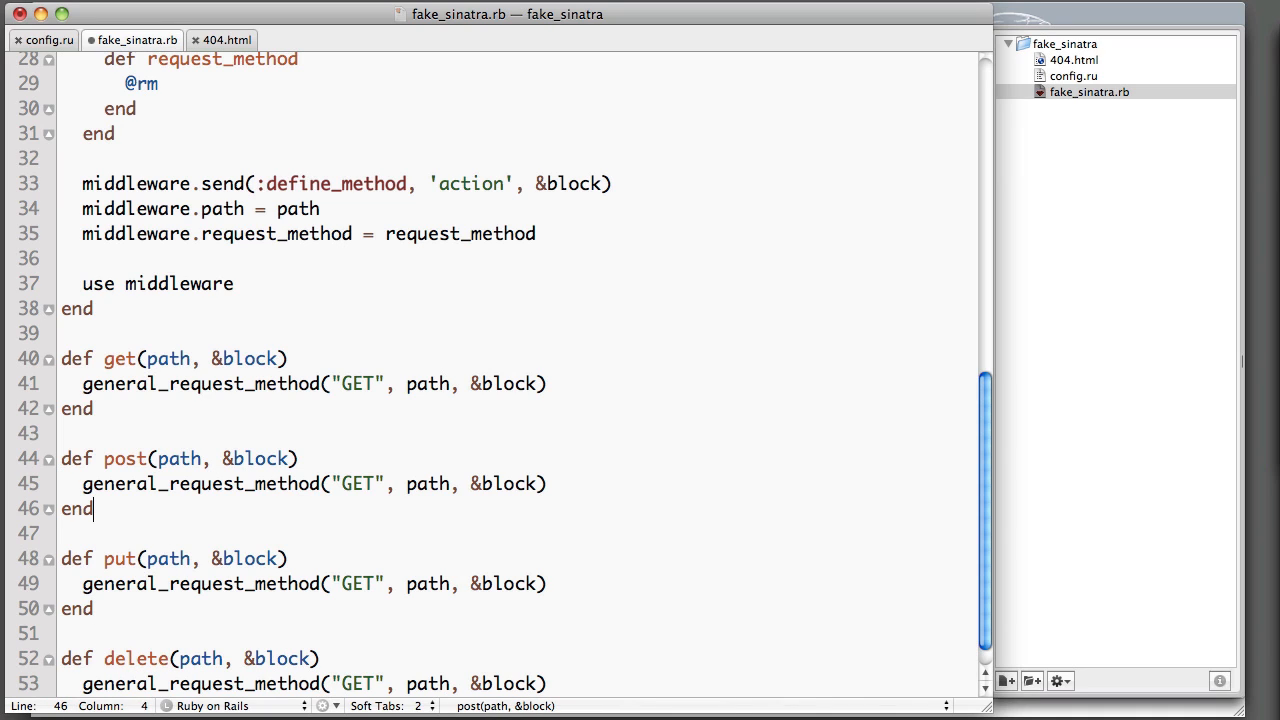
left_click(340, 484)
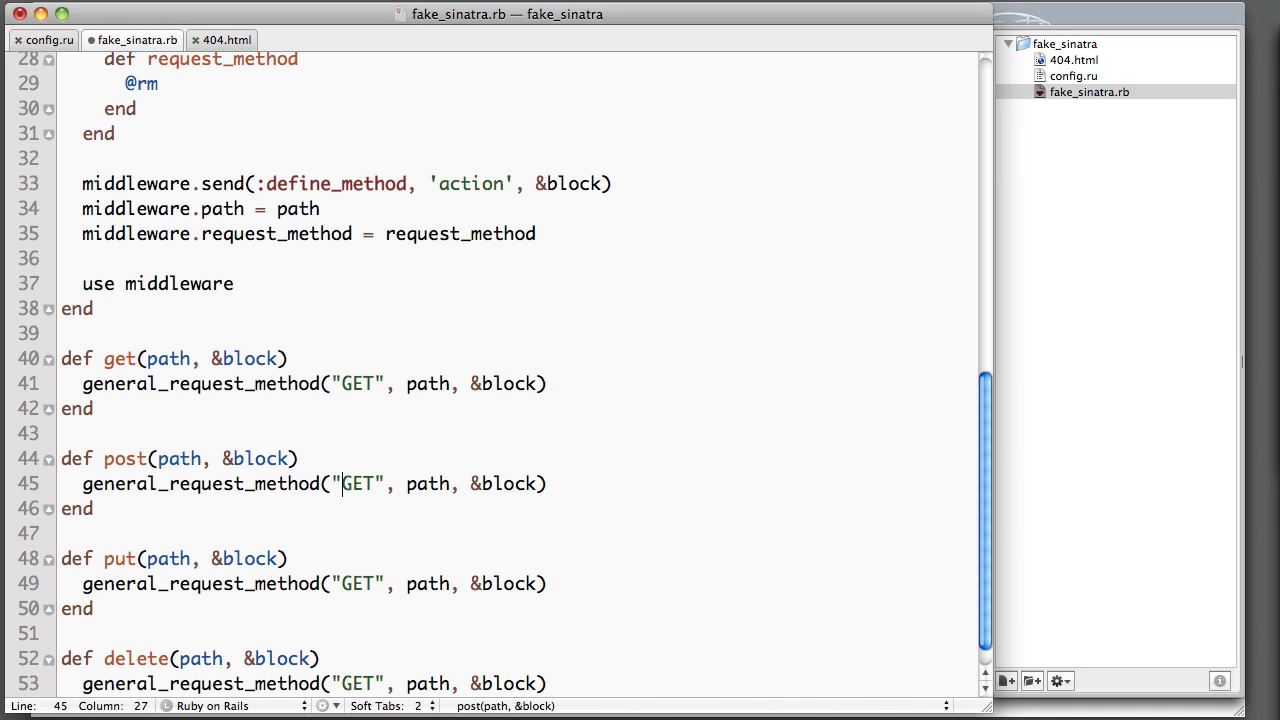
type("POST")
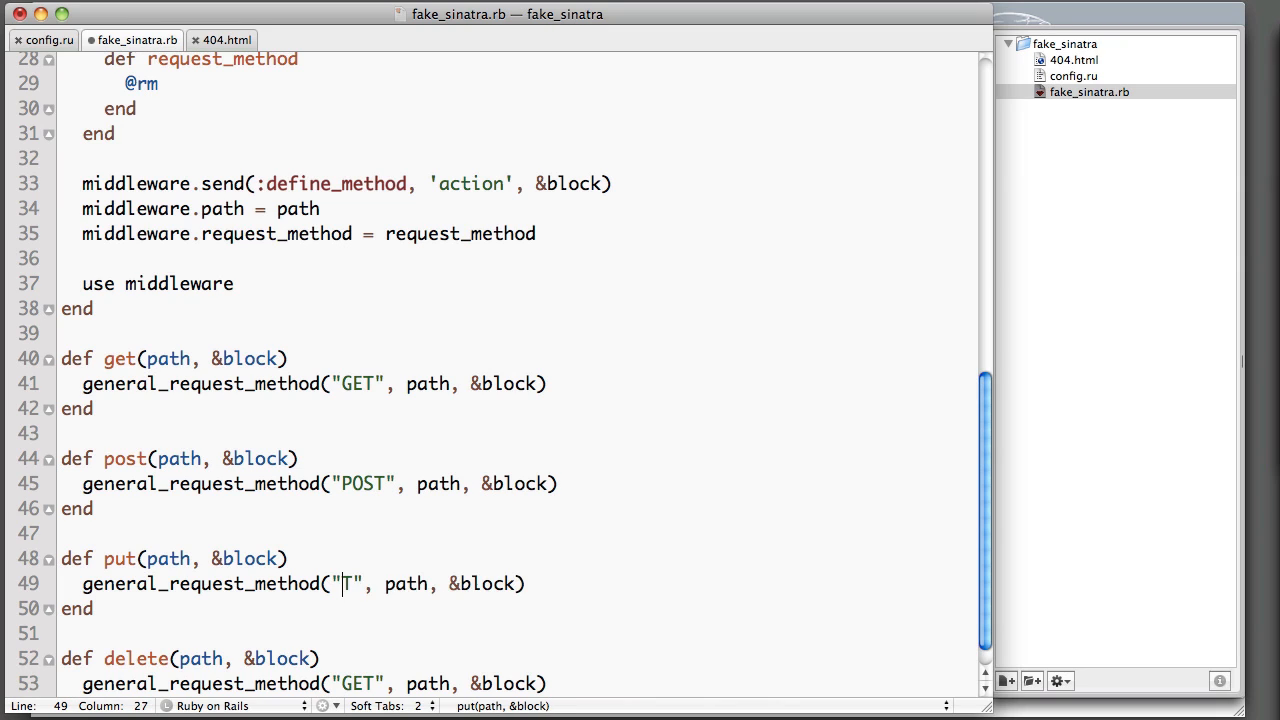
type("PU")
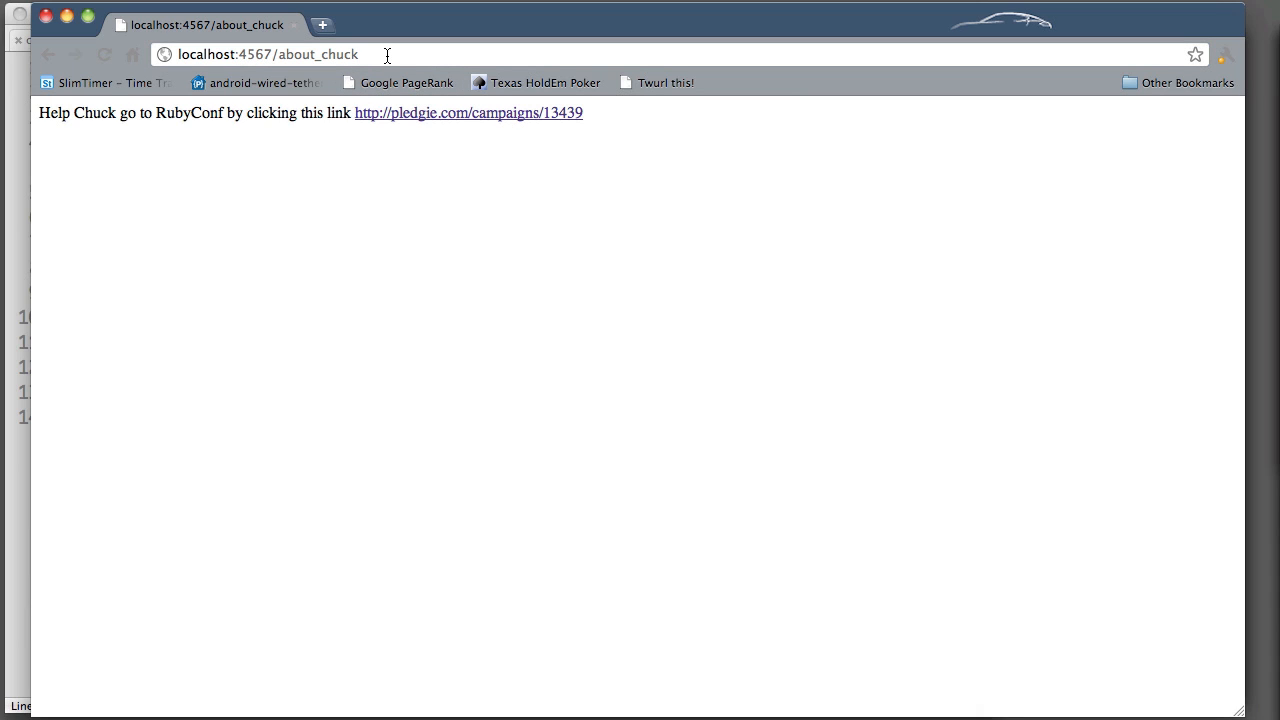
mouse_move(285, 156)
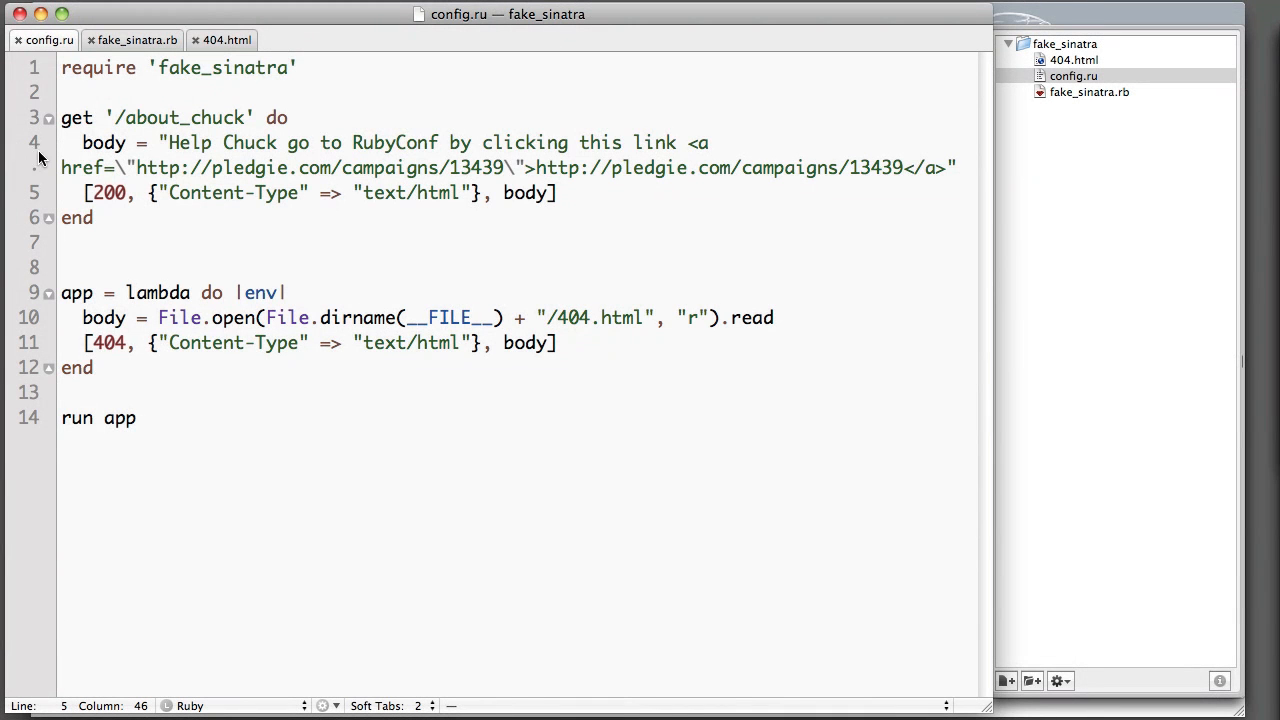
mouse_move(266, 244)
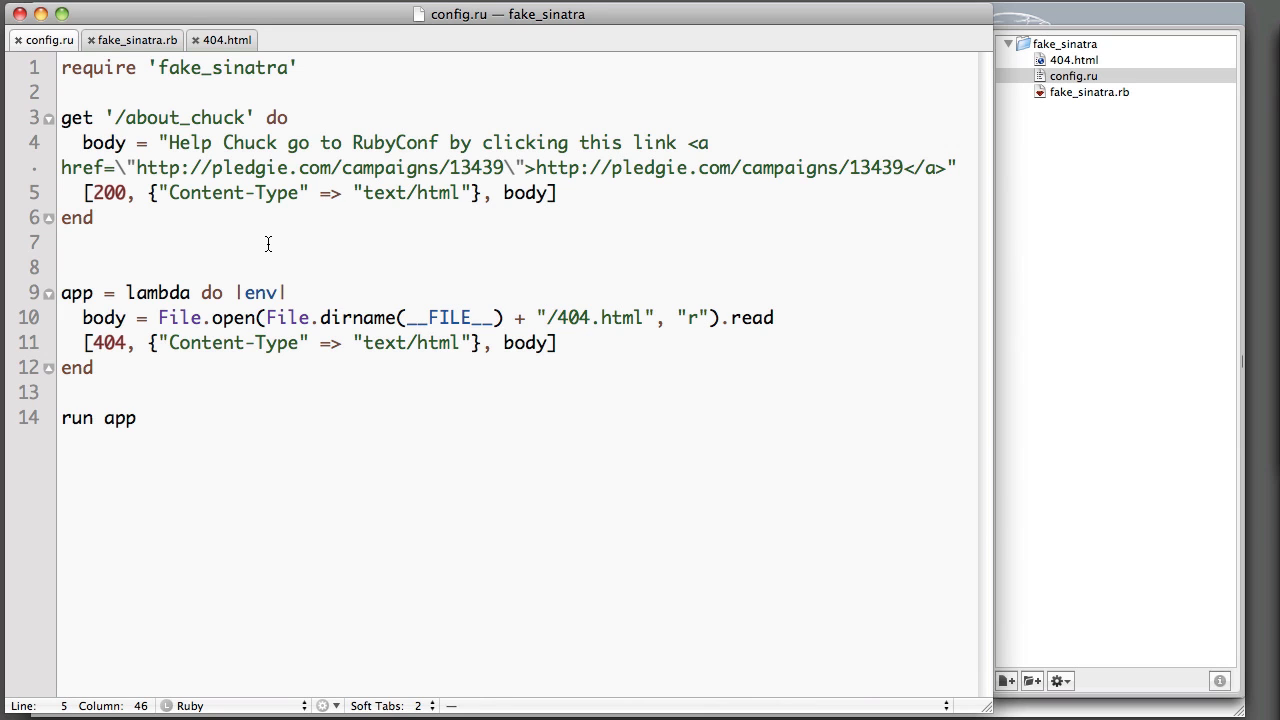
mouse_move(270, 247)
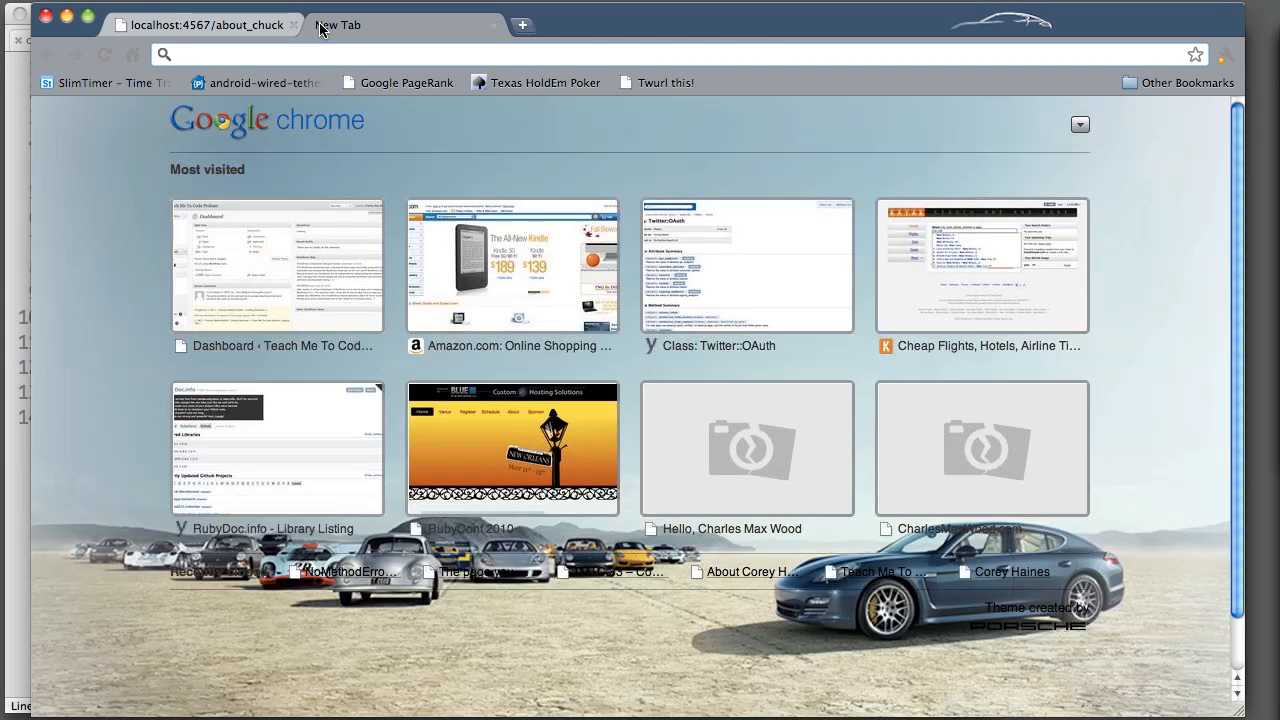
- Go to github.com, log in, and start a New Repository
type("github.com")
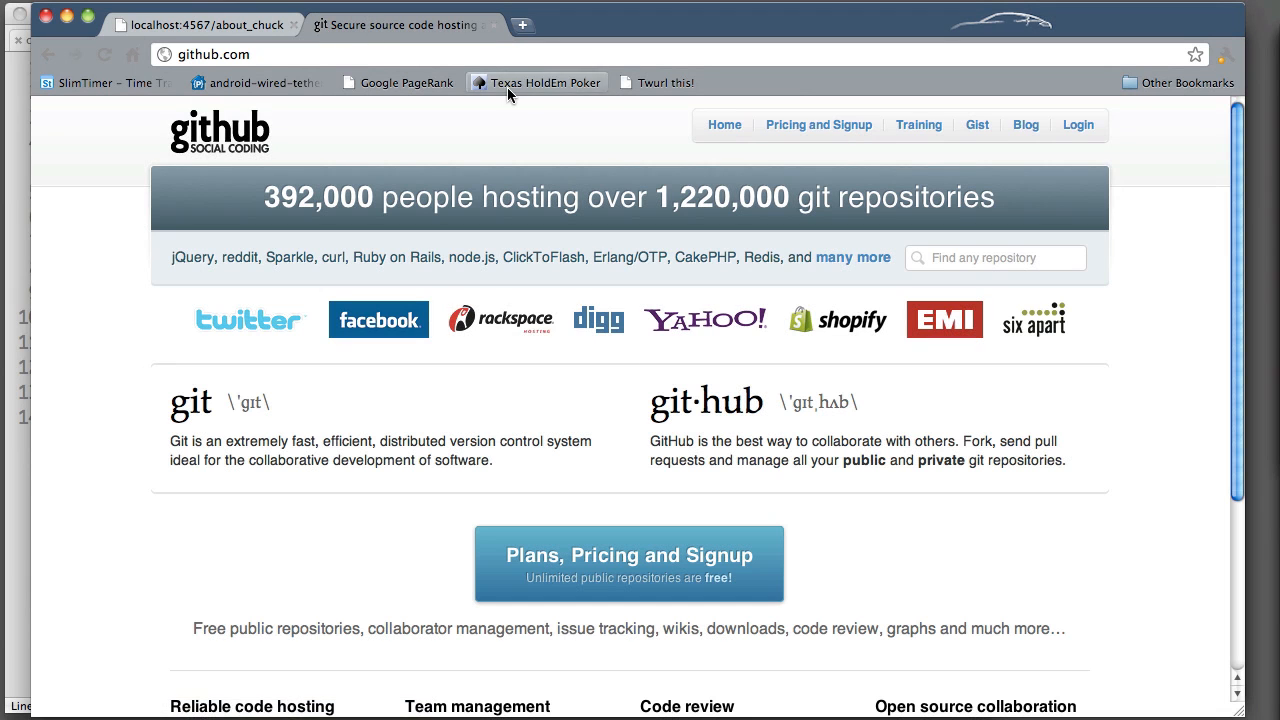
left_click(1077, 124)
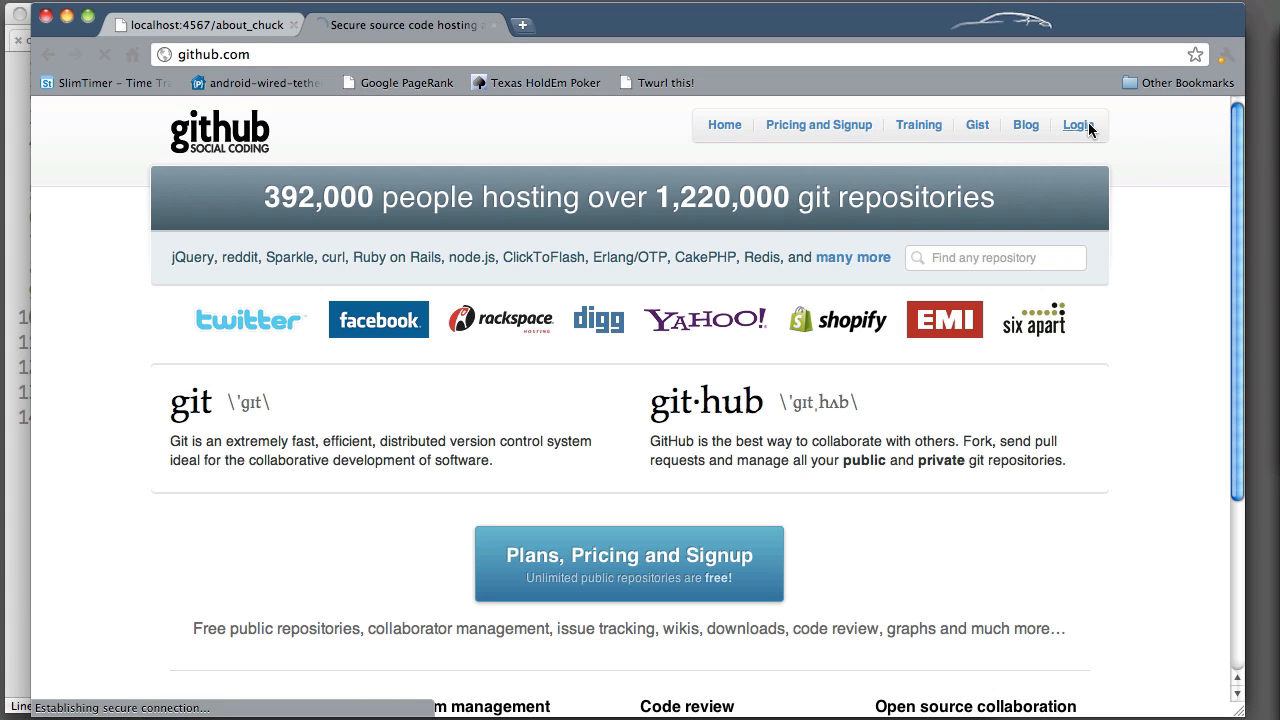
left_click(1078, 124)
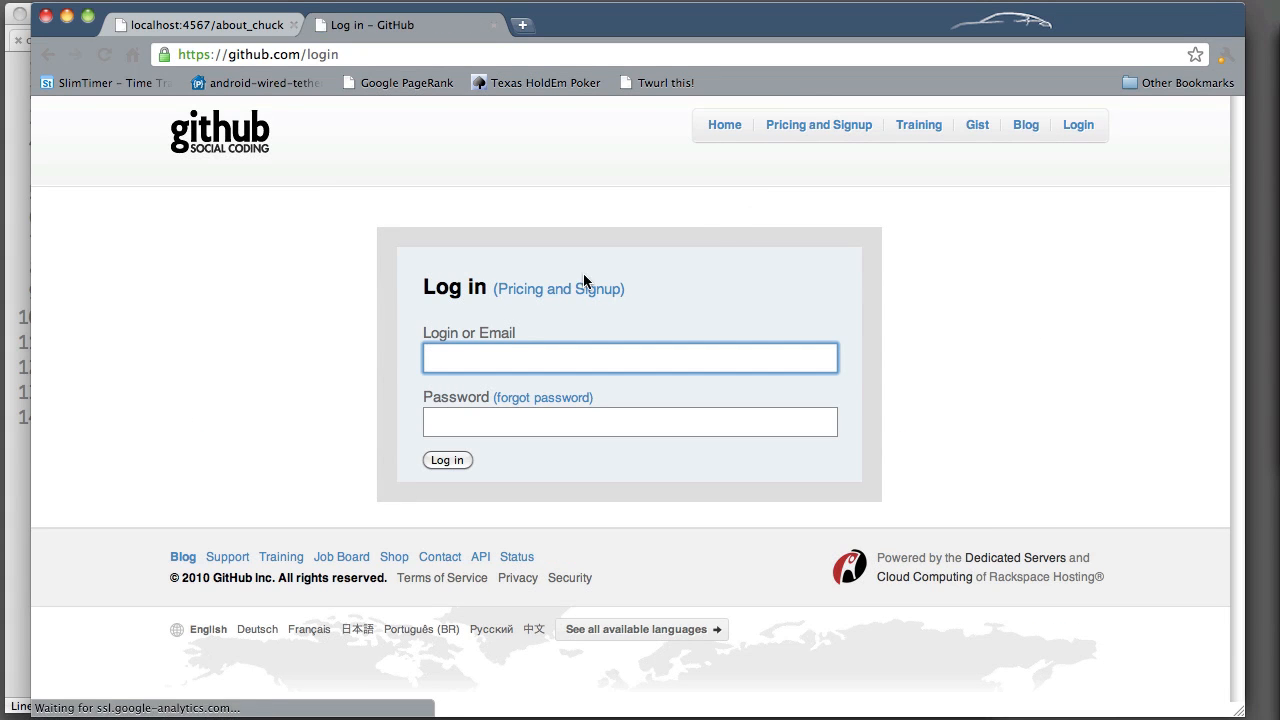
type("char")
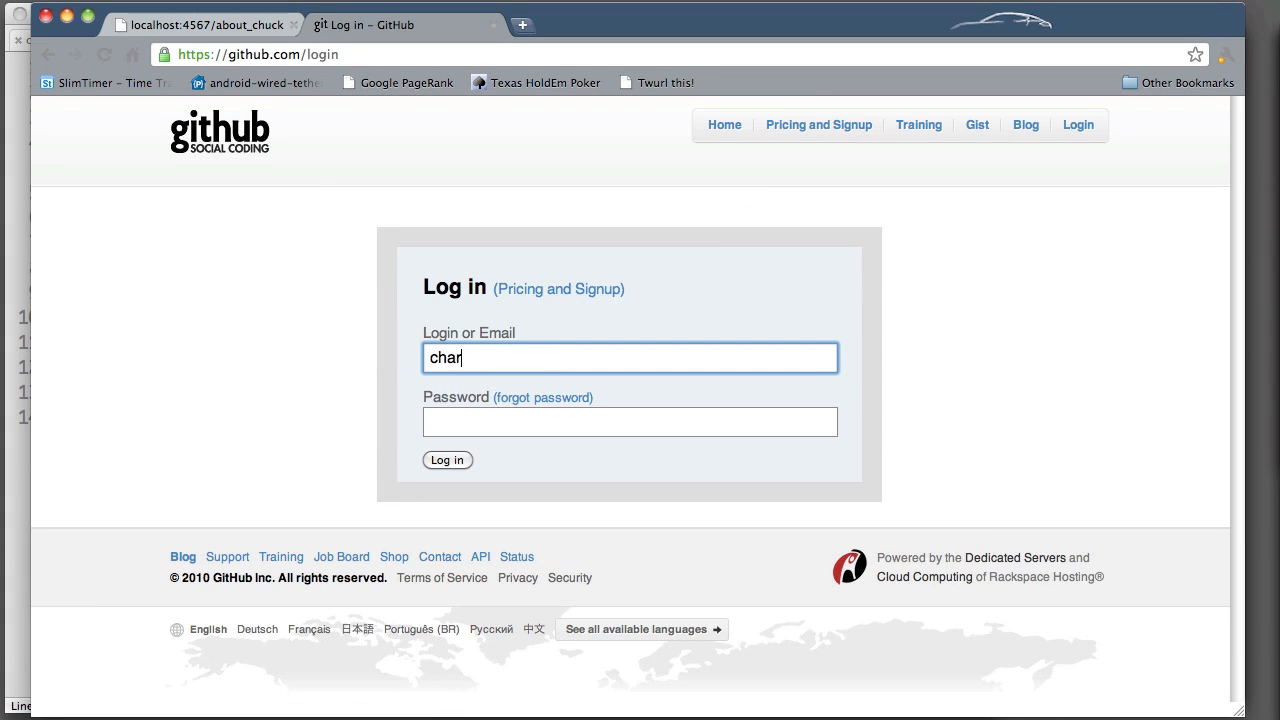
left_click(447, 460)
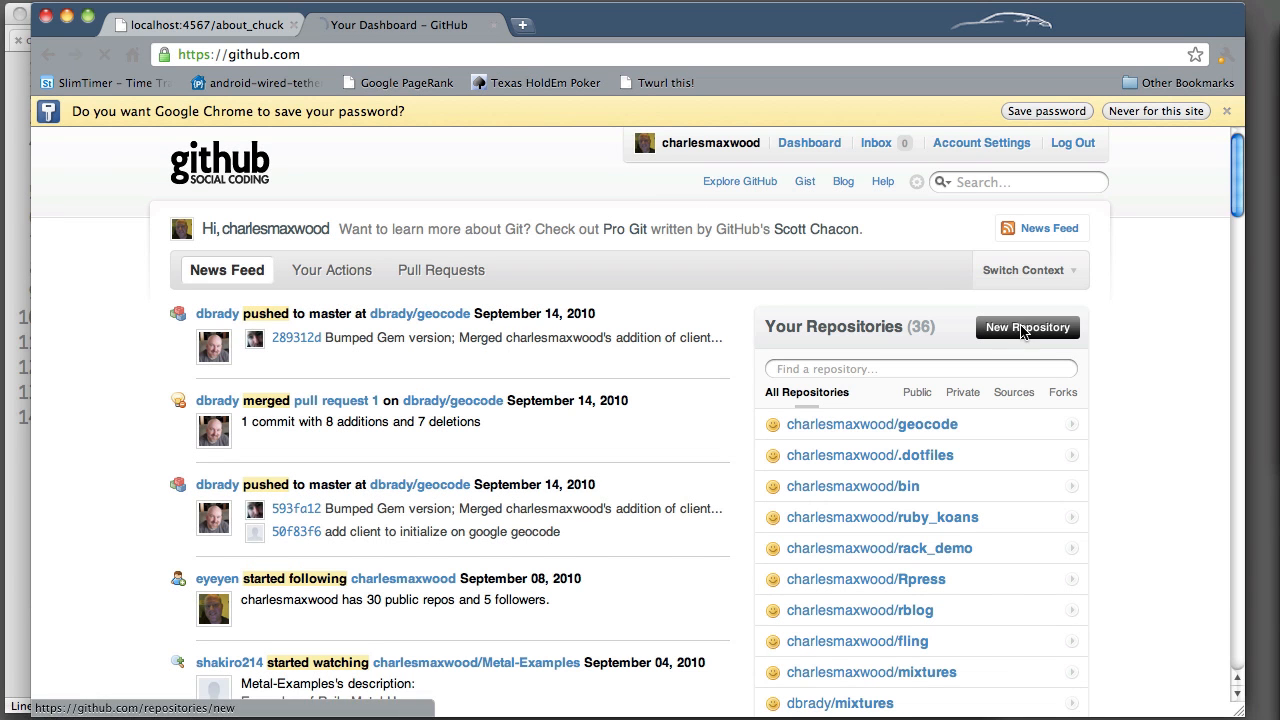
left_click(1028, 327)
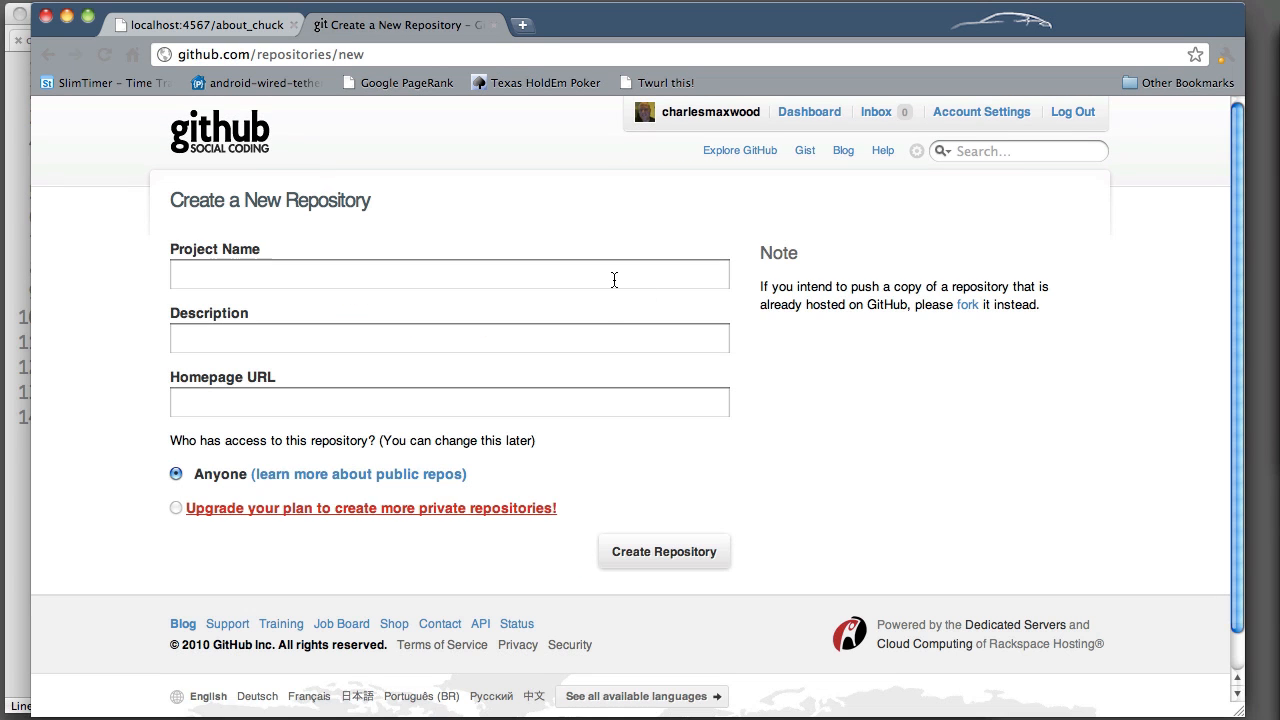
type("fake_sinatra")
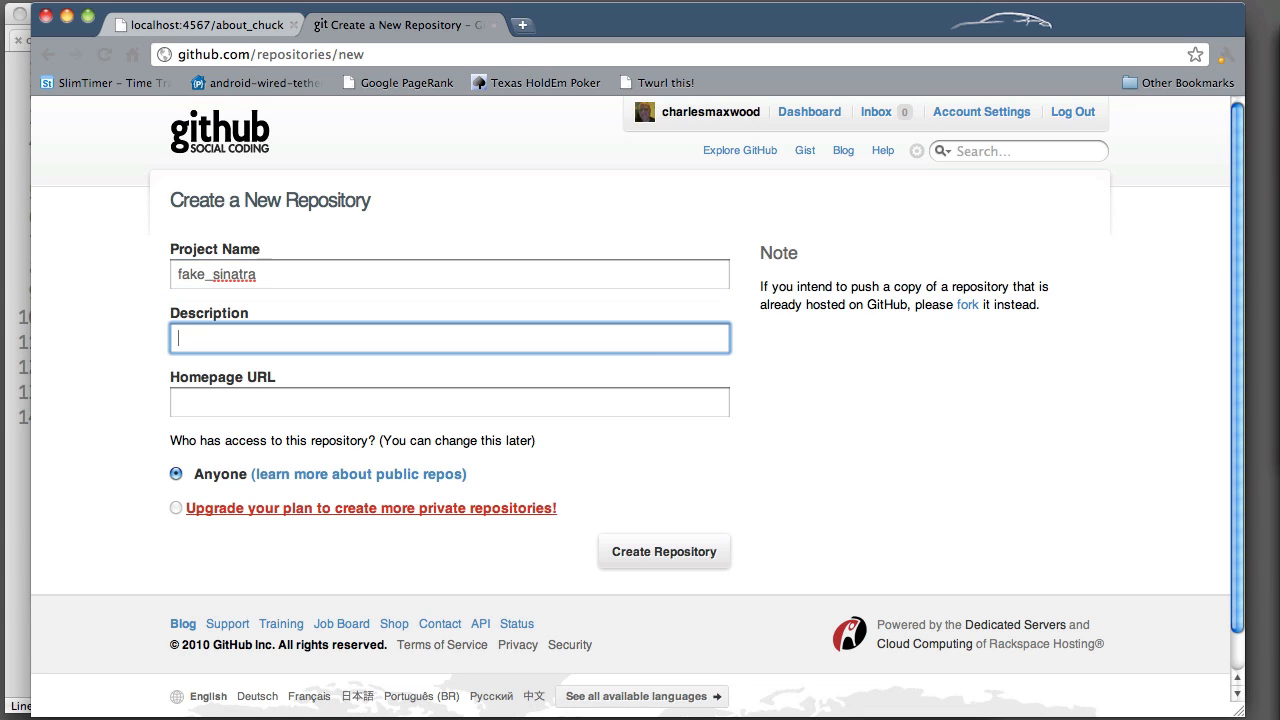
type("Sinatra Like S")
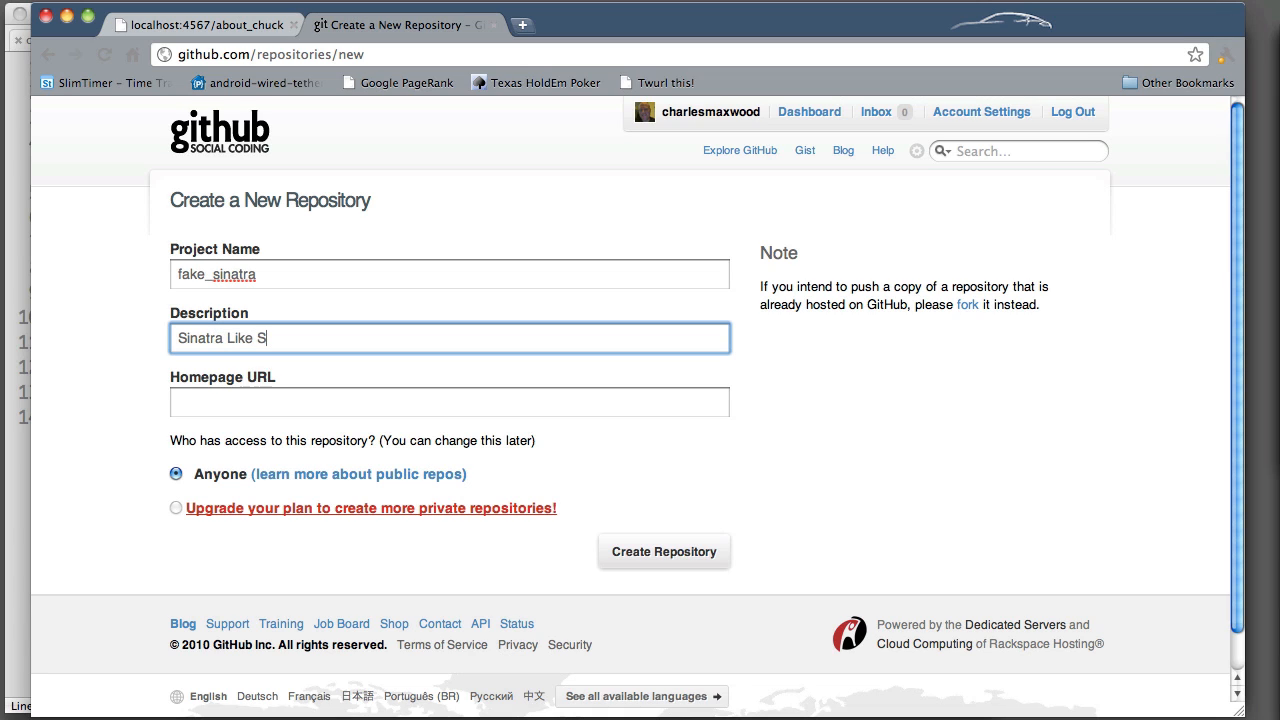
type("yntax for RAck")
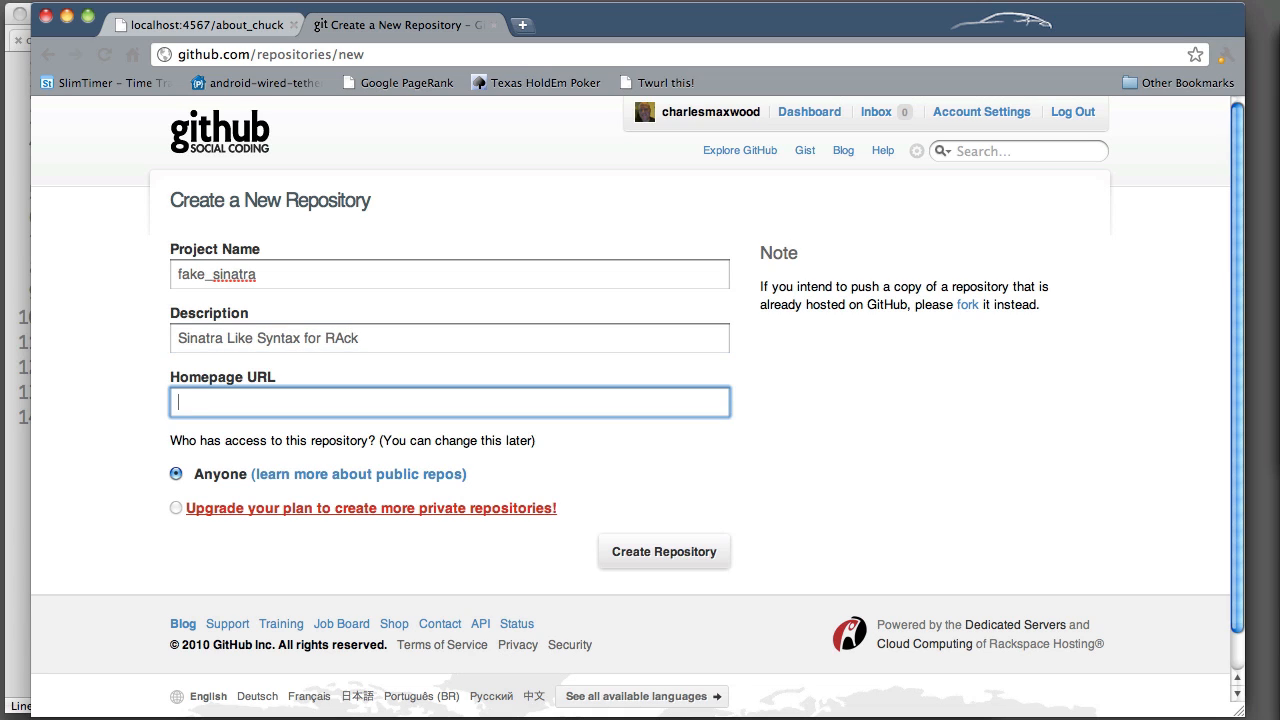
type("http://teachemt")
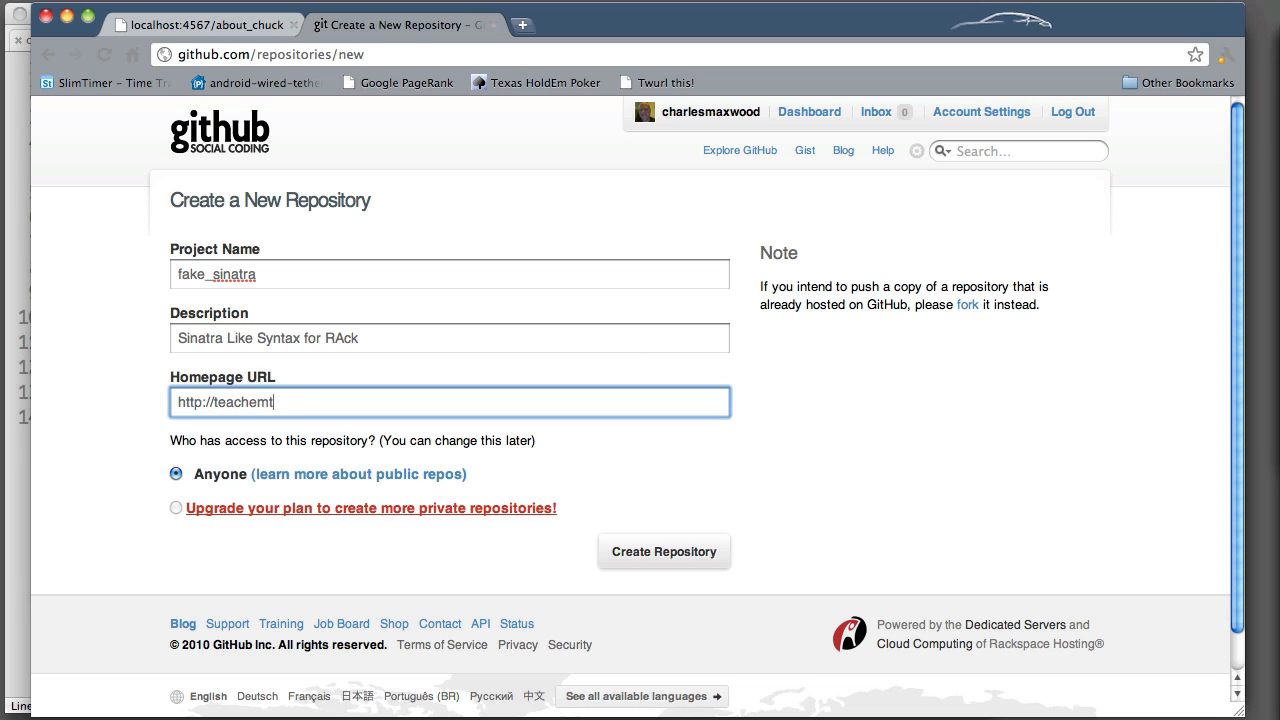
key("Backspace")
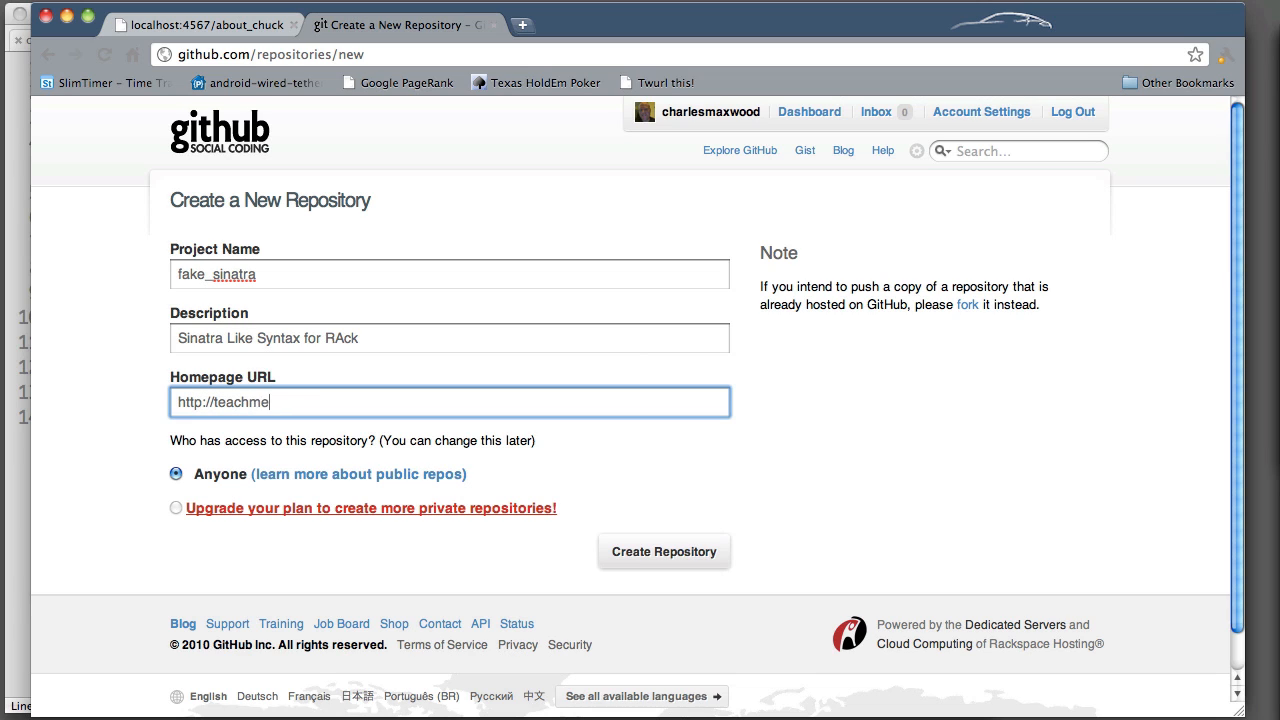
type("tocode.com")
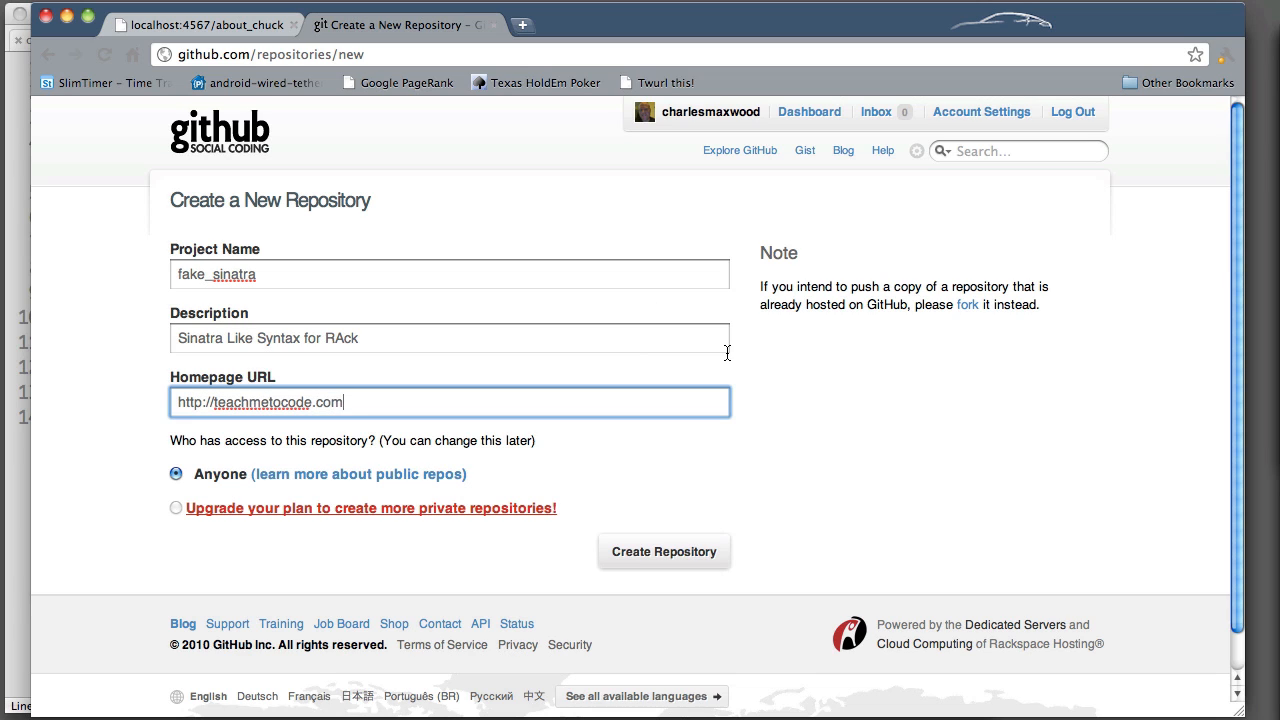
left_click(663, 551)
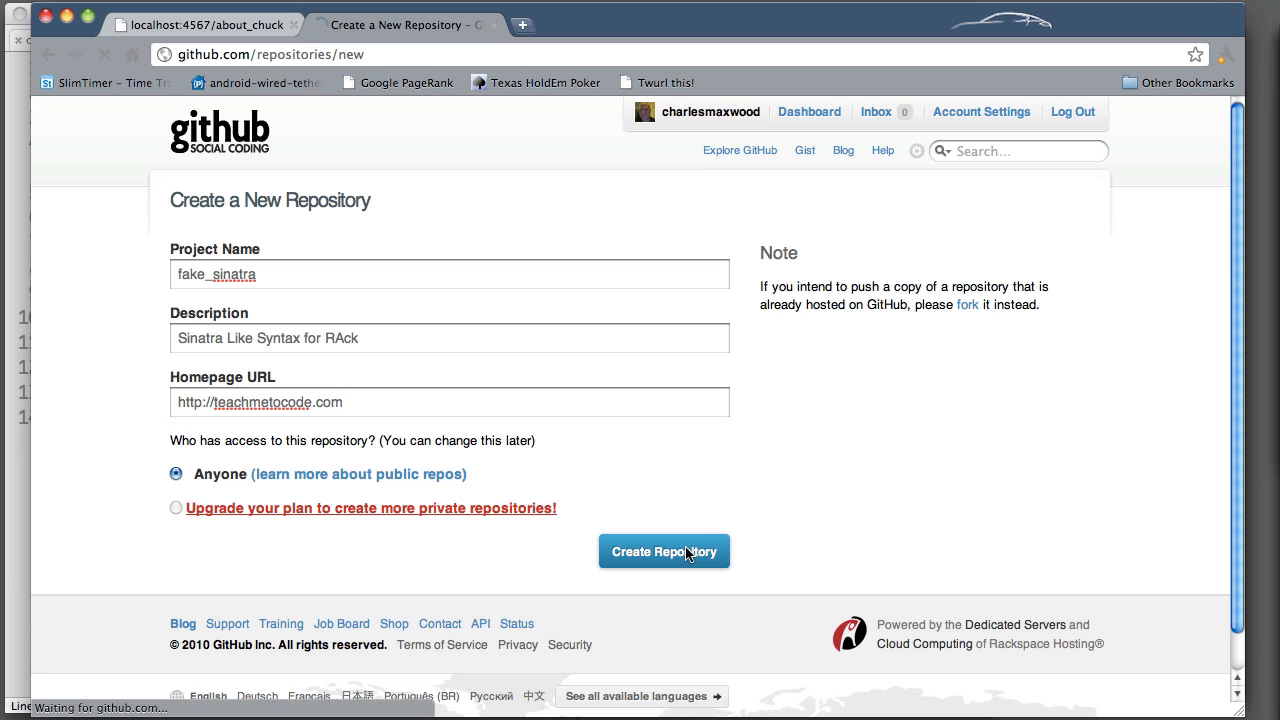
left_click(663, 551)
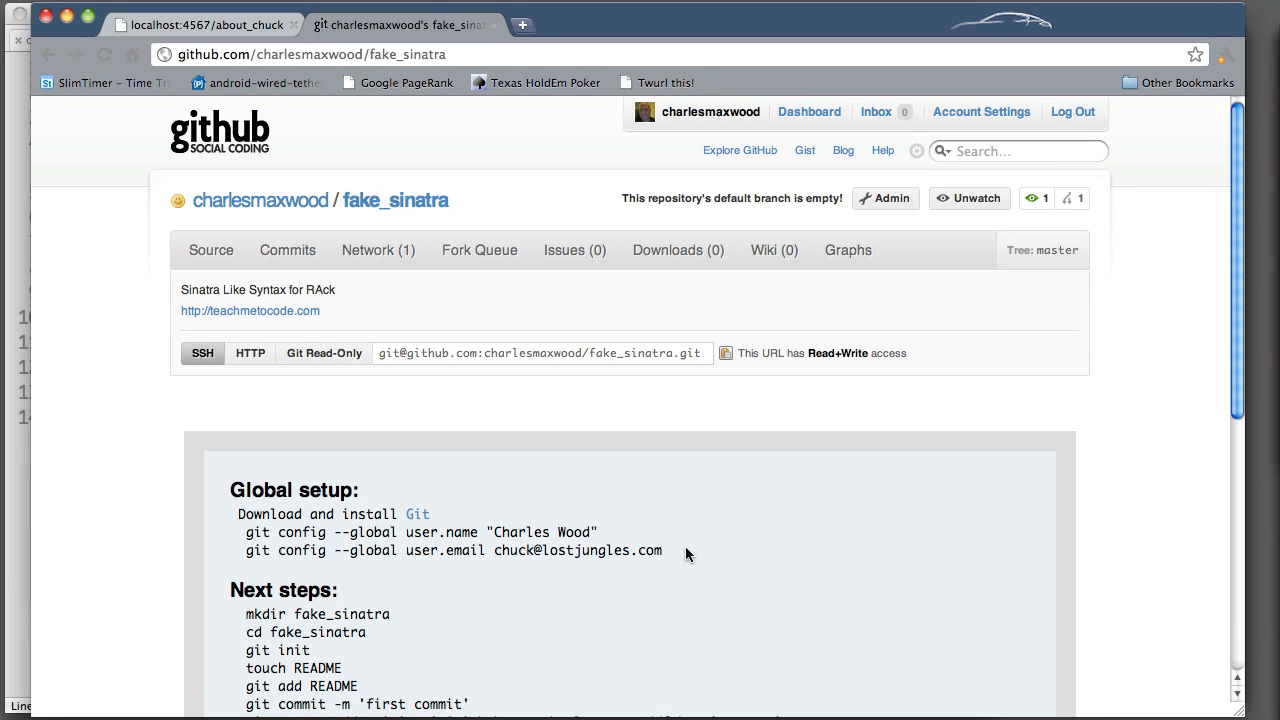
- Scroll the fake_sinatra repository page to the remote add and push master commands
scroll("down", 3)
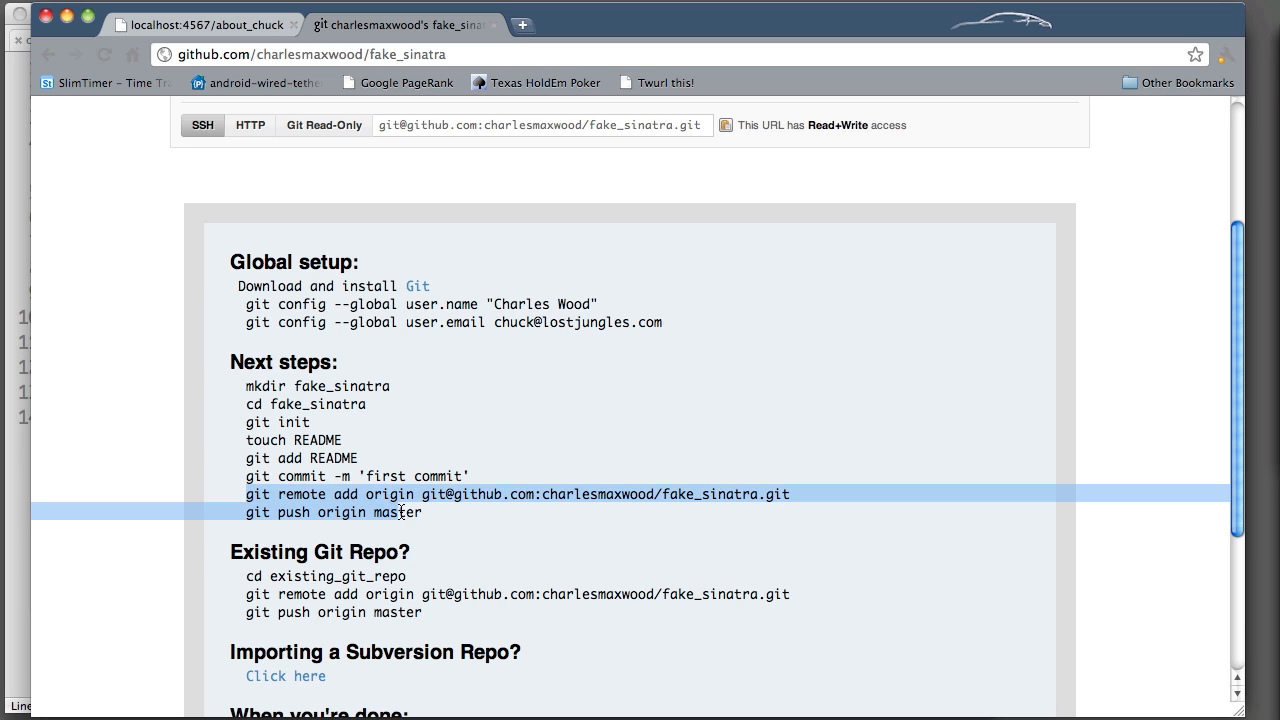
mouse_move(428, 517)
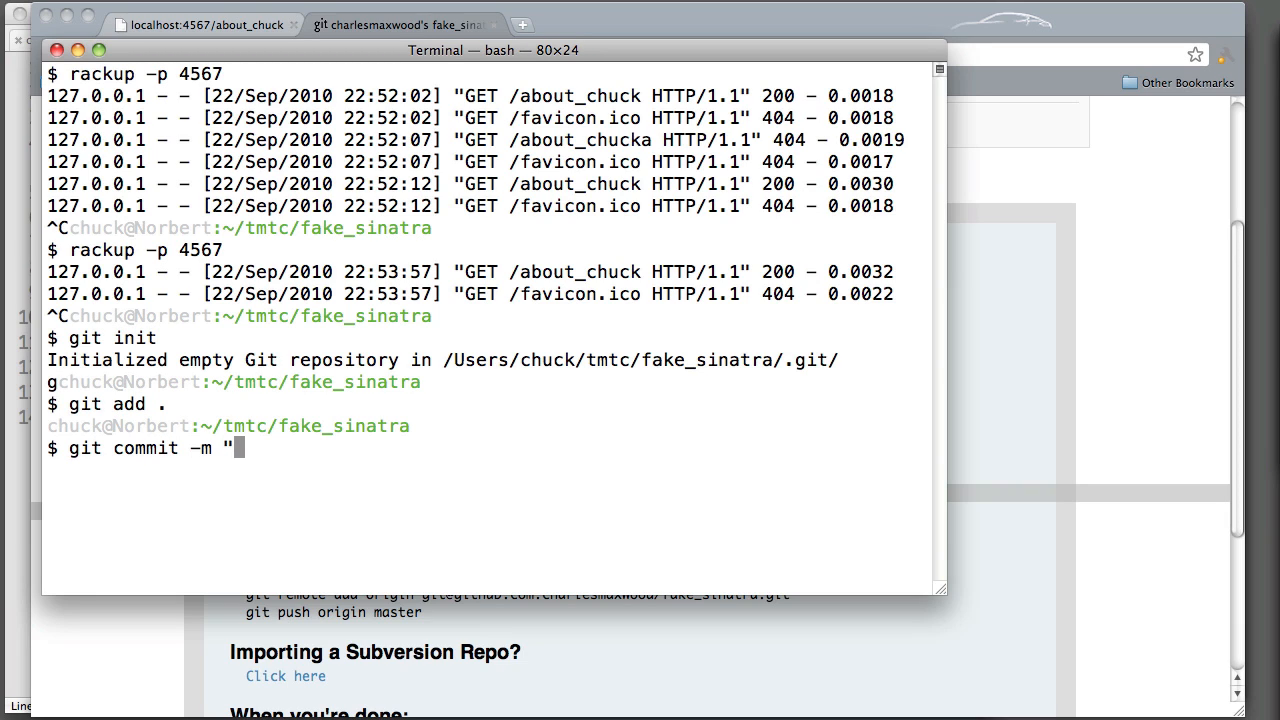
- Commit the files as 'initial run at fake sinatra' and push master to GitHub
type("initi")
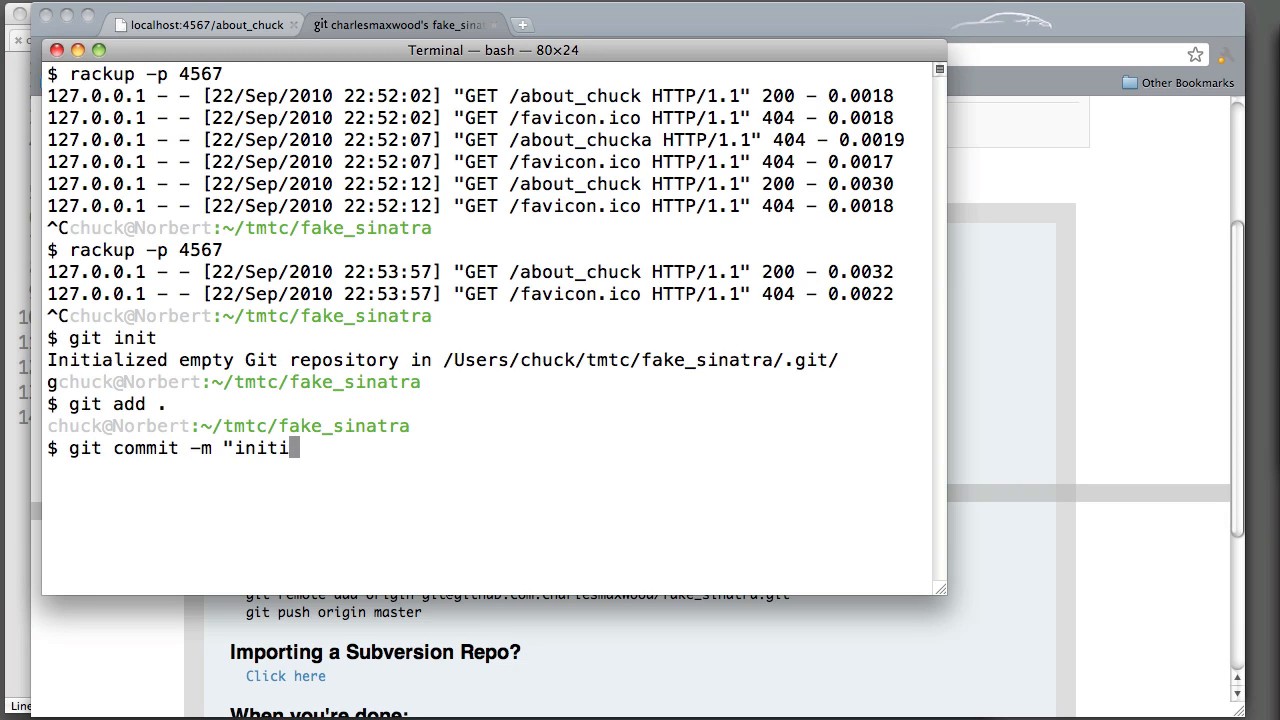
type("al run at fake sinatra\"")
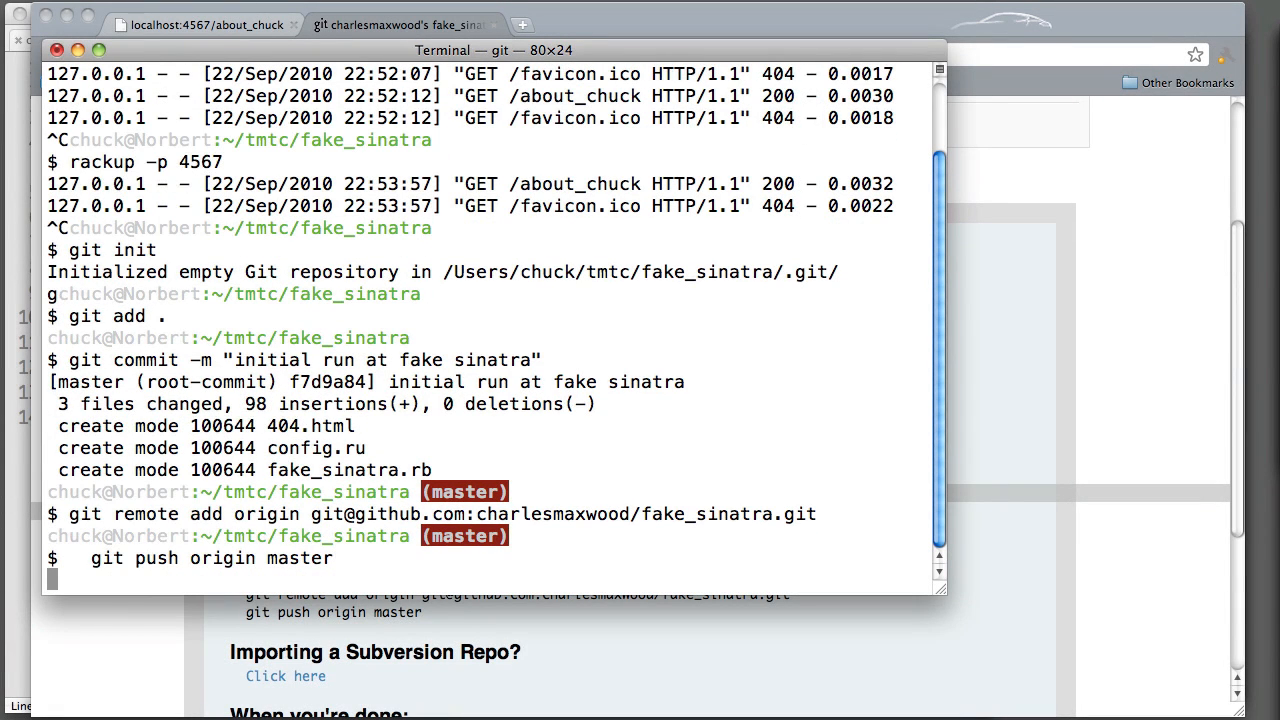
key("Return")
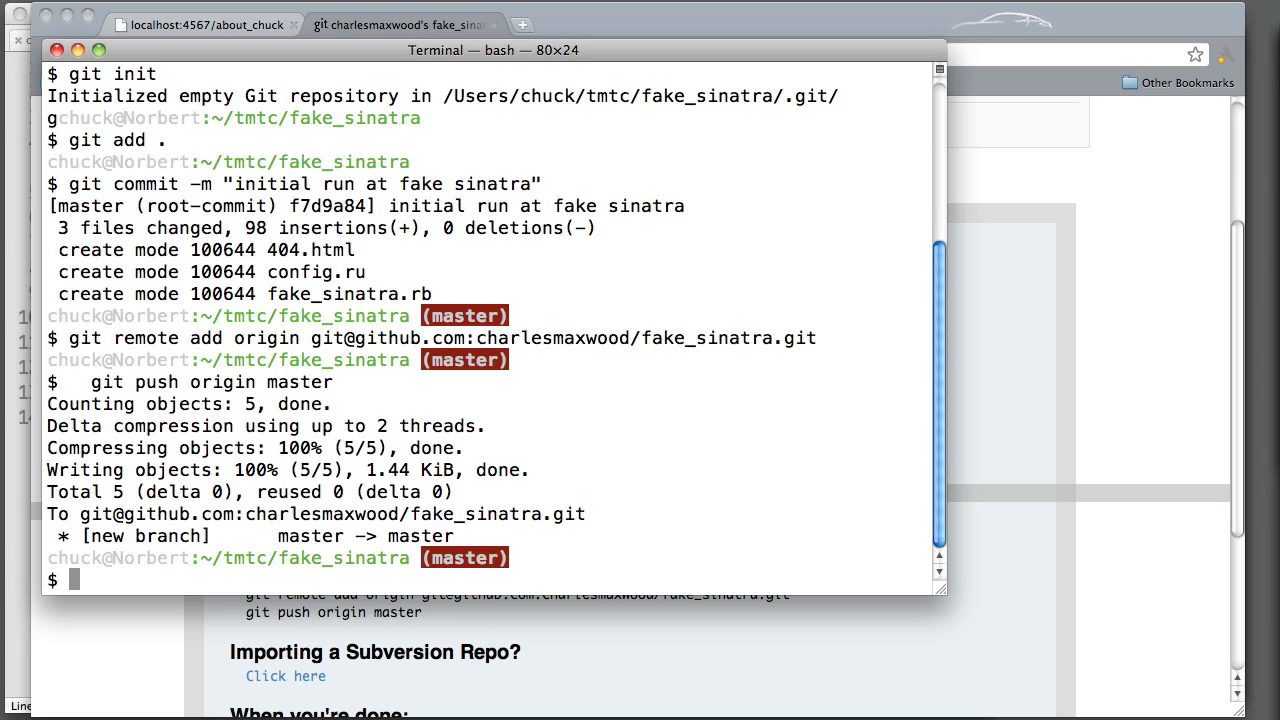
mouse_move(650, 502)
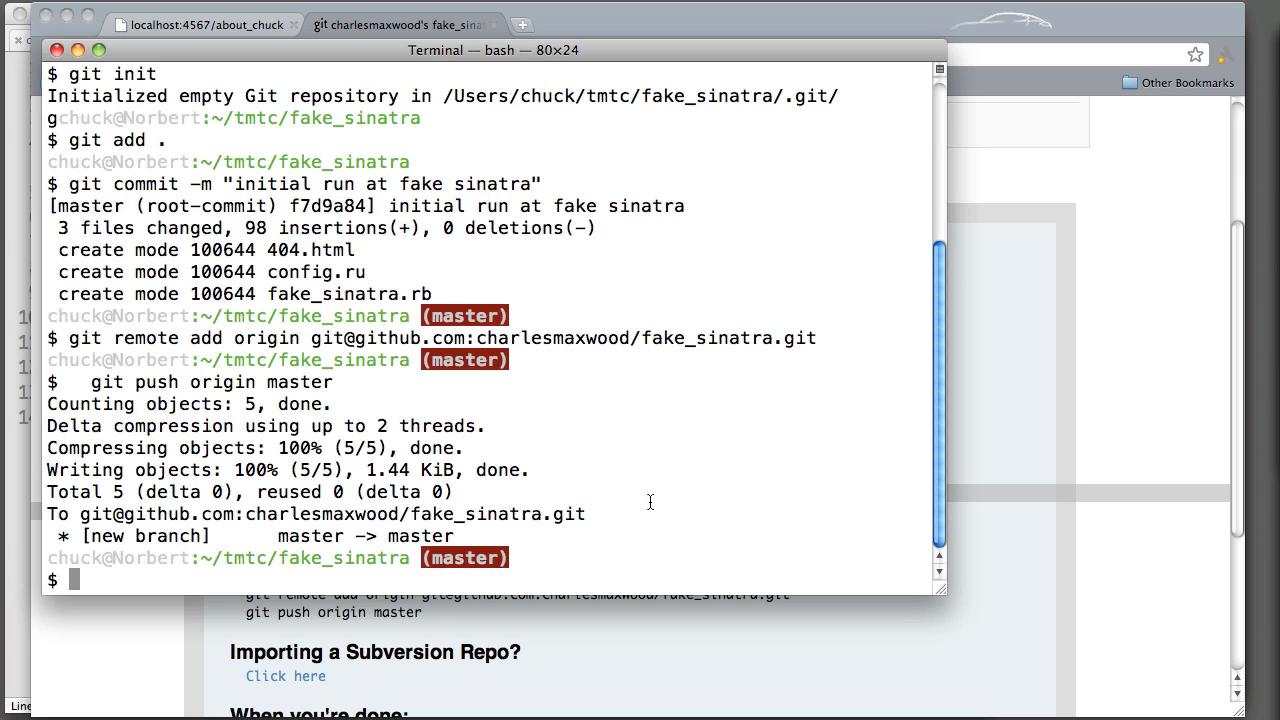